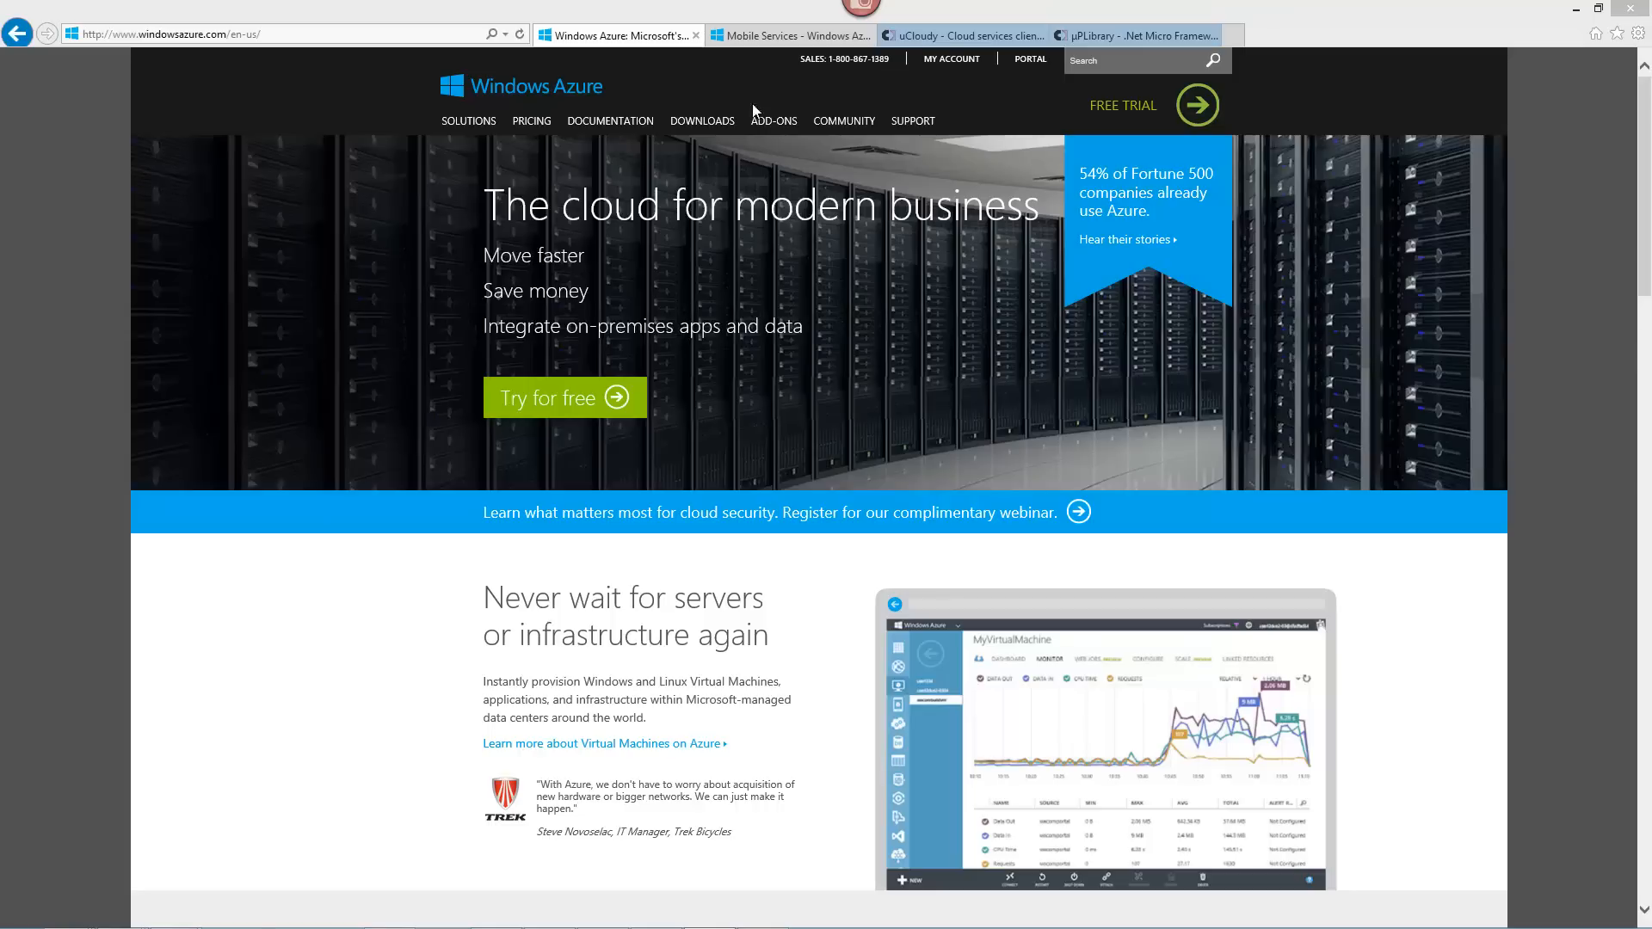
mouse_move(814, 222)
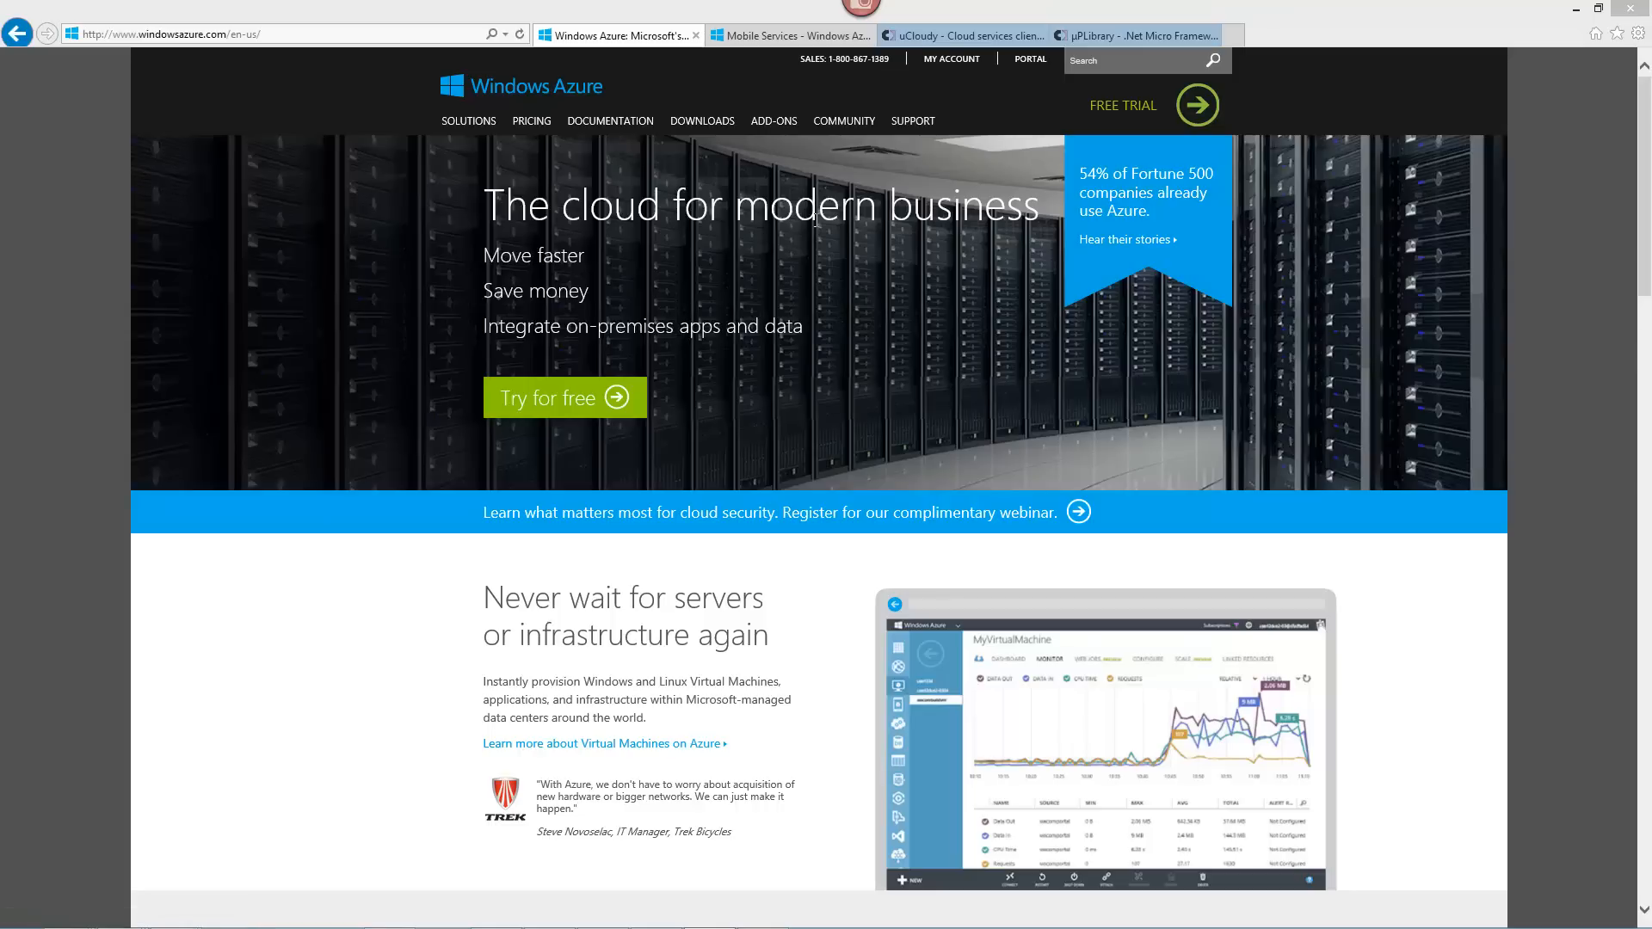
mouse_move(692, 8)
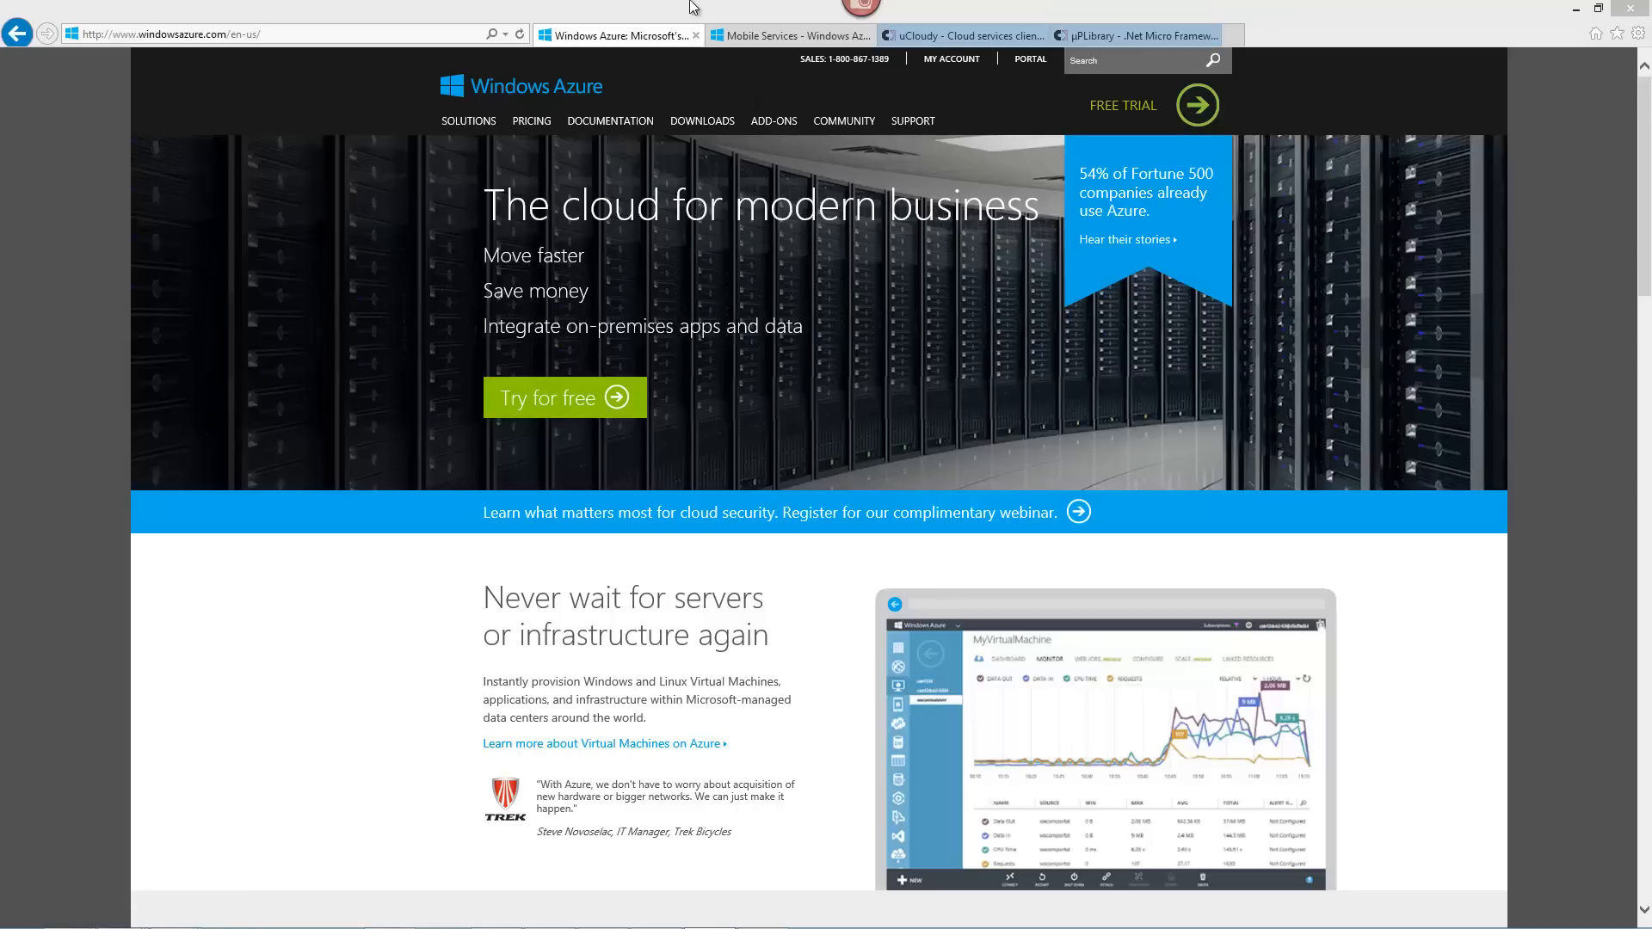
Switch to the Mobile Services tab showing the Windows Azure management portal.
click(790, 34)
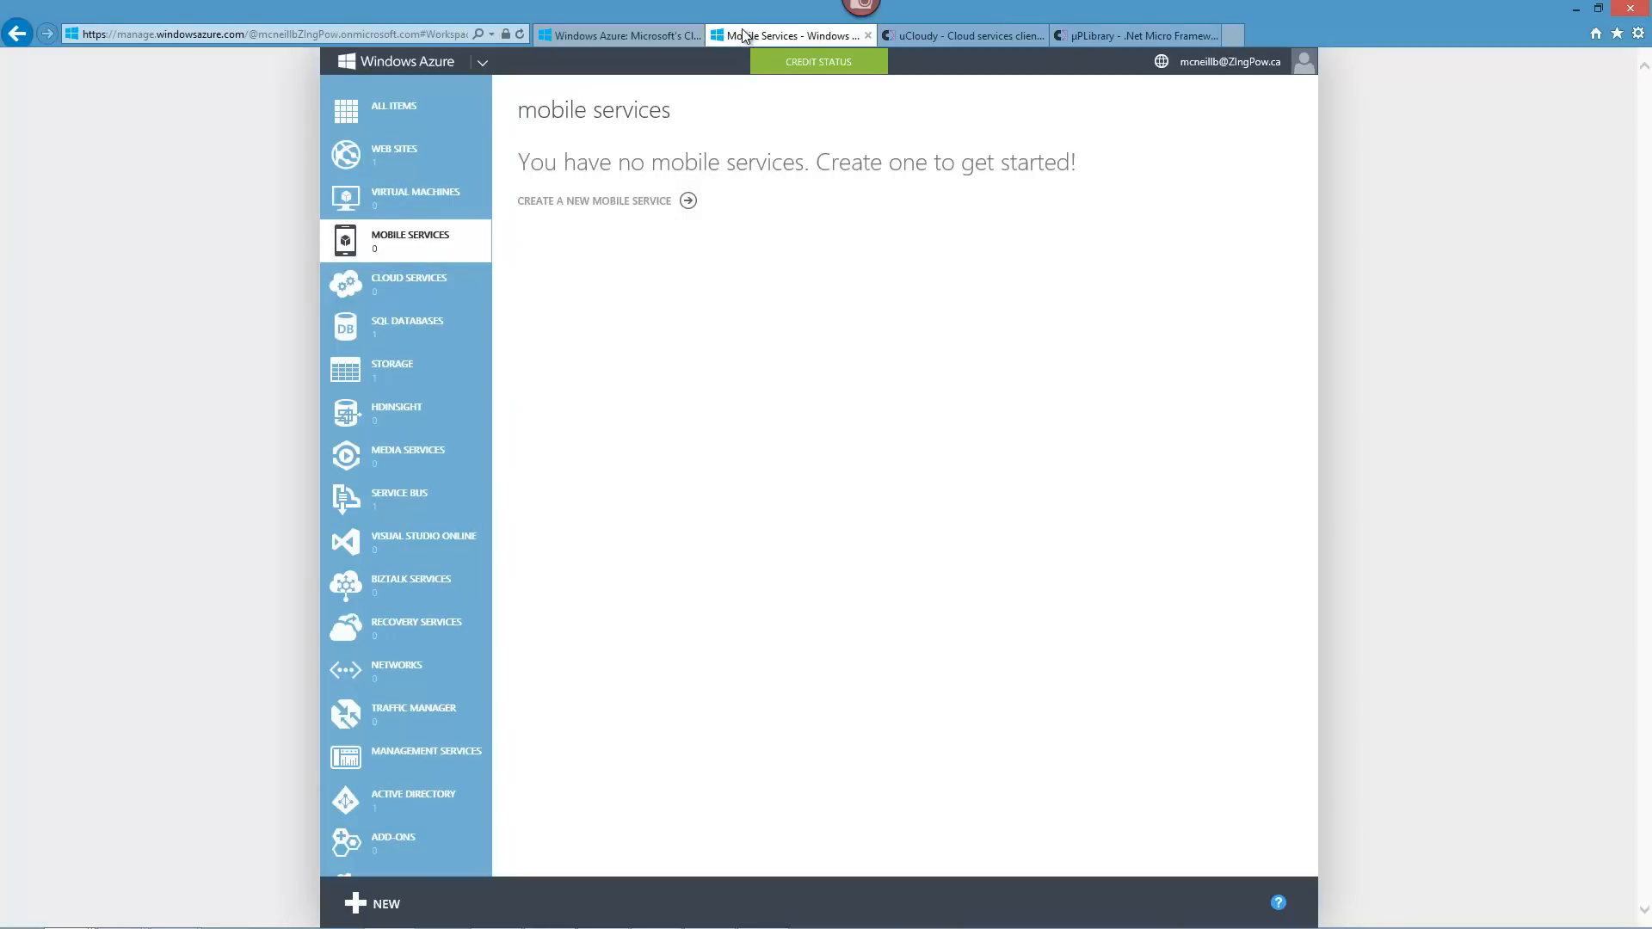
mouse_move(775, 300)
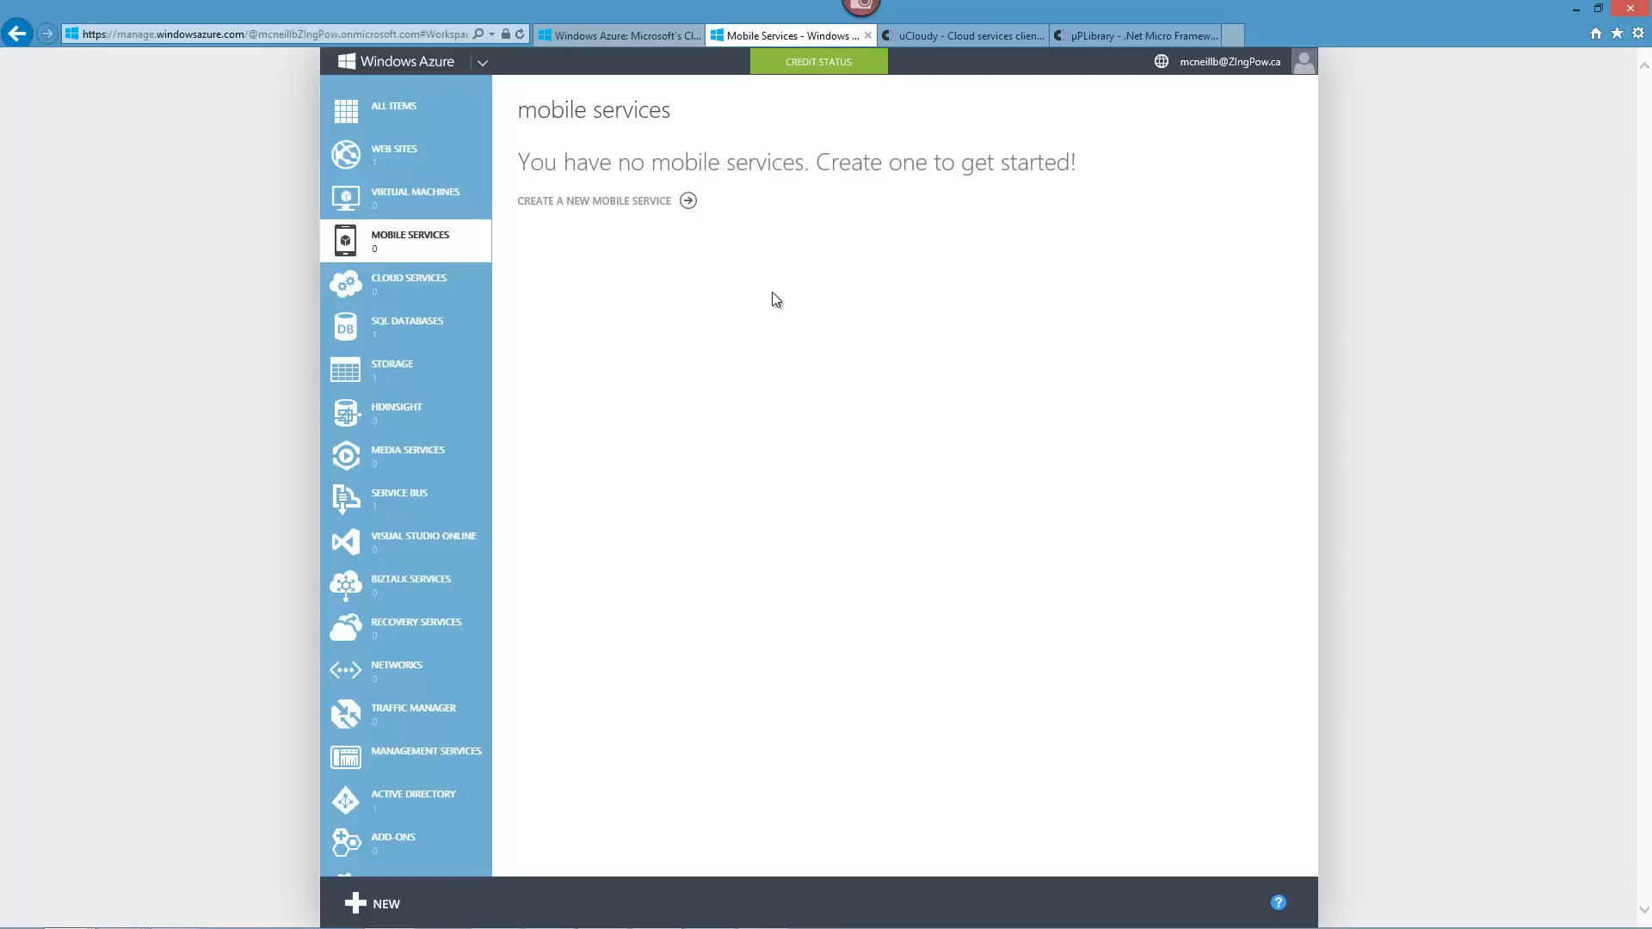
mouse_move(790, 355)
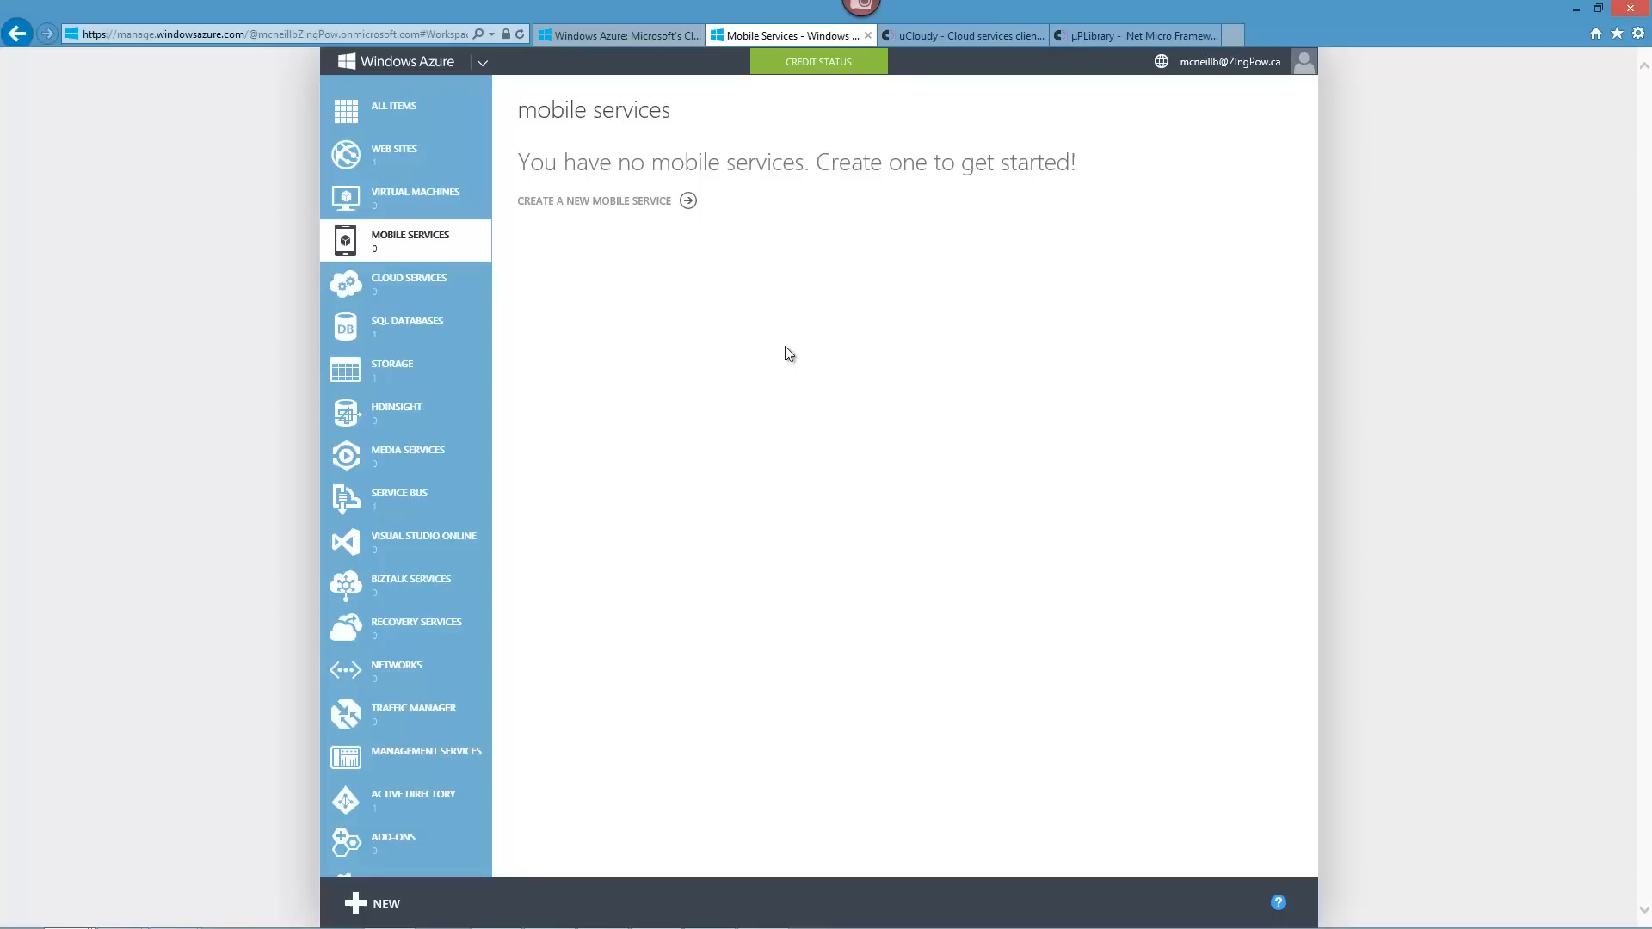
mouse_move(420, 249)
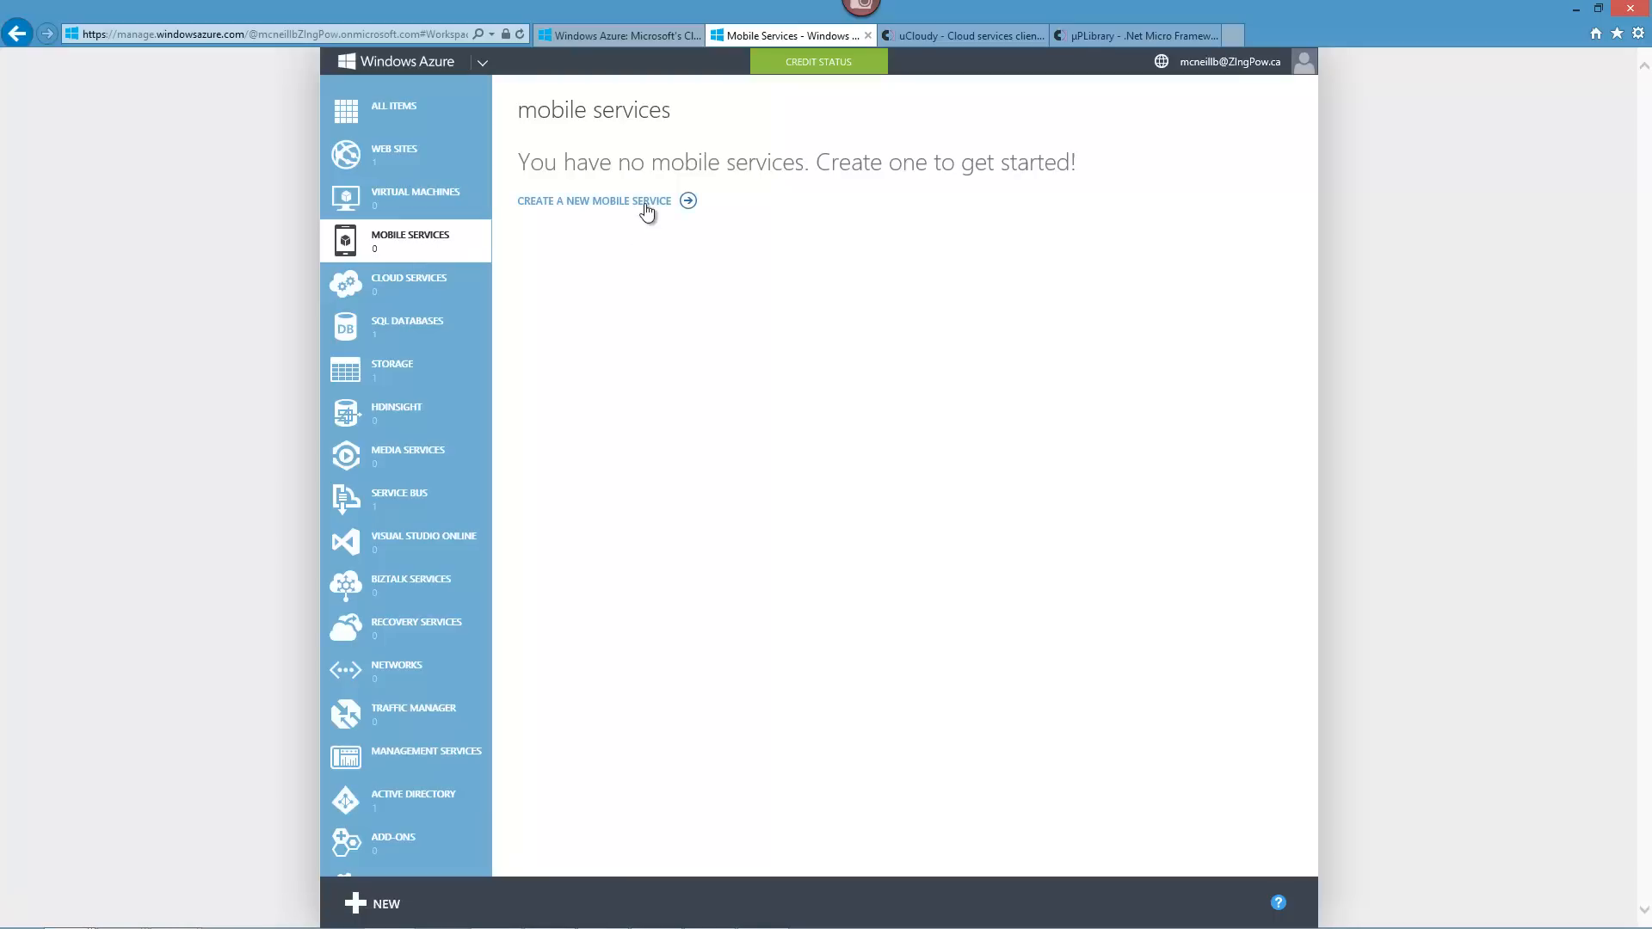
Create a new mobile service GadgeteerTest1 with a free 20 MB SQL database and continue to database settings.
click(594, 199)
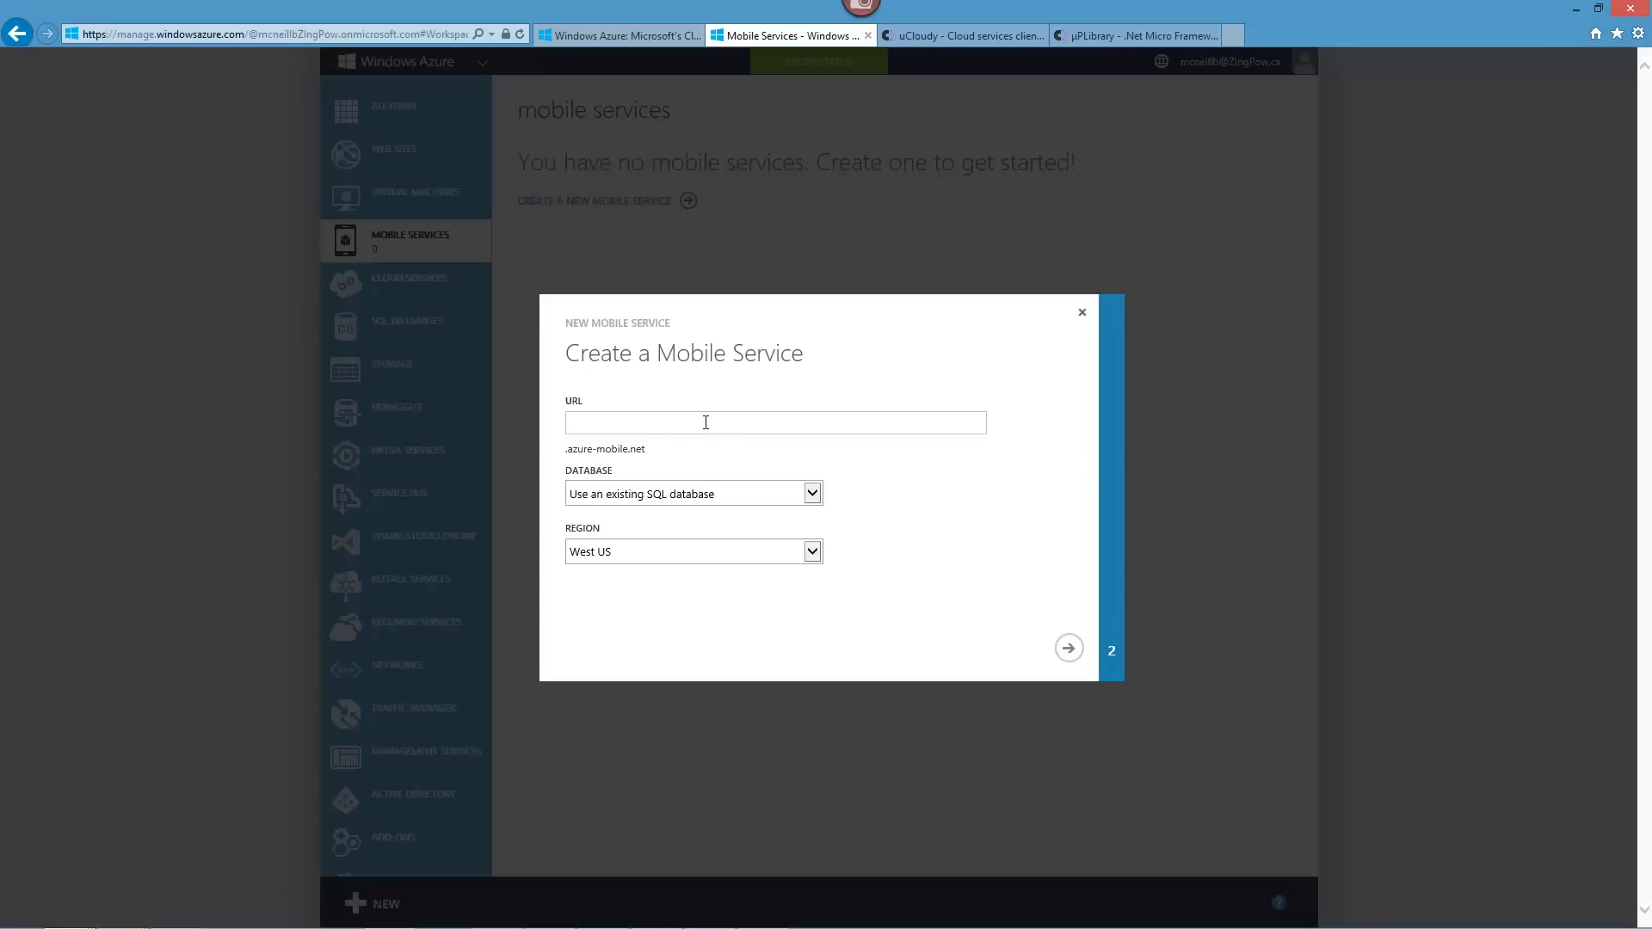
text(Gadgeteer)
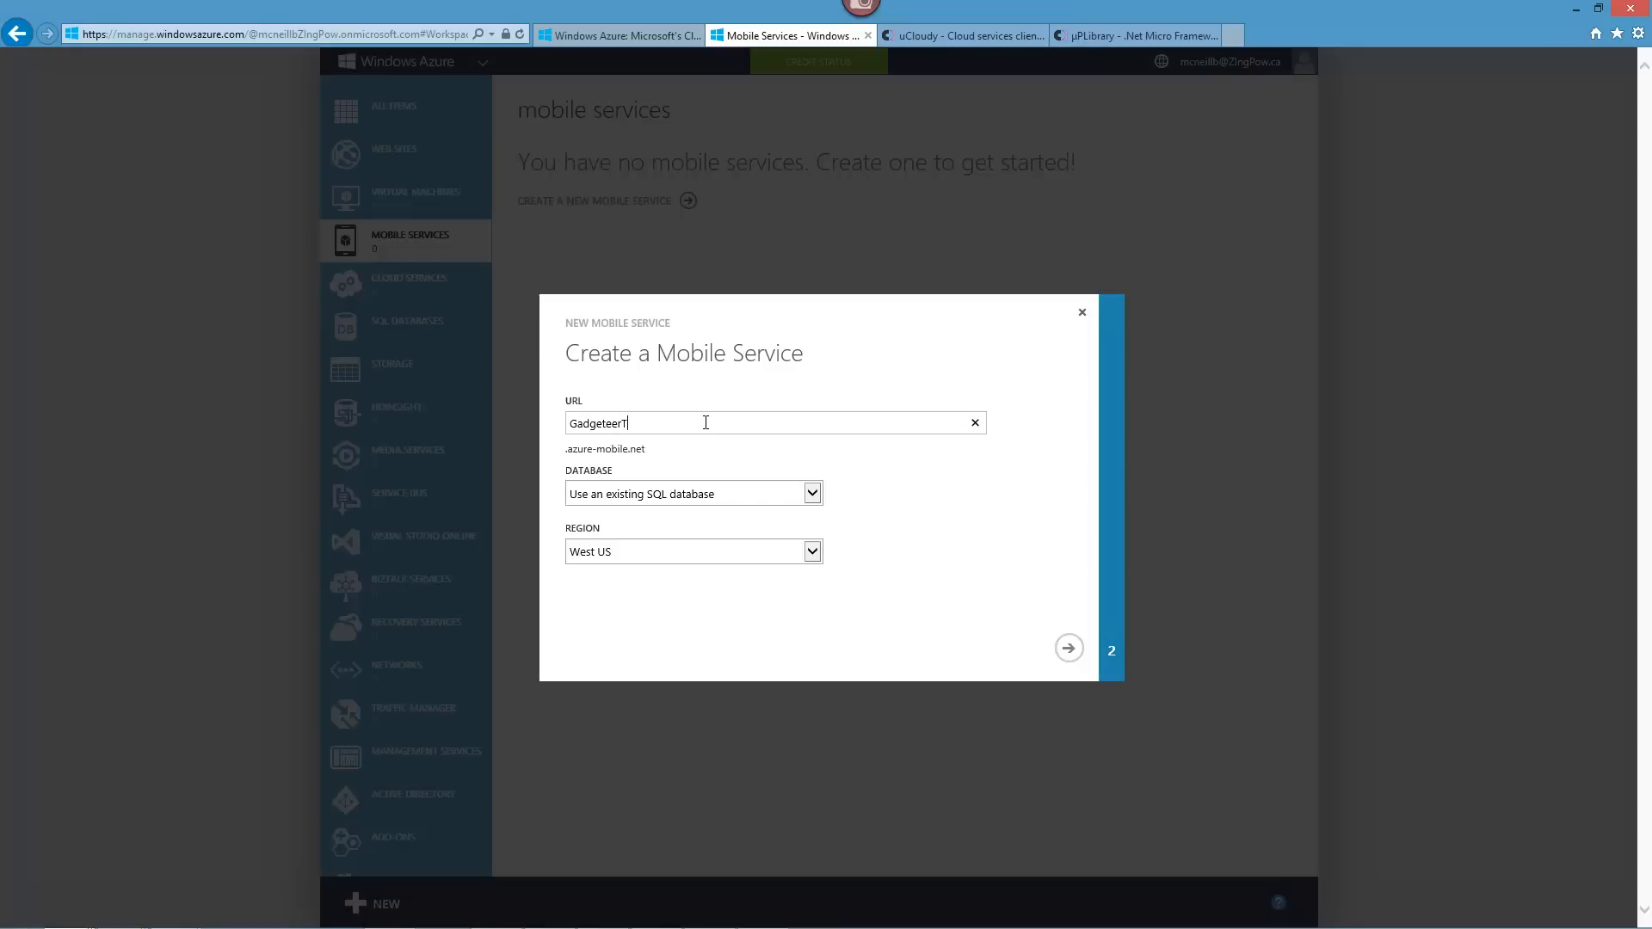
text(Test1)
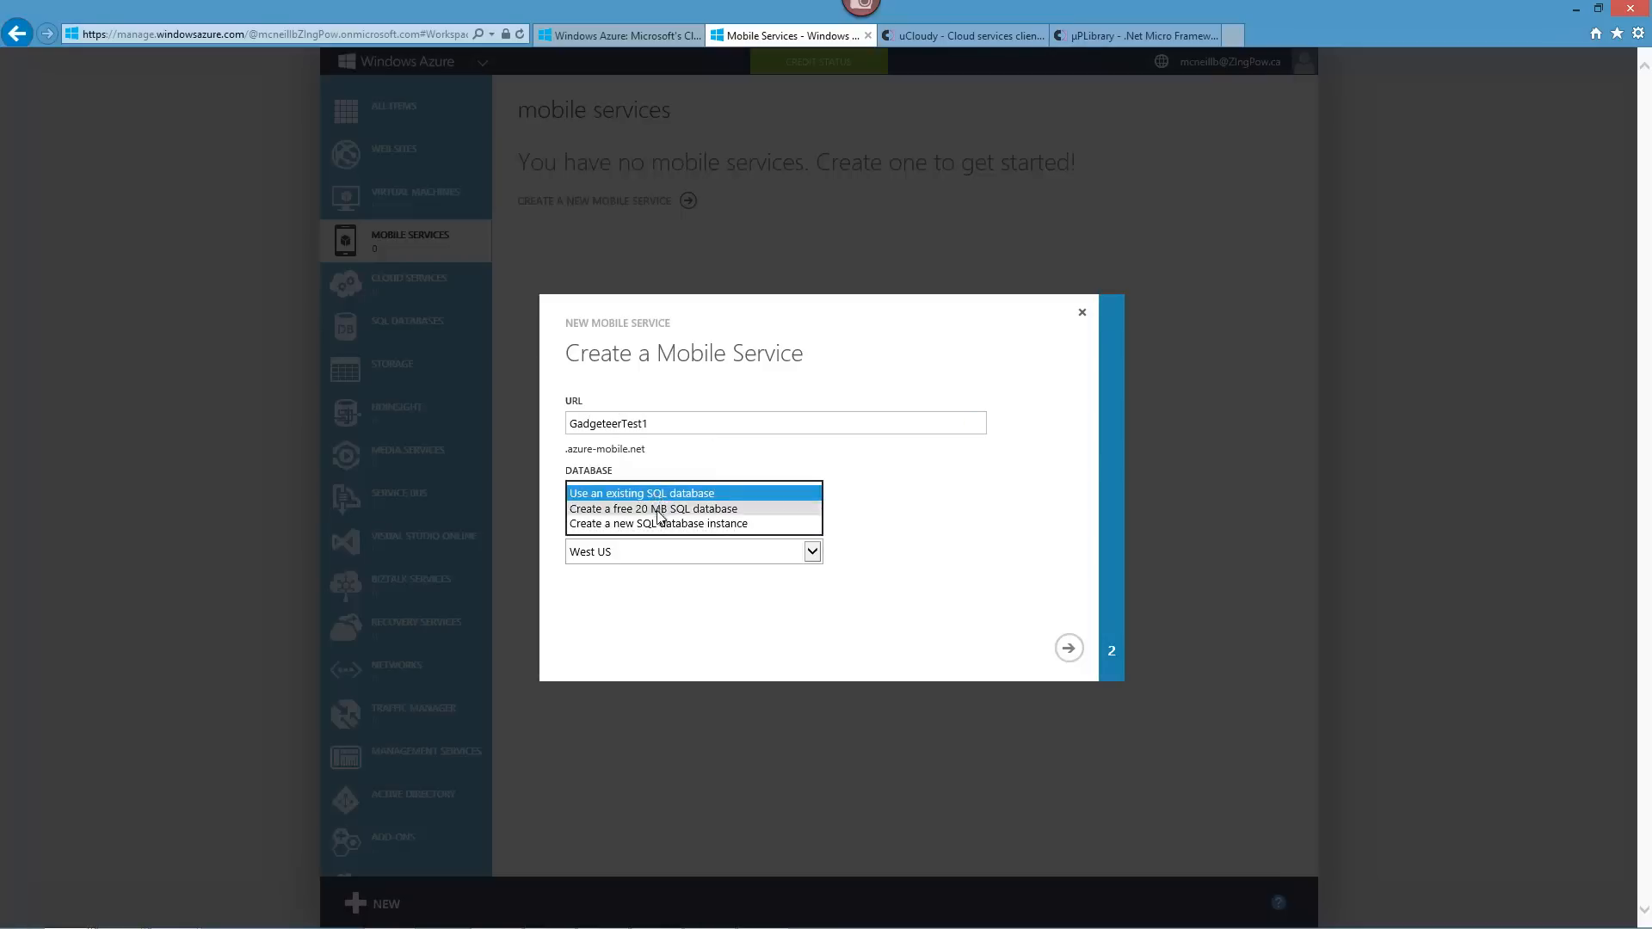
click(654, 509)
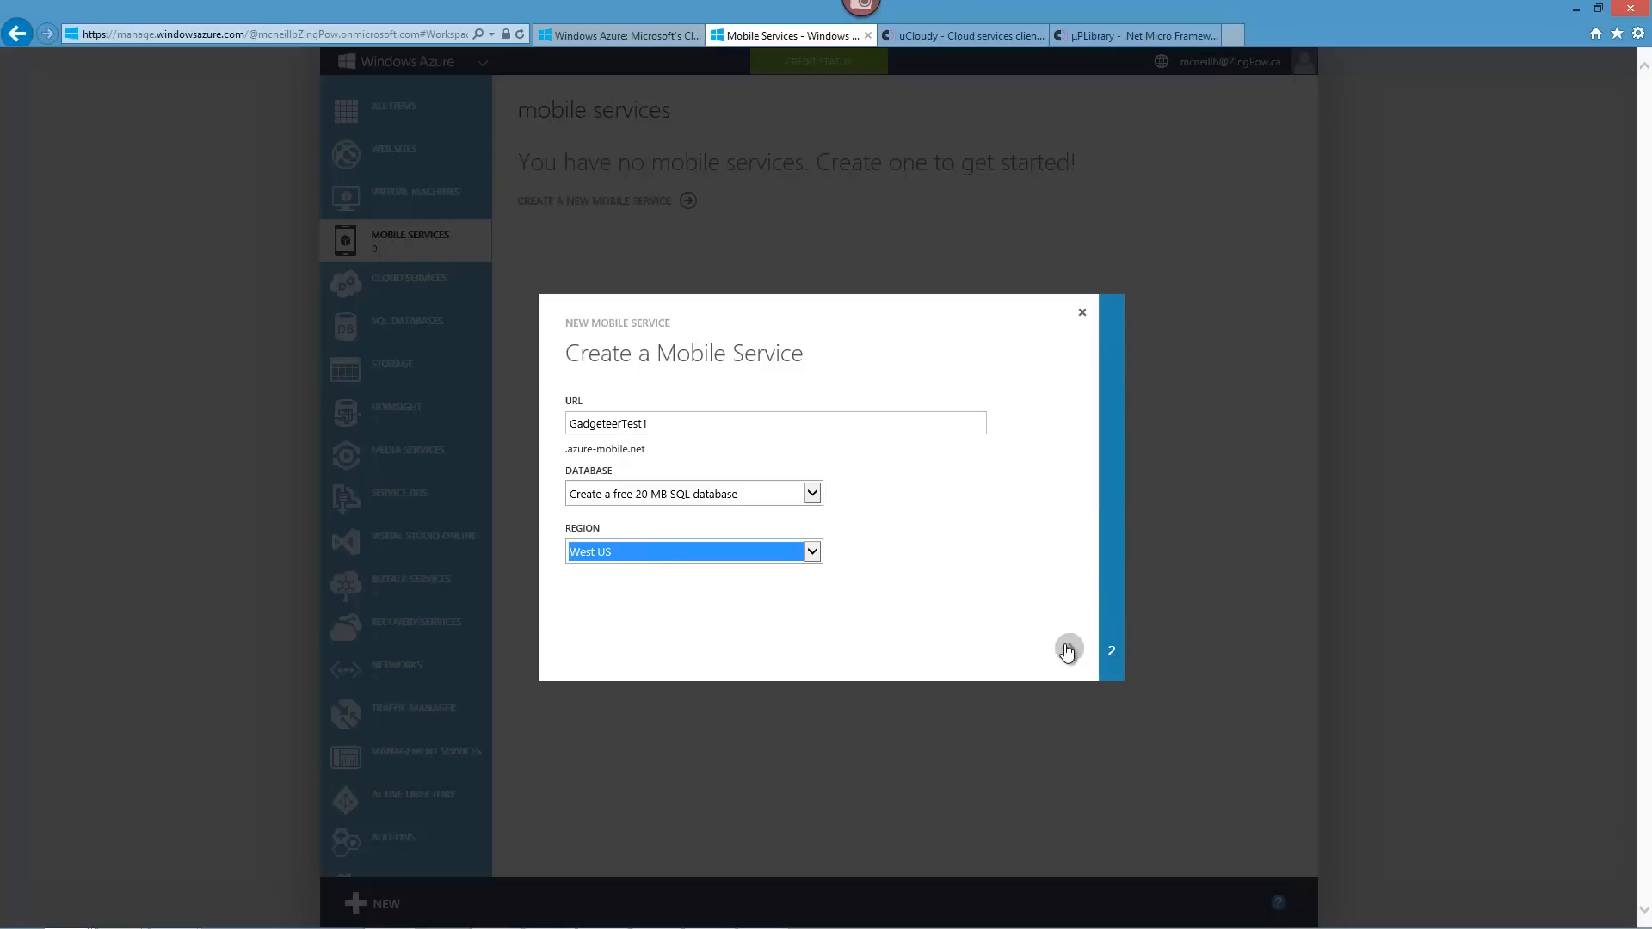
click(1067, 649)
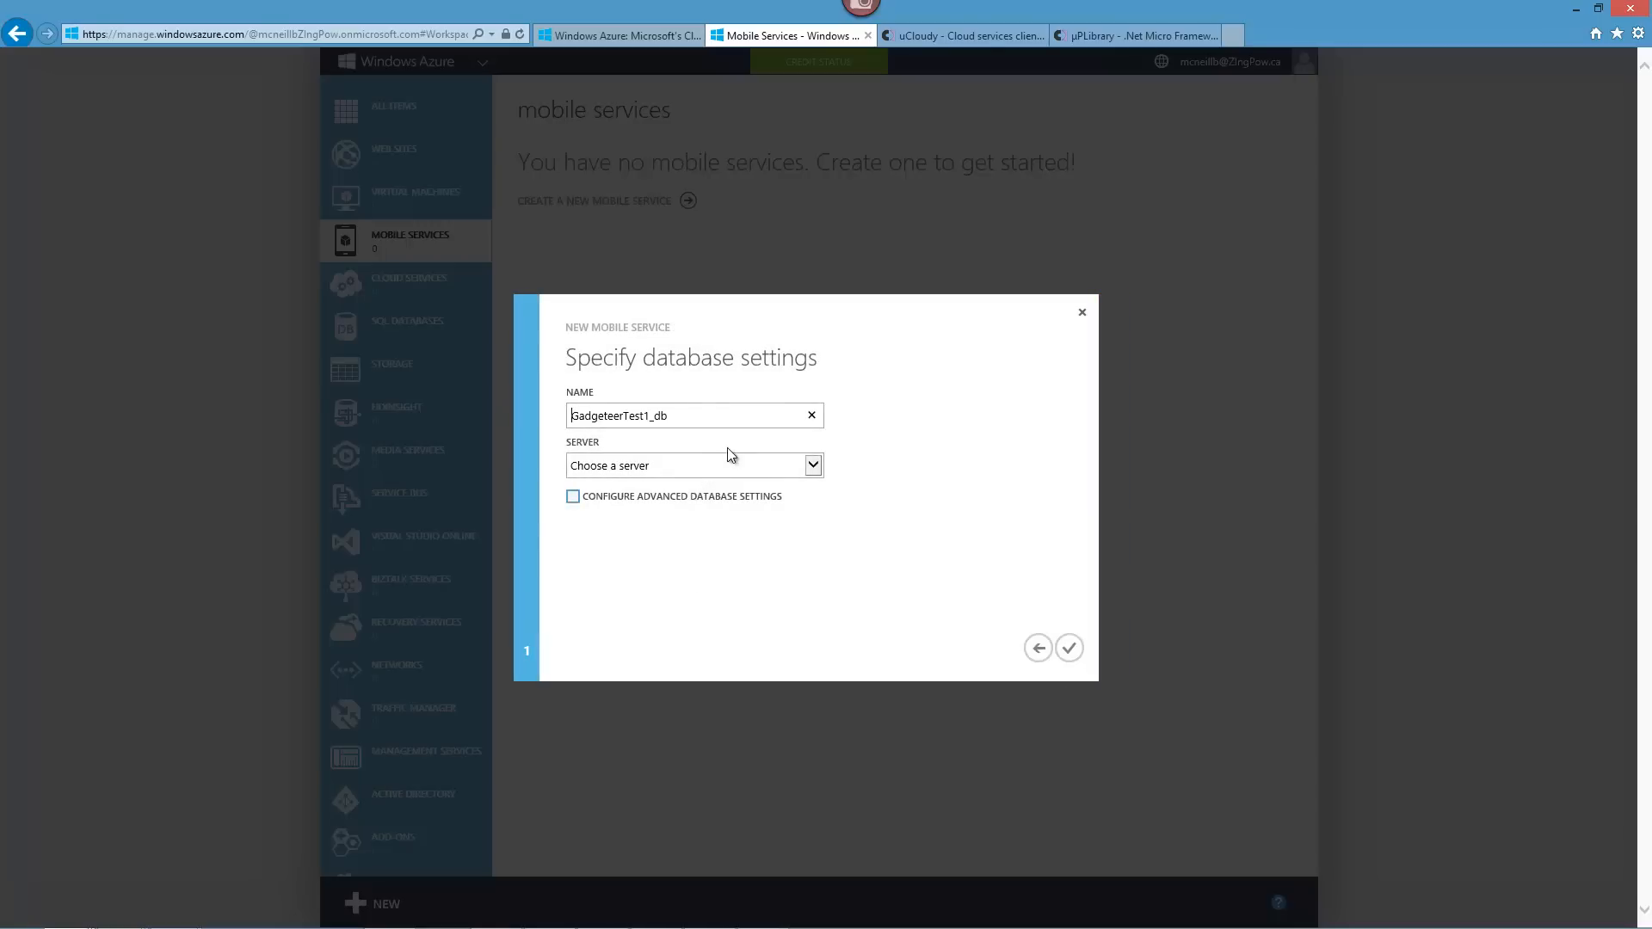
mouse_move(695, 475)
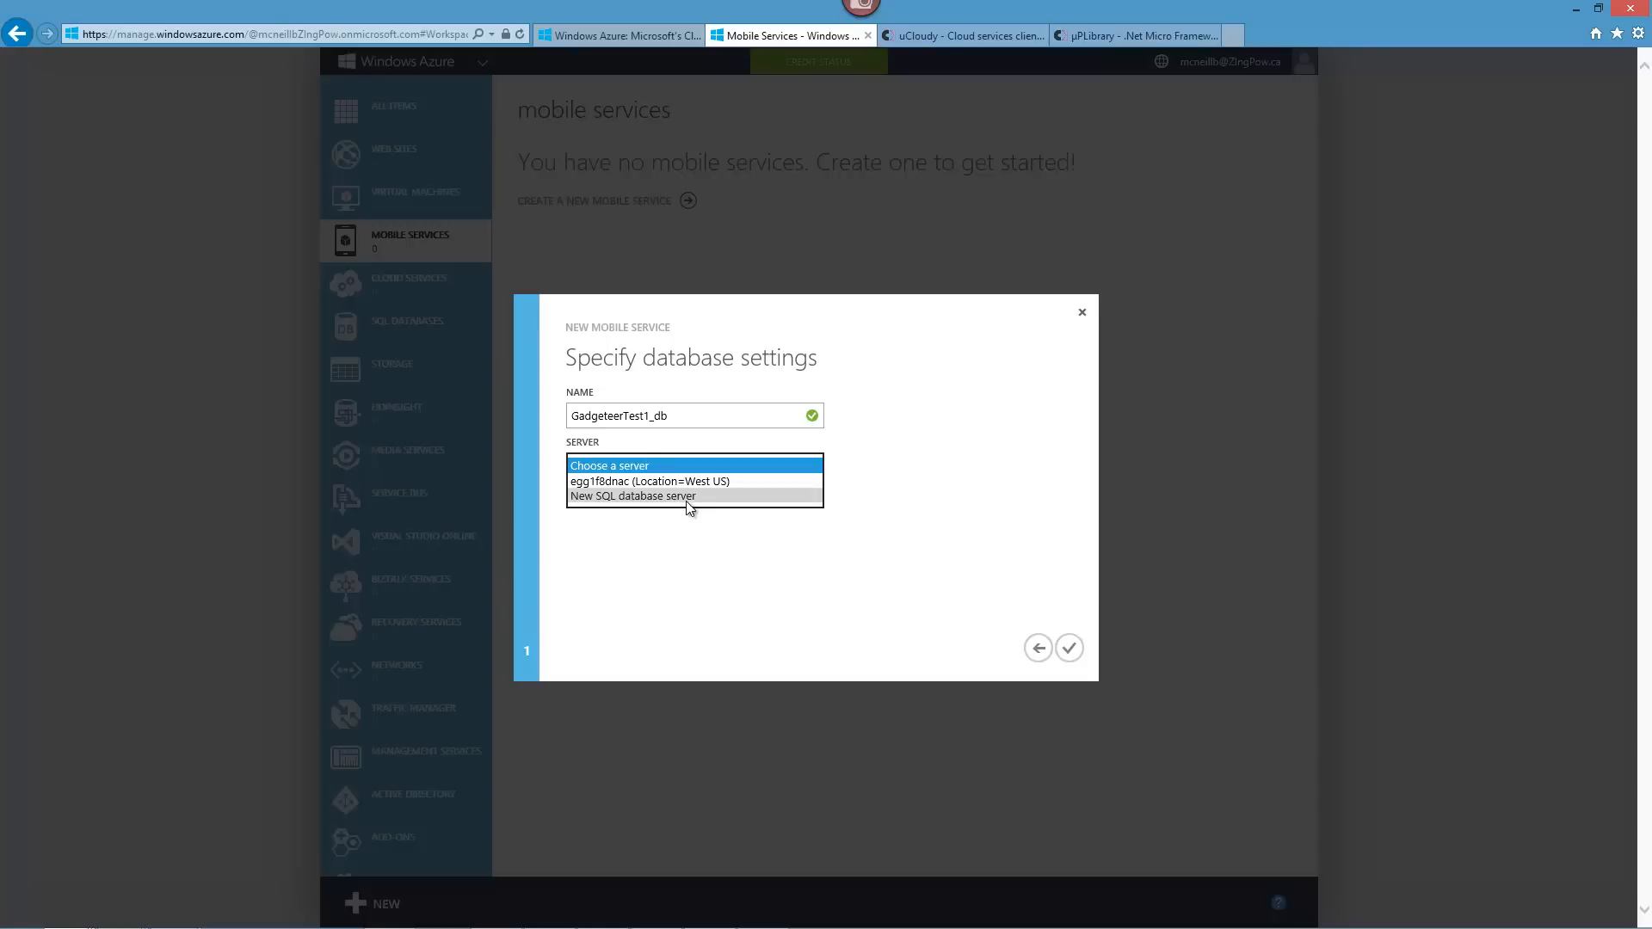
Choose a new SQL database server with login YourServerLoginName, a password, and West US region.
click(631, 495)
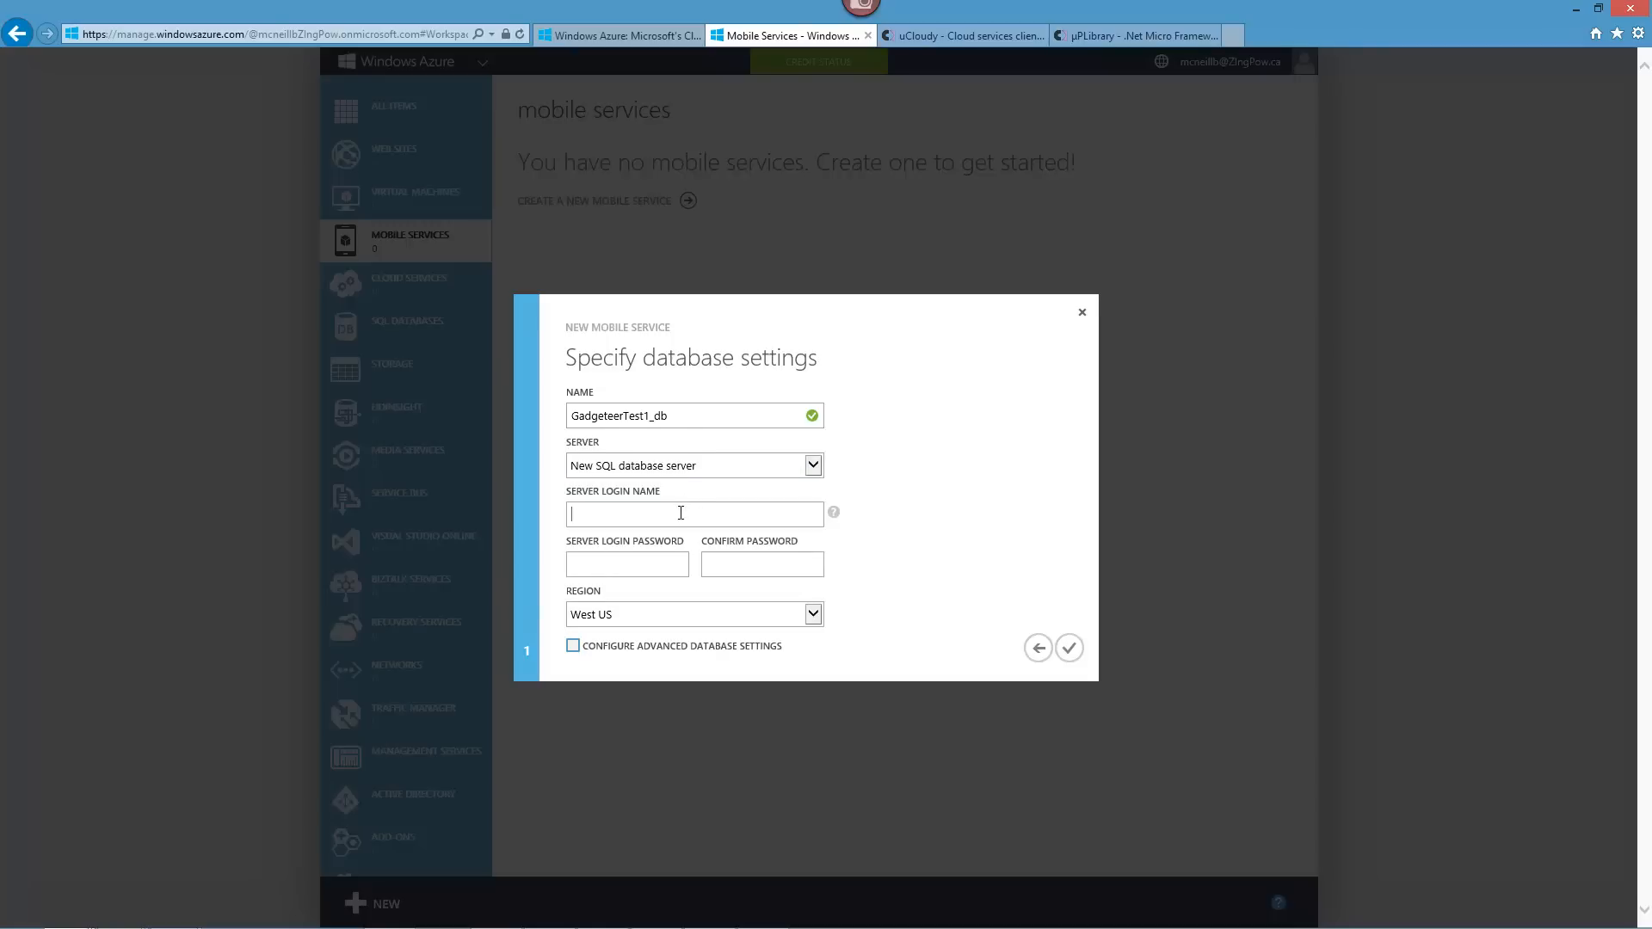
text(Your)
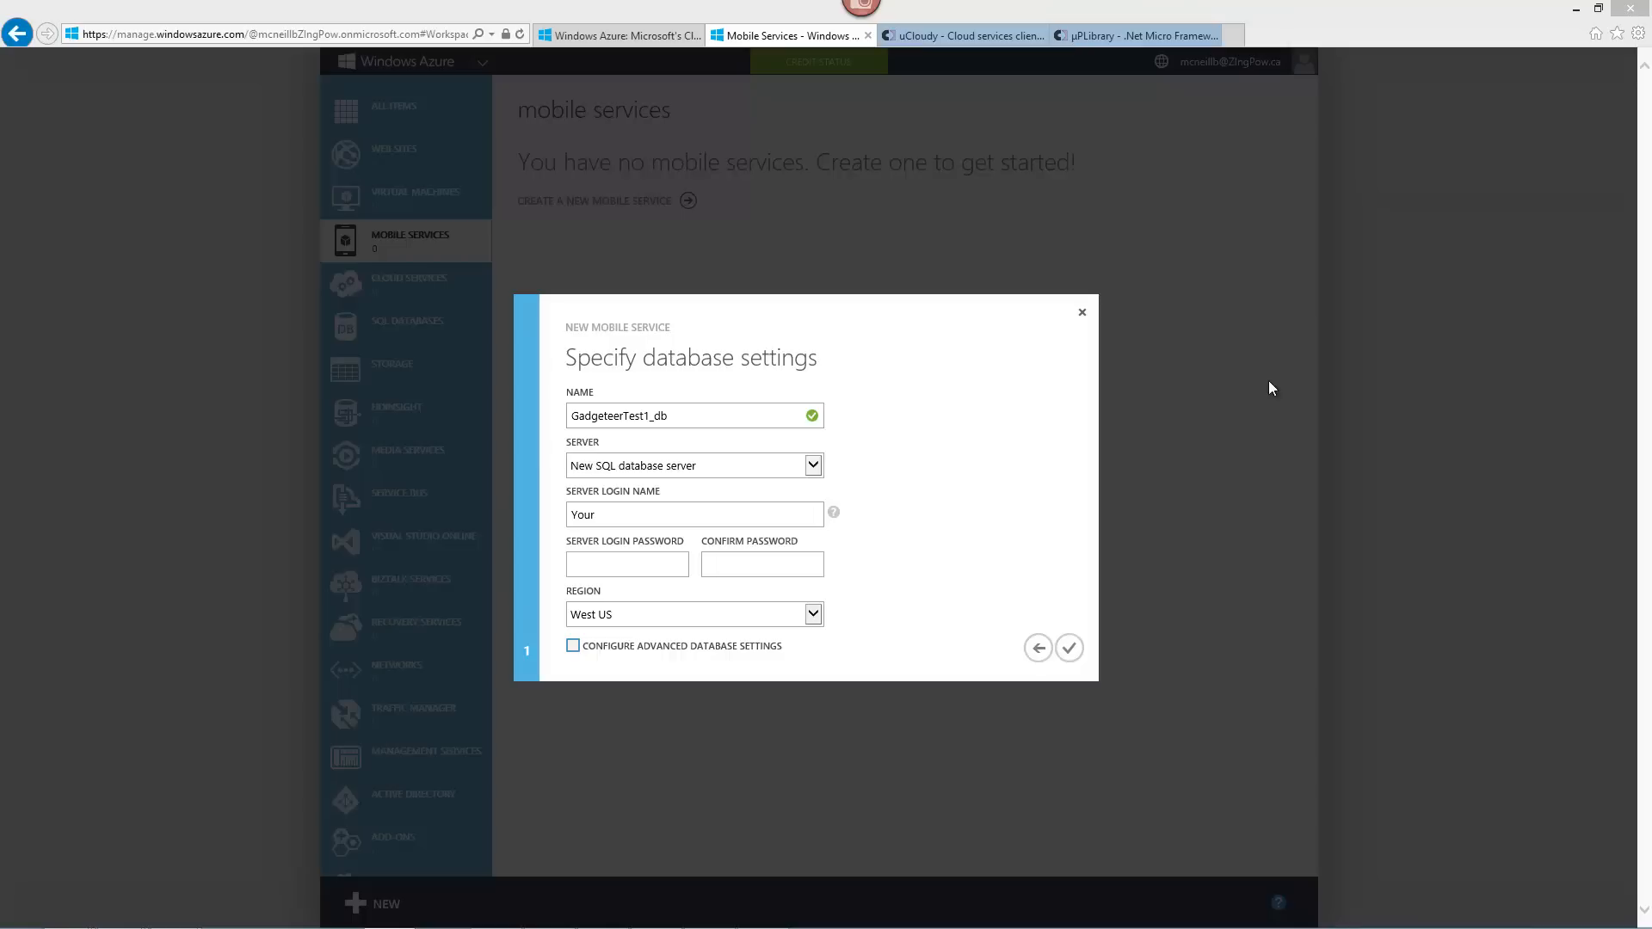
triple_click(690, 514)
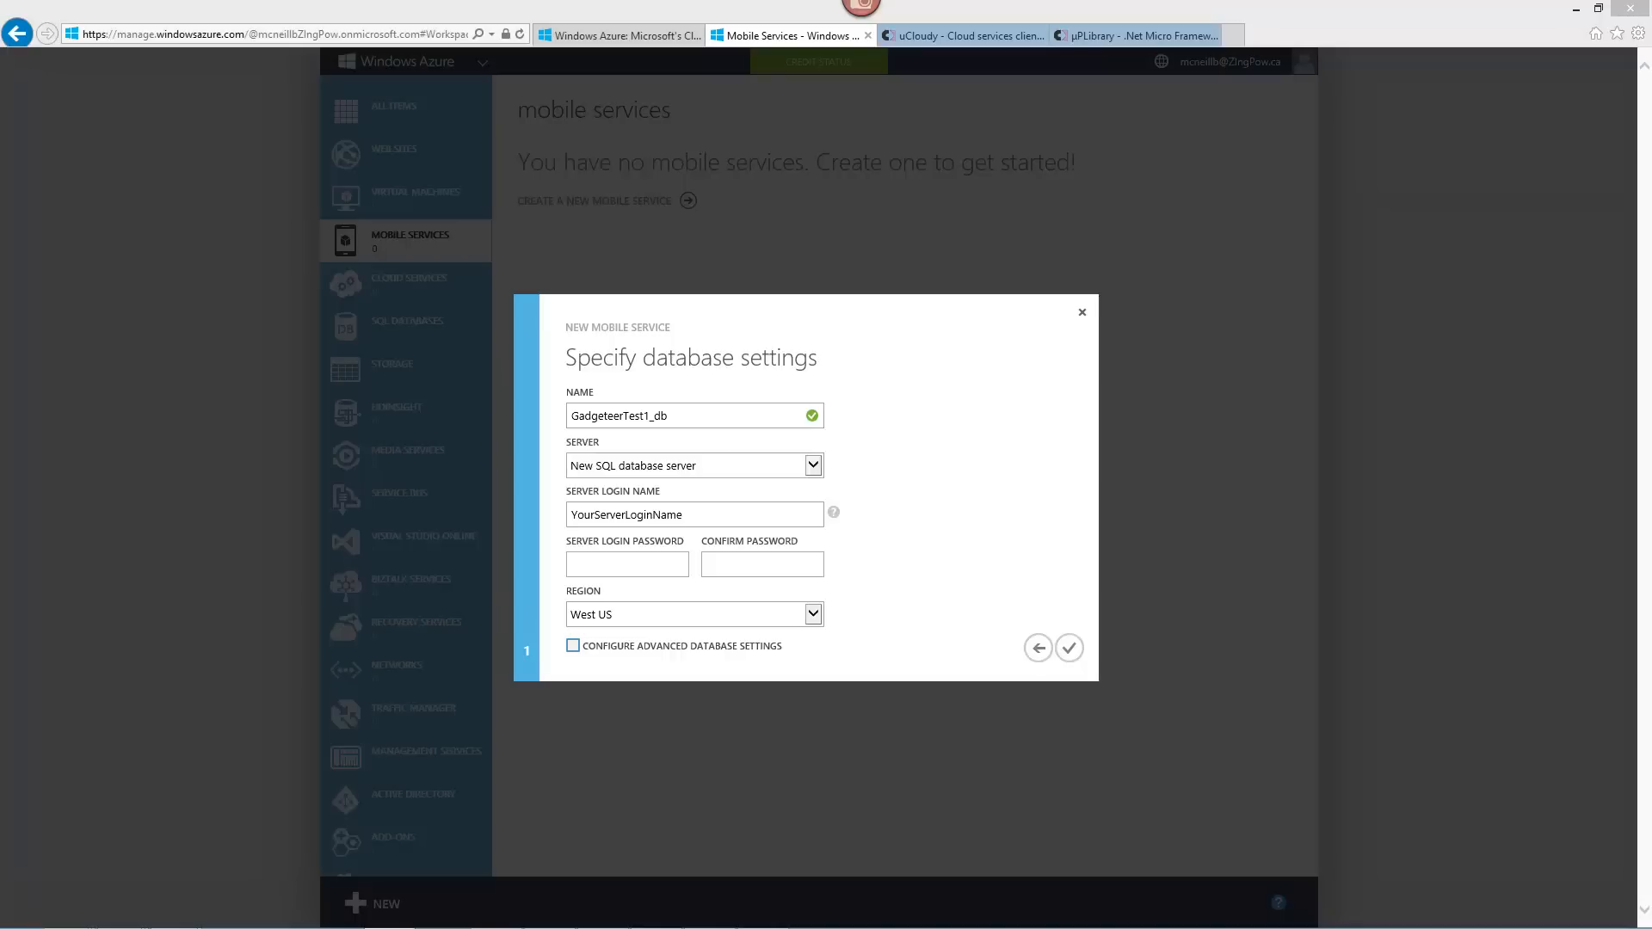
click(626, 564)
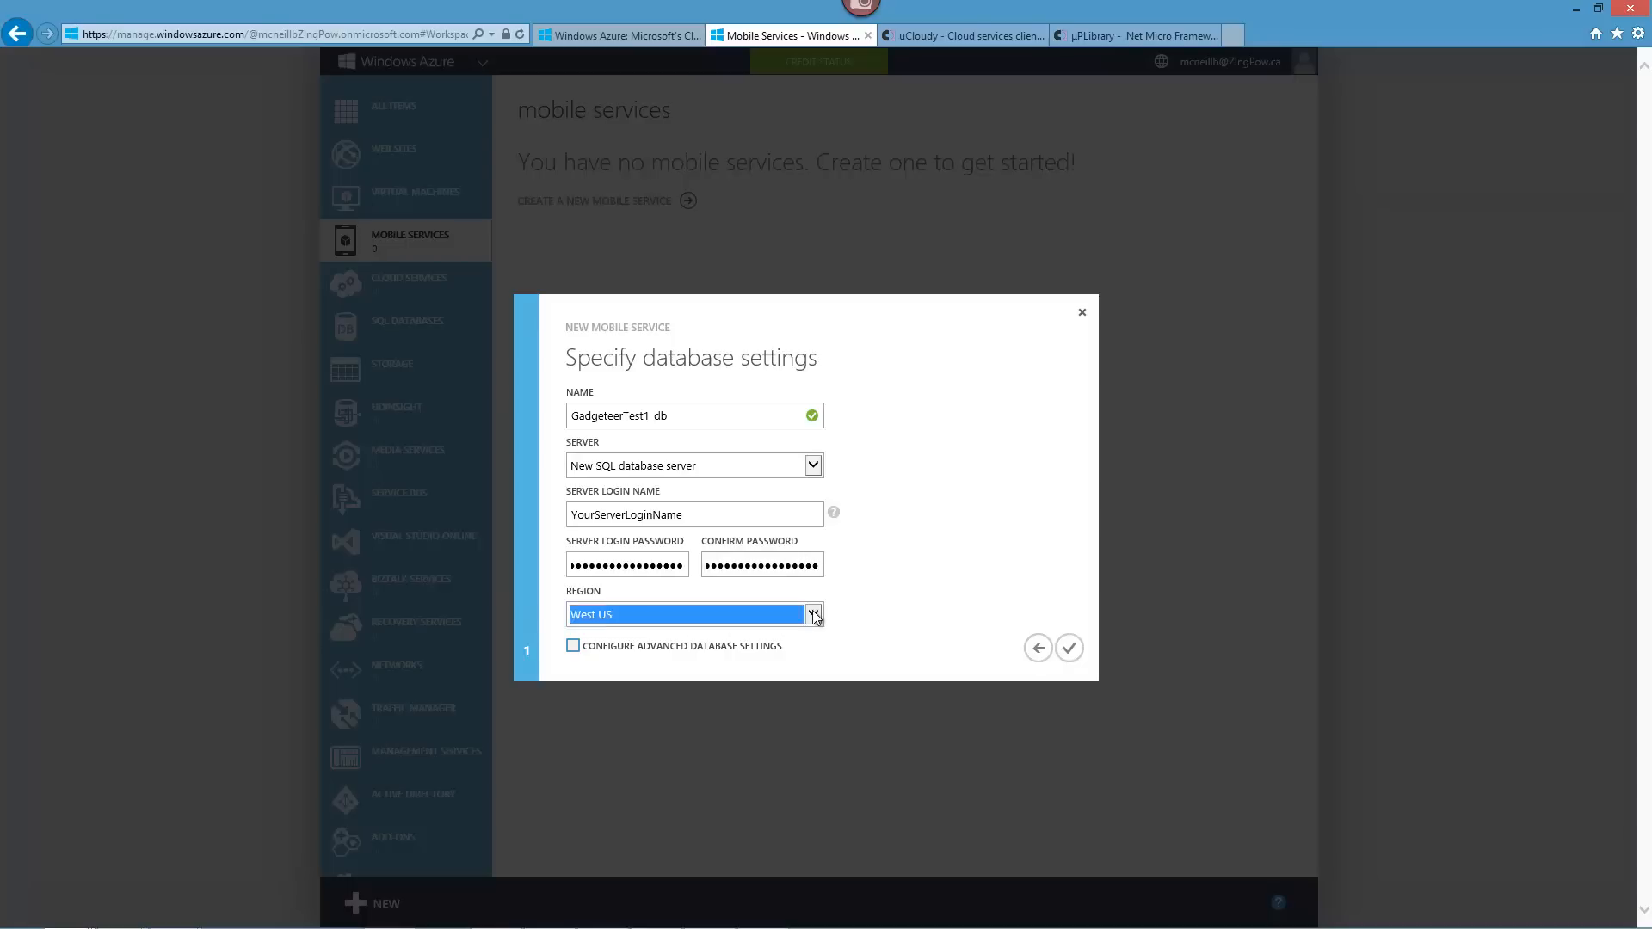
click(812, 615)
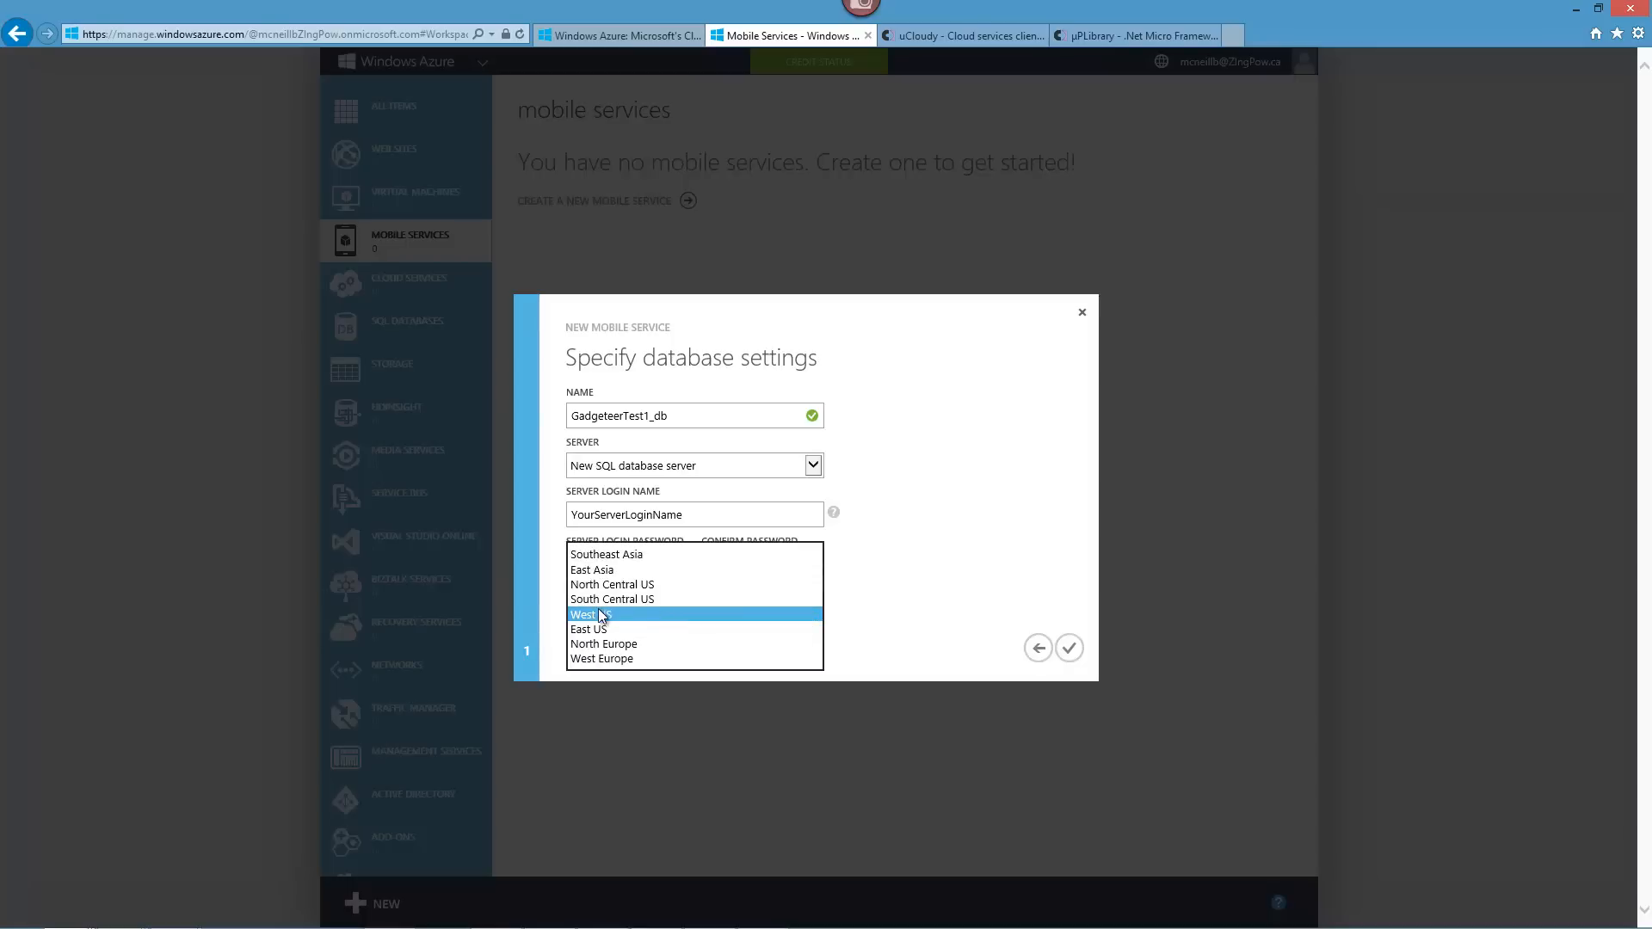
click(590, 615)
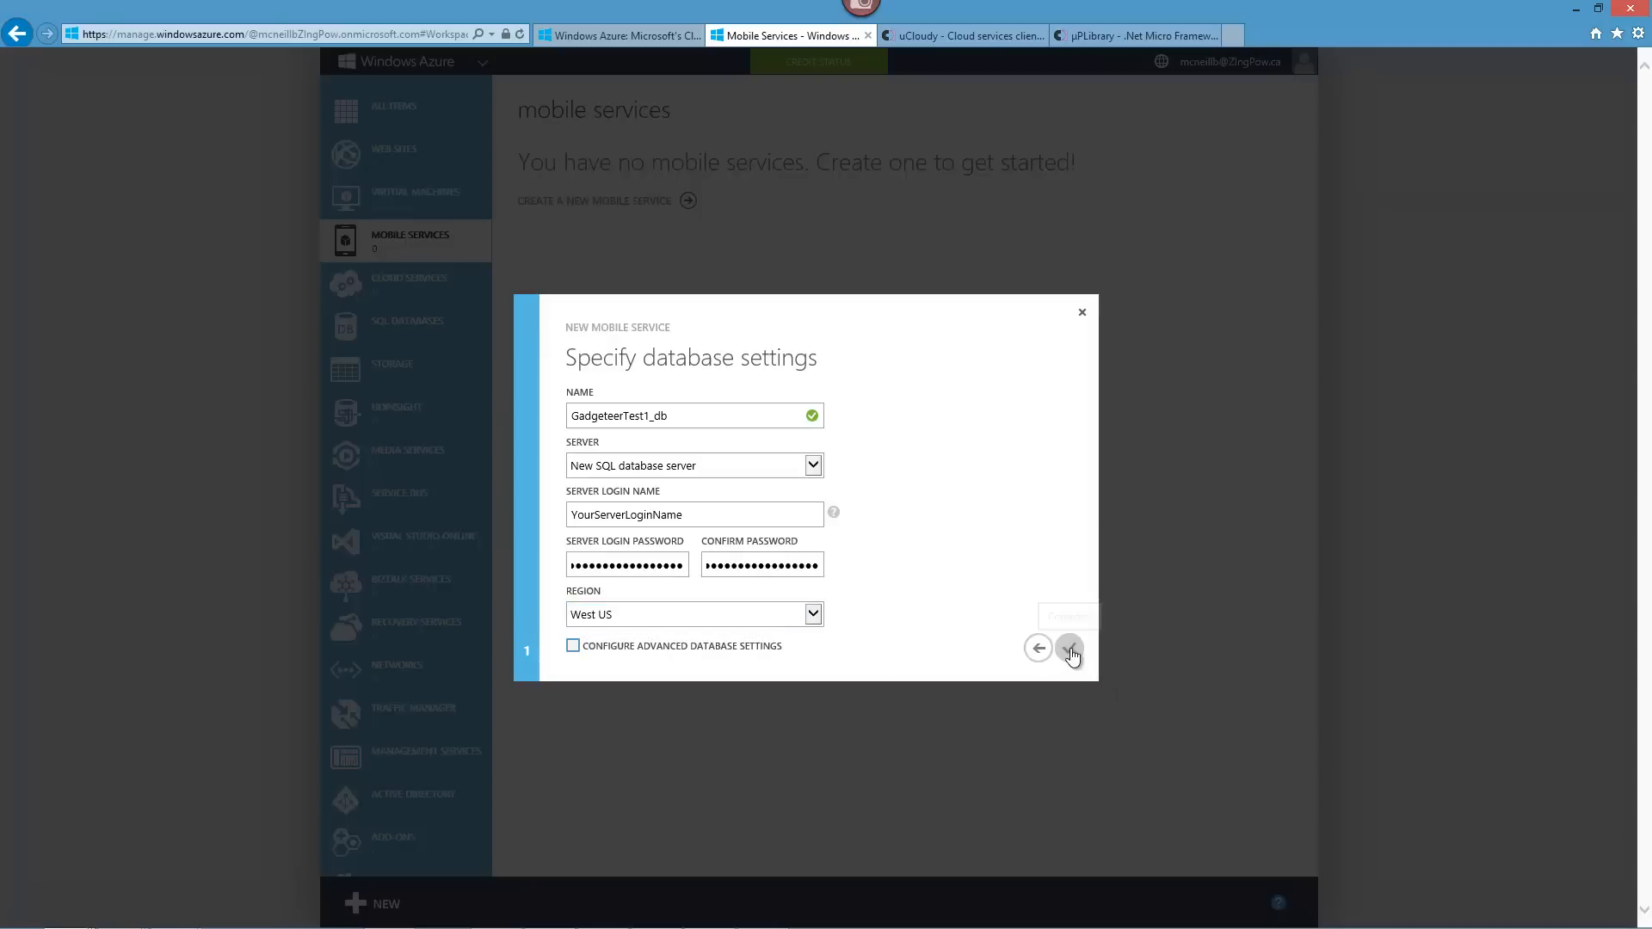
Confirm the settings so the GadgeteerTest1 mobile service is created.
click(1069, 649)
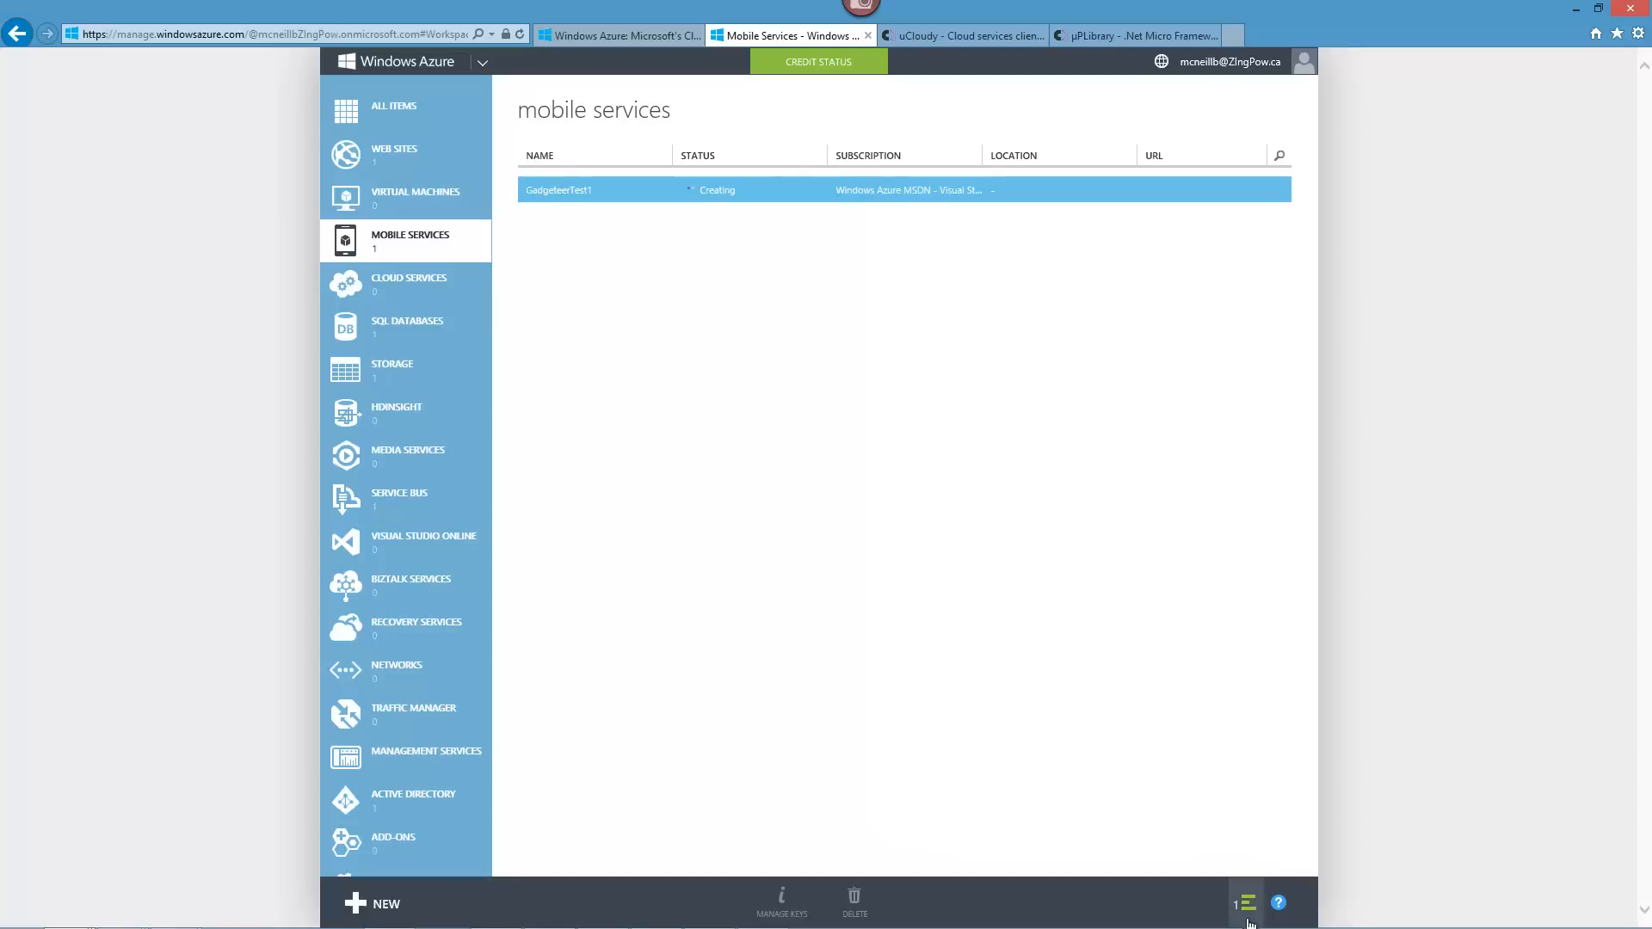
mouse_move(1246, 909)
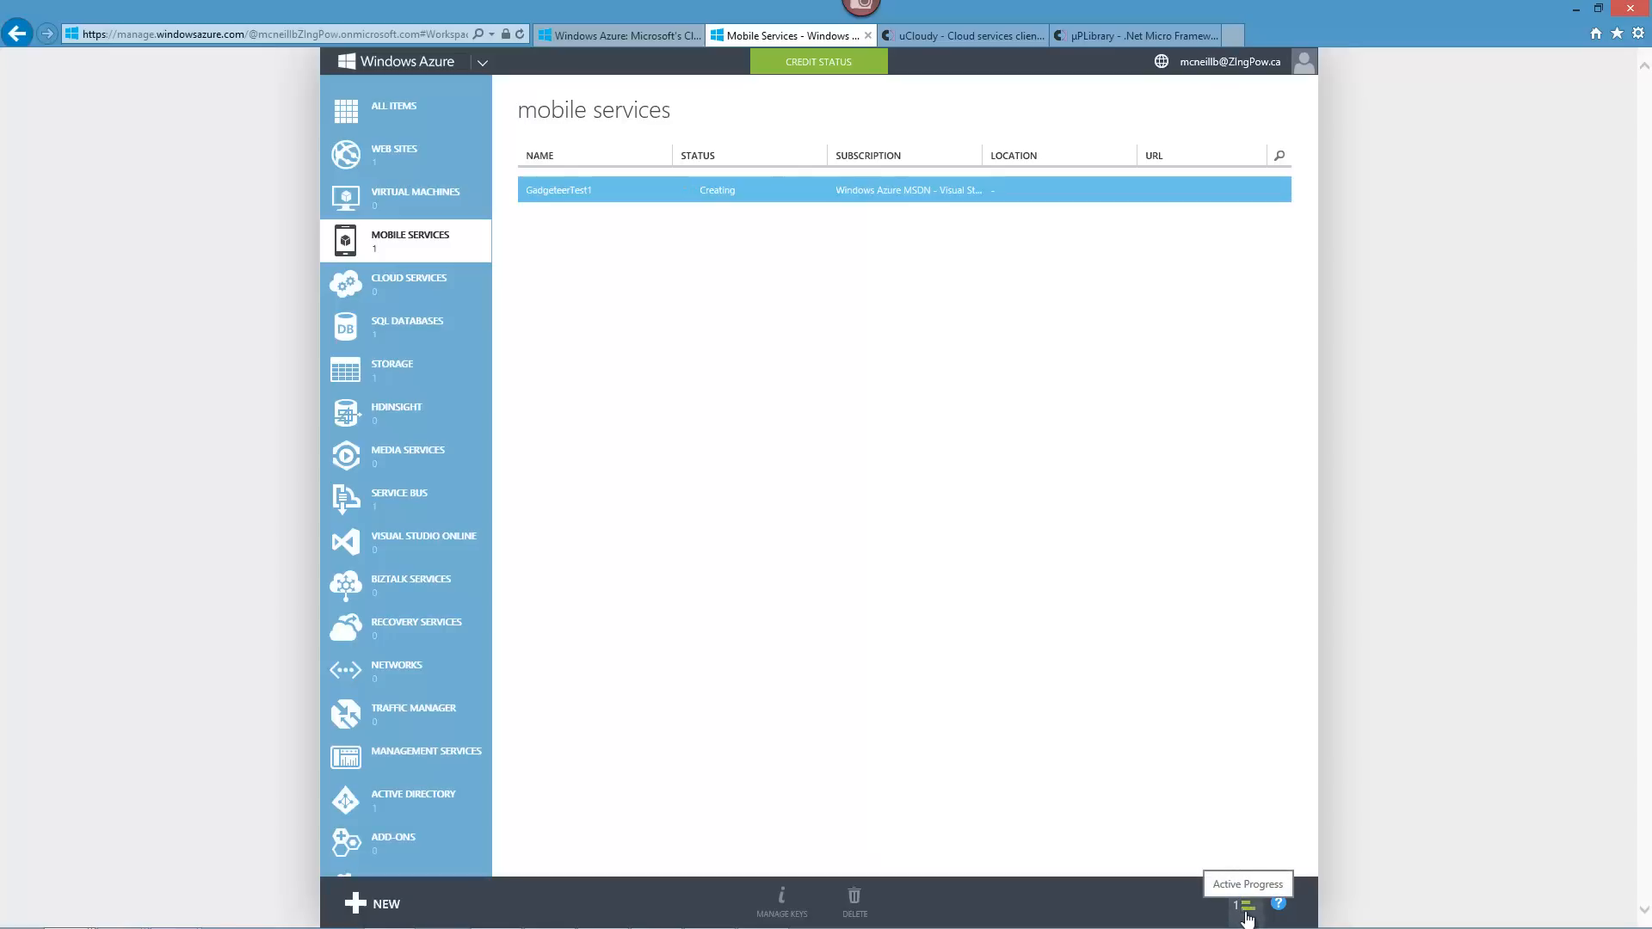
mouse_move(1154, 828)
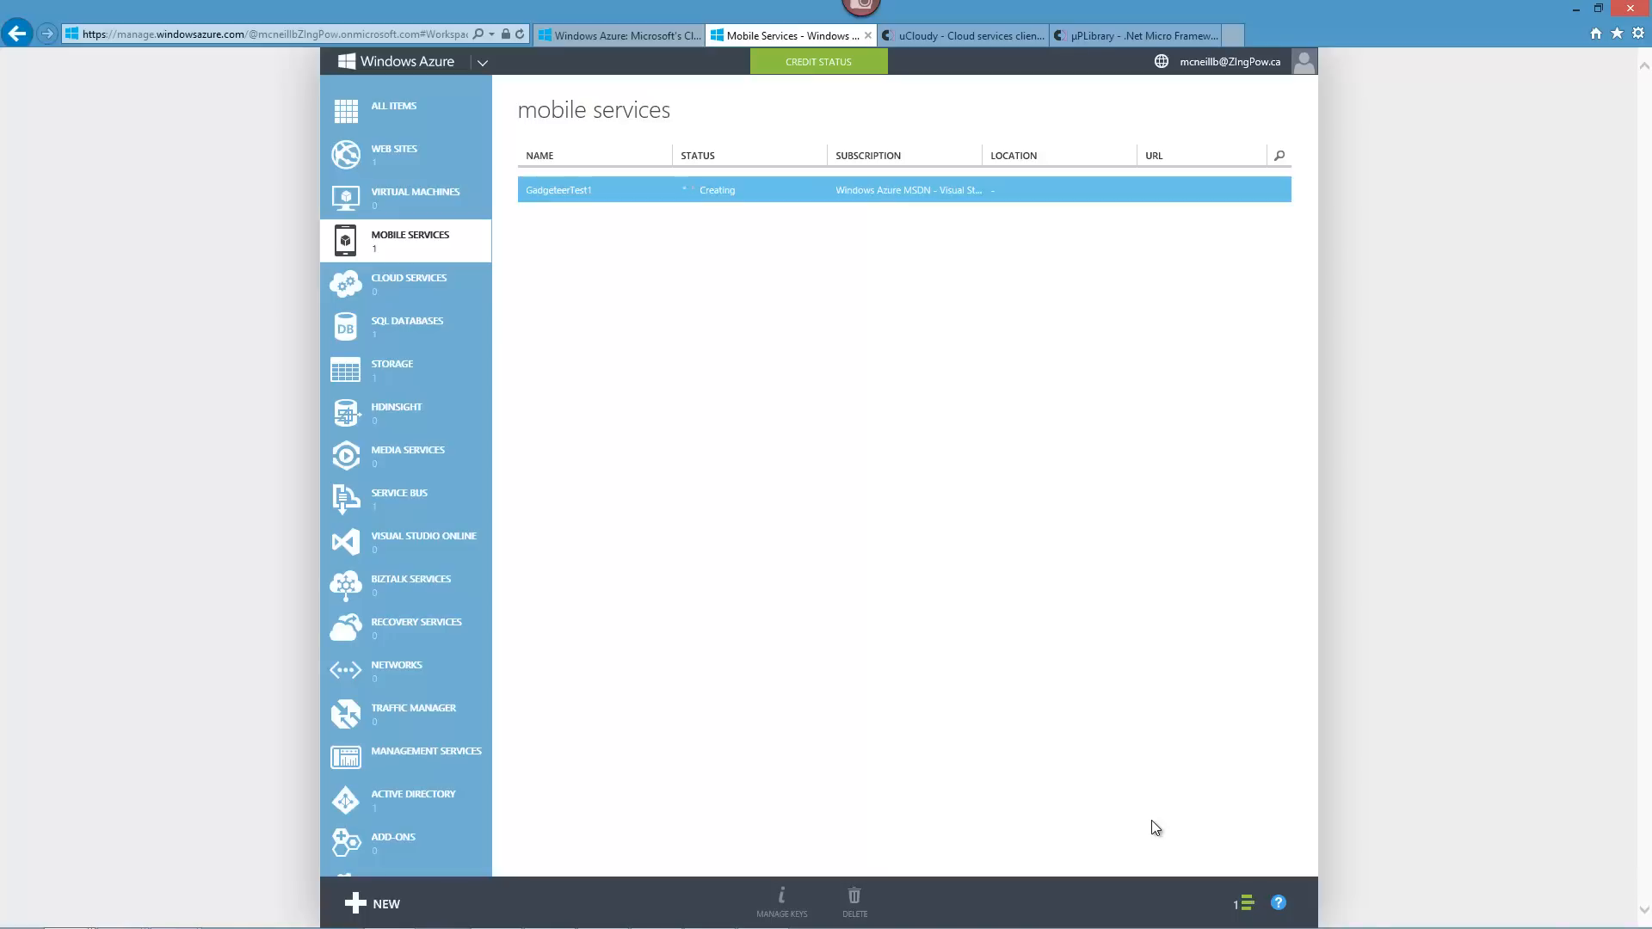
mouse_move(1039, 740)
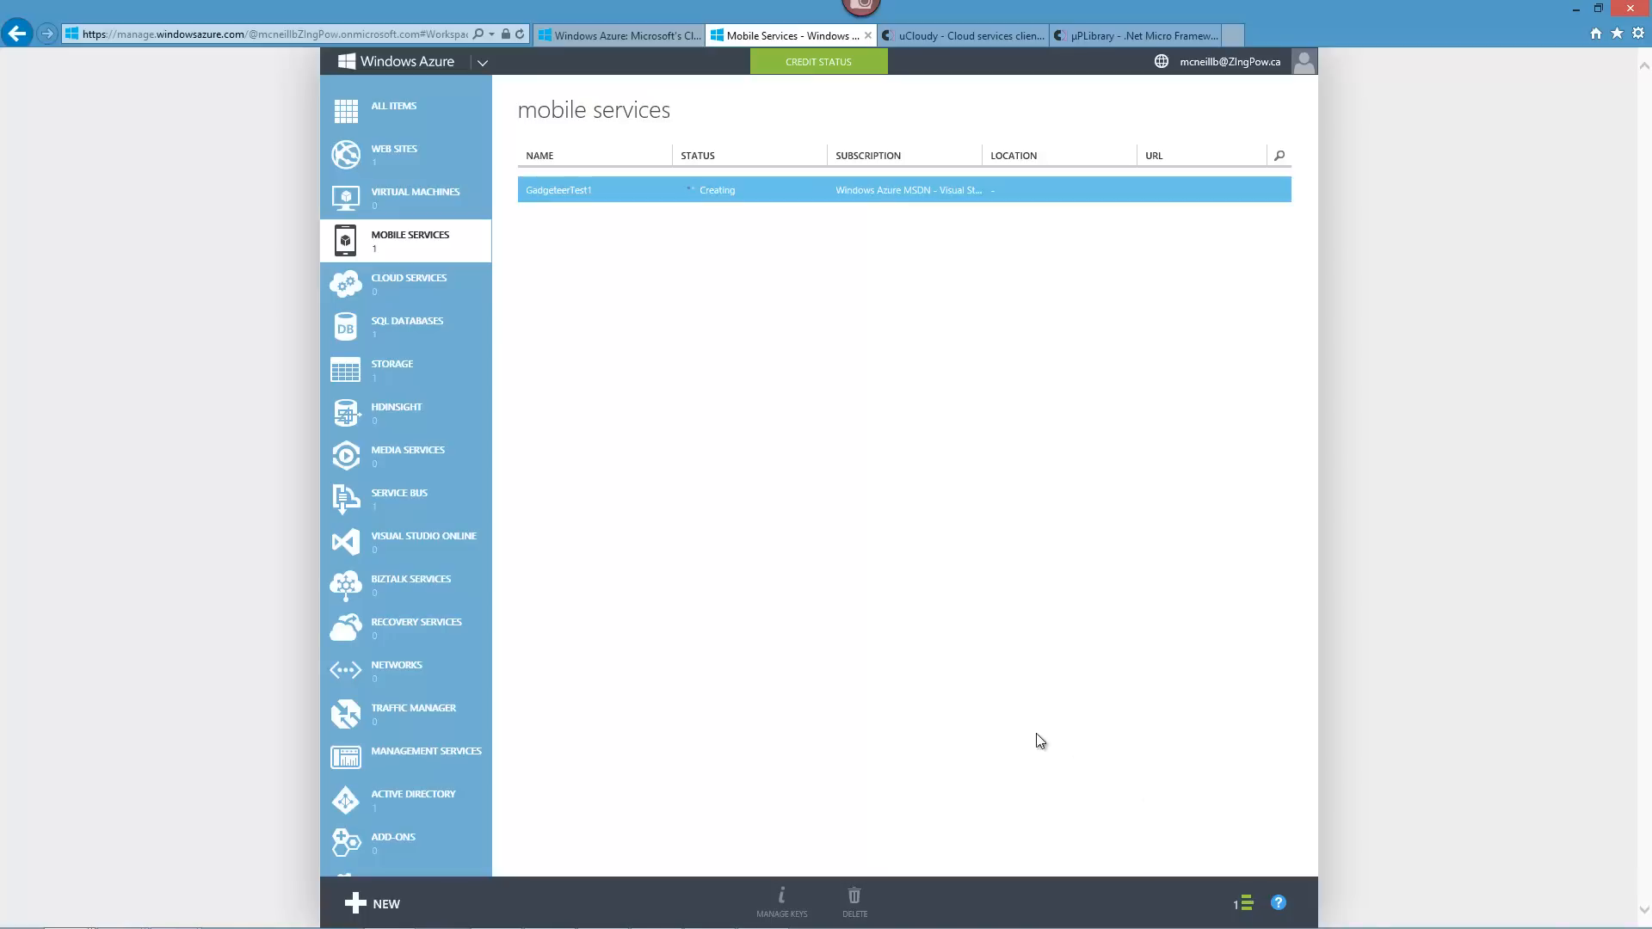
mouse_move(1181, 860)
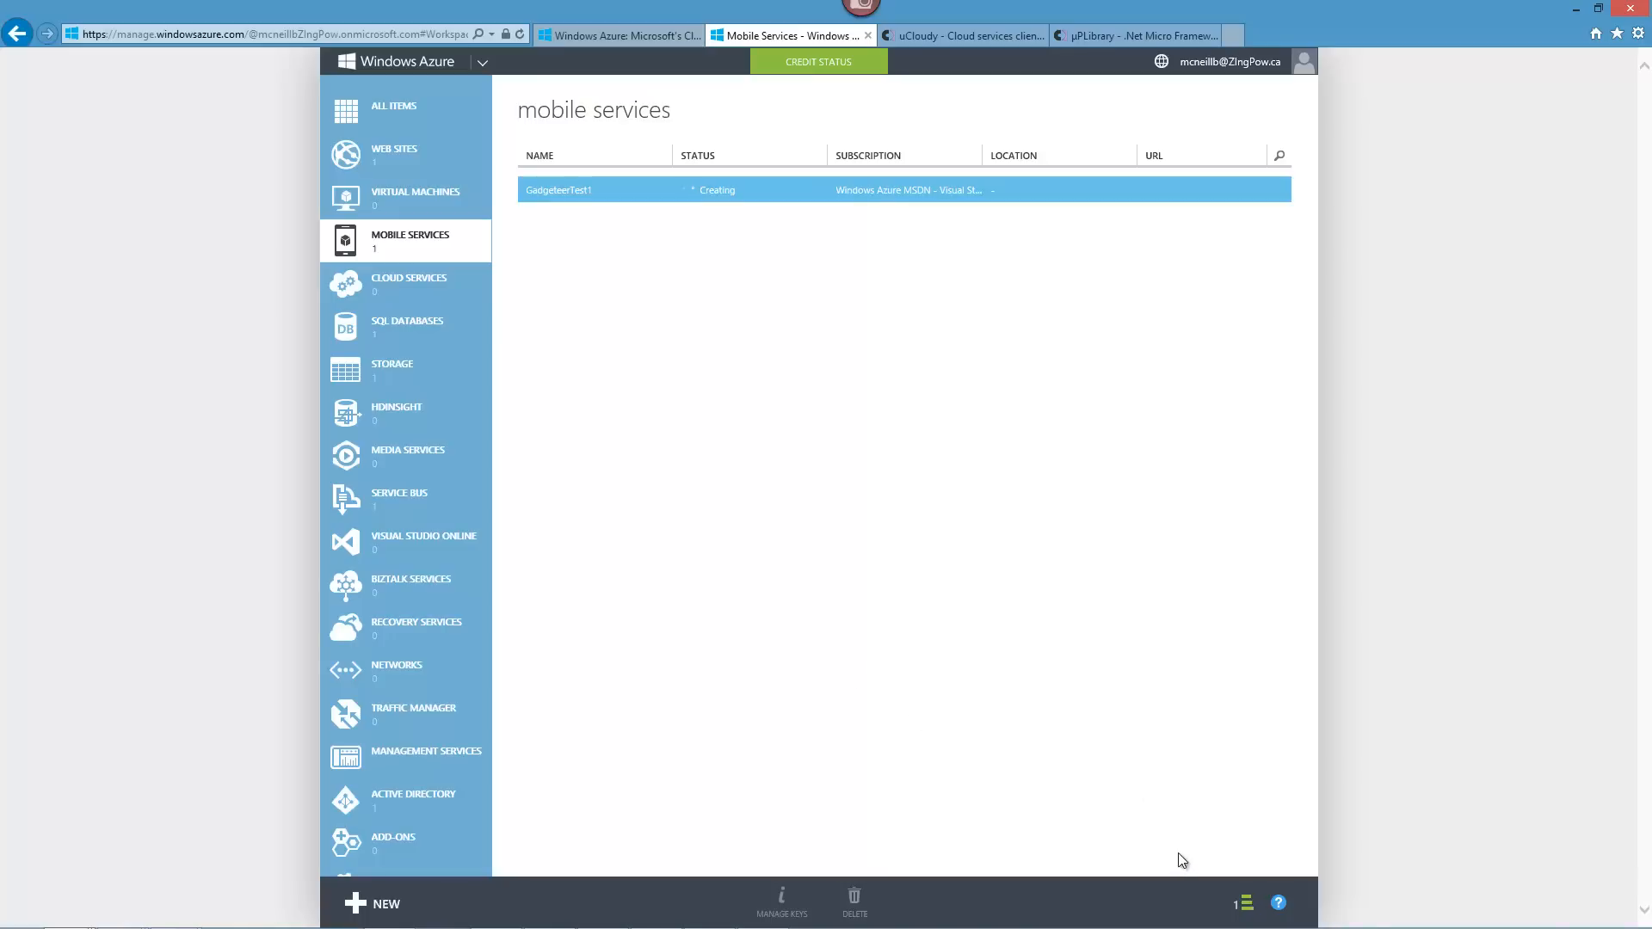
mouse_move(1215, 912)
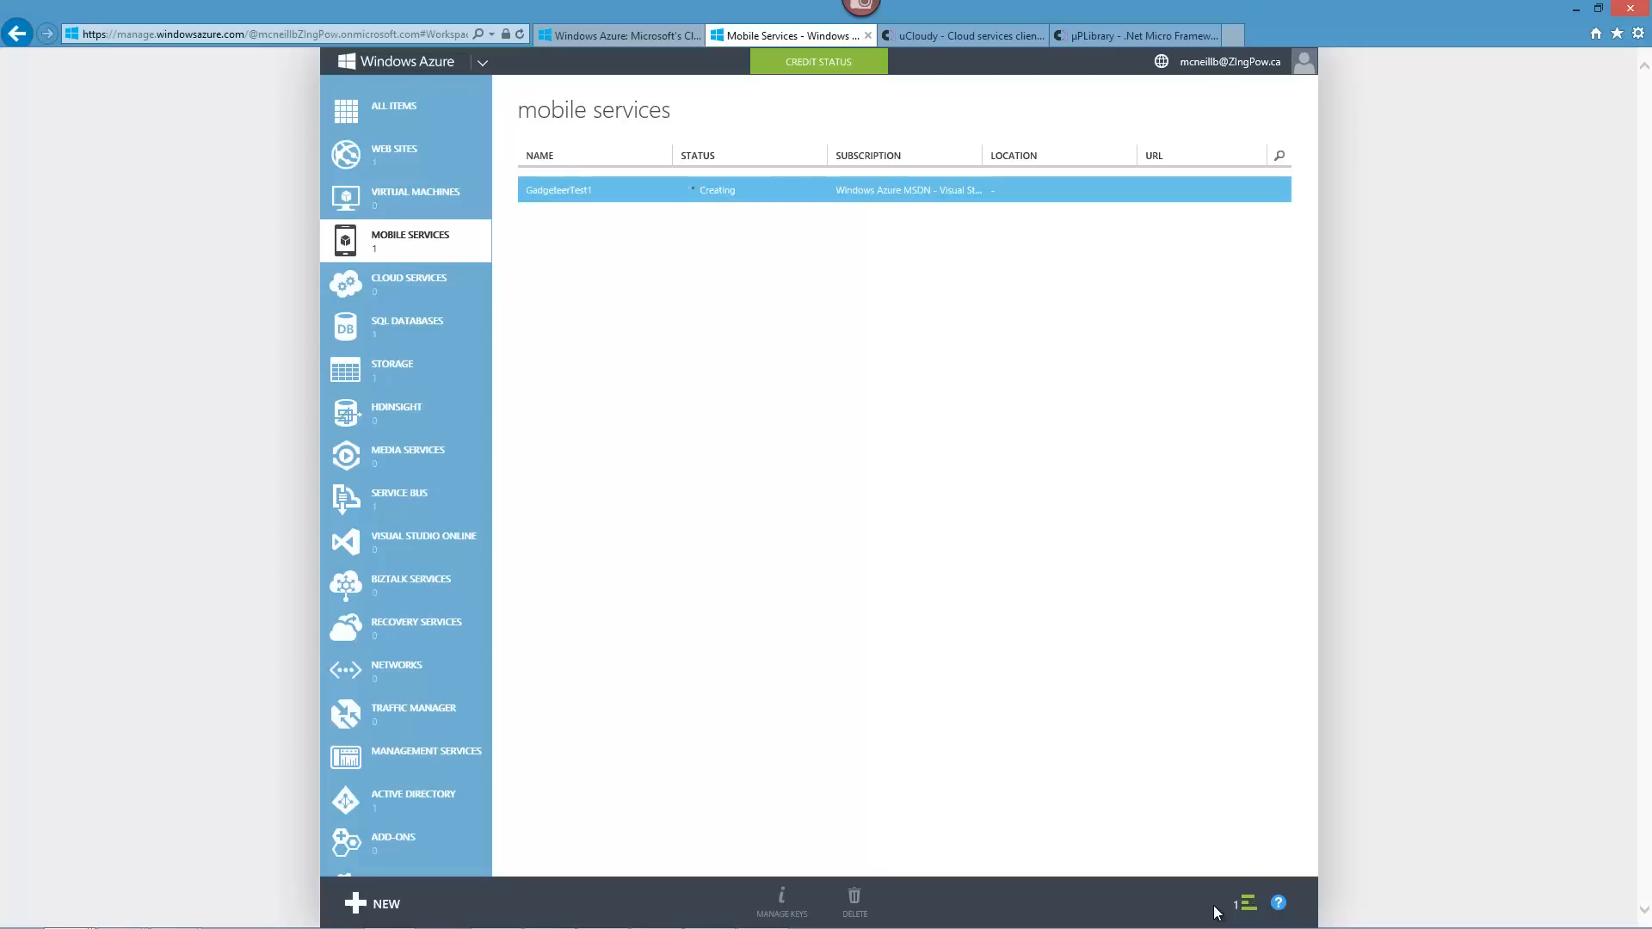
mouse_move(1106, 800)
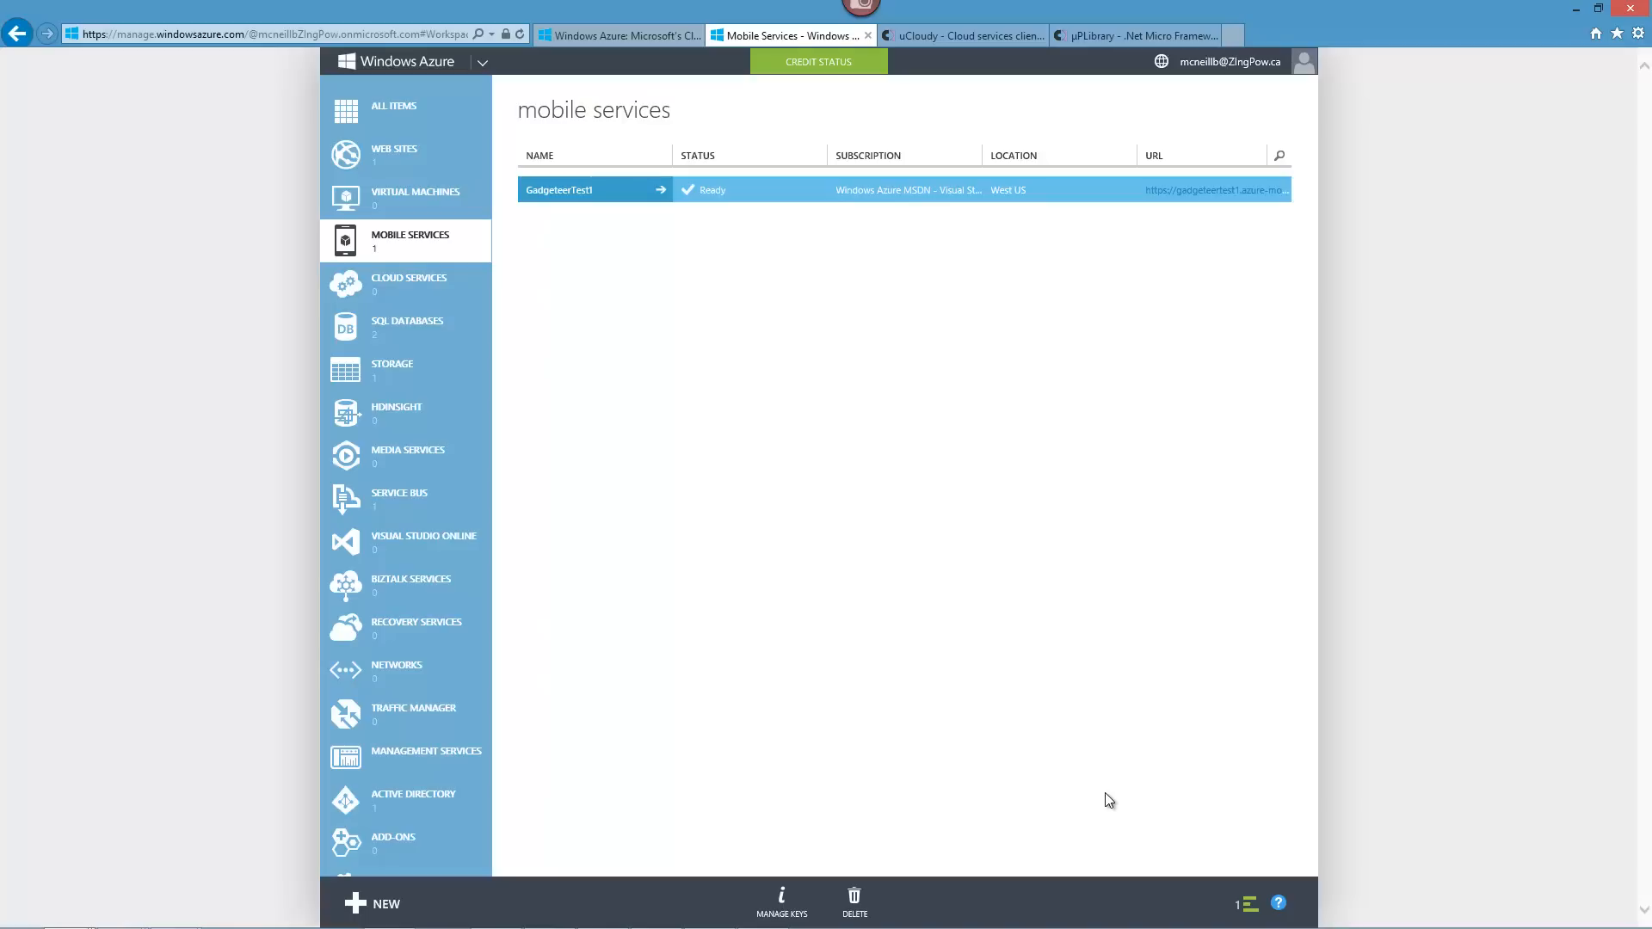
mouse_move(377, 439)
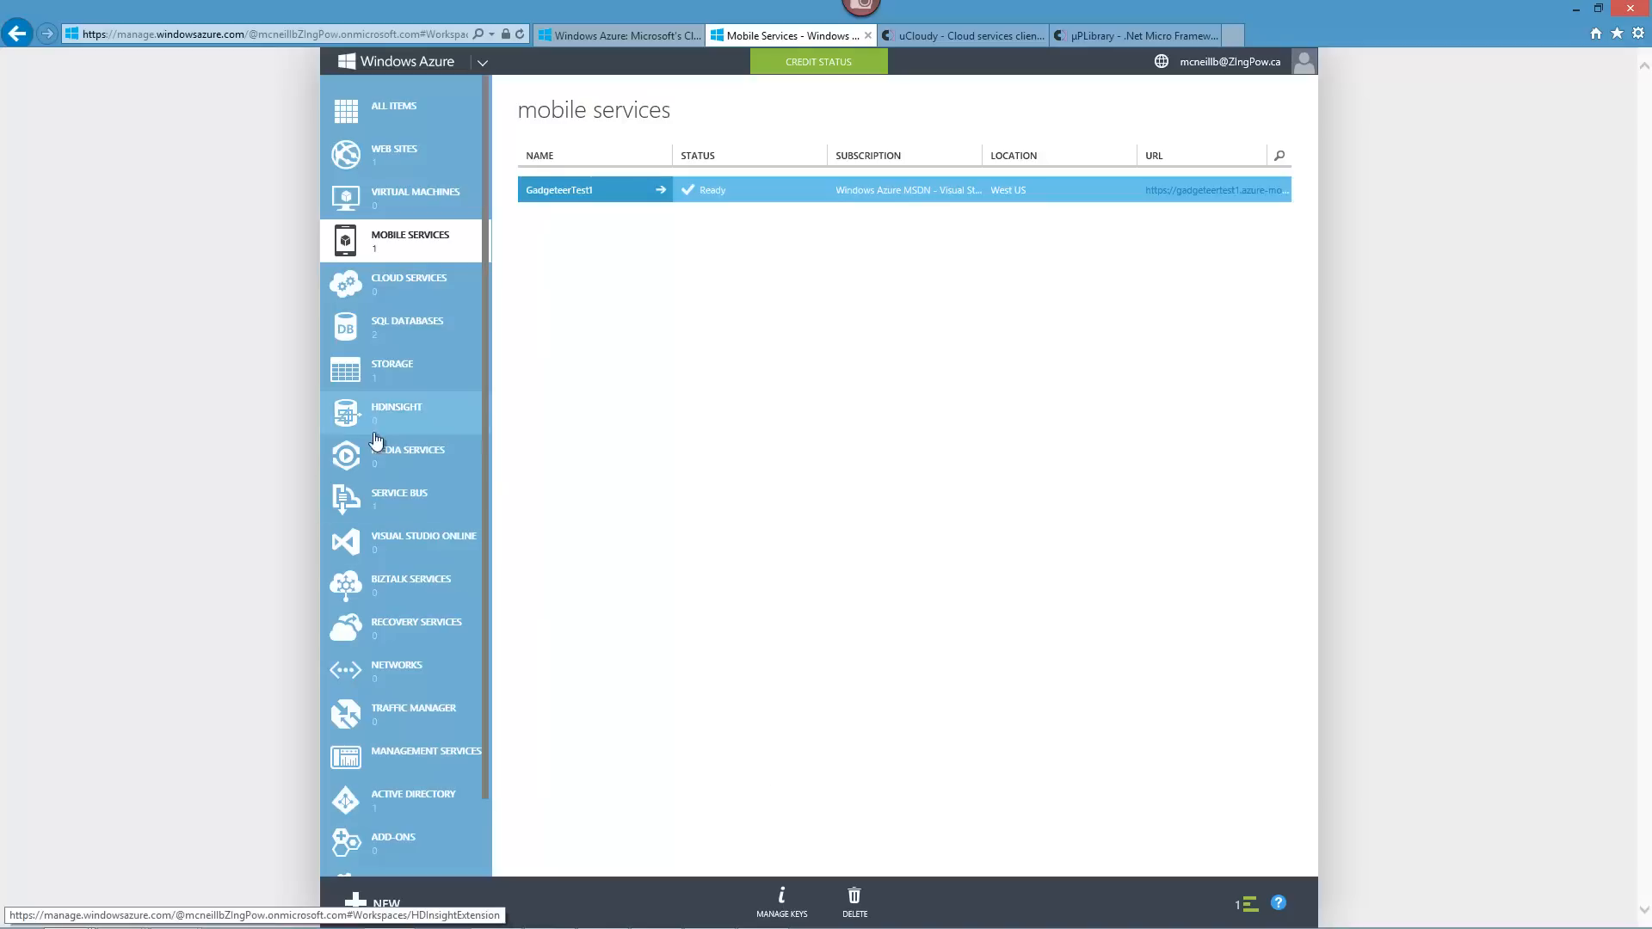
Check the new SQL database, return to mobile services and dismiss the service-created notice.
click(406, 327)
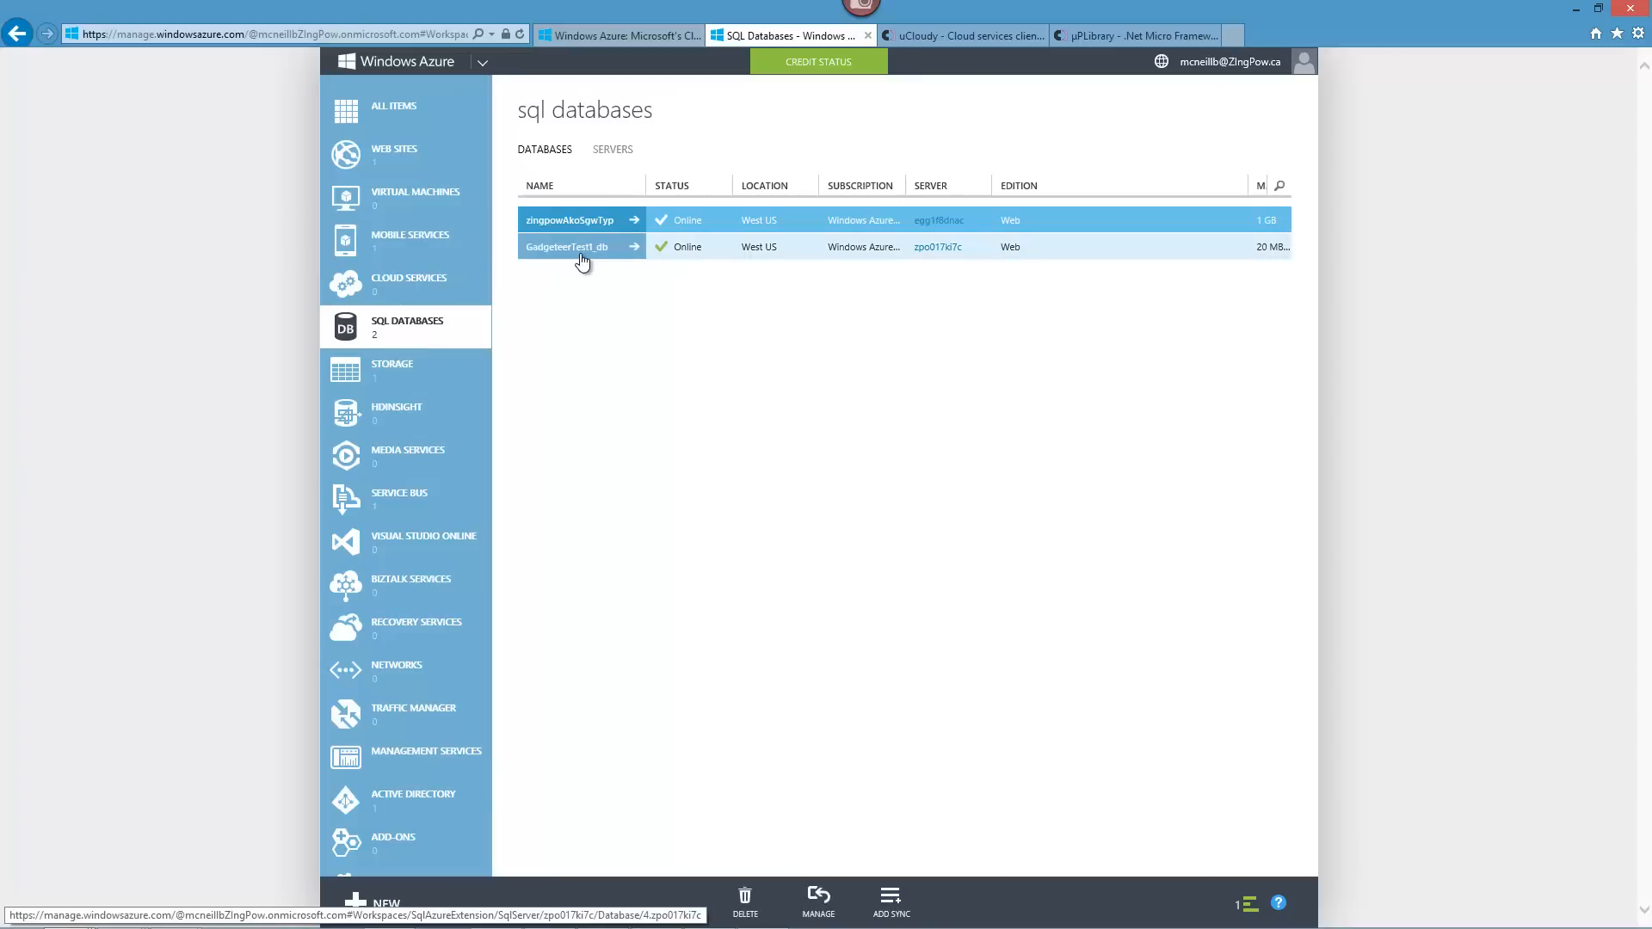
click(410, 241)
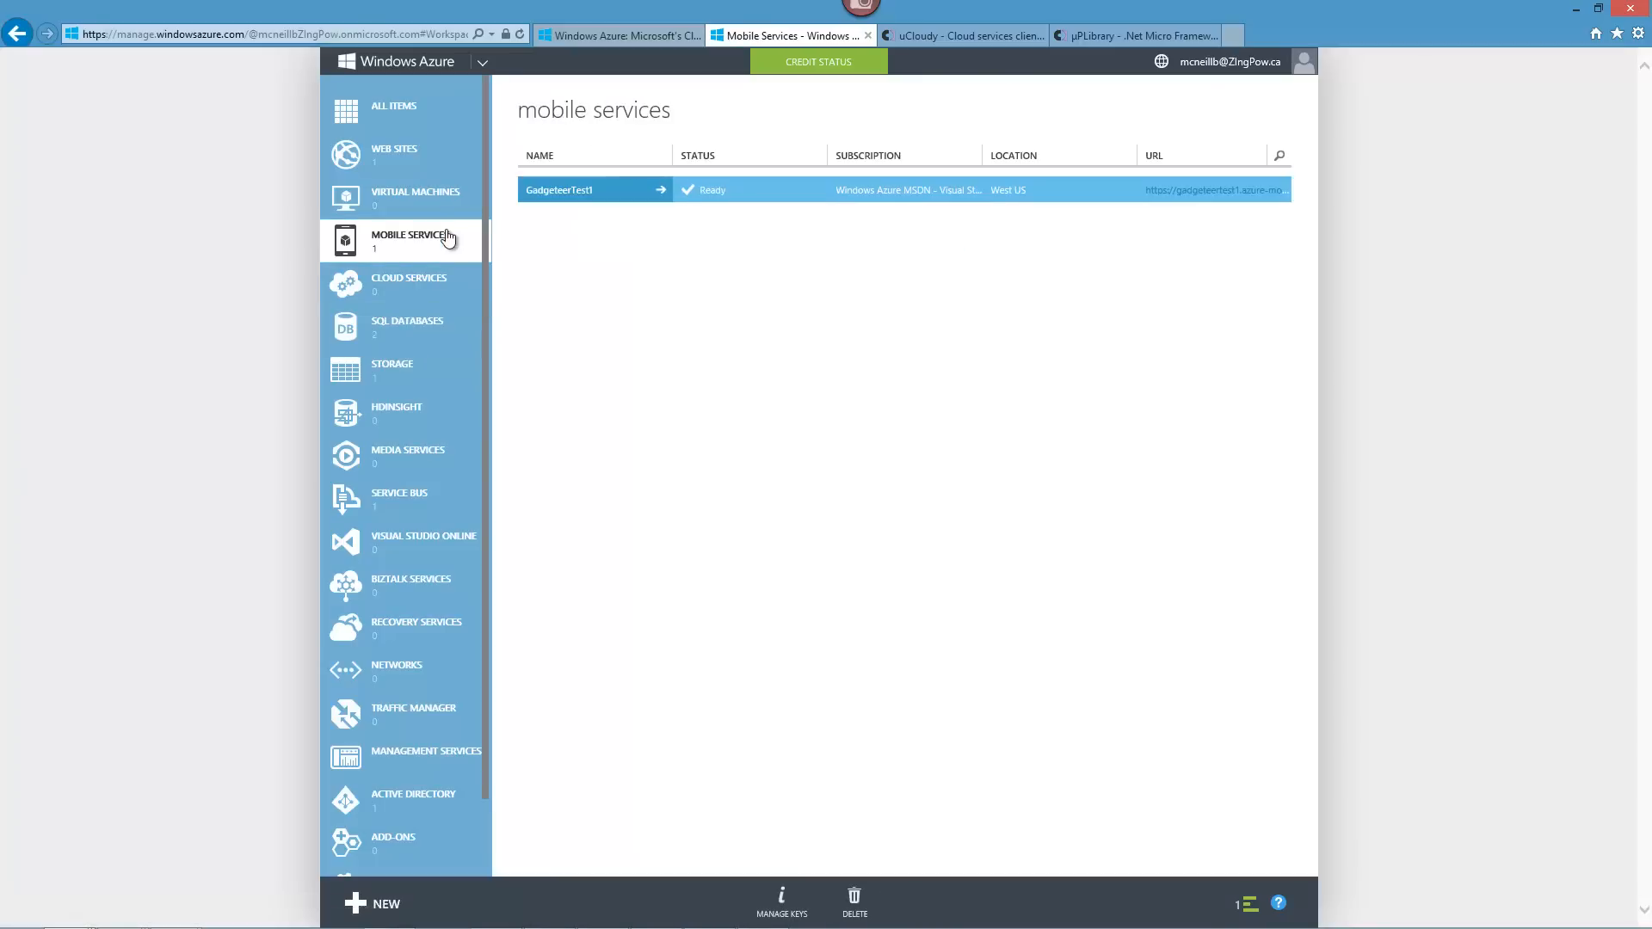
mouse_move(981, 721)
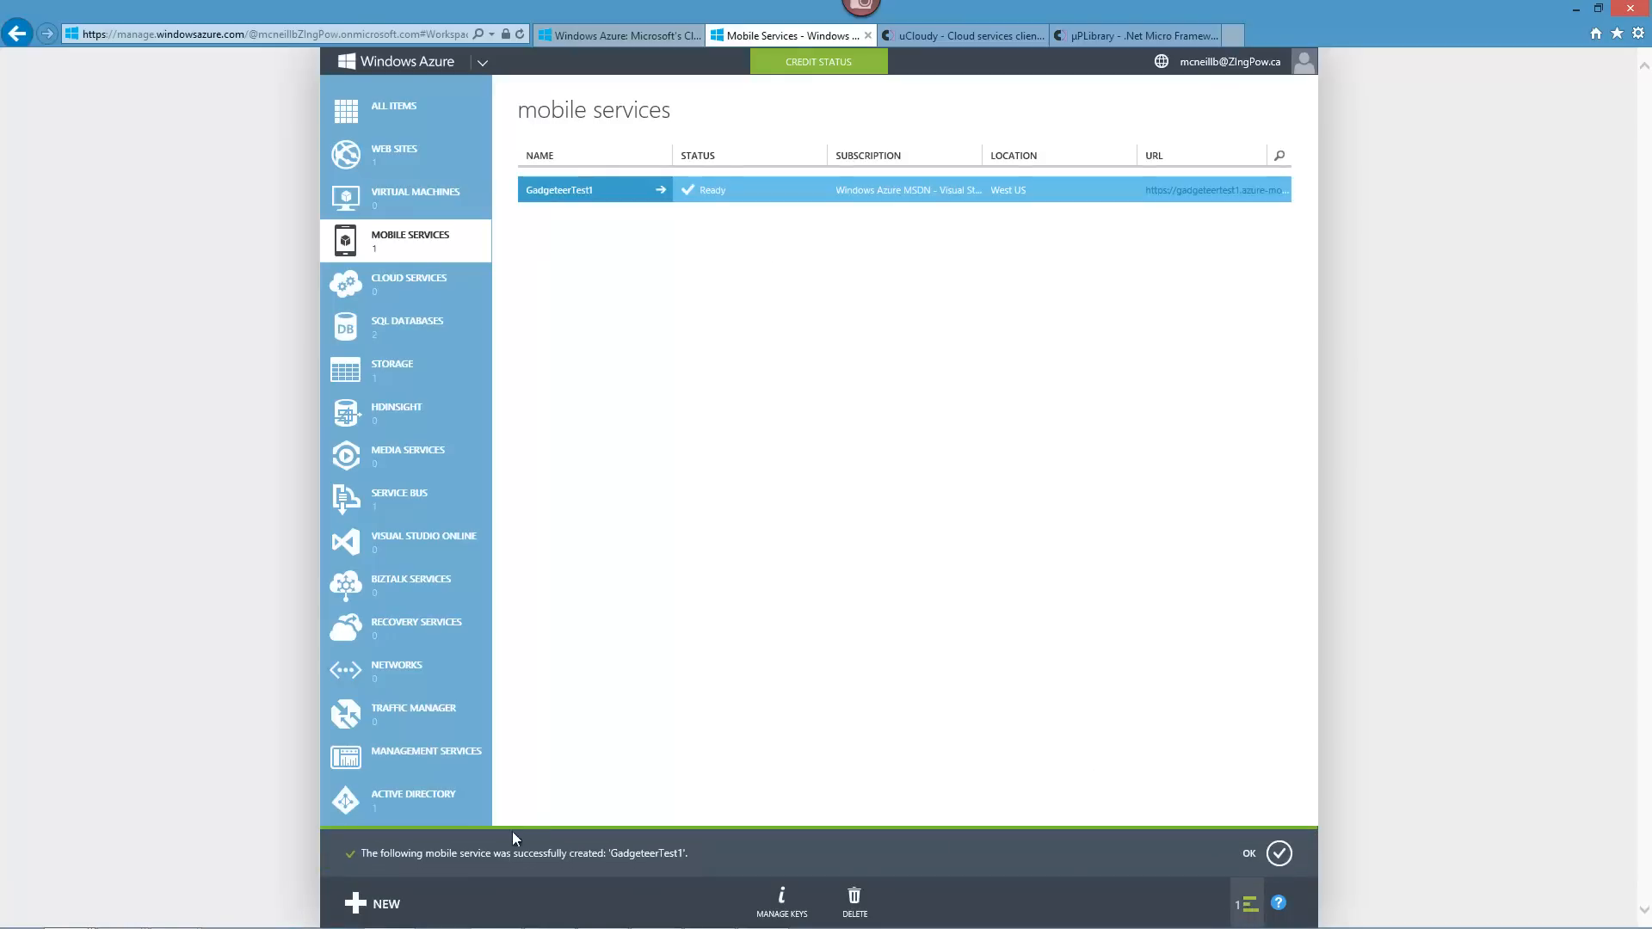
click(1278, 854)
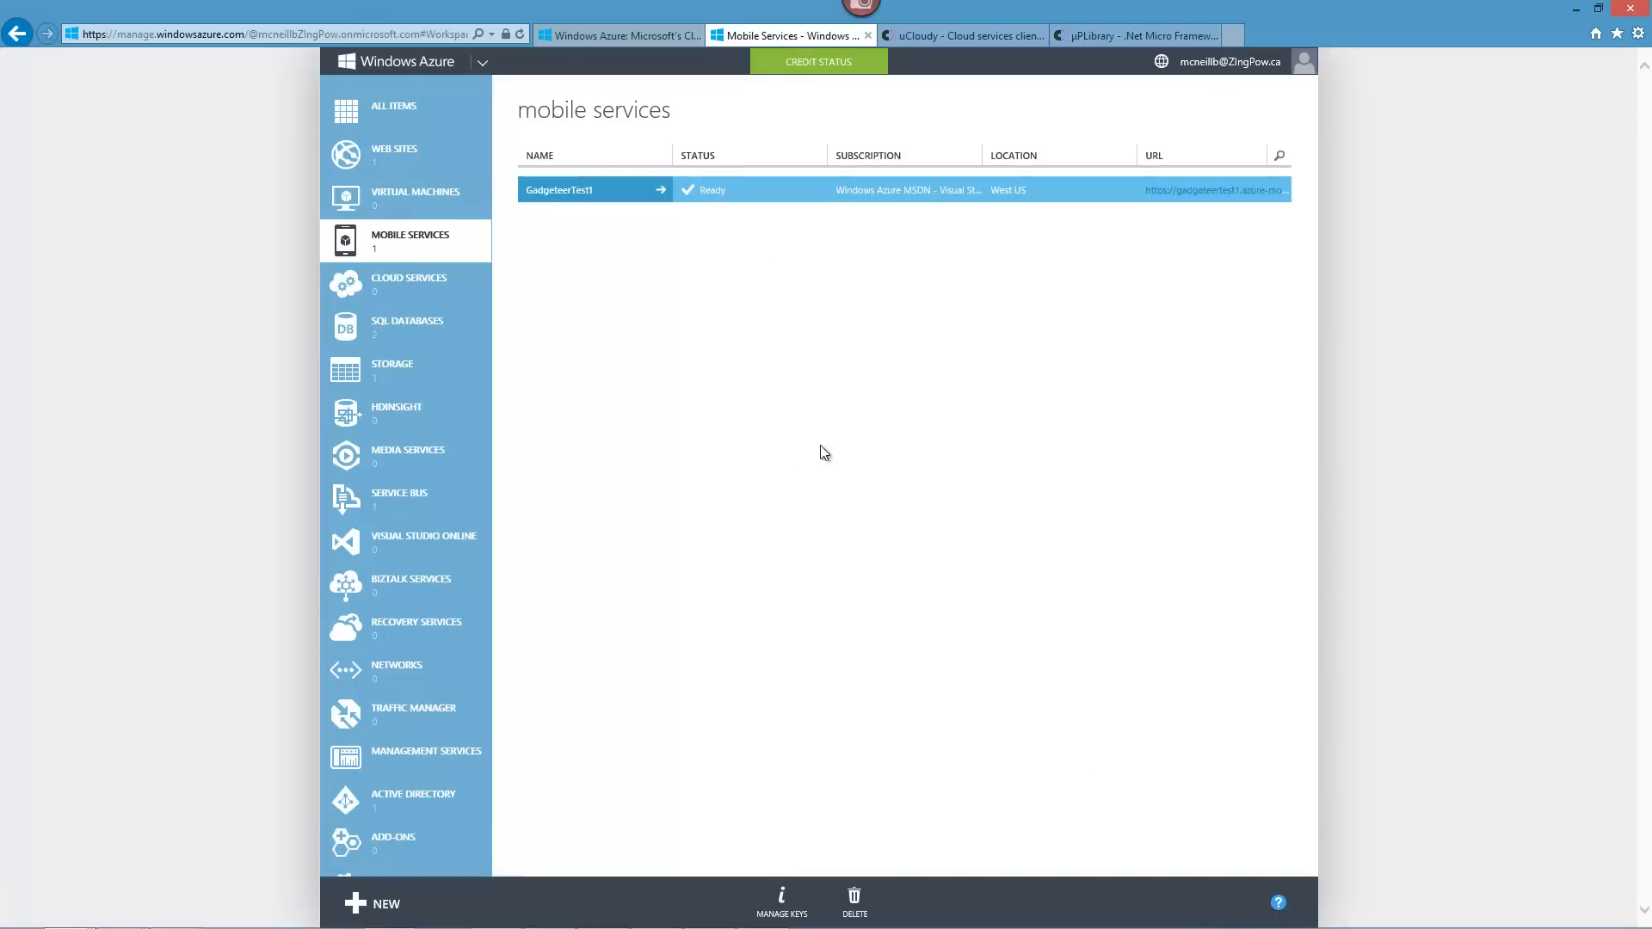
mouse_move(626, 298)
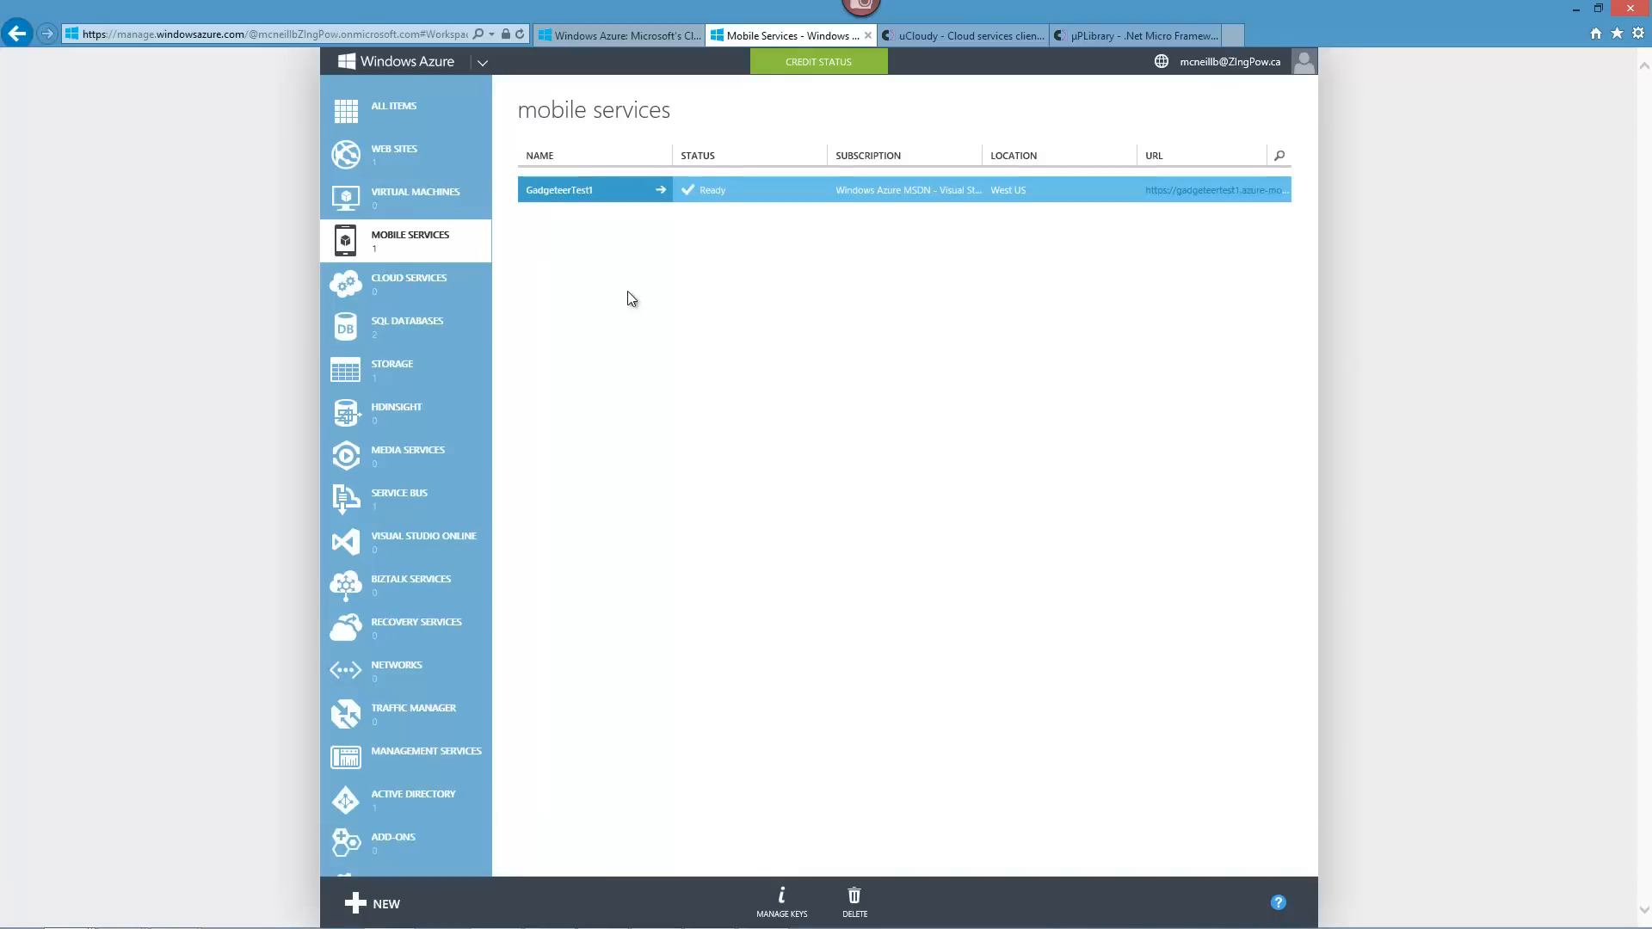
mouse_move(561, 190)
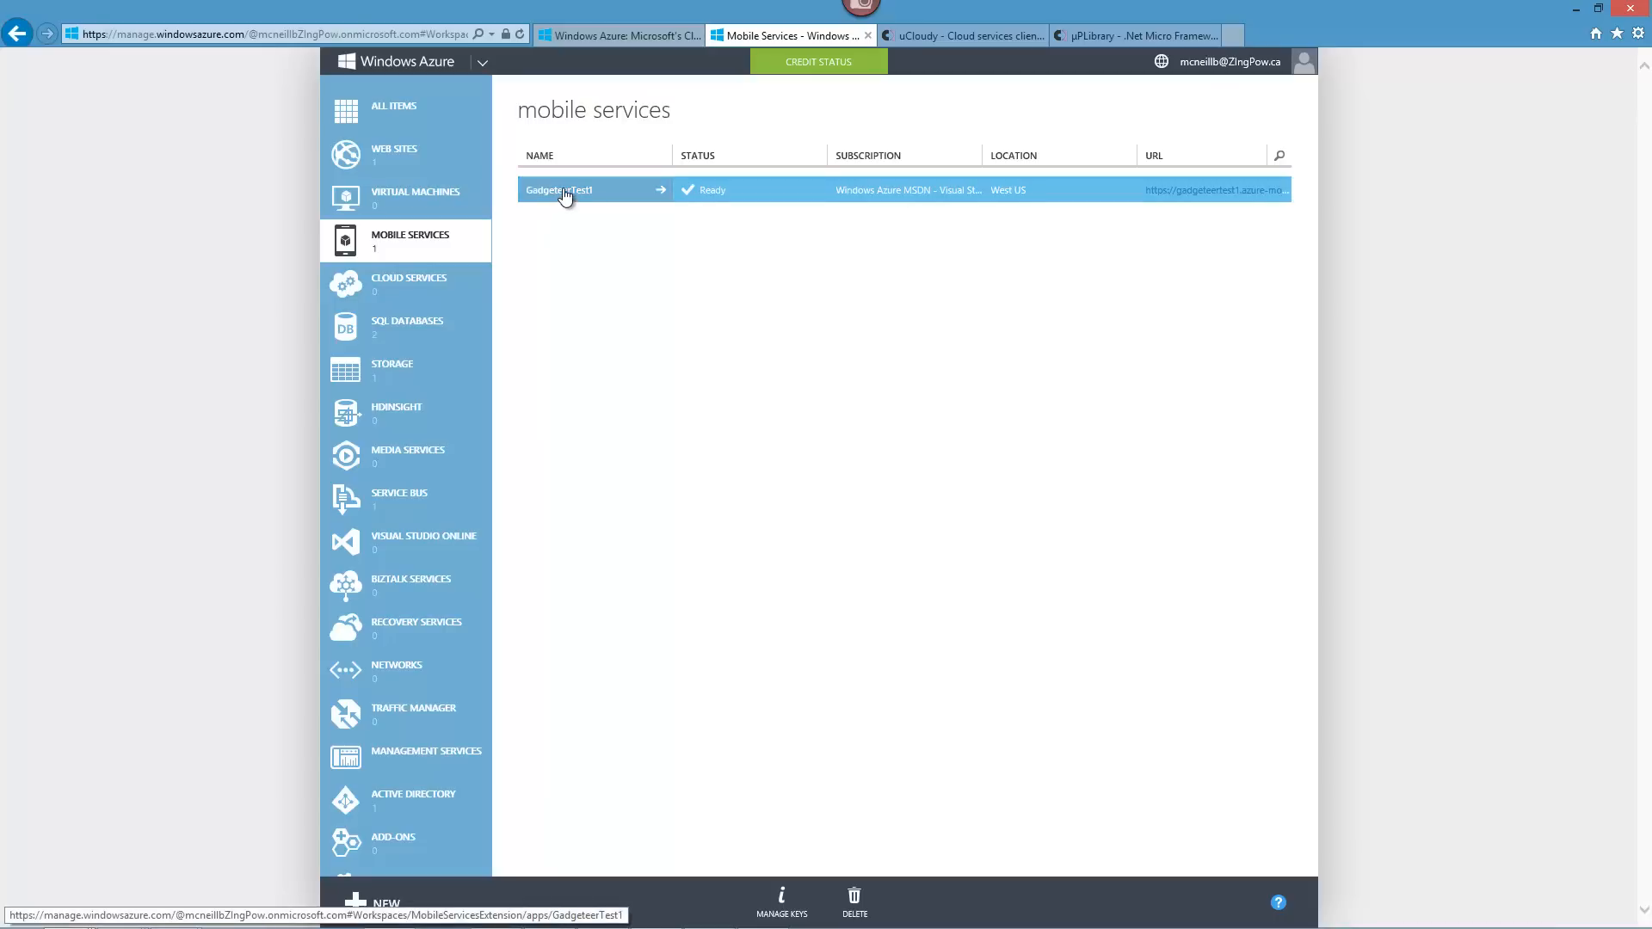
Open GadgeteerTest1 and show its DATA section with no tables yet.
click(558, 189)
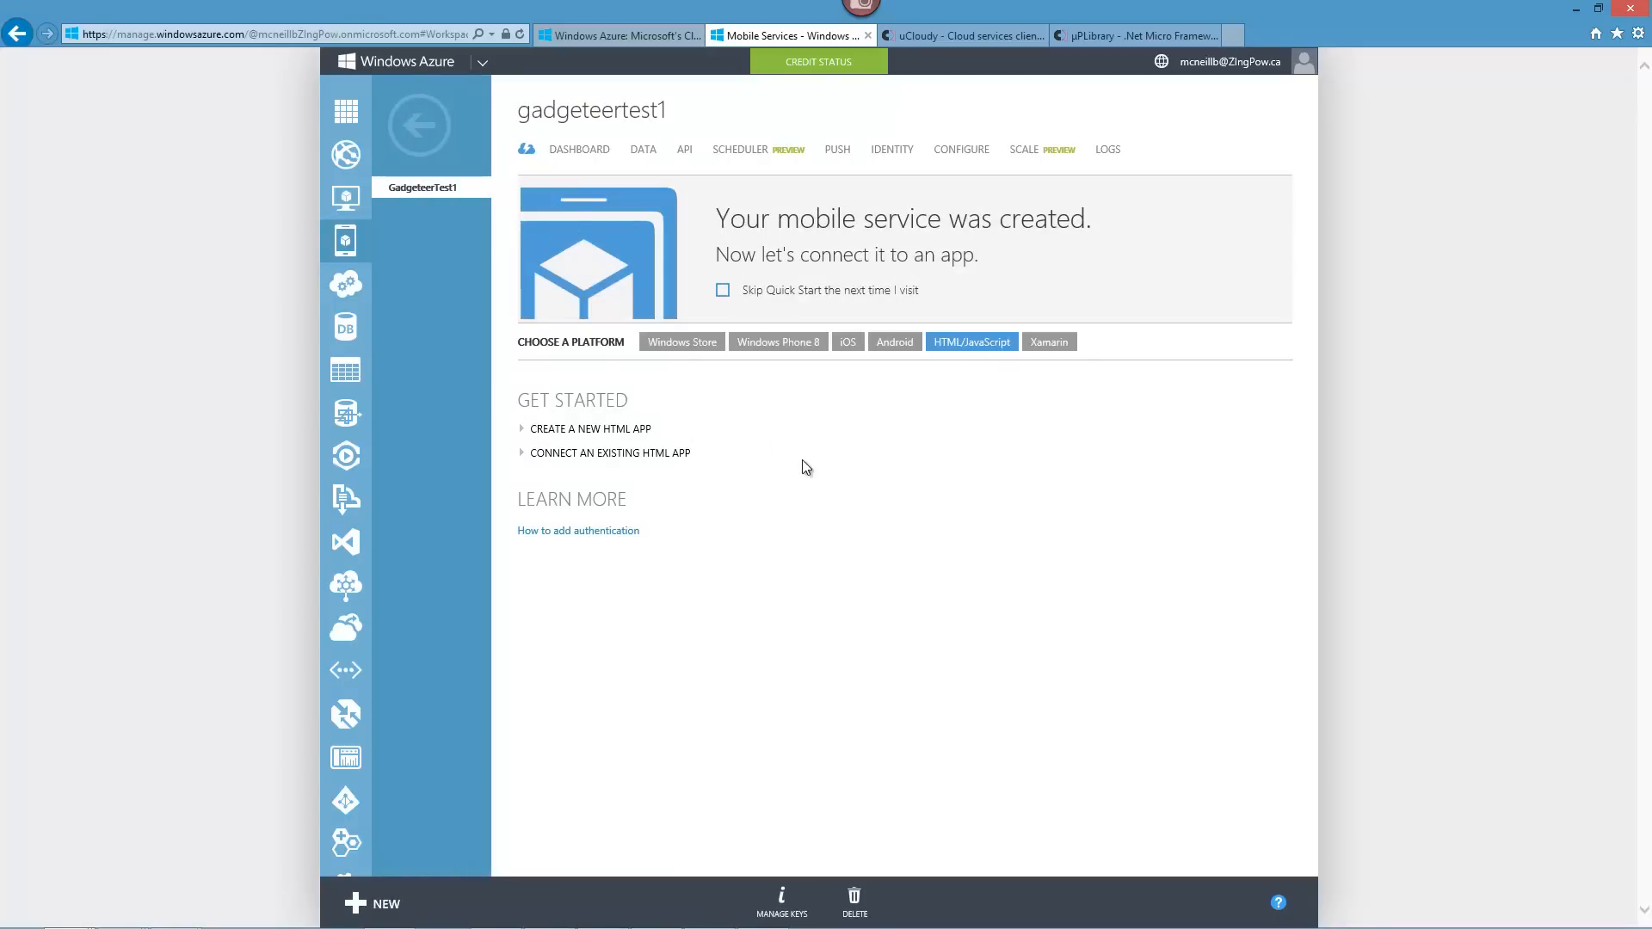
mouse_move(735, 300)
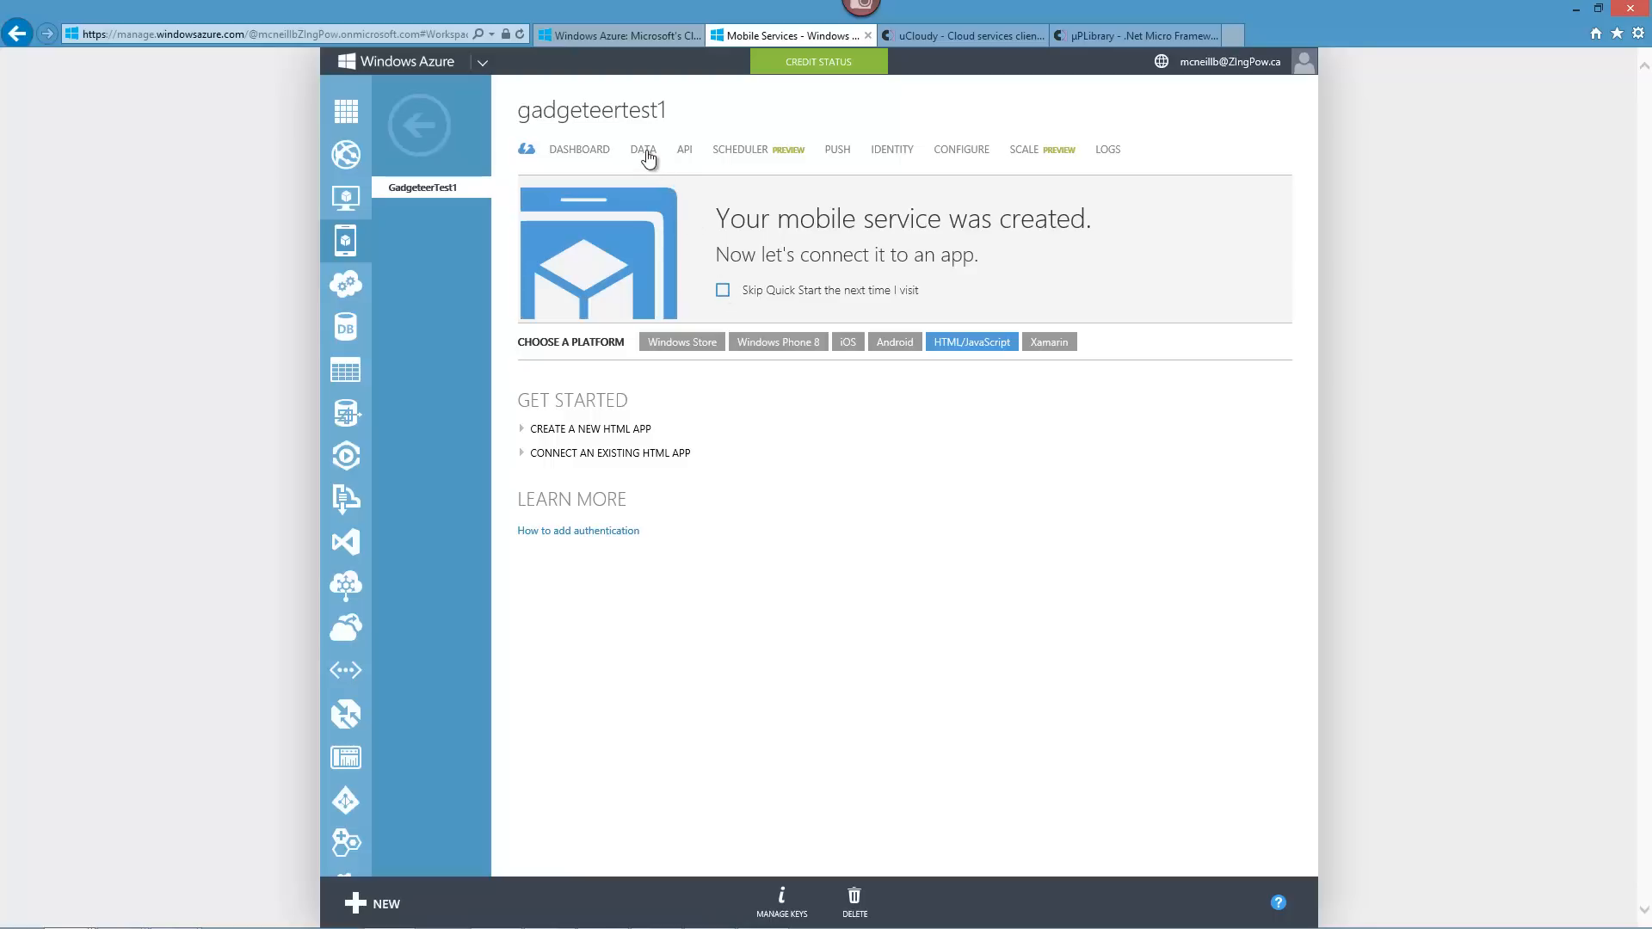
click(642, 148)
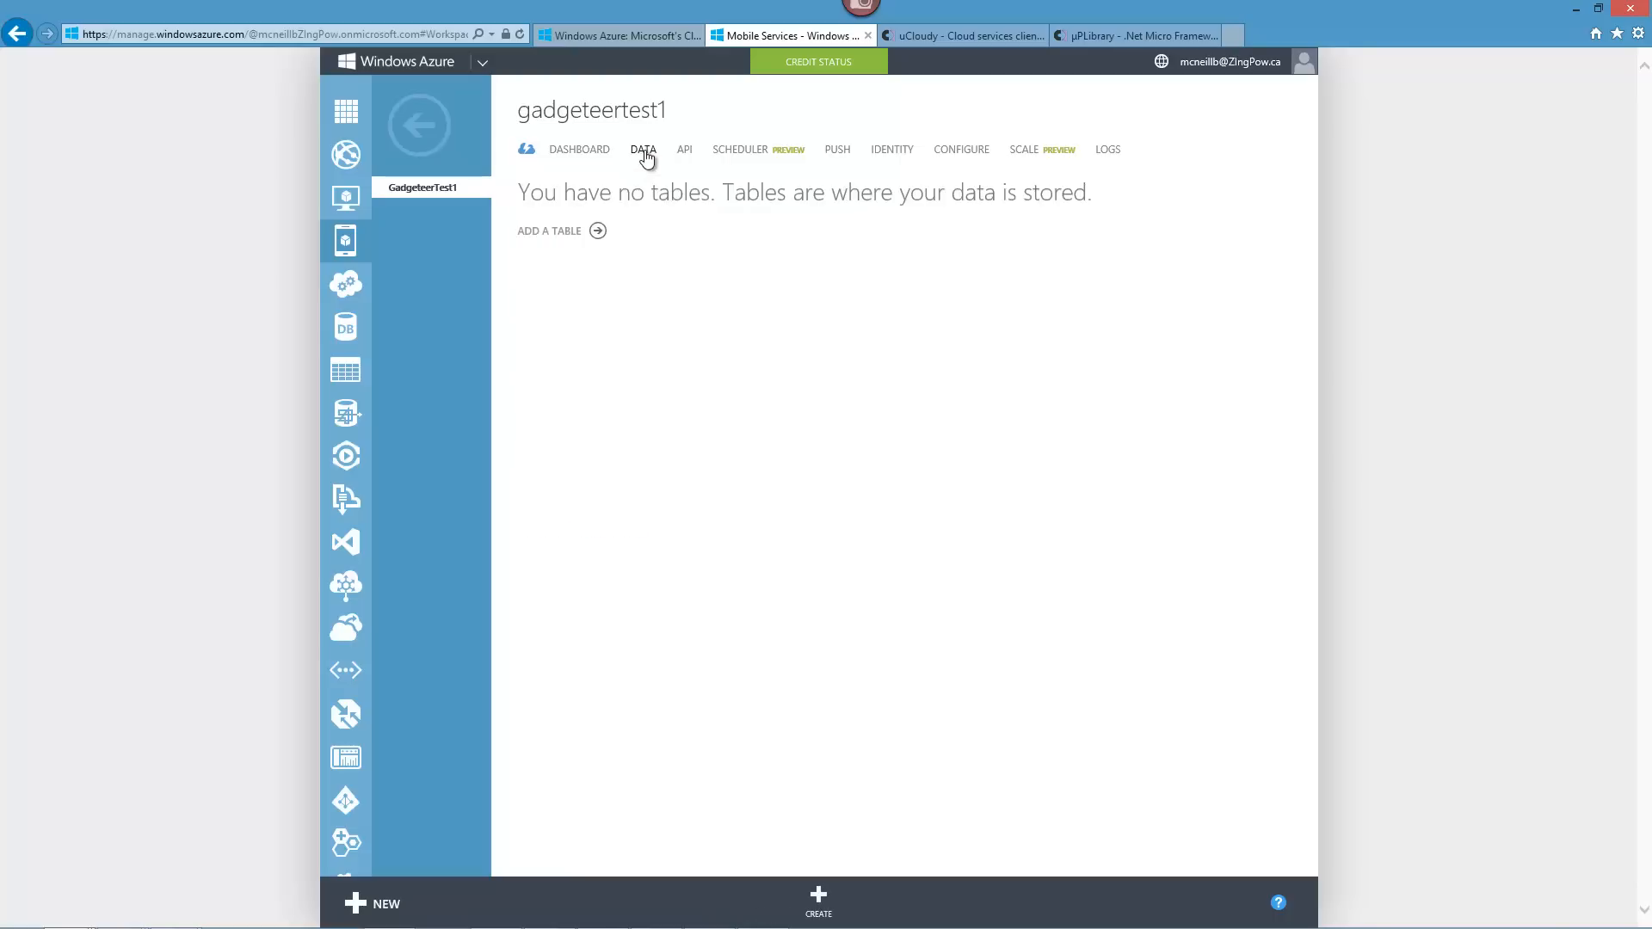
mouse_move(621, 253)
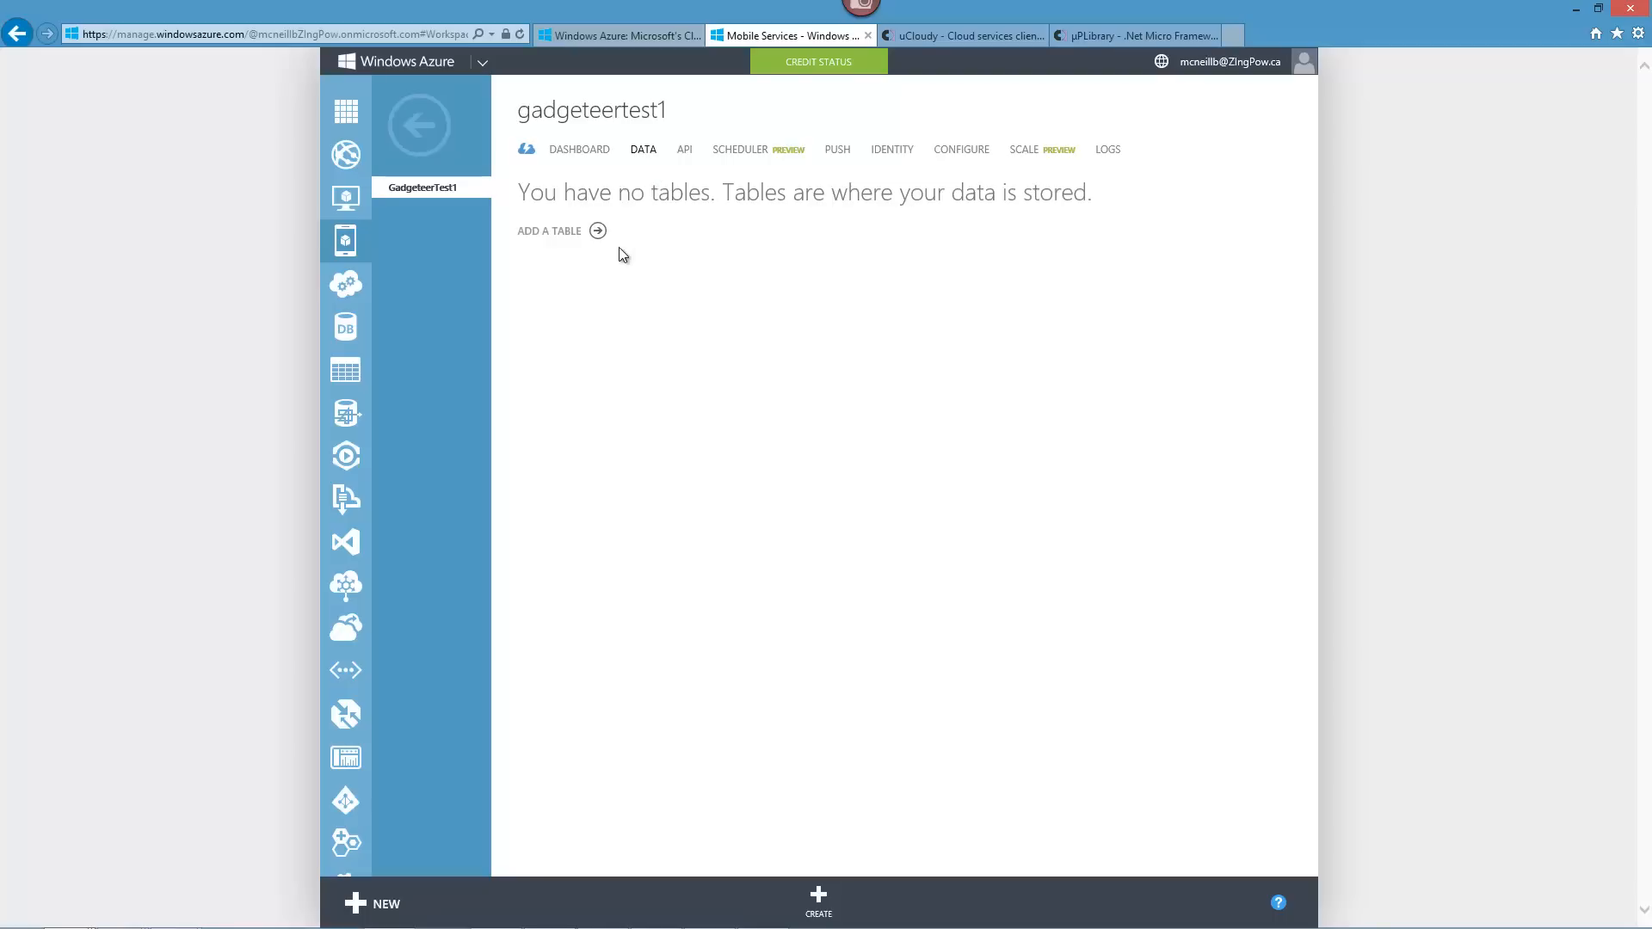
mouse_move(621, 262)
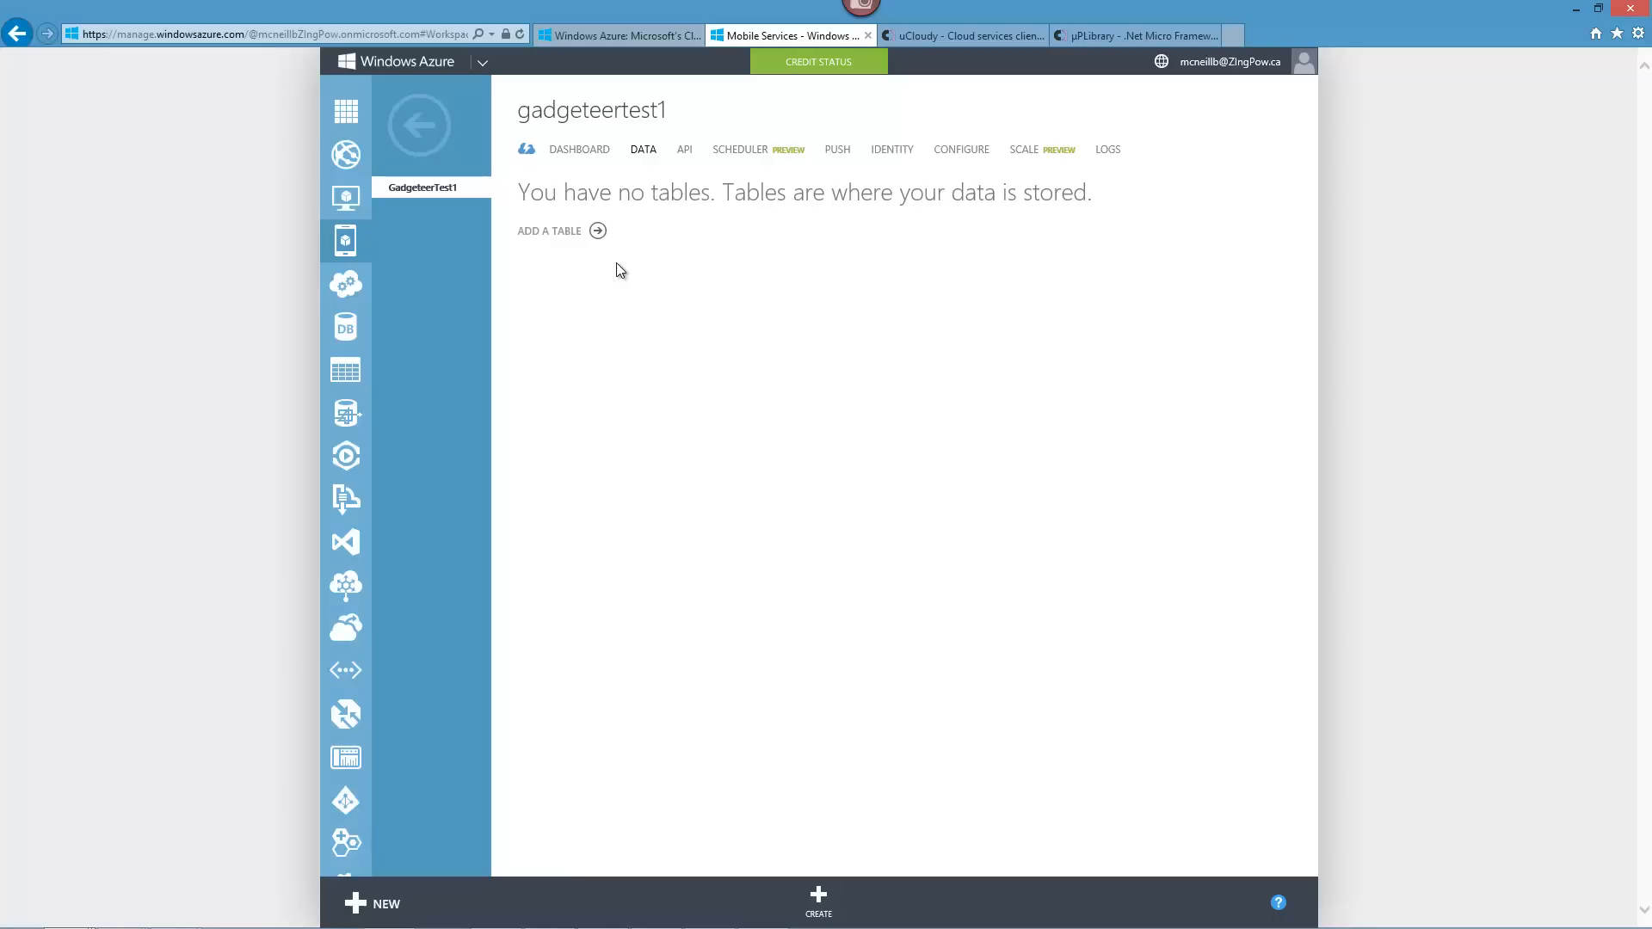
mouse_move(604, 271)
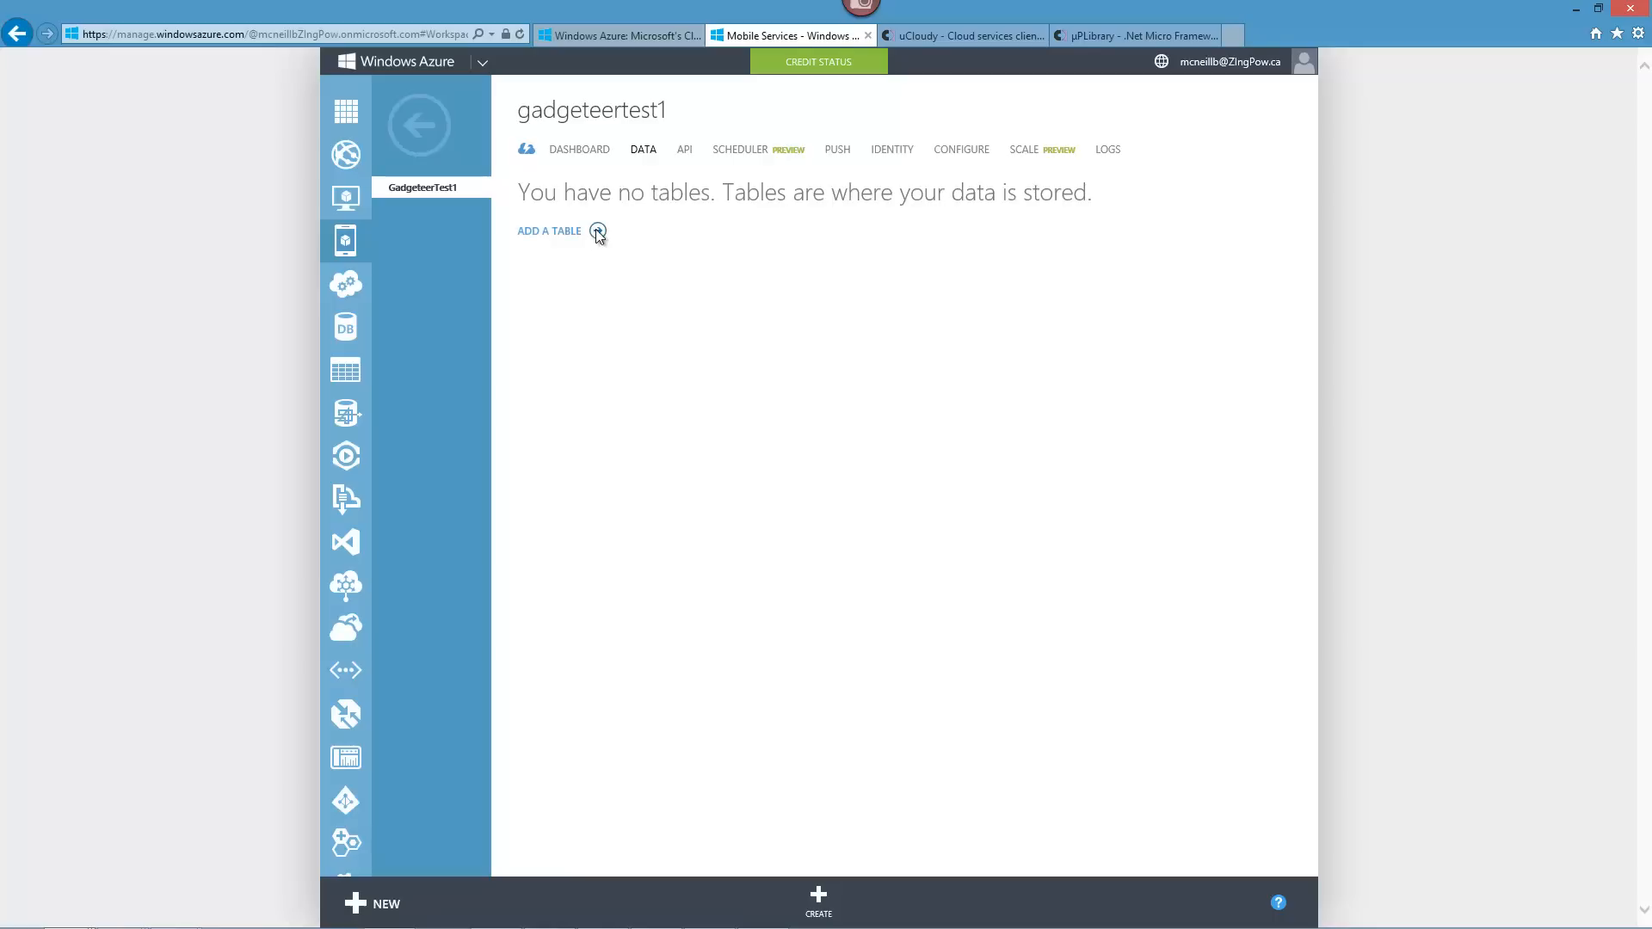
Add a table named OfficeClimate, keeping insert permission as Anybody with the Application Key.
click(597, 230)
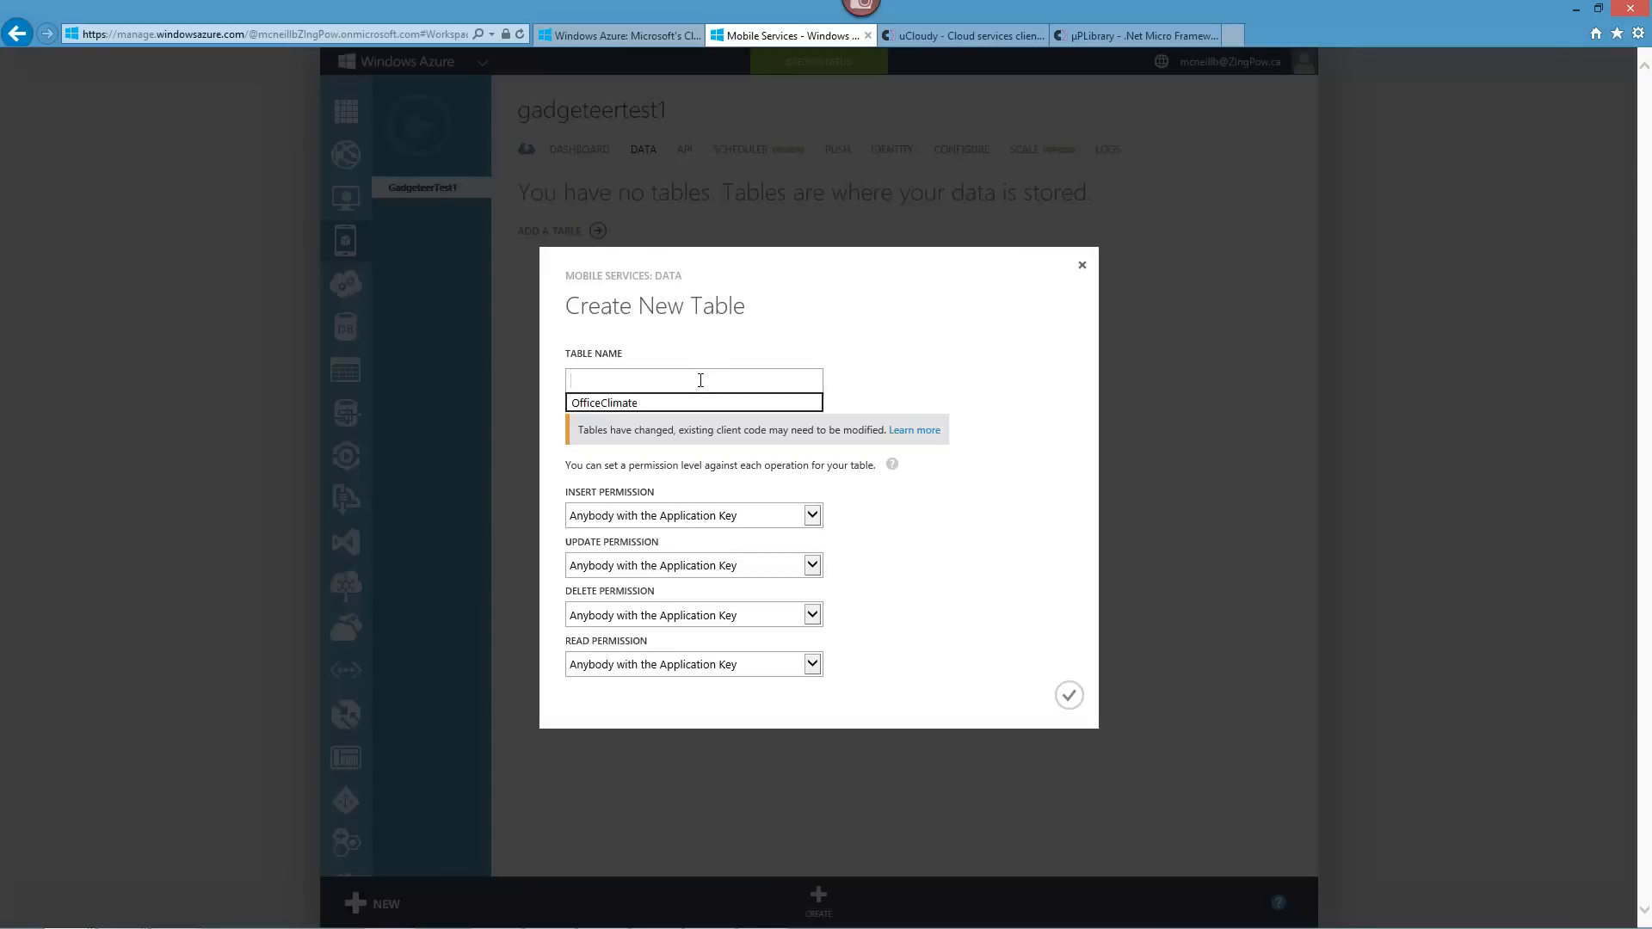
click(604, 403)
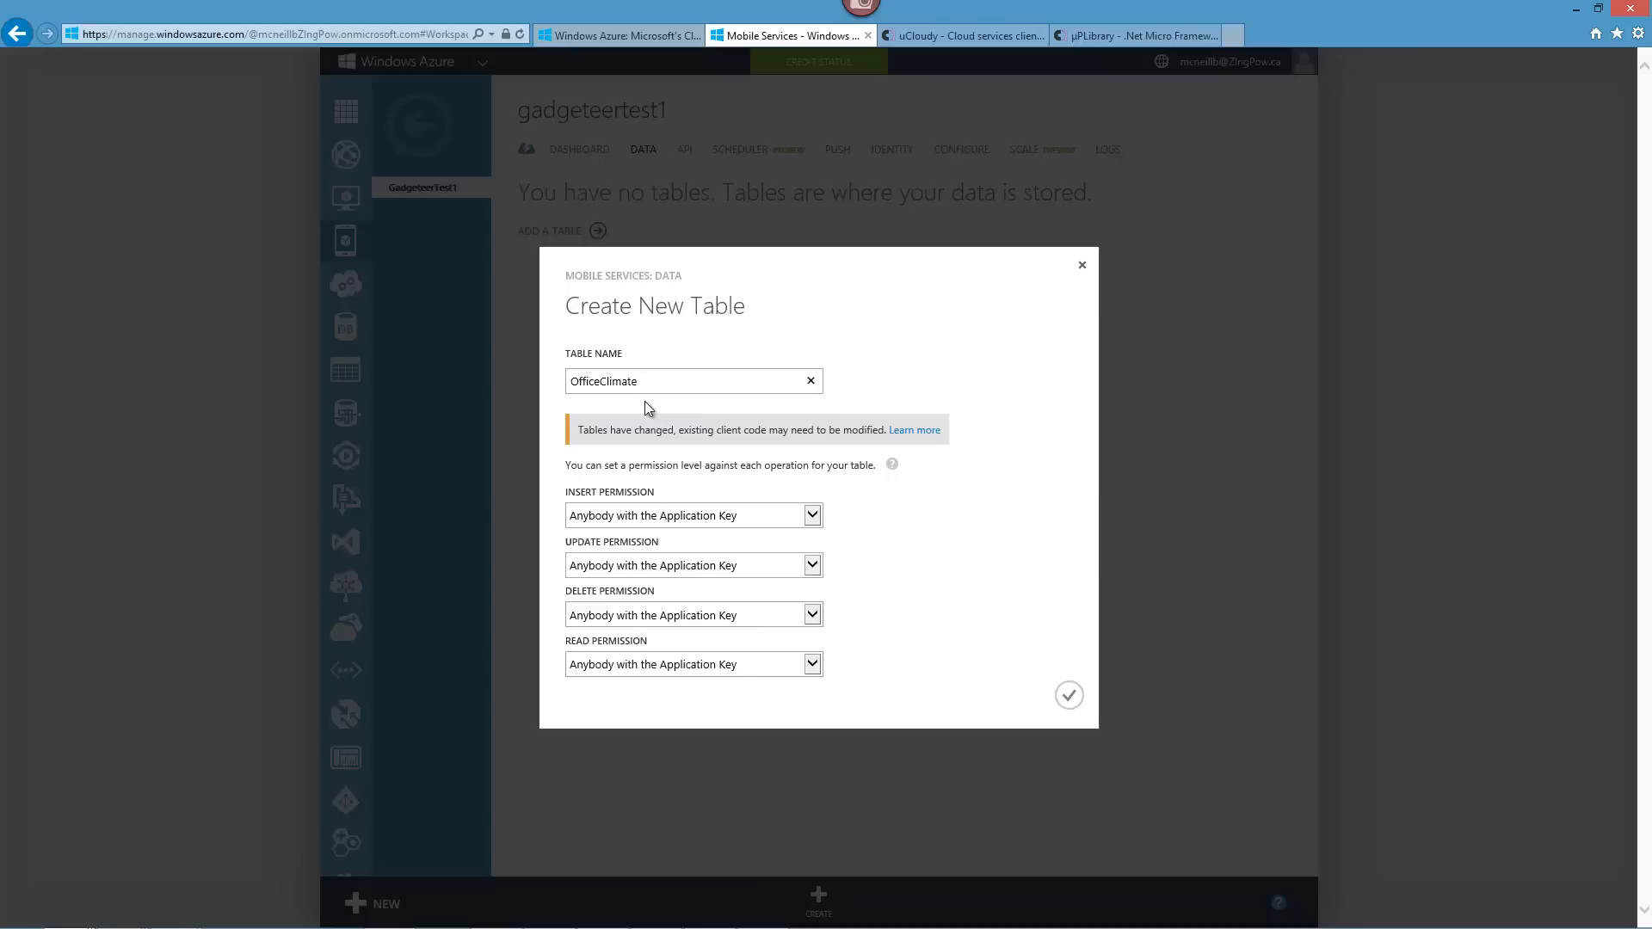
mouse_move(866, 461)
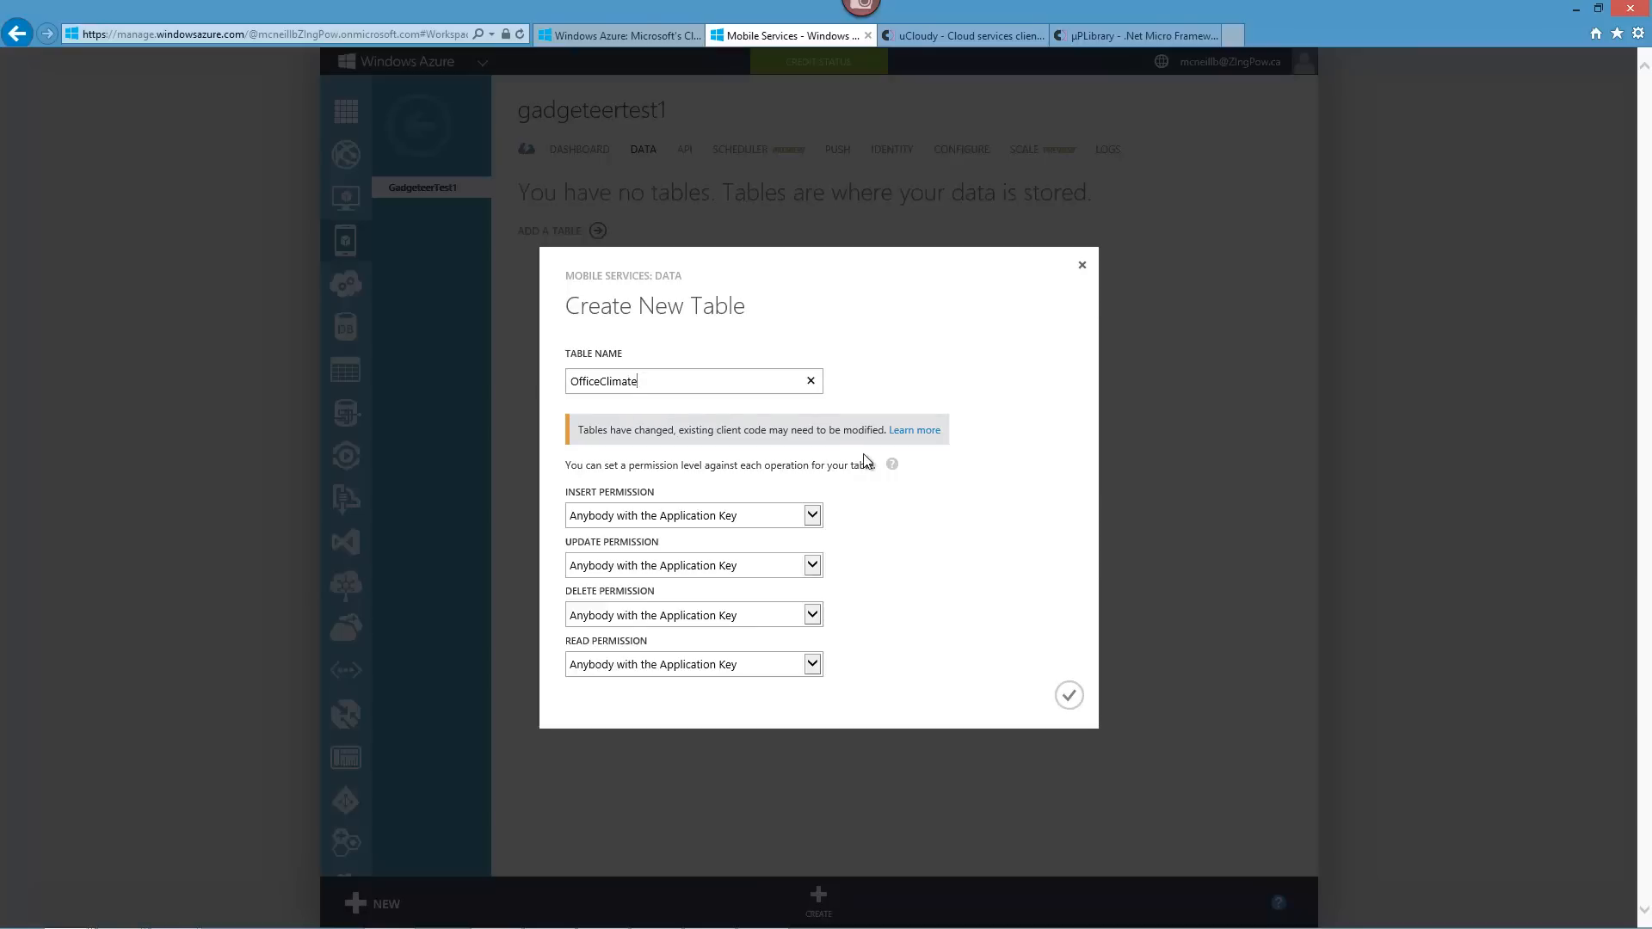
mouse_move(828, 532)
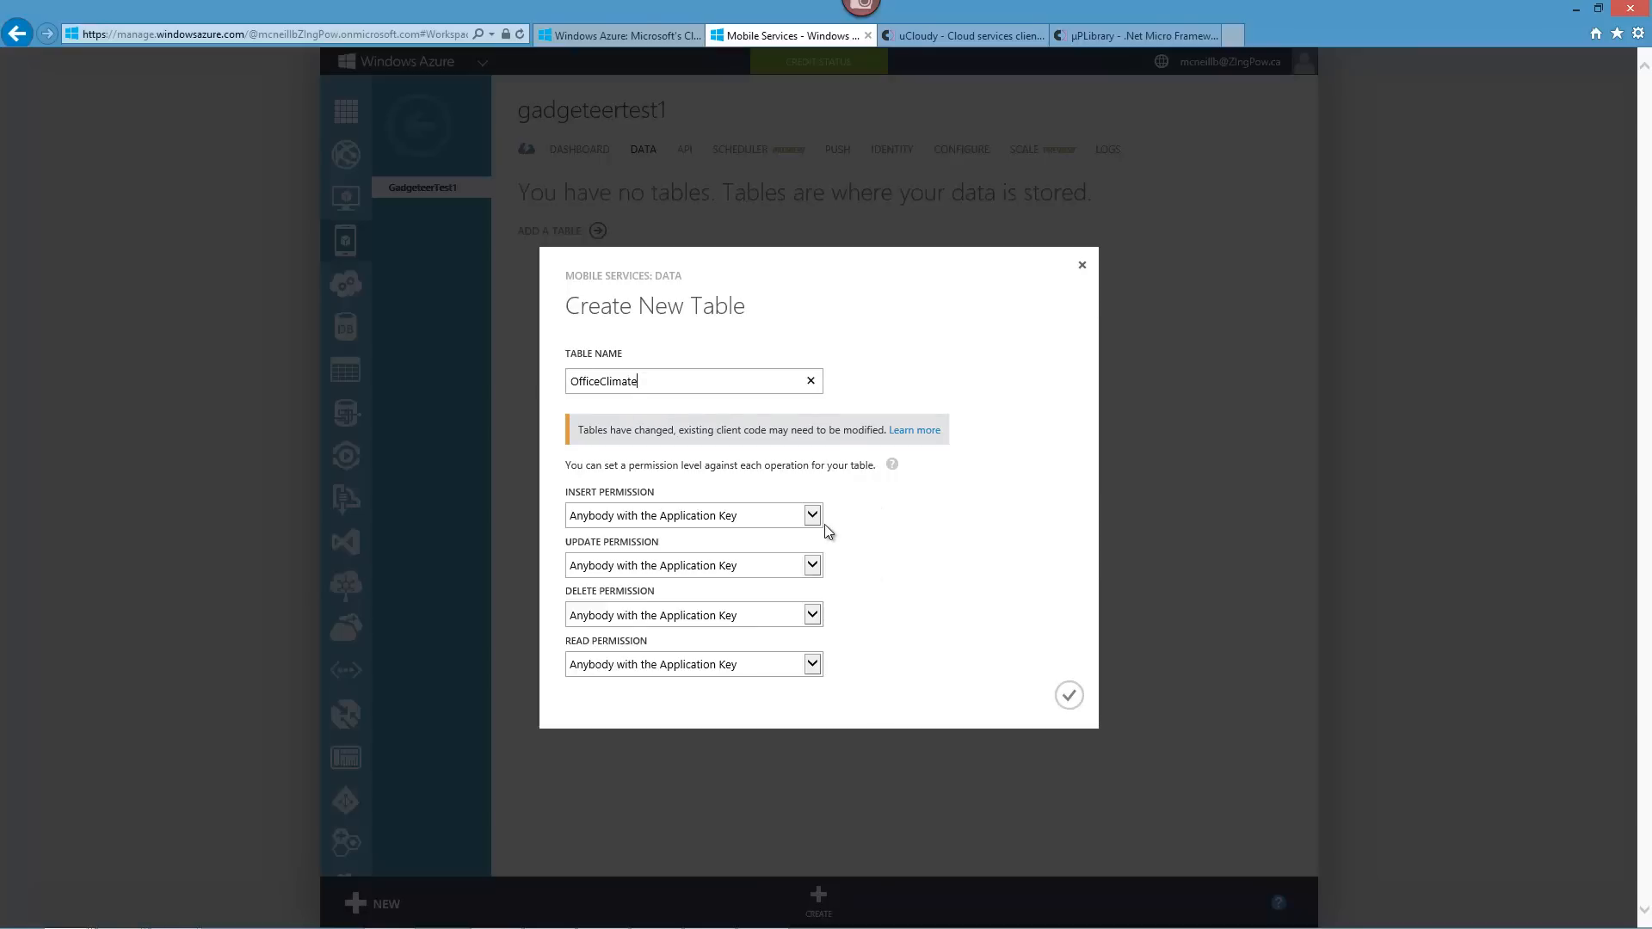
click(810, 515)
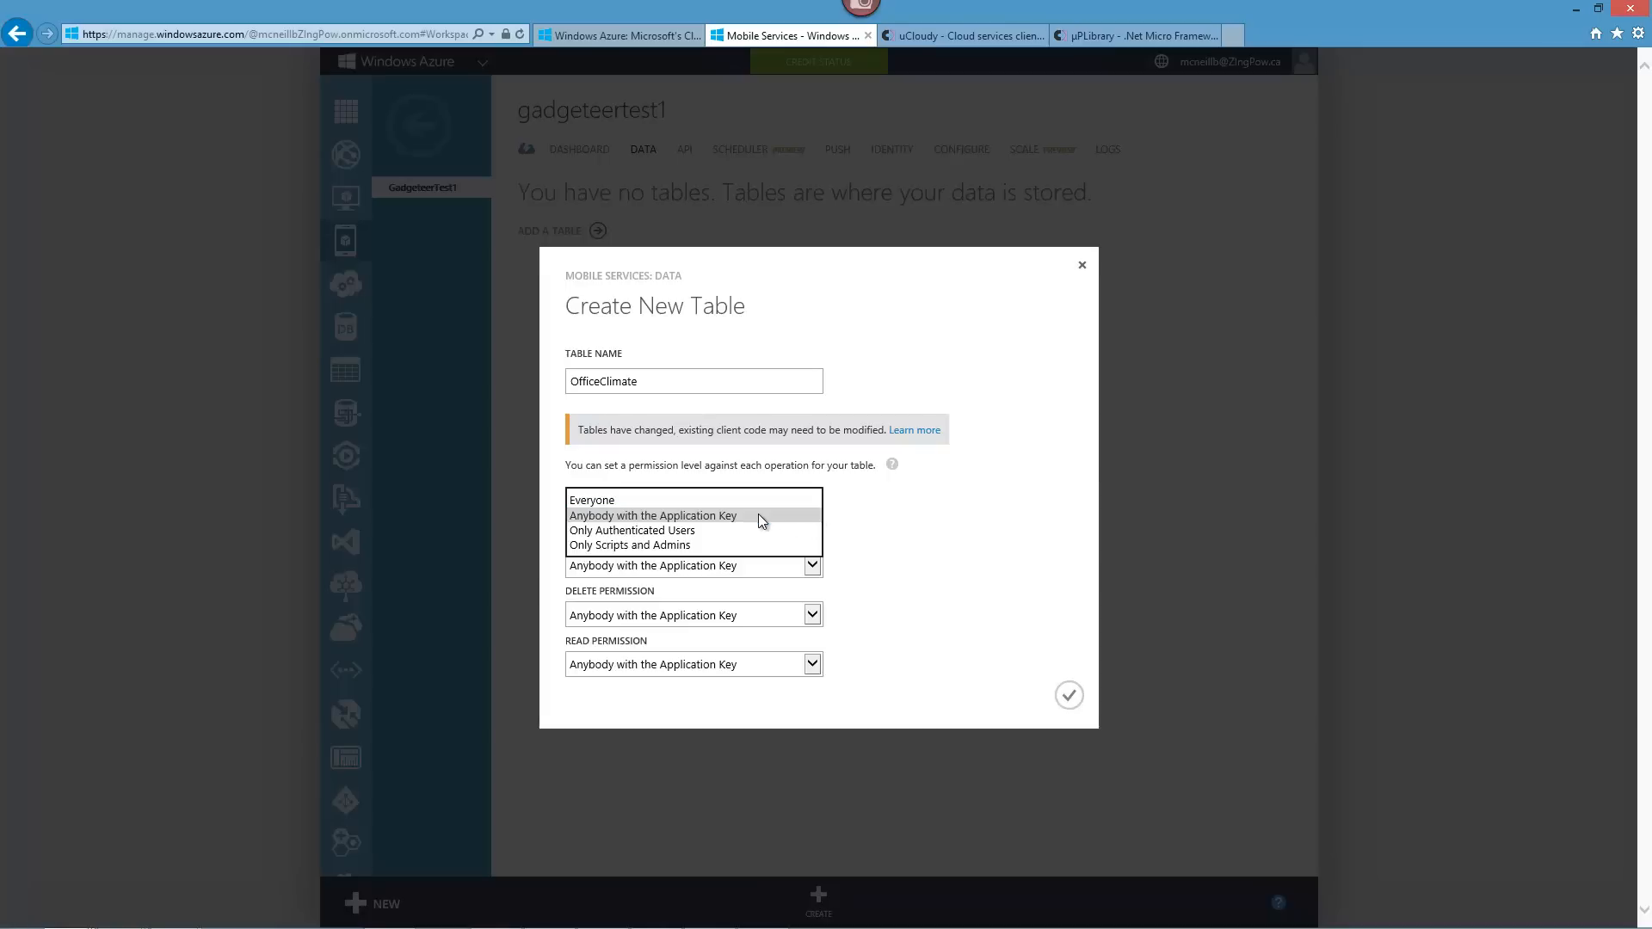
click(652, 514)
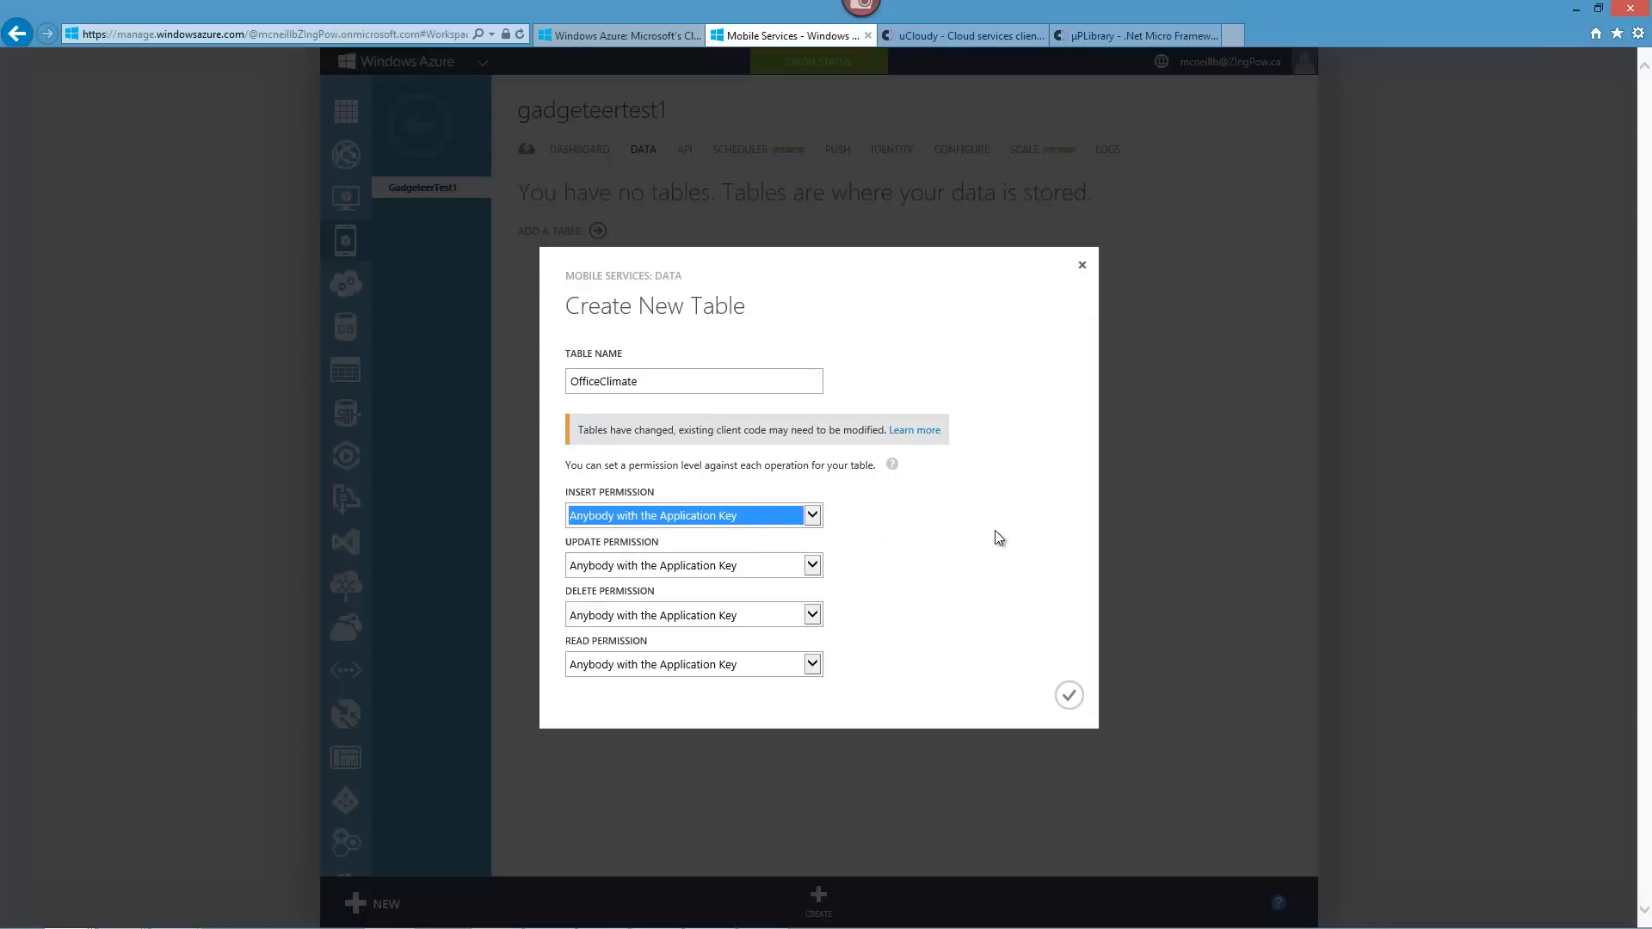
mouse_move(993, 640)
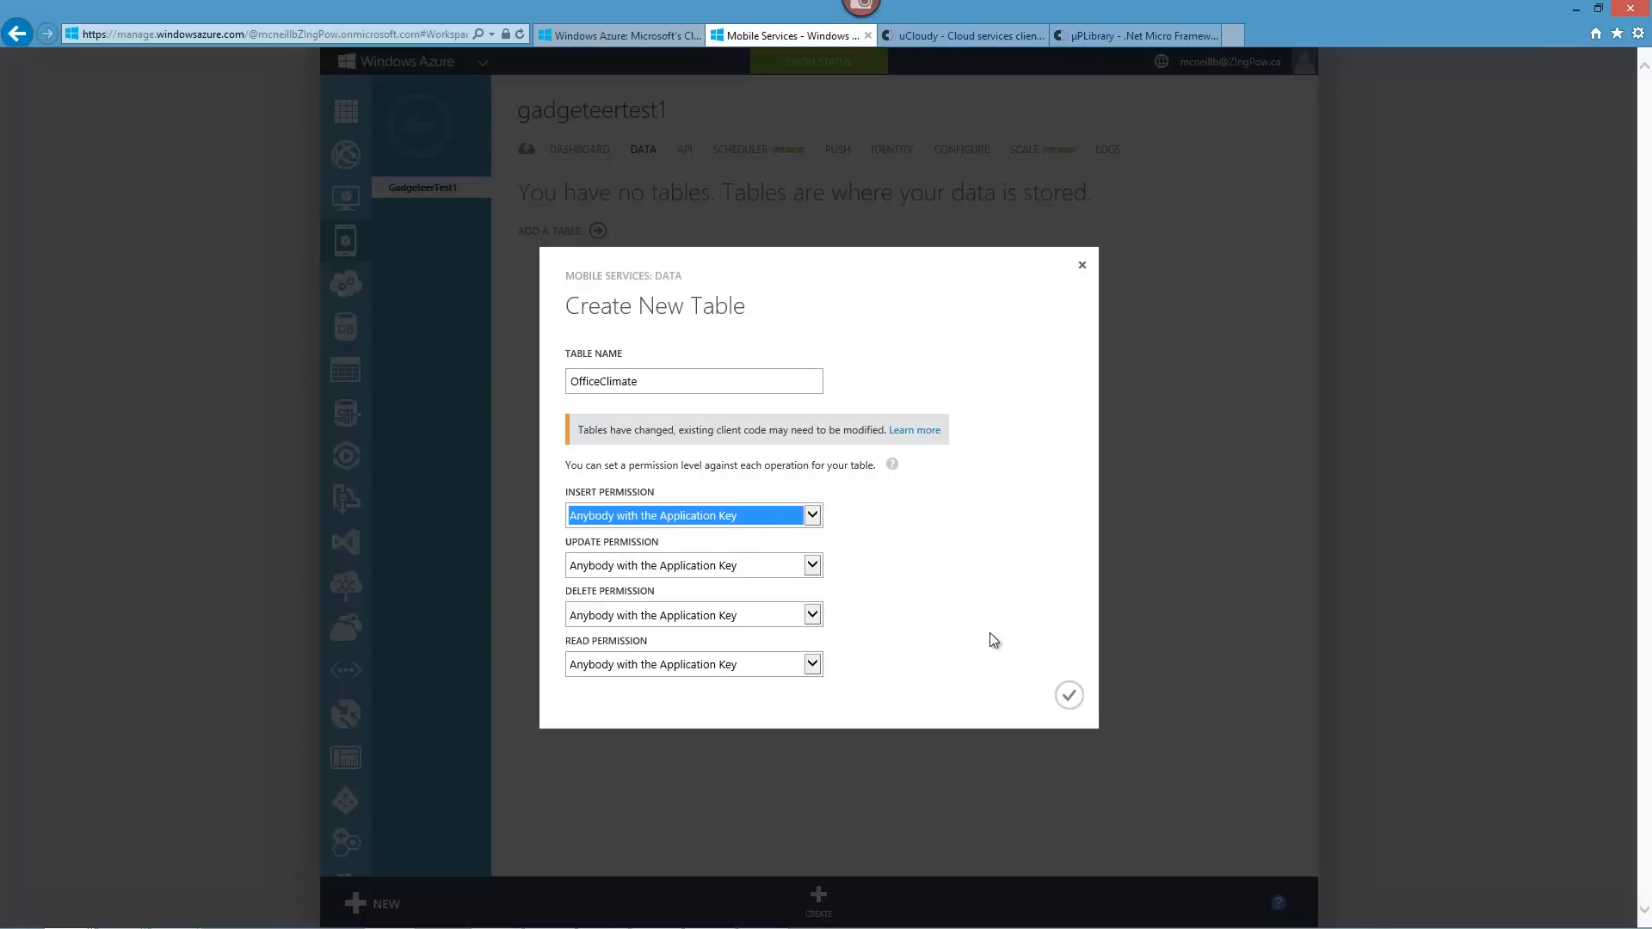
Create the OfficeClimate table and view its default columns id, __createdAt, __updatedAt, __version.
click(1067, 694)
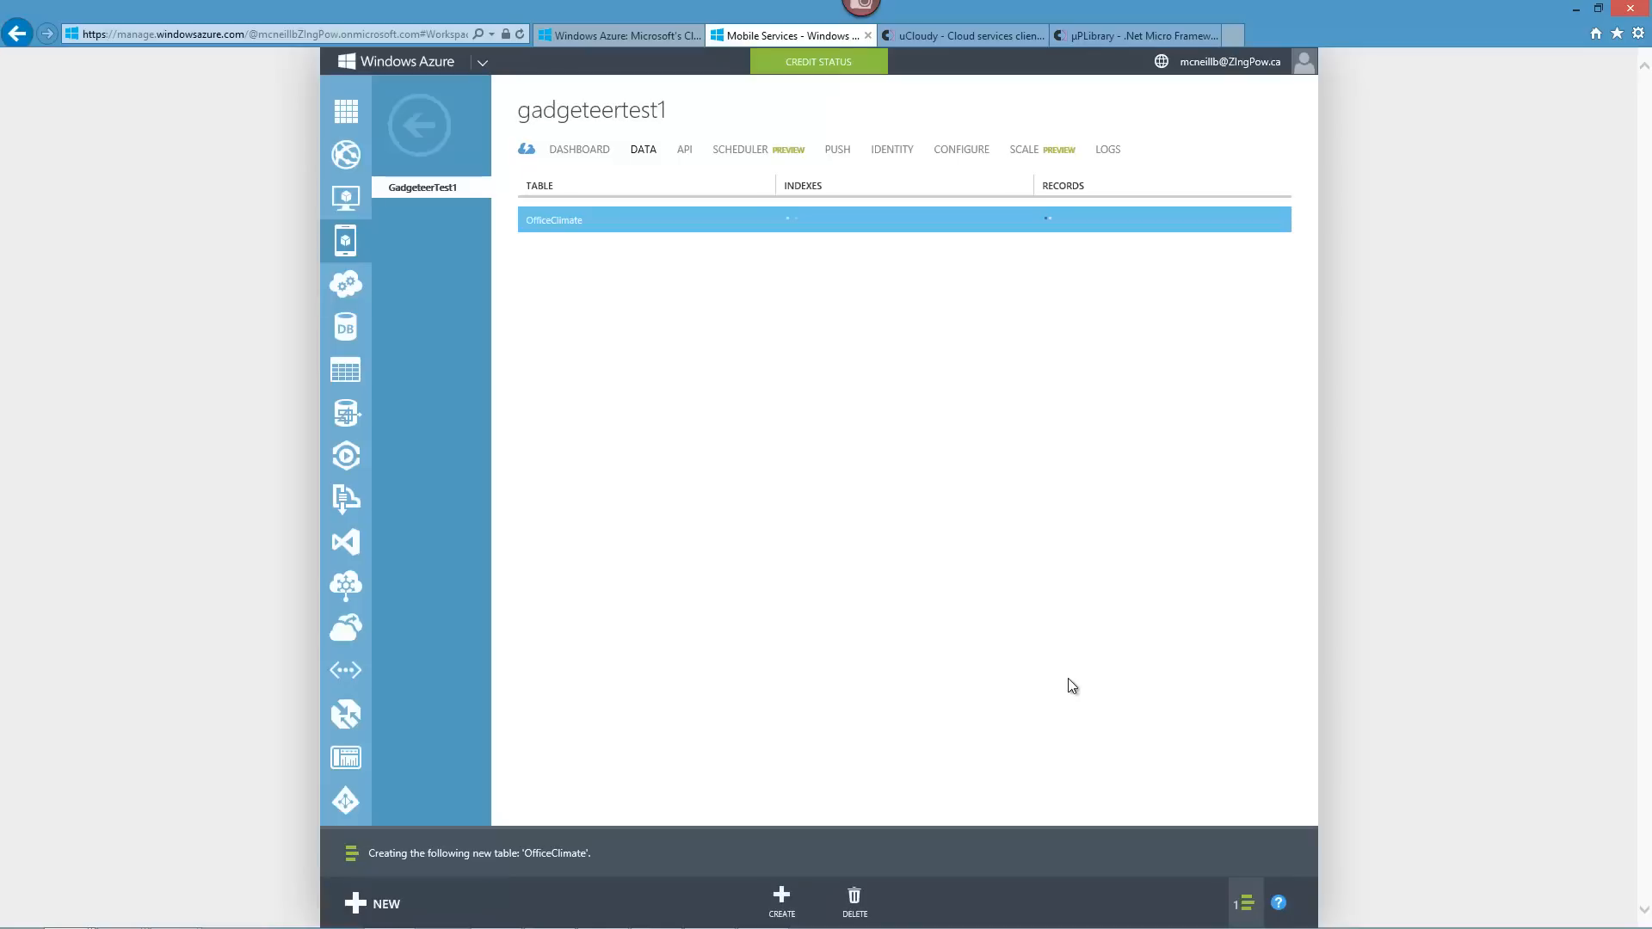
mouse_move(925, 646)
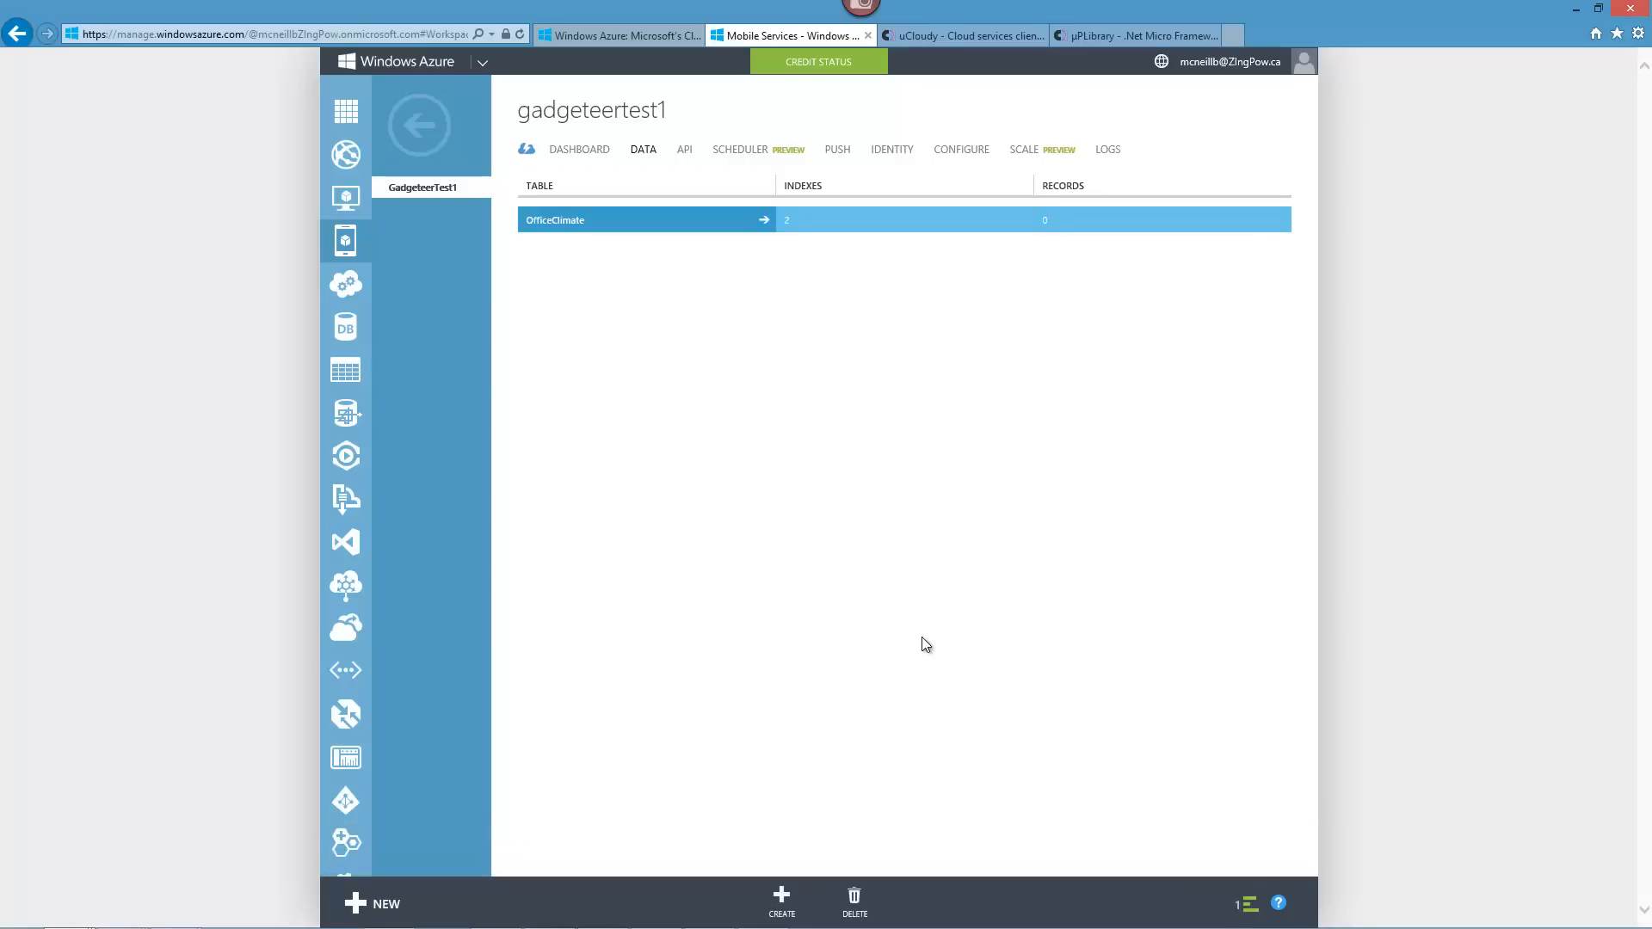
mouse_move(562, 228)
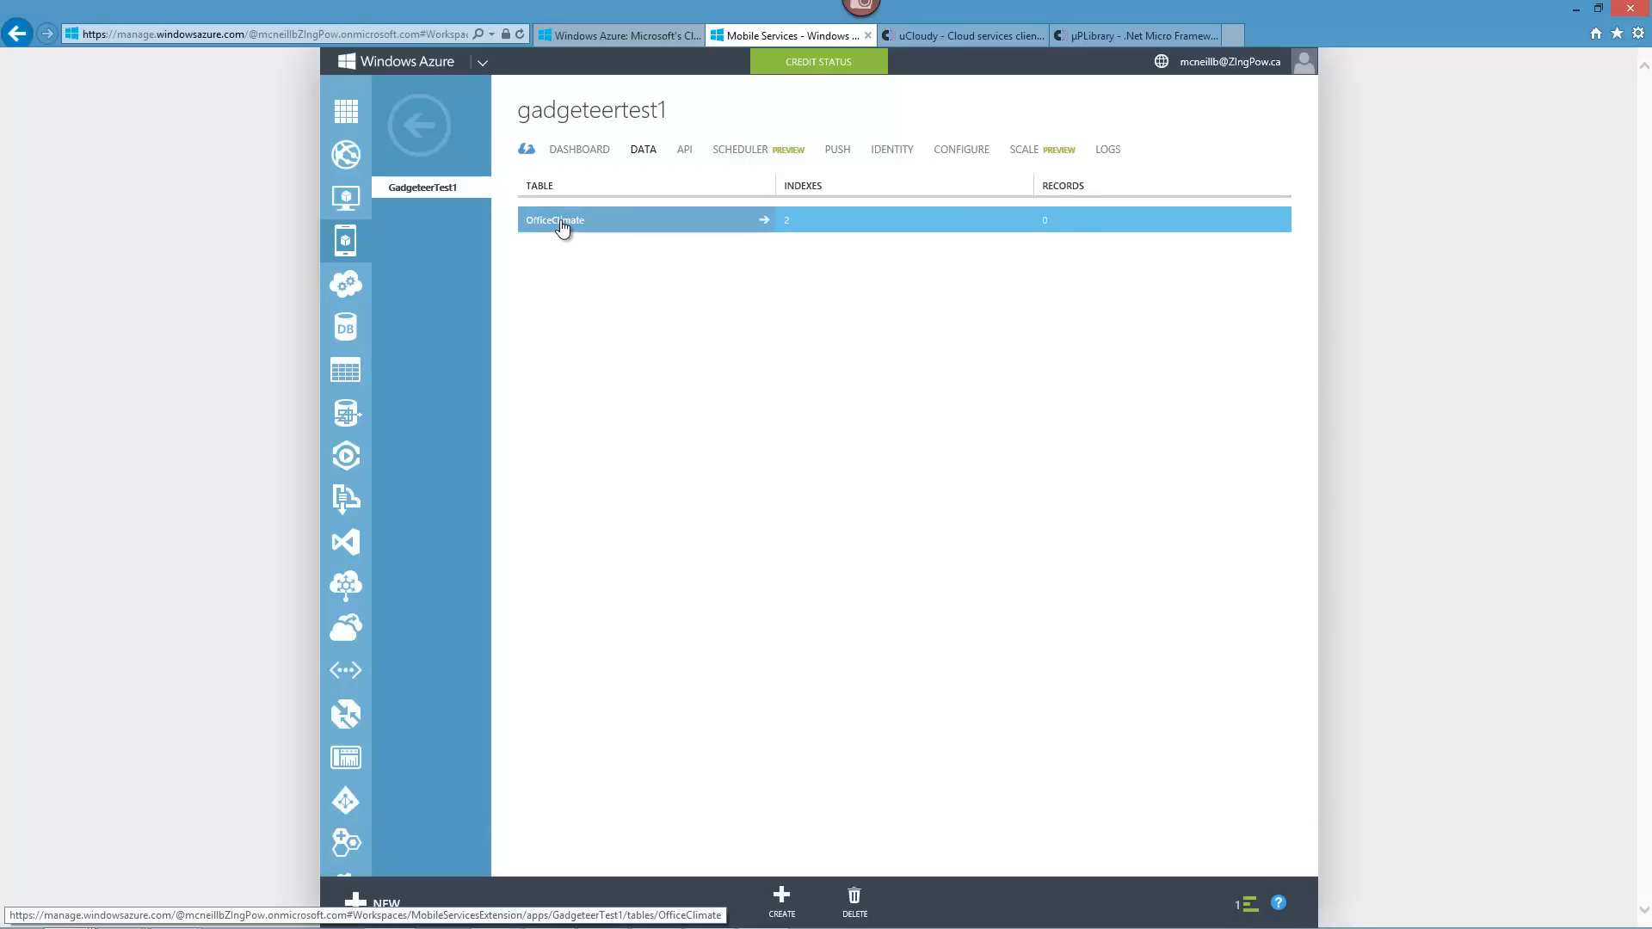
click(554, 219)
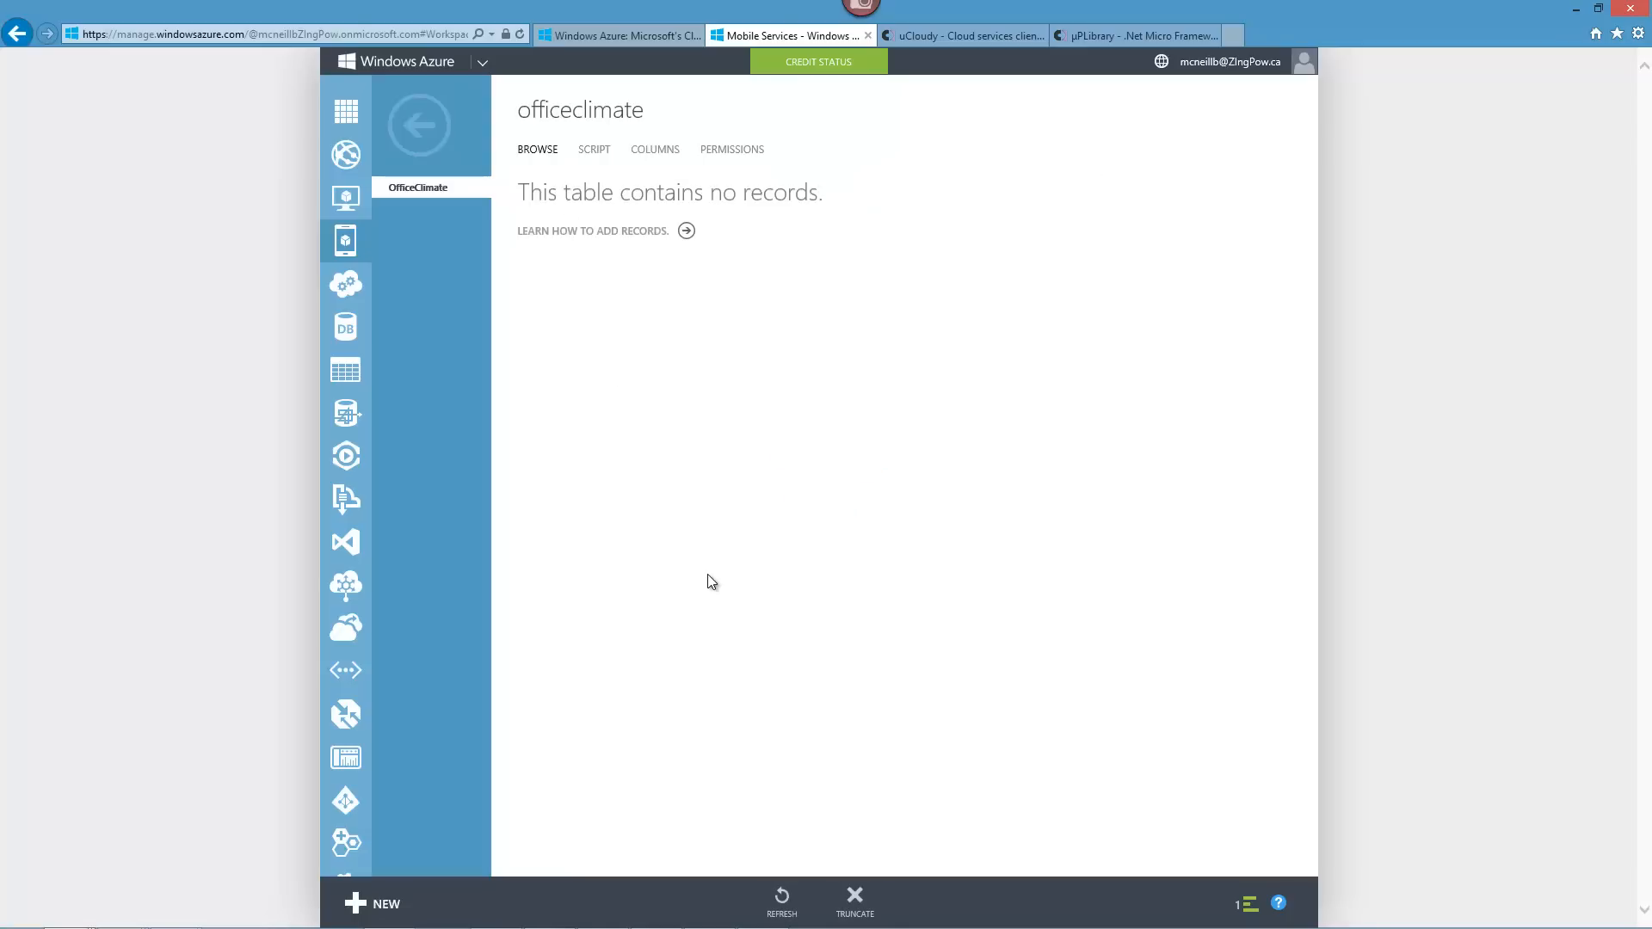
mouse_move(585, 217)
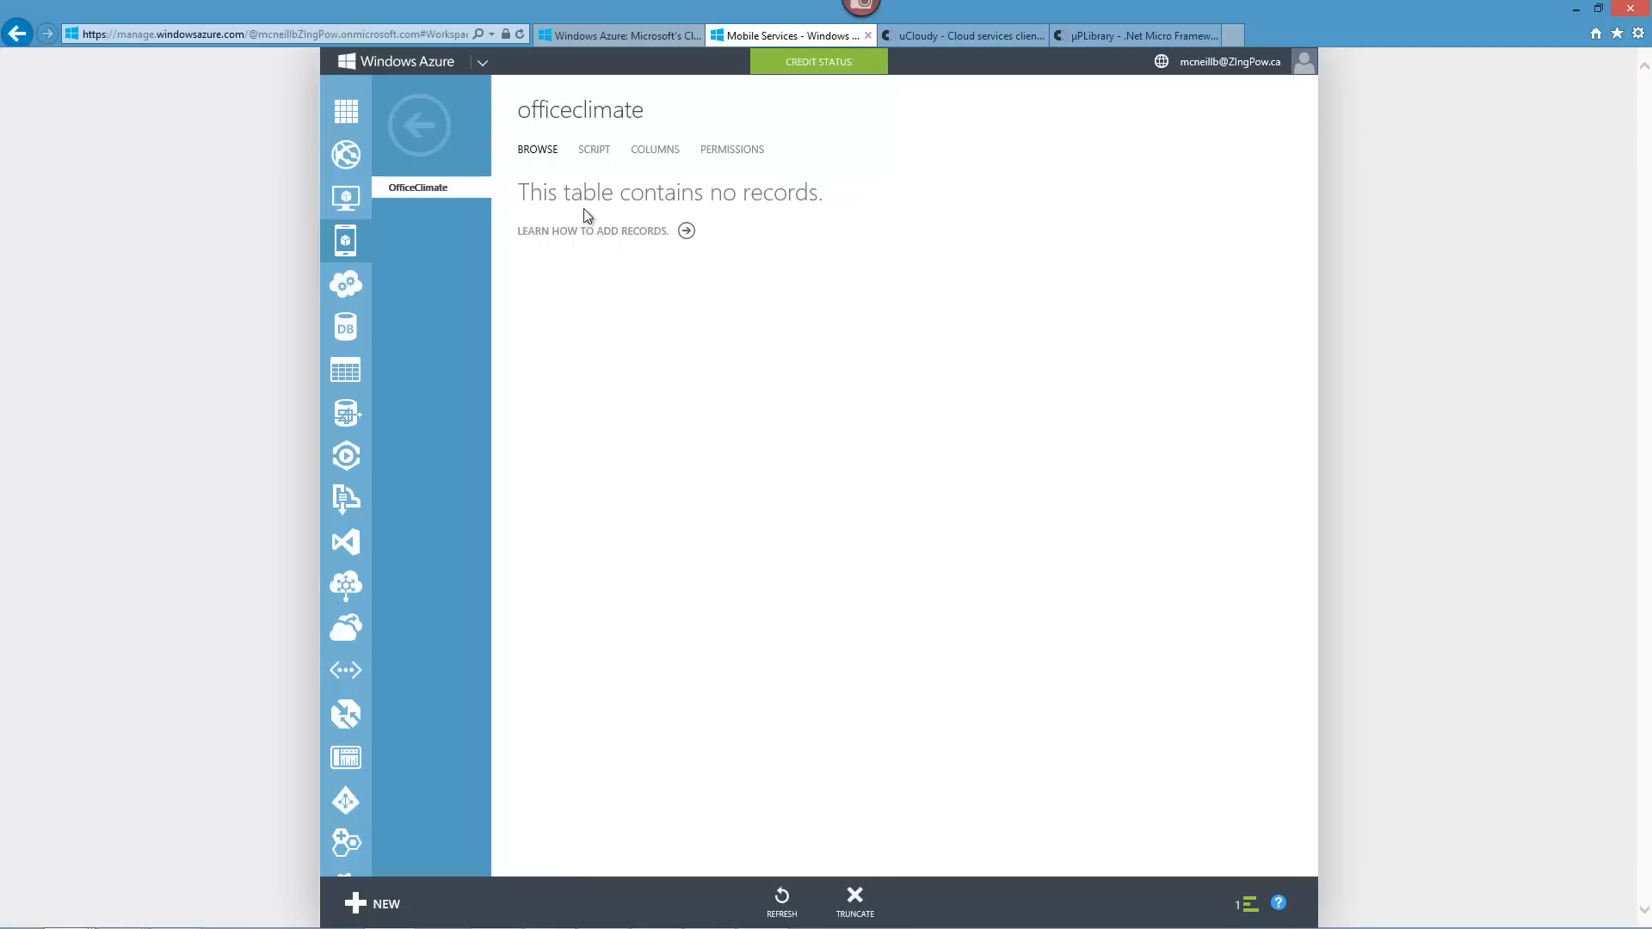
click(654, 148)
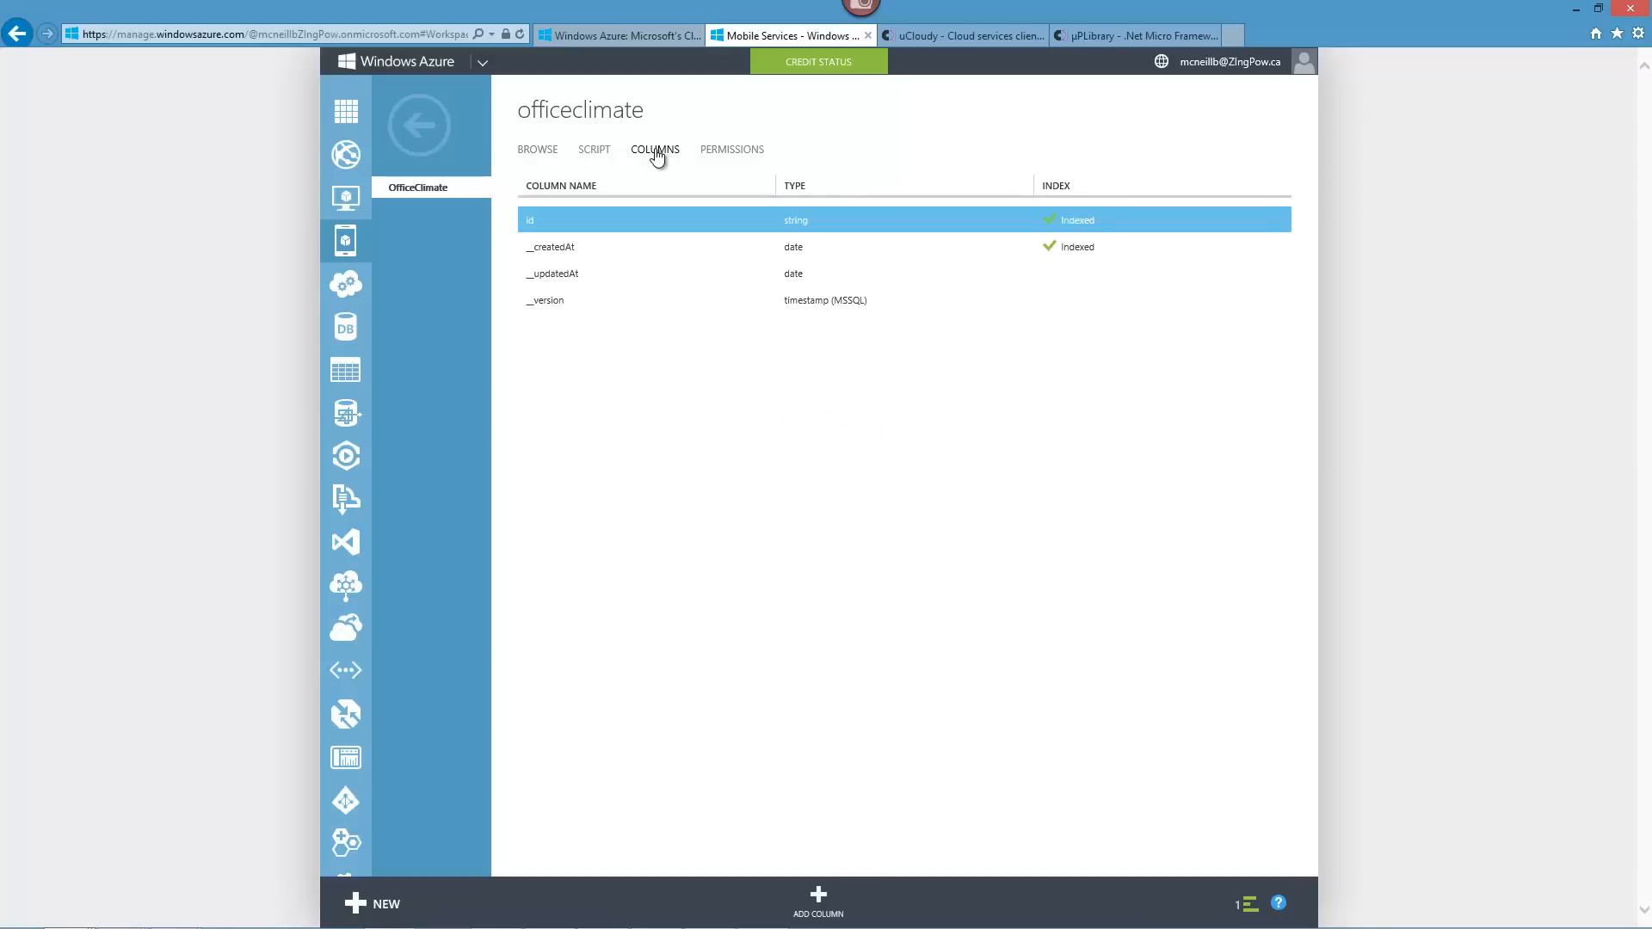
mouse_move(682, 368)
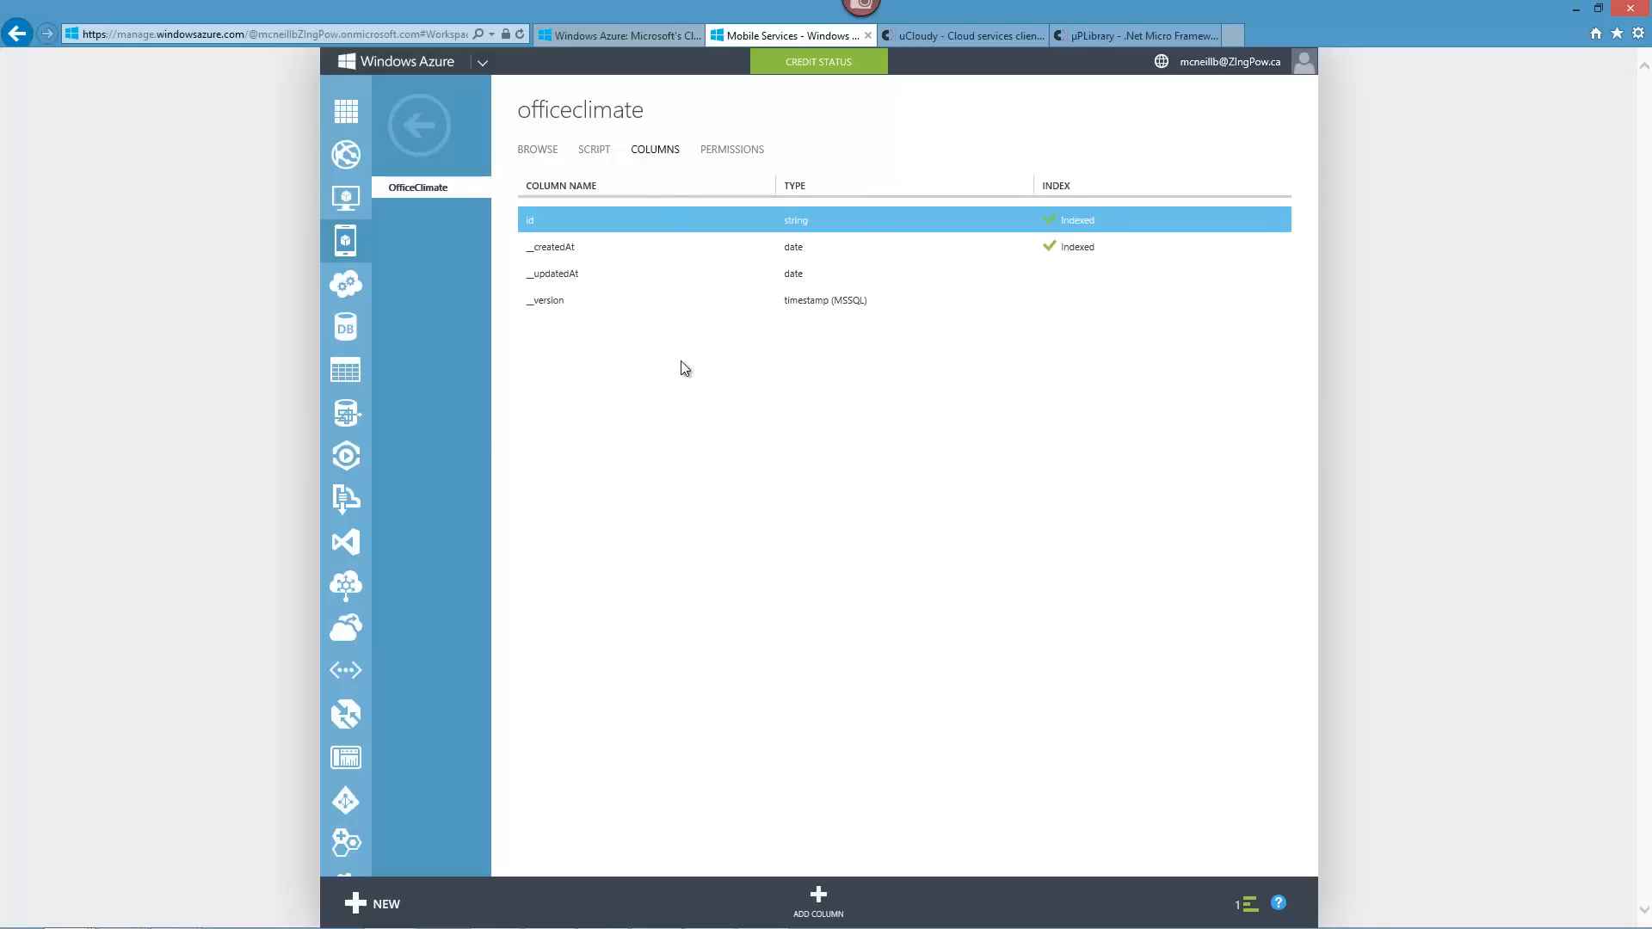
mouse_move(803, 533)
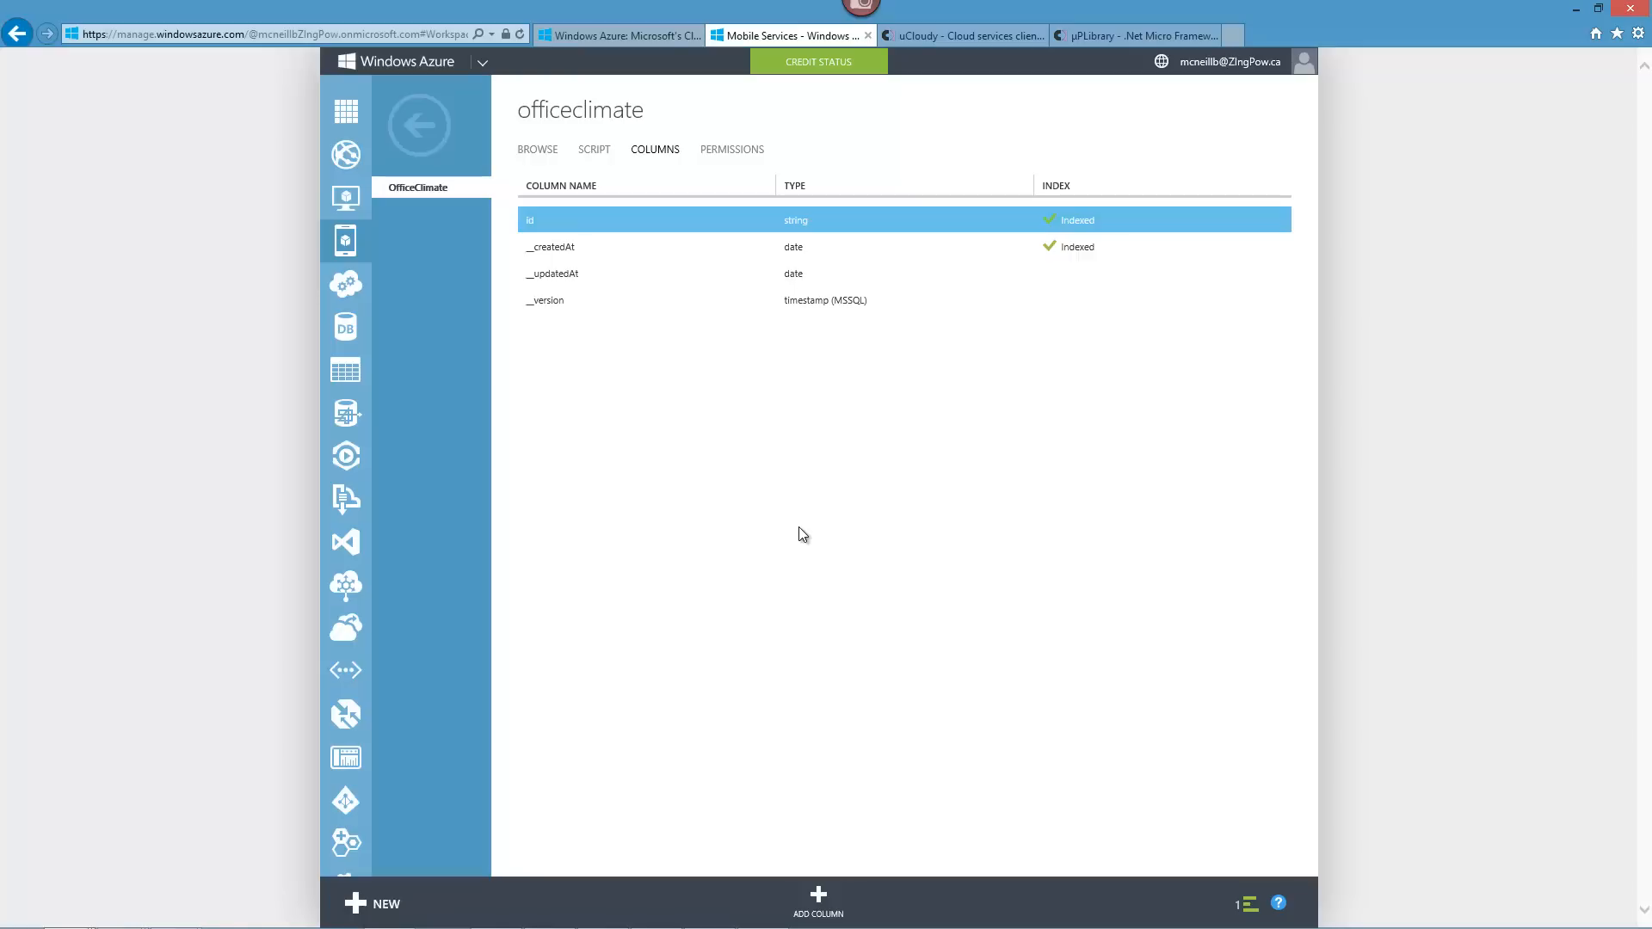
mouse_move(786, 846)
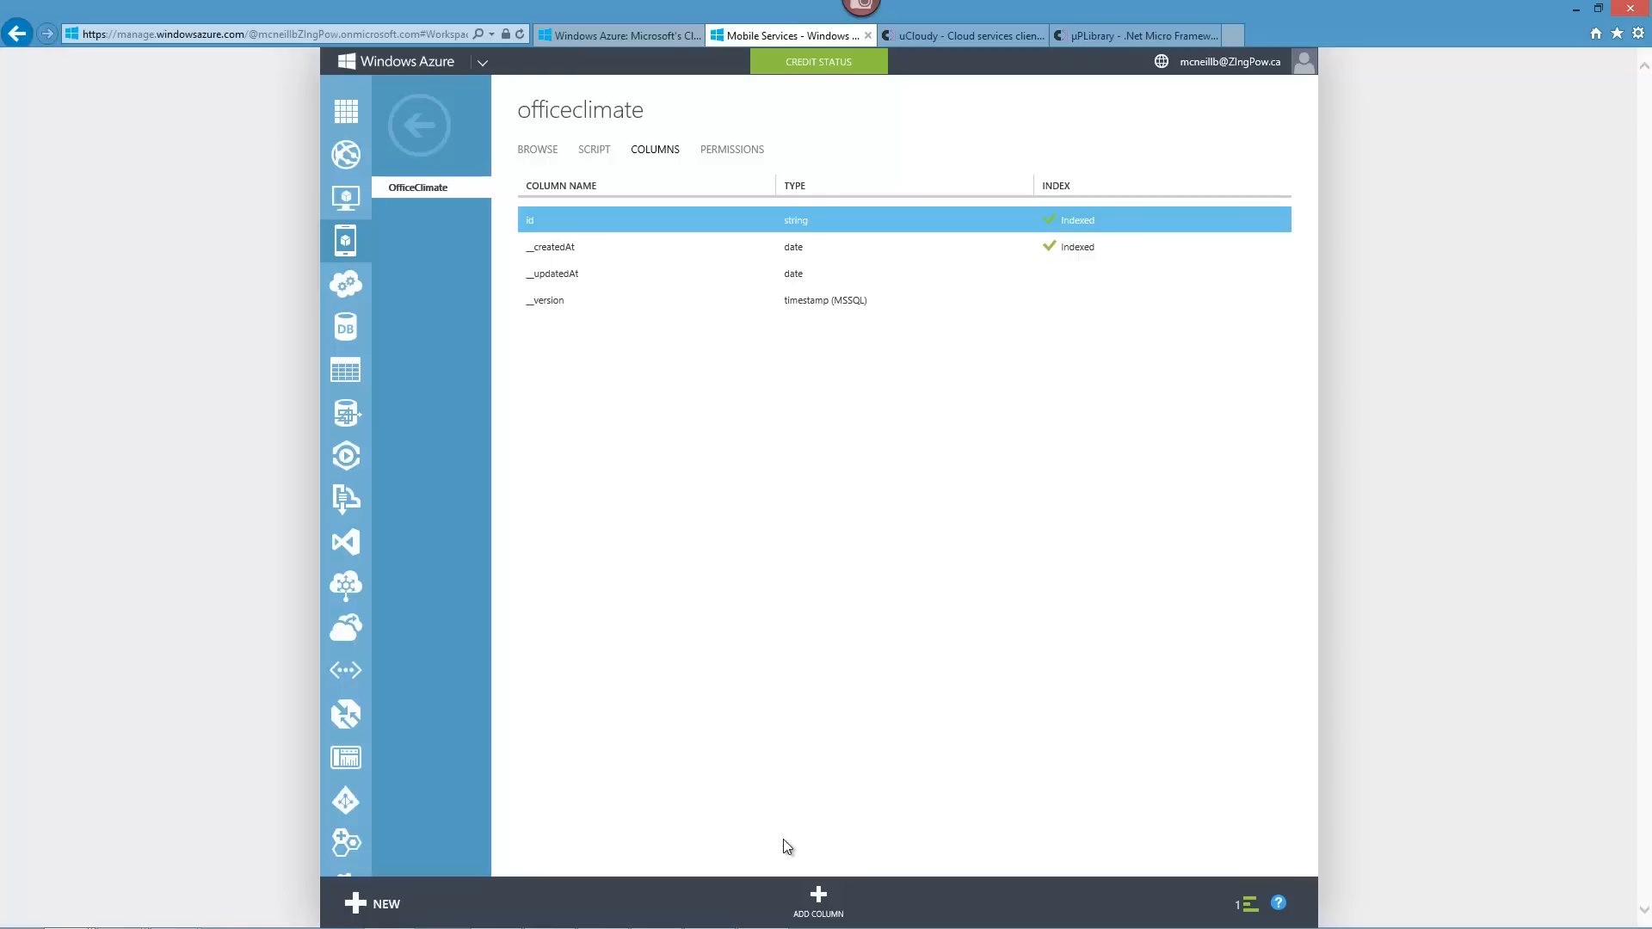
Add a Number column named Temperature to the OfficeClimate table.
click(817, 900)
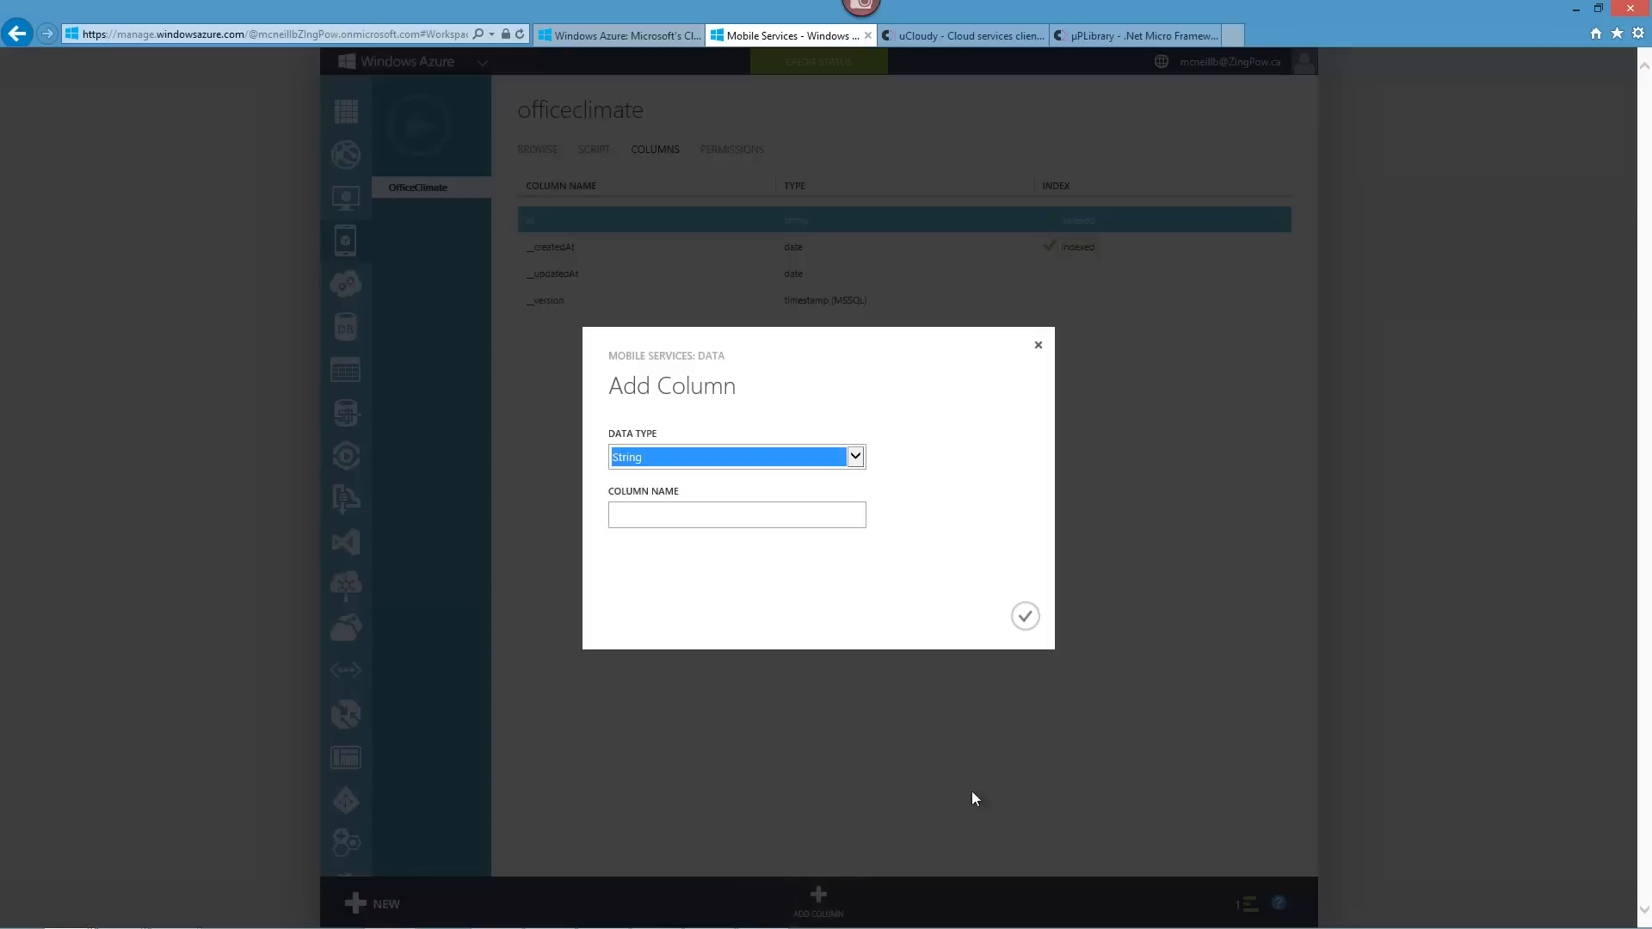
click(734, 456)
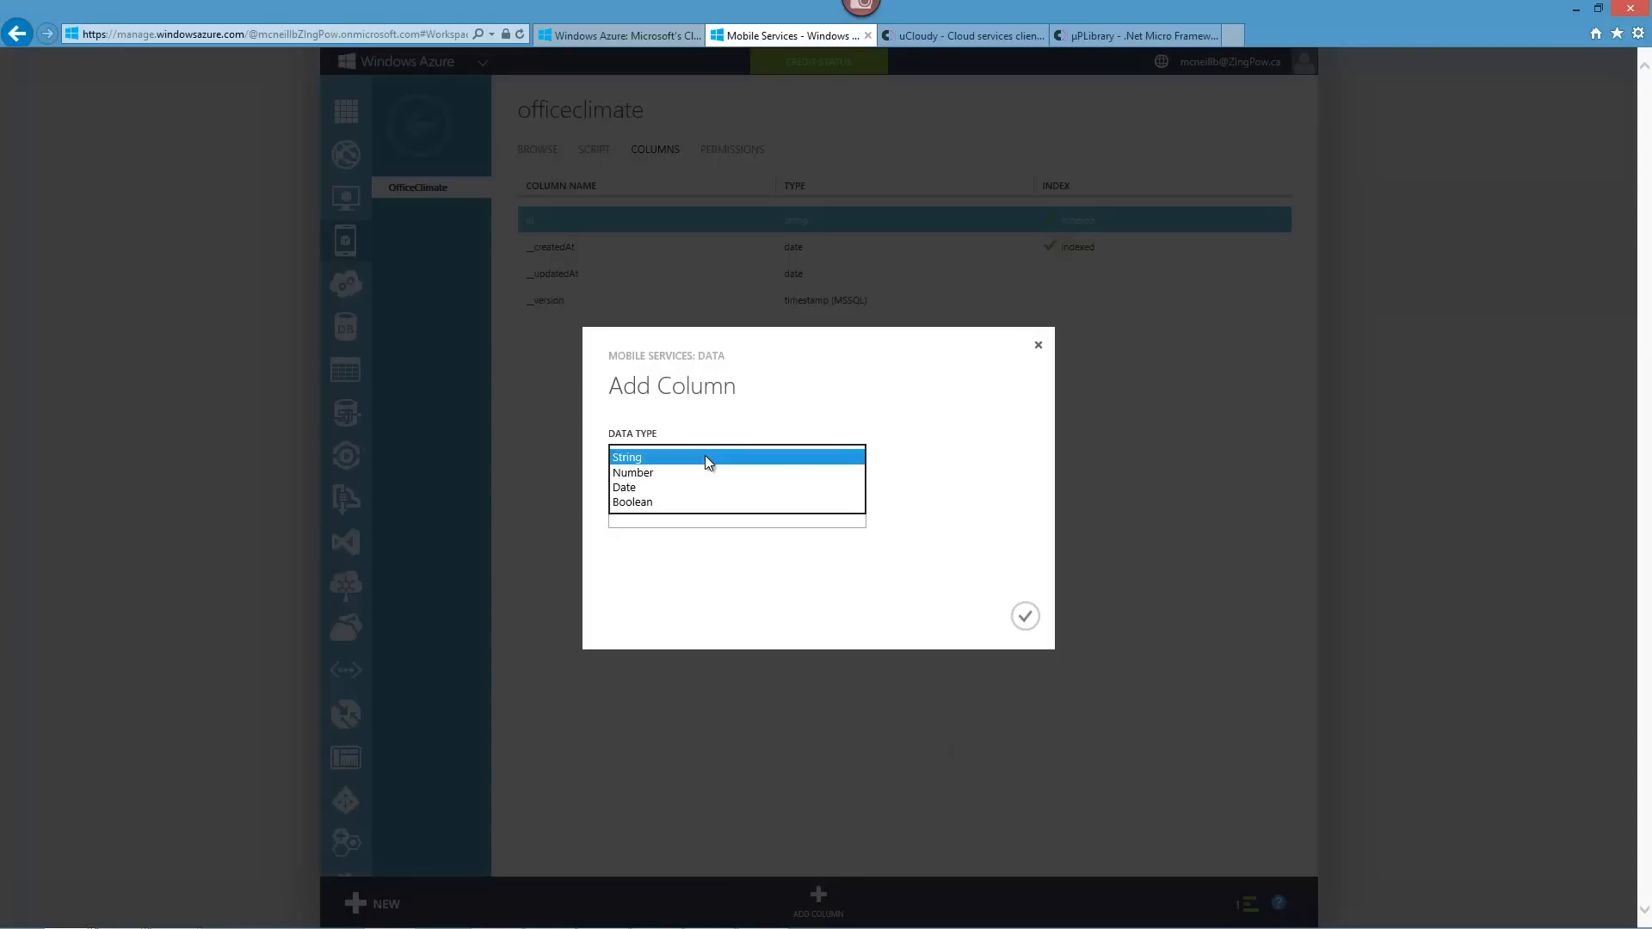
click(632, 471)
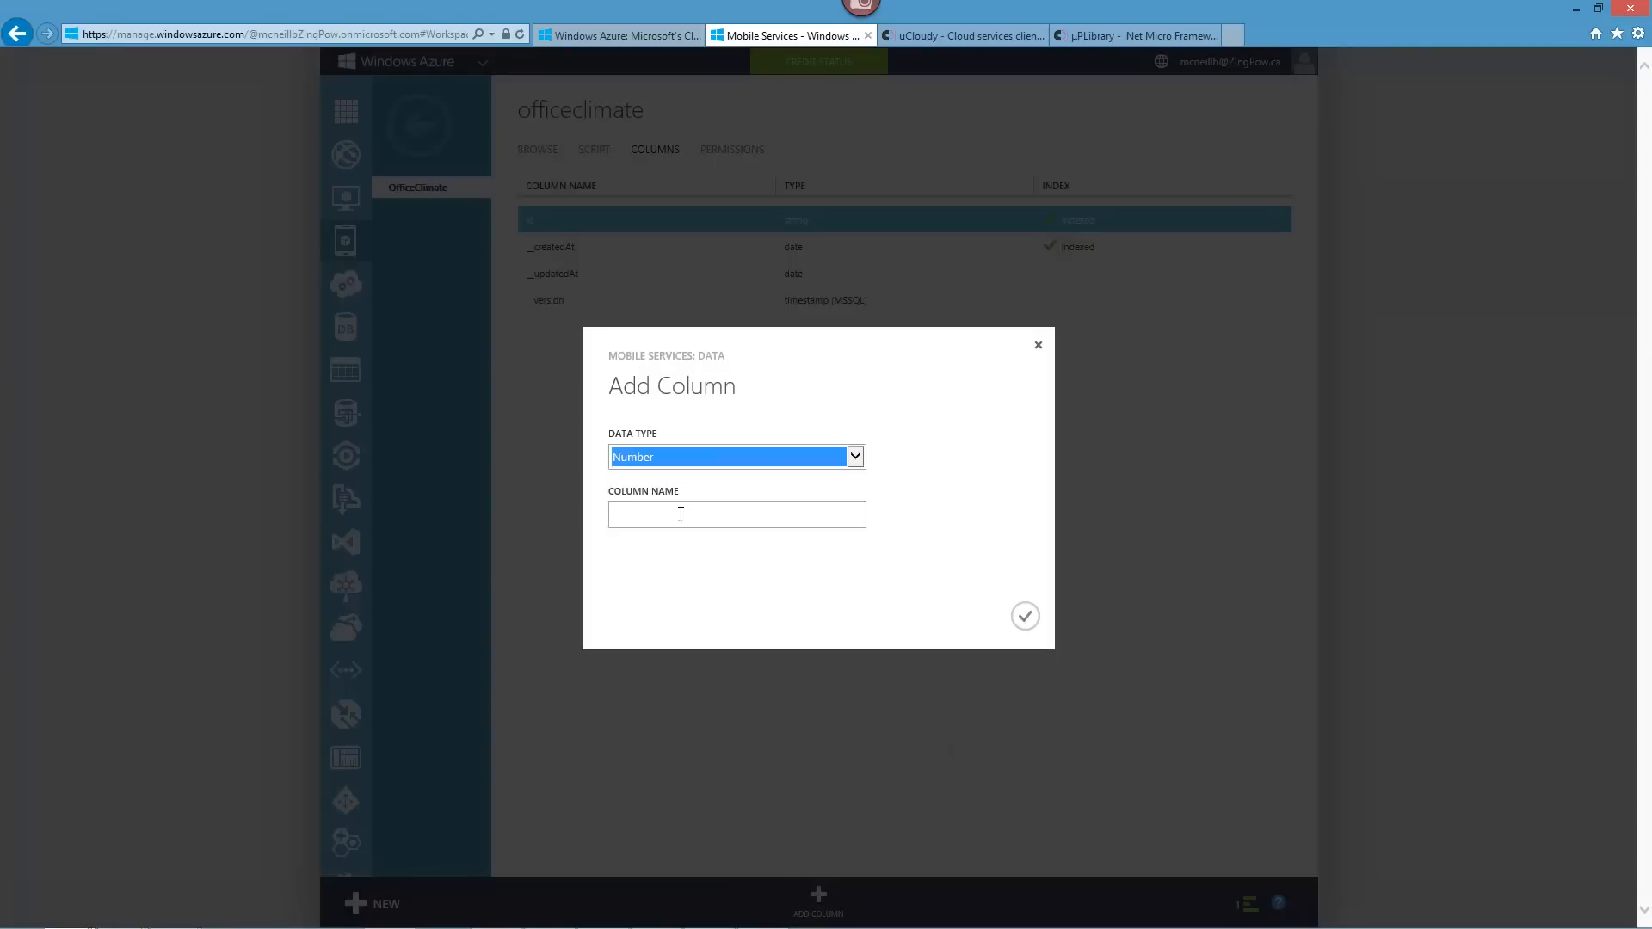
text(Temperature)
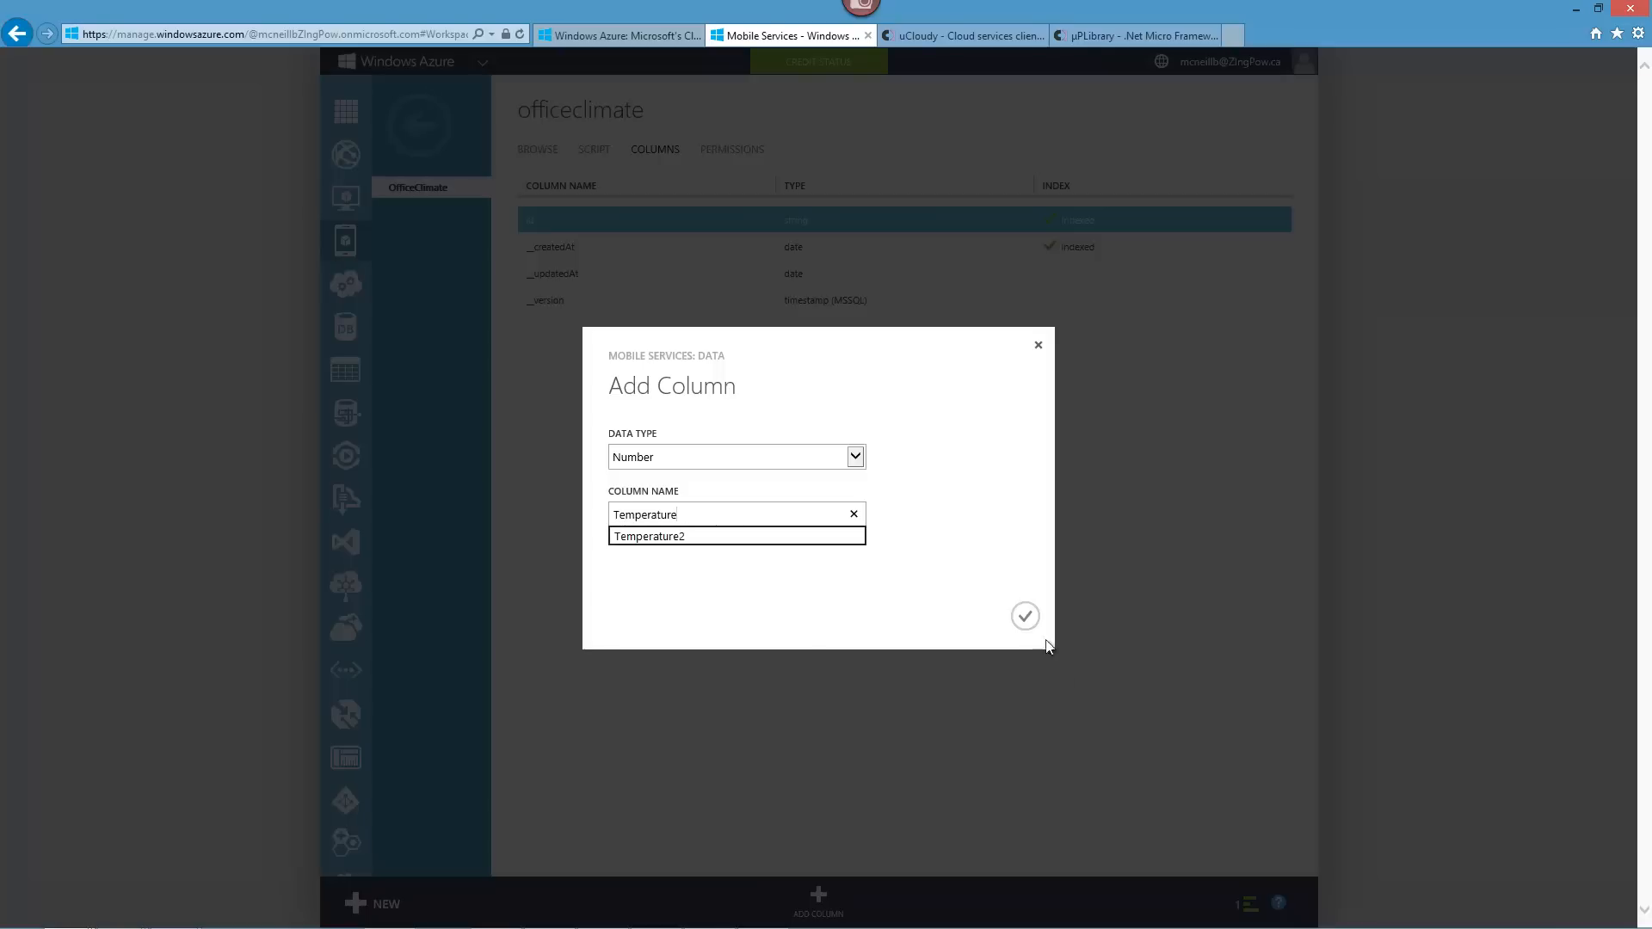
click(1022, 616)
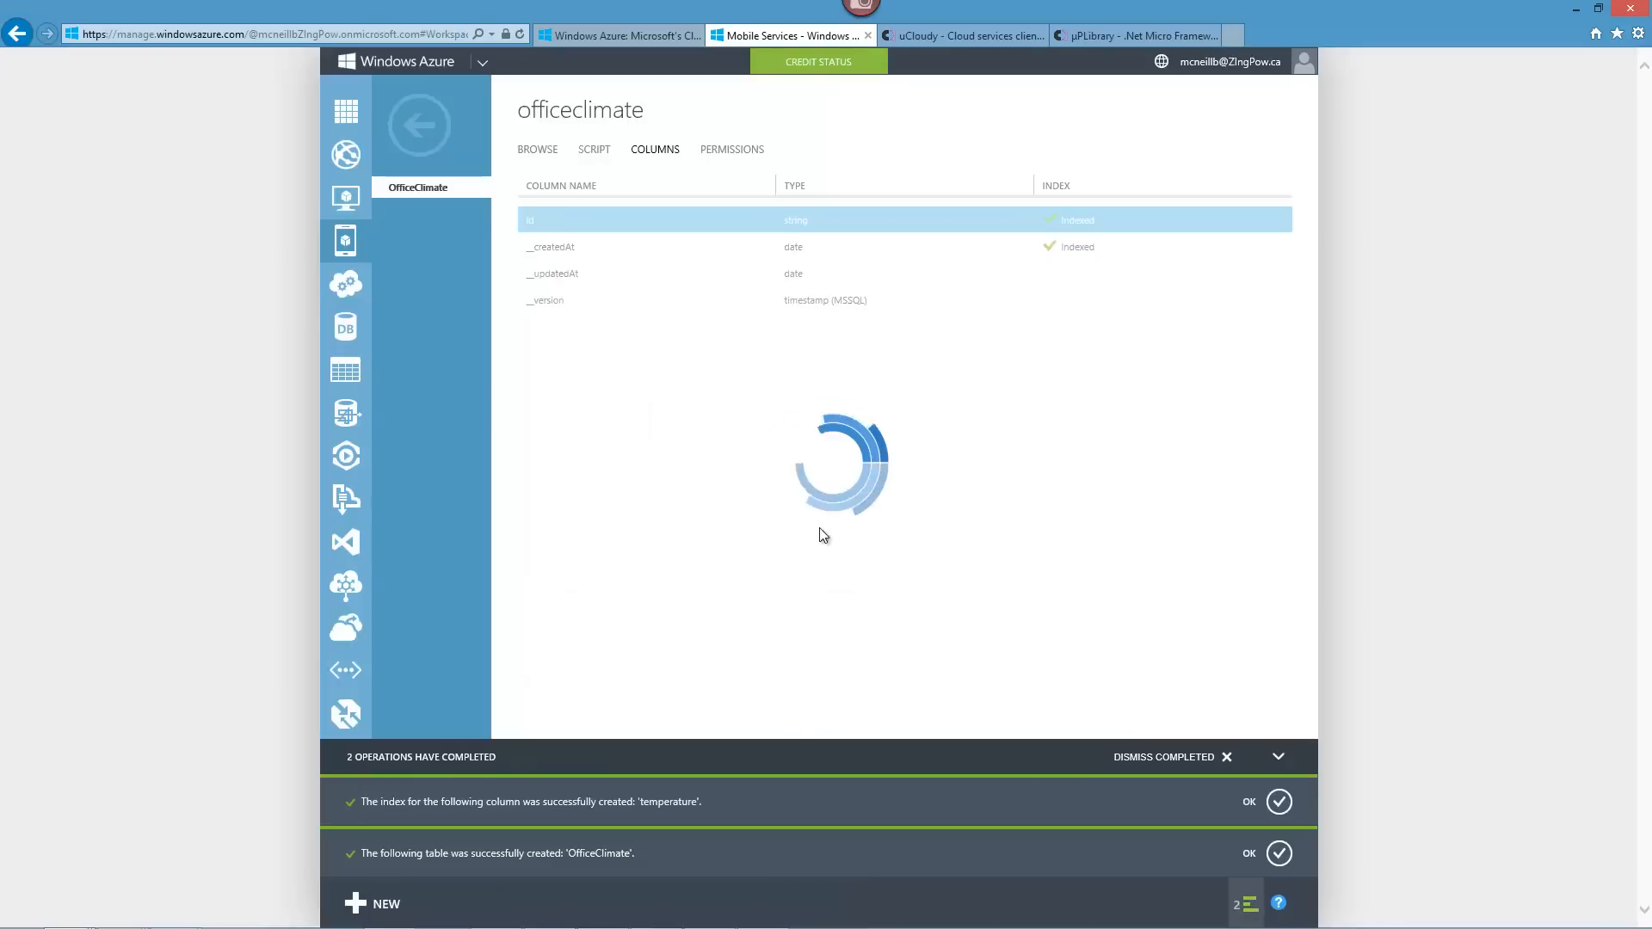
Add a Number column named Pressure to the OfficeClimate table.
click(817, 903)
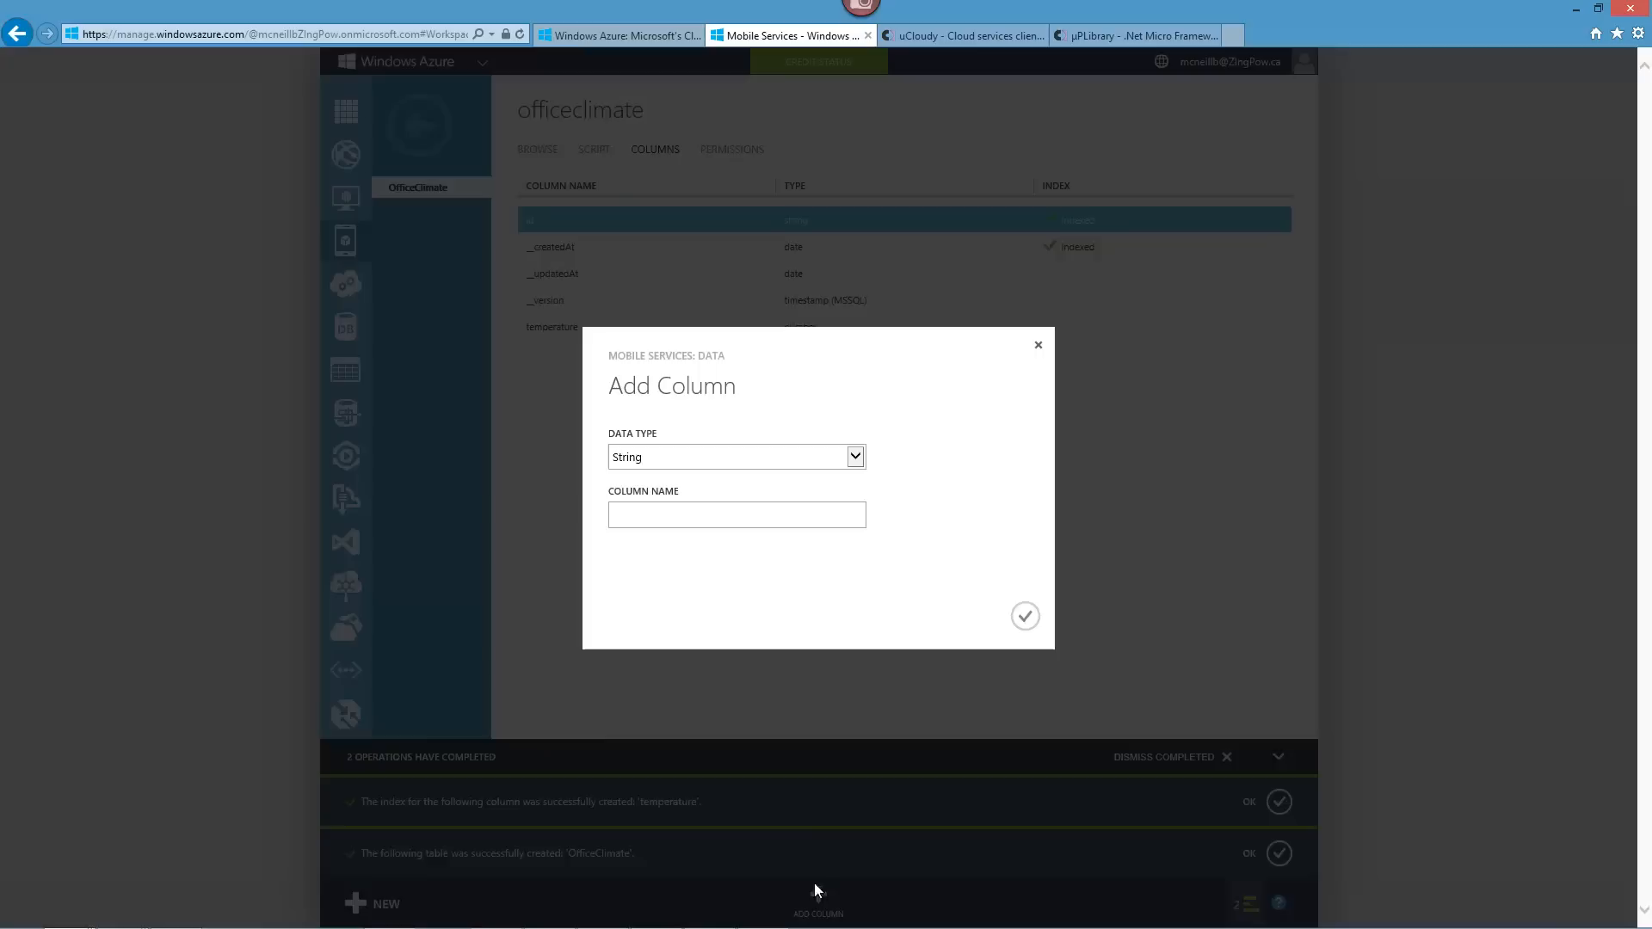
click(736, 456)
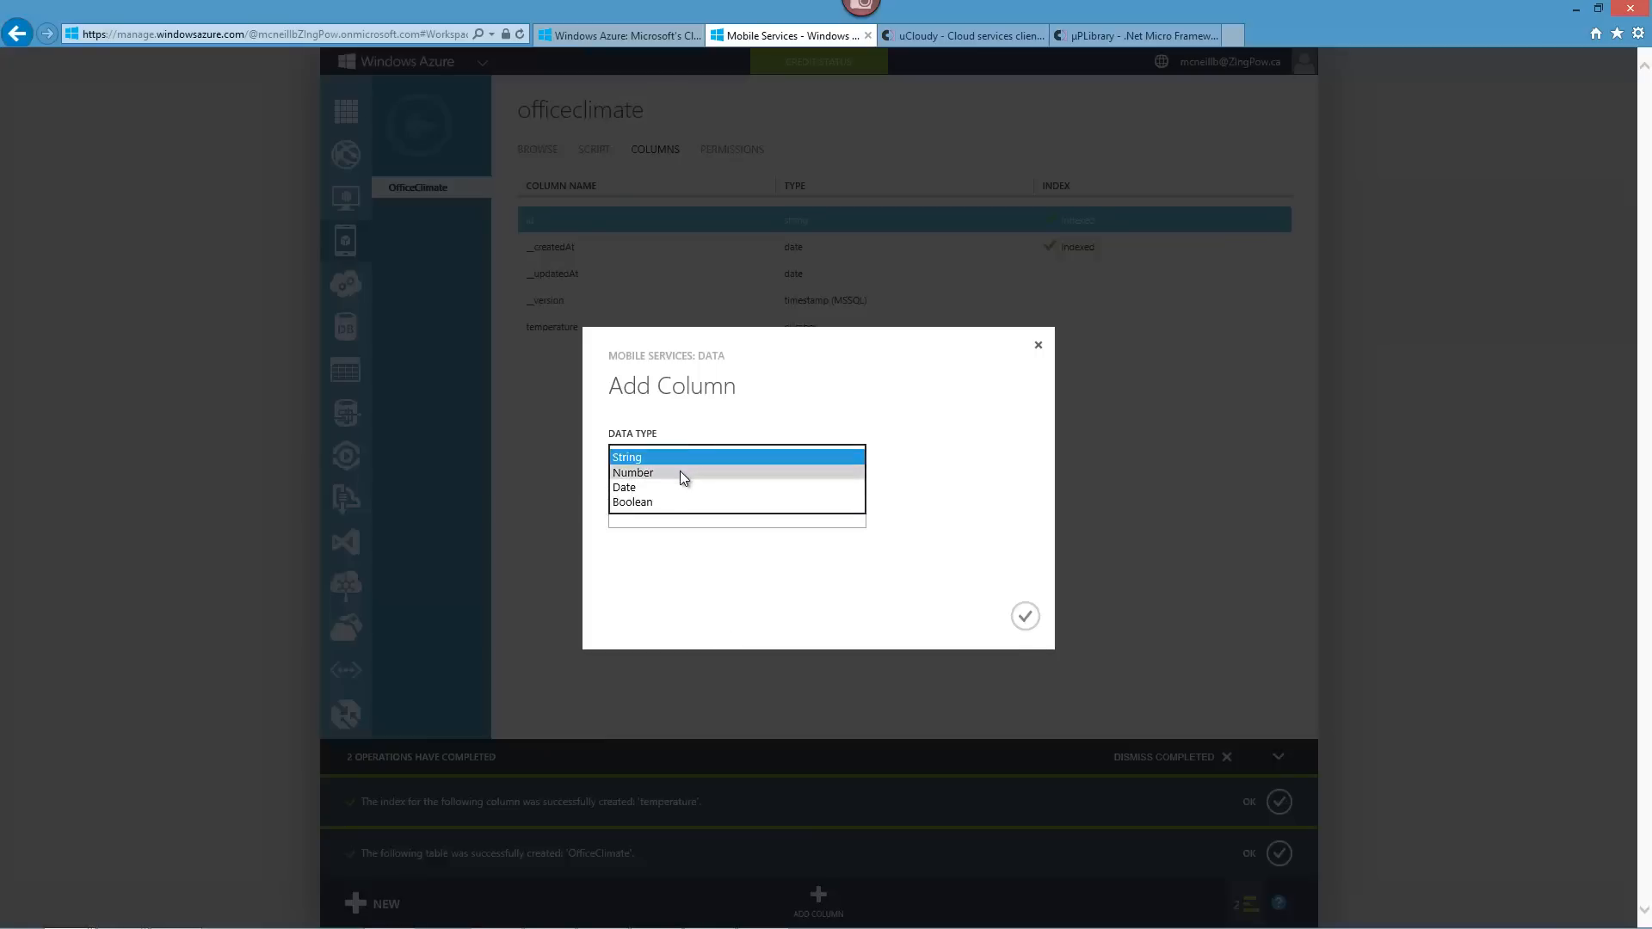
click(633, 472)
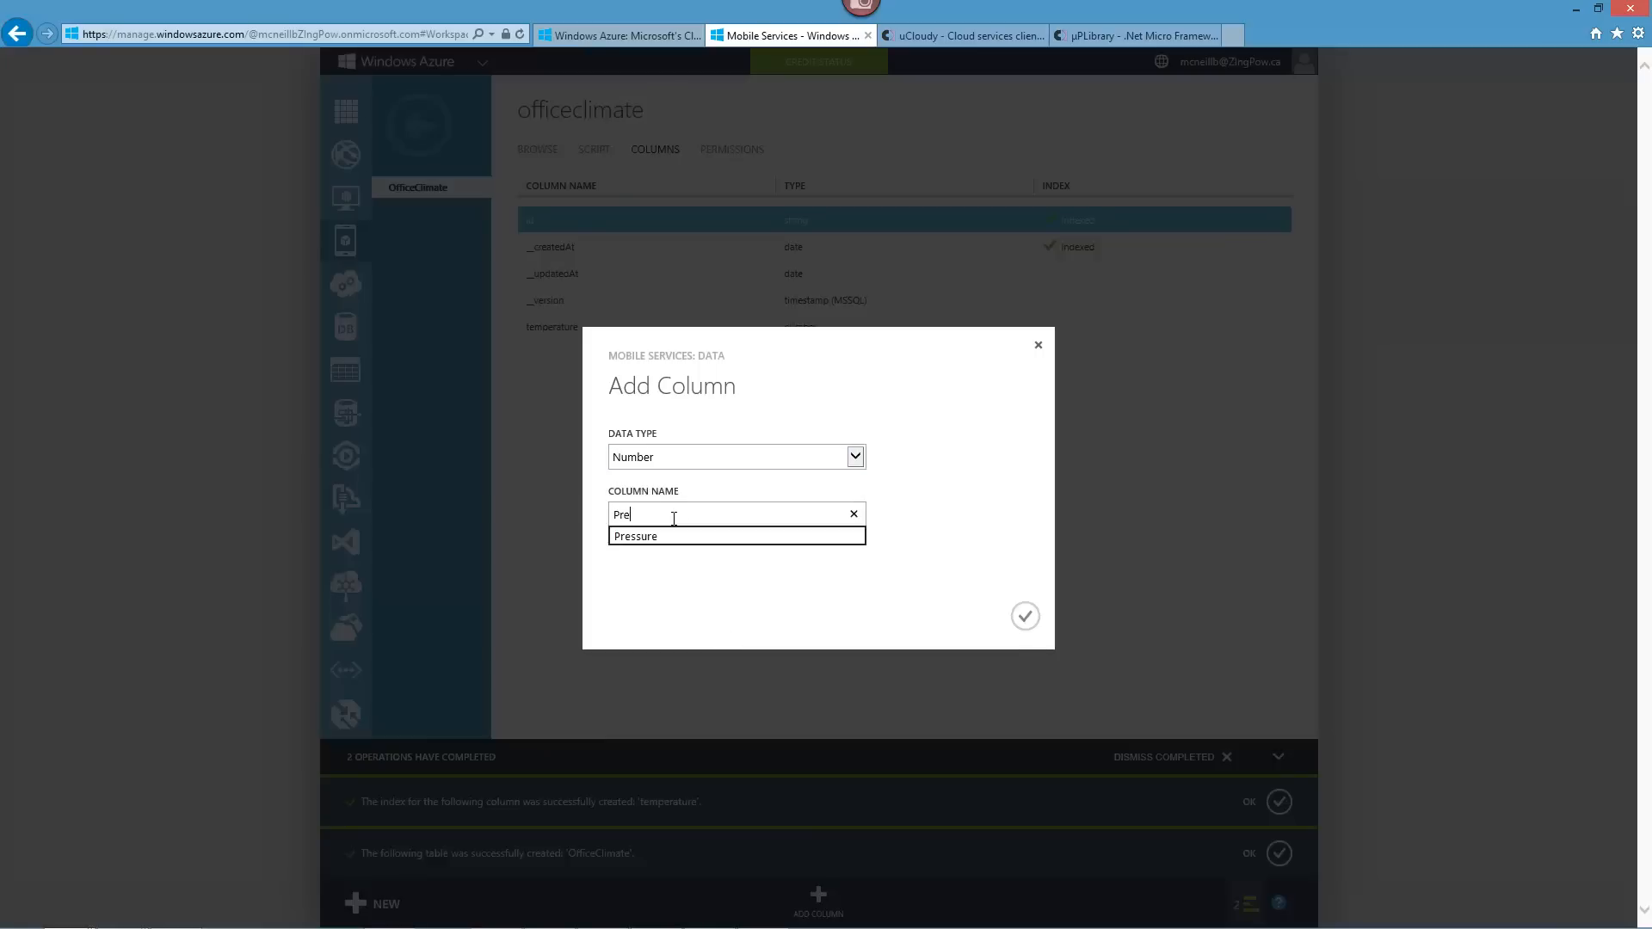
click(738, 537)
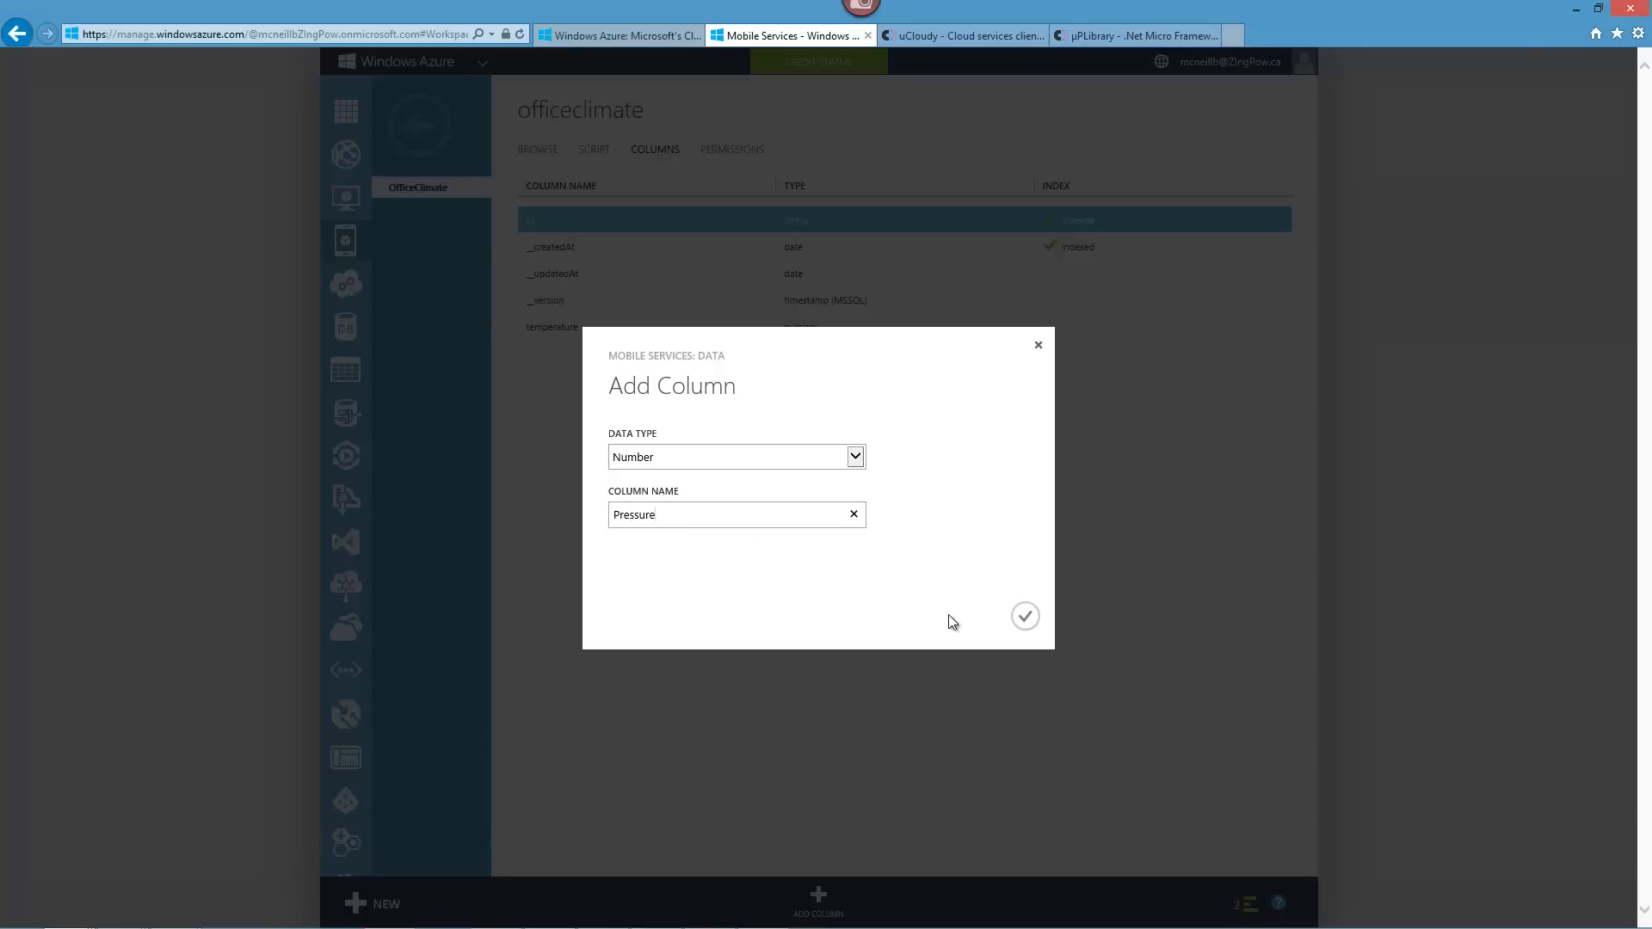
click(1022, 616)
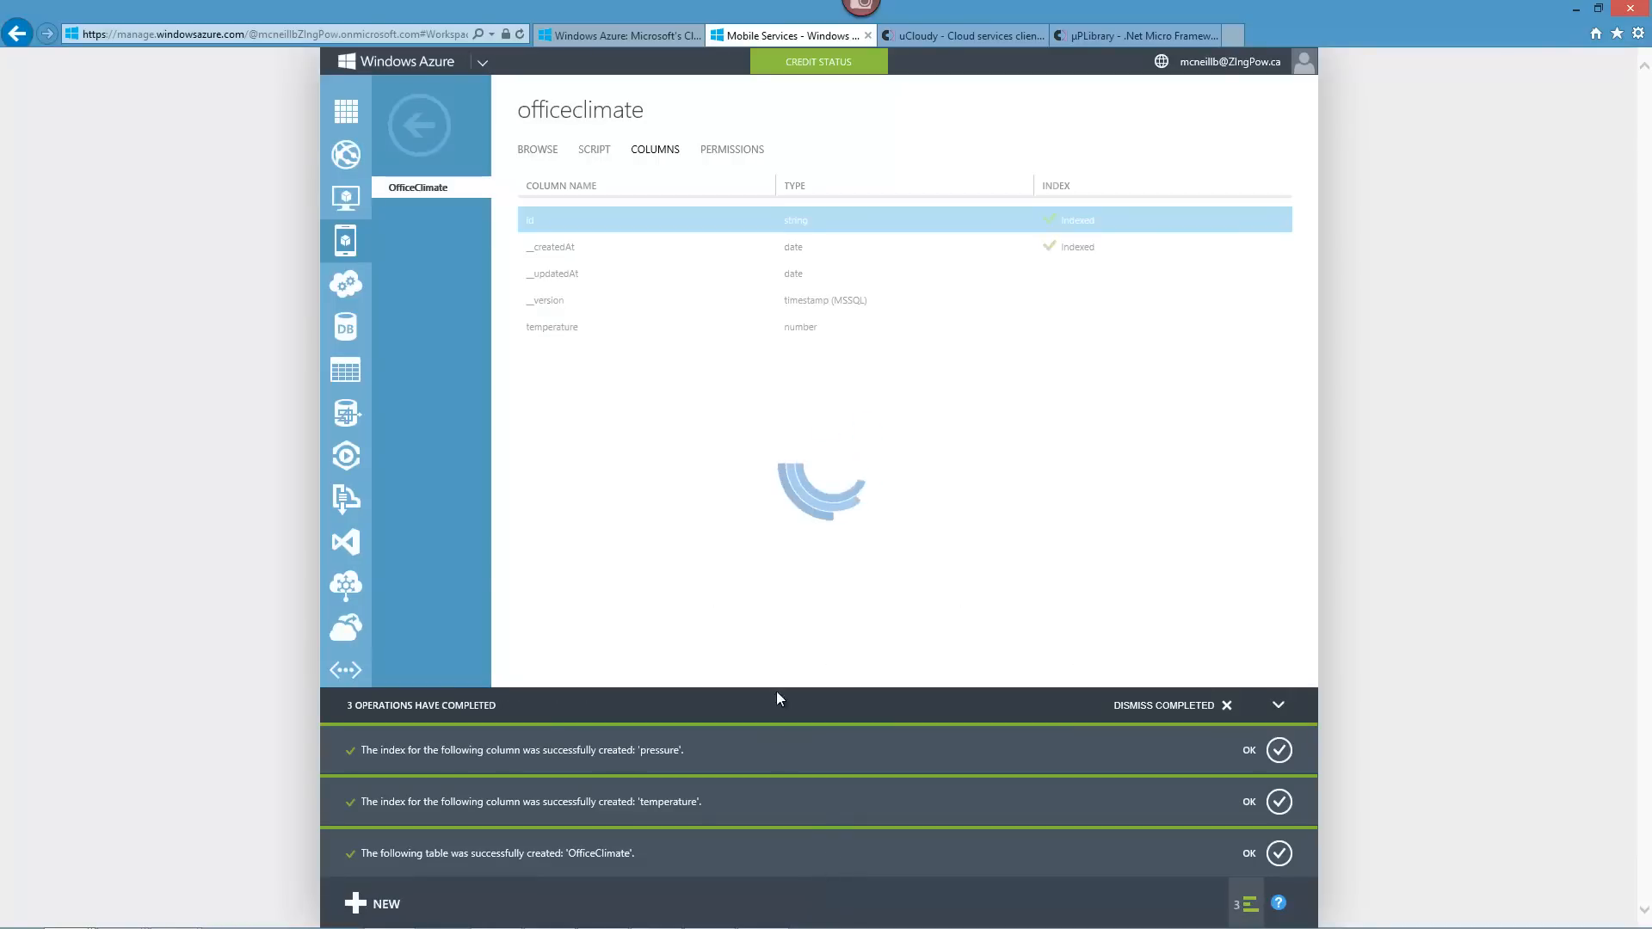
Add a Number column named Temperature2 to the officeclimate table.
click(817, 903)
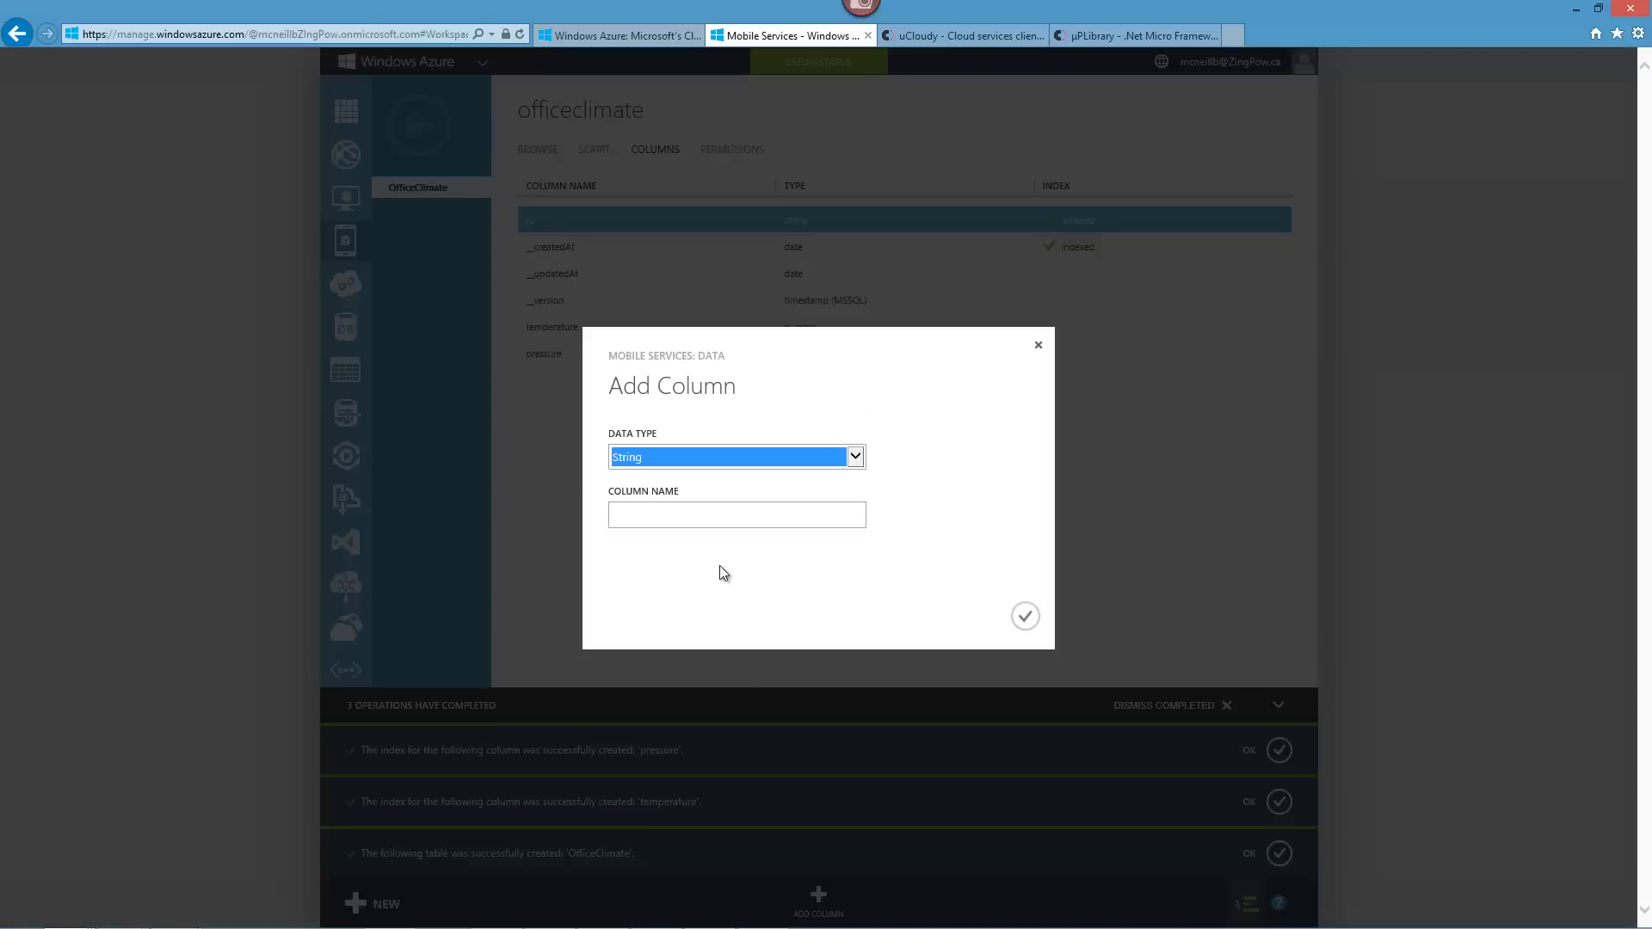
click(735, 456)
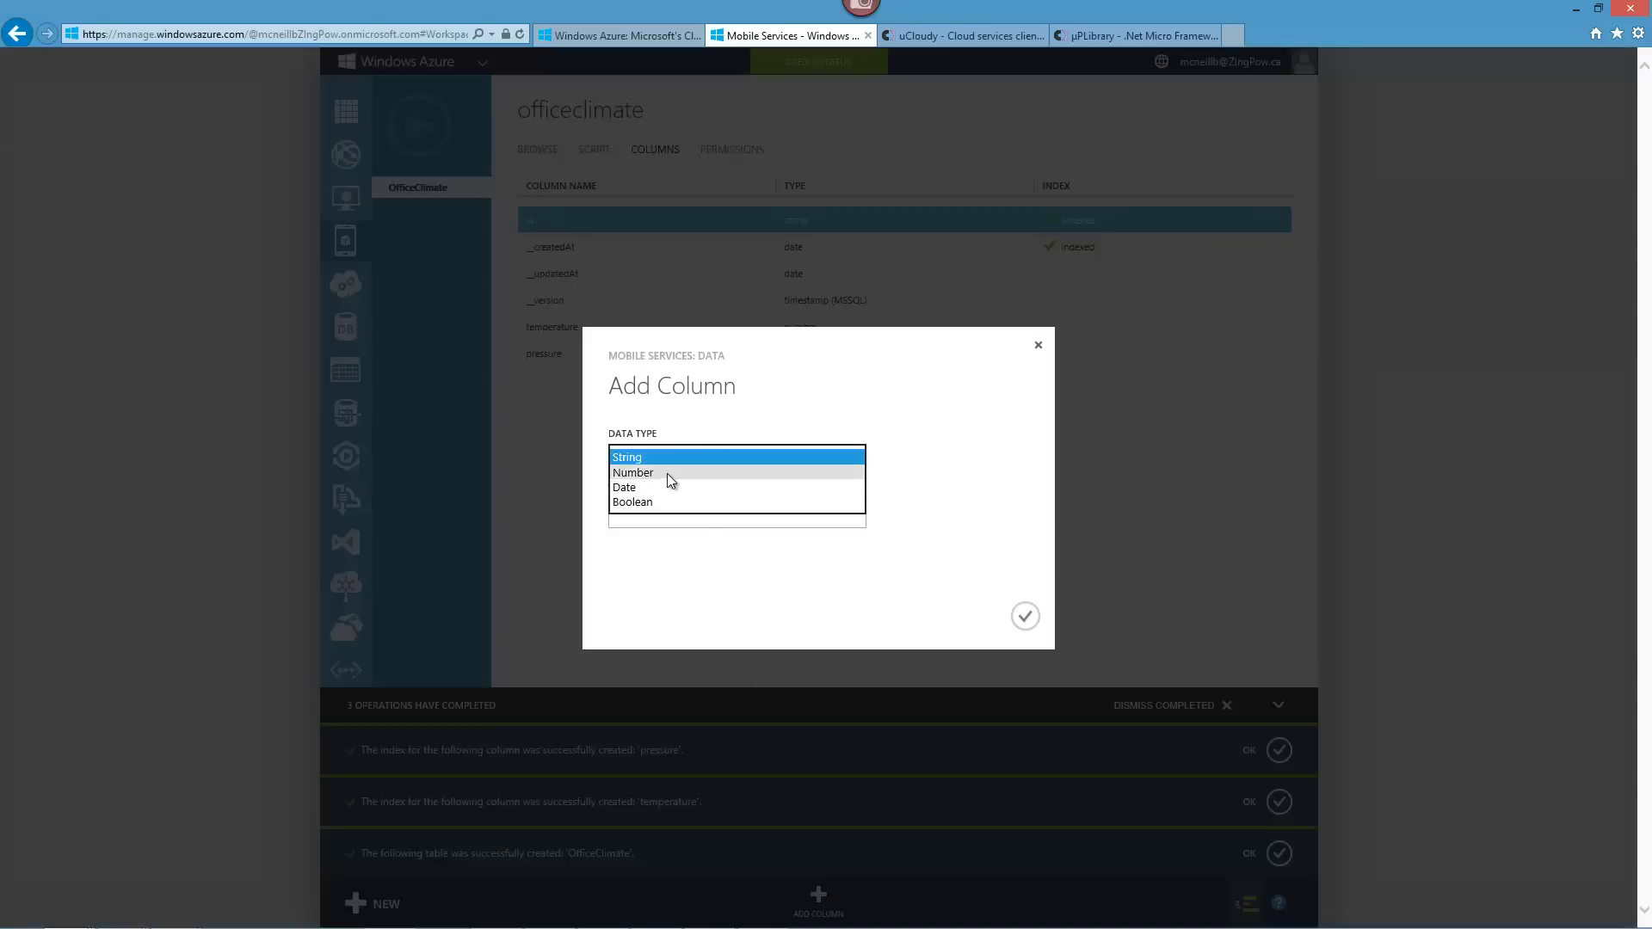
click(633, 472)
text(Temperature2)
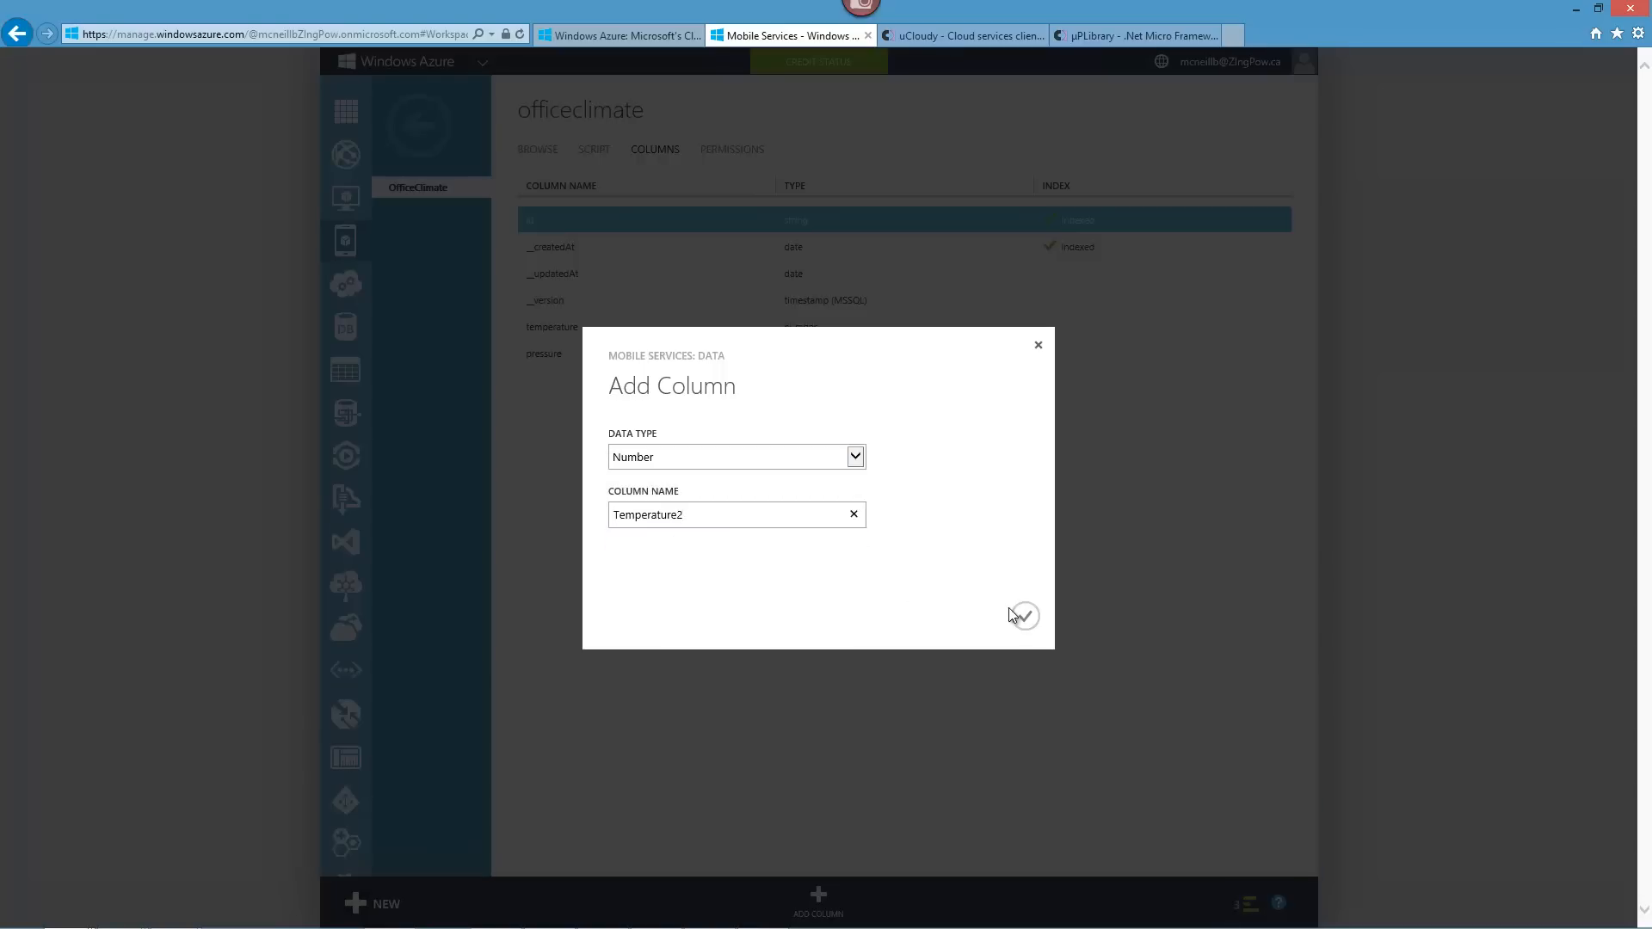
click(1023, 616)
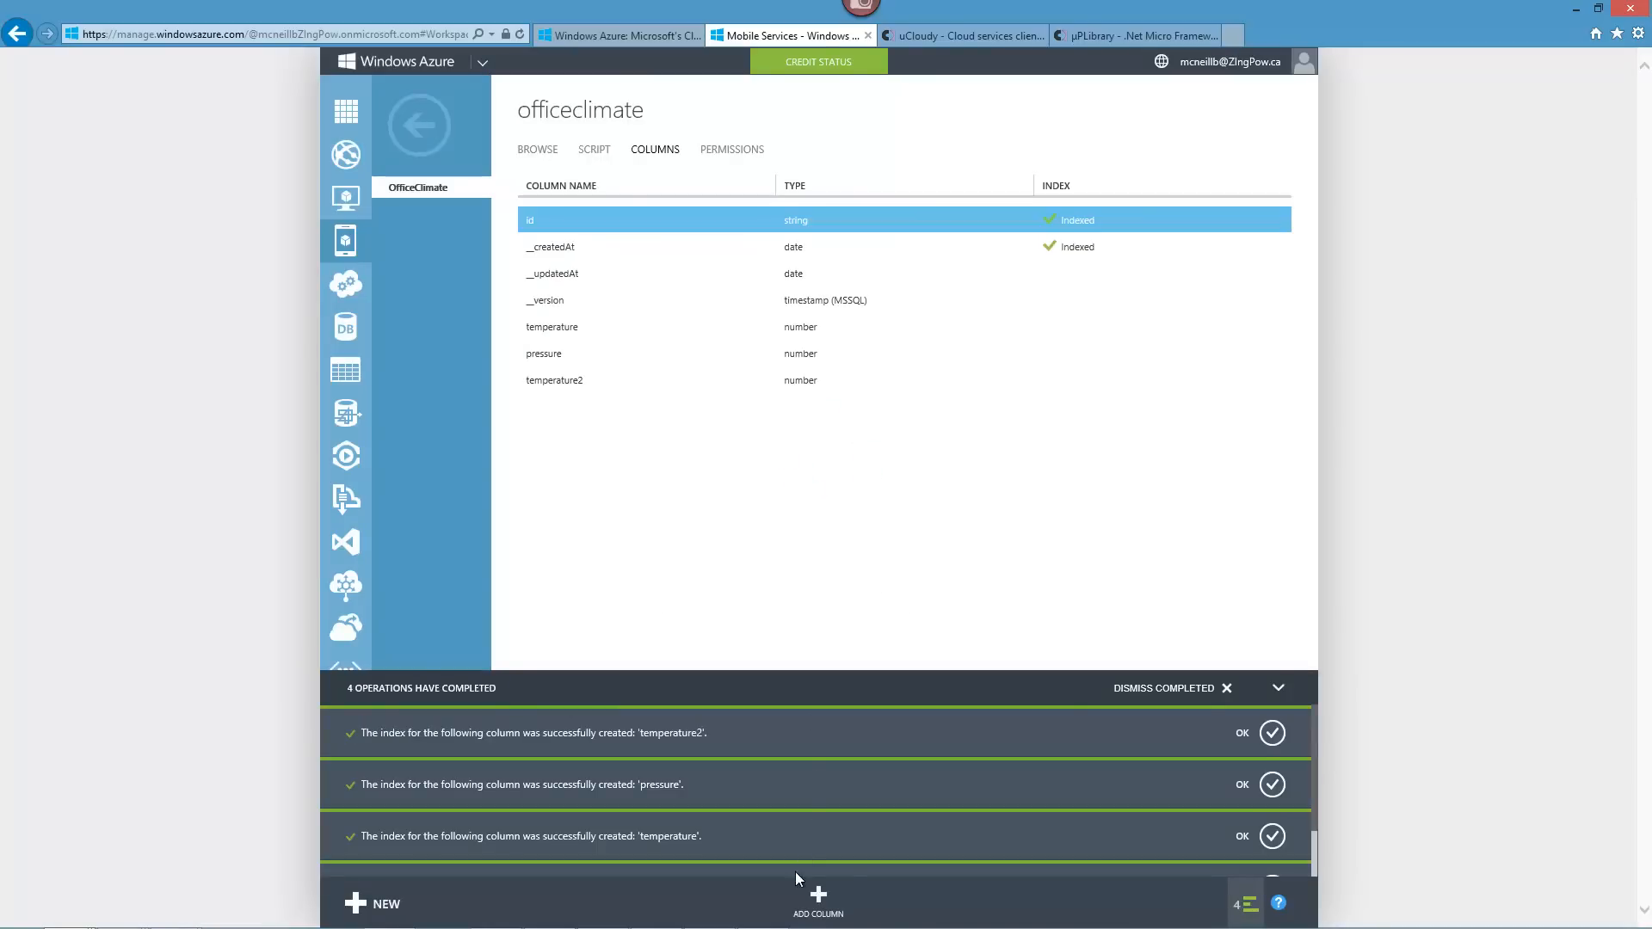
Add a Number column named Humidity to the officeclimate table.
click(817, 900)
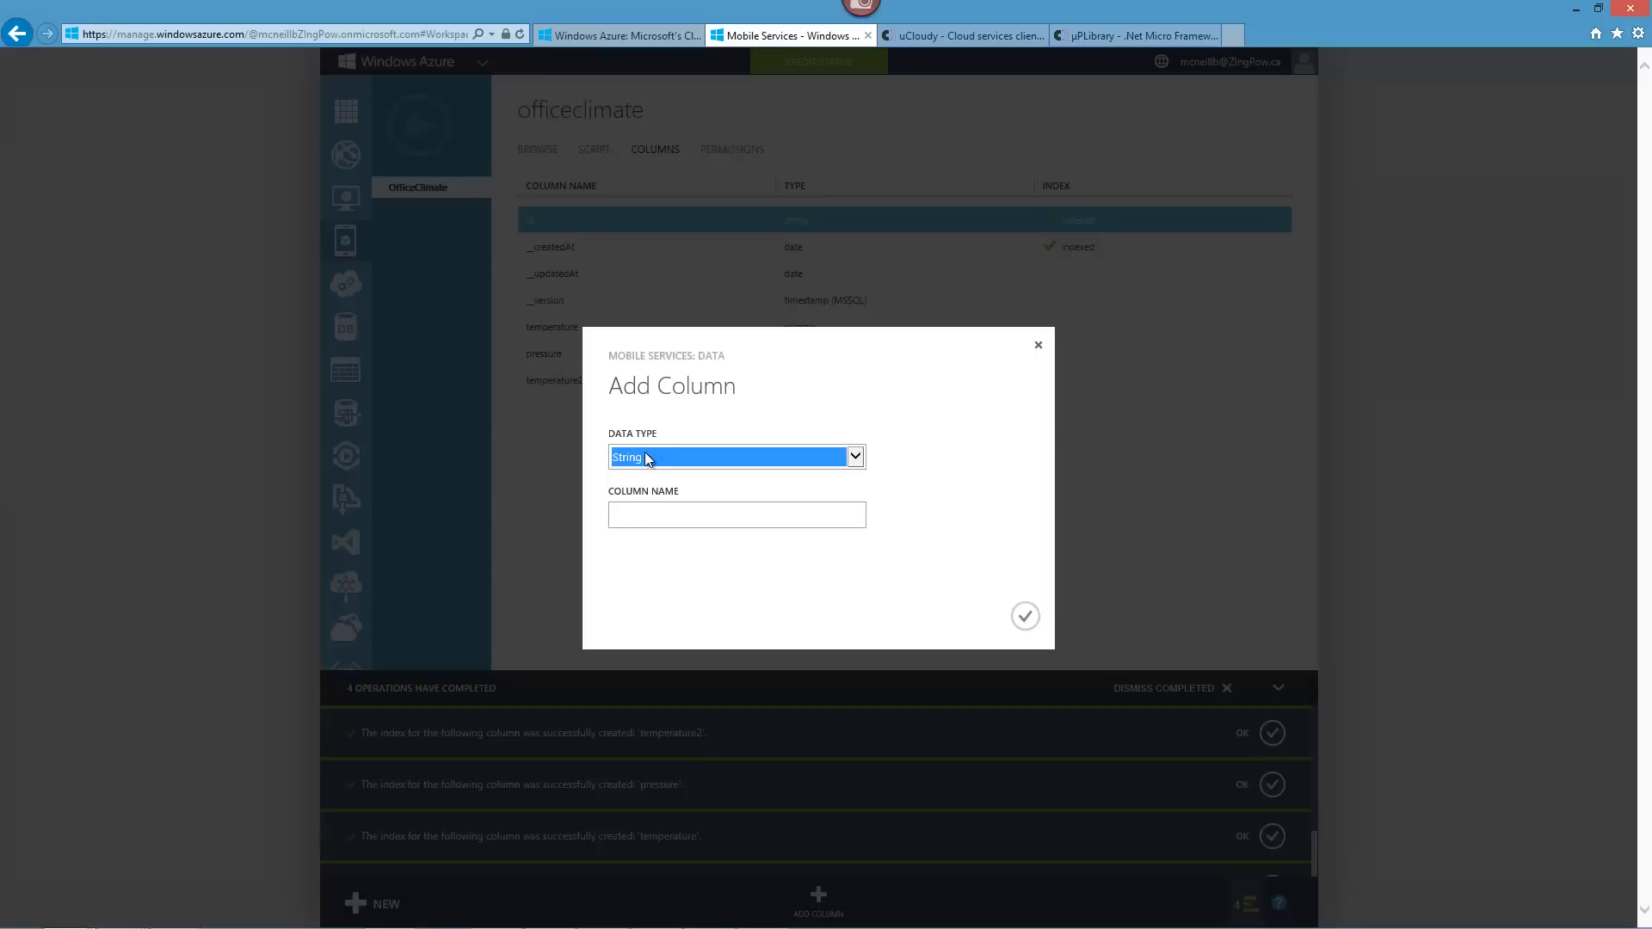
click(734, 456)
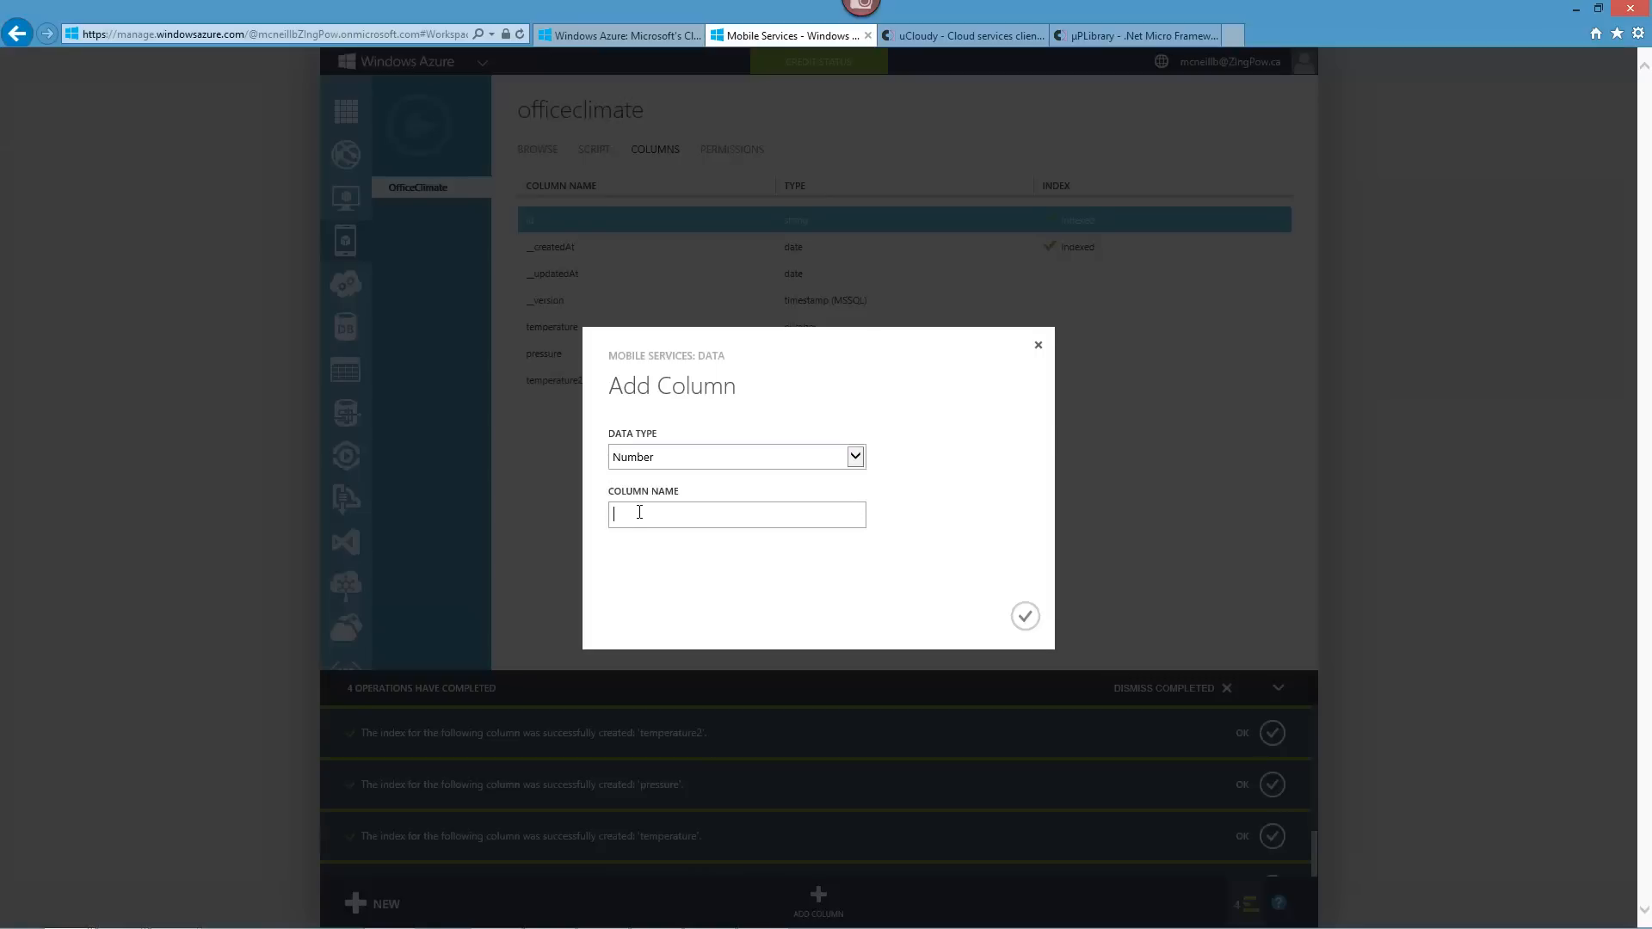
text(Humidity)
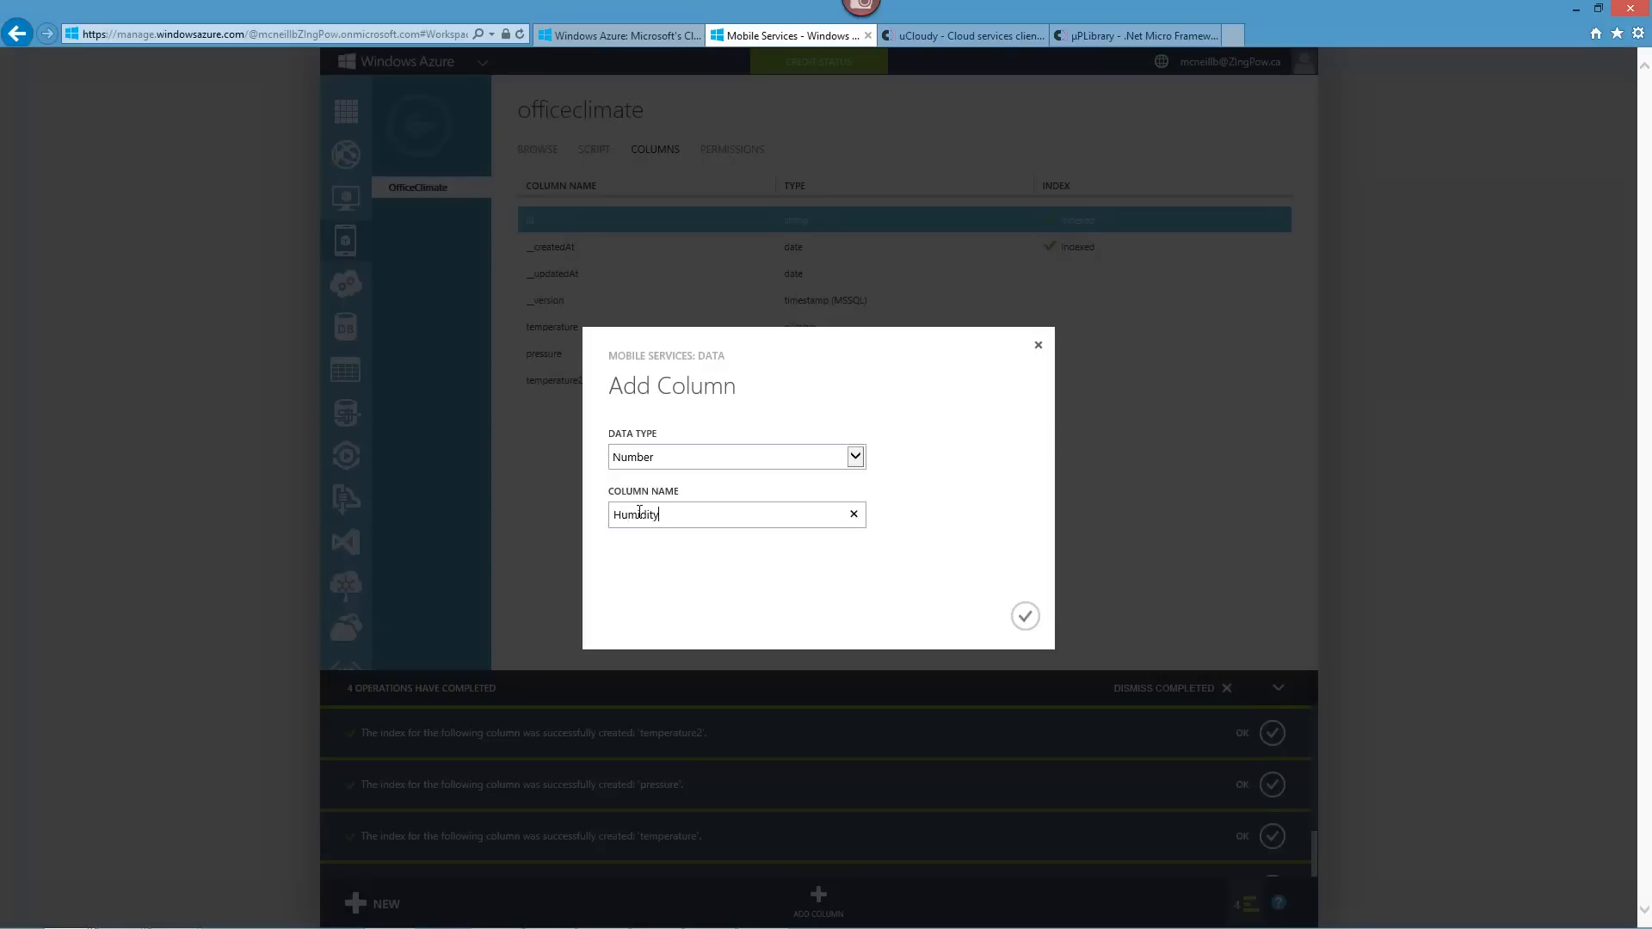
click(1023, 616)
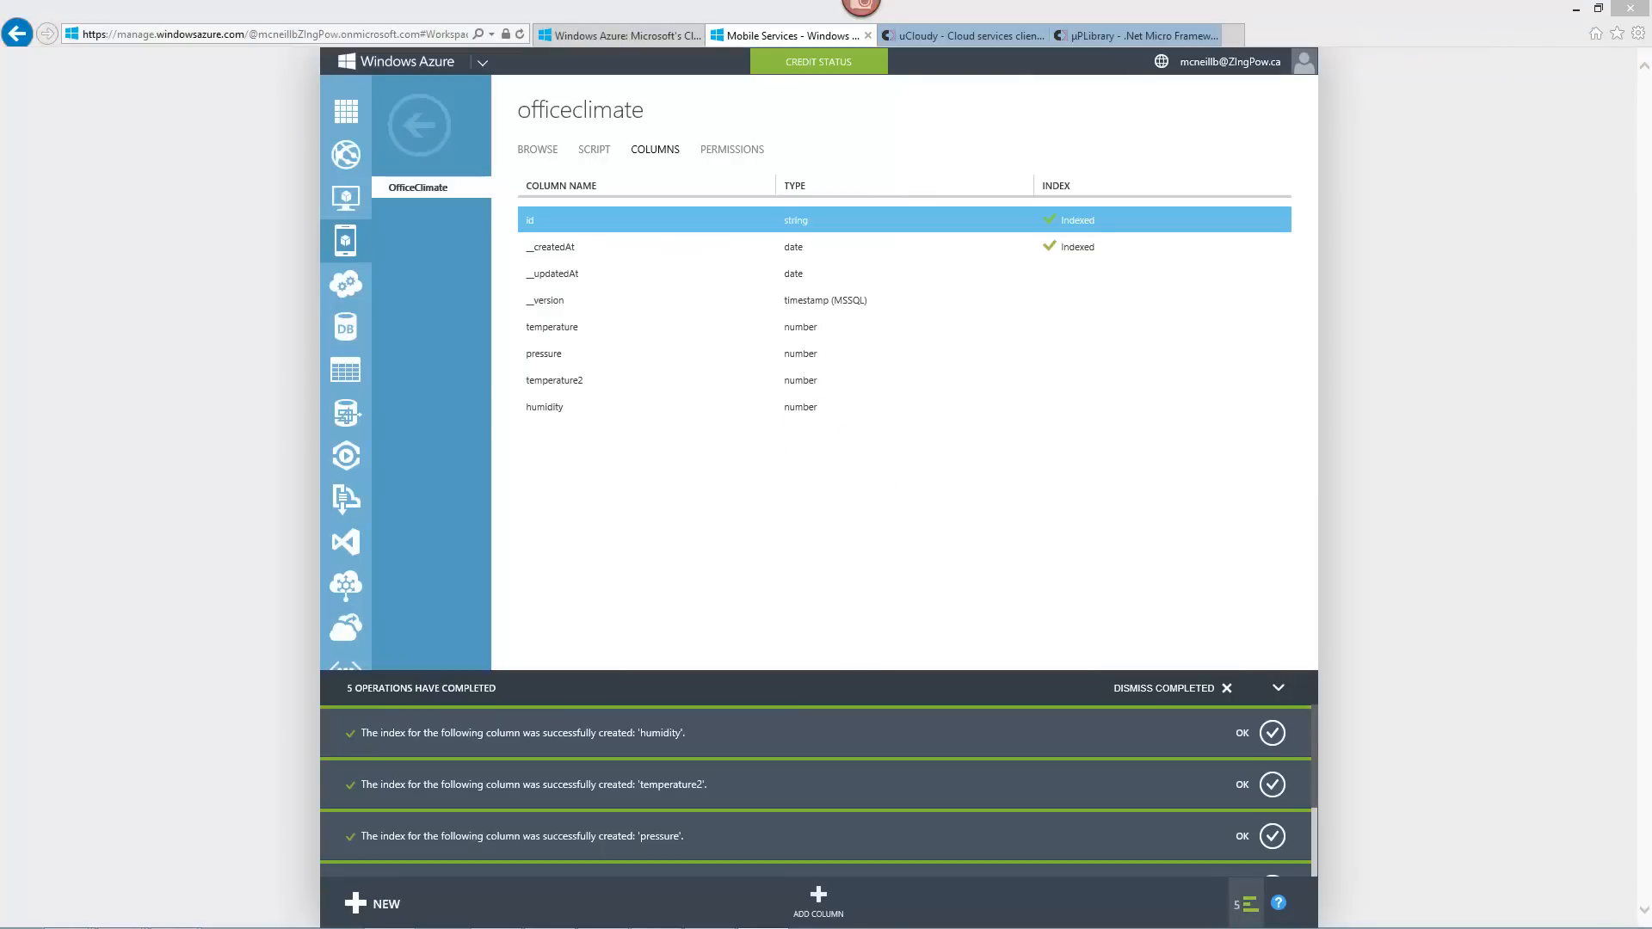
mouse_move(817, 904)
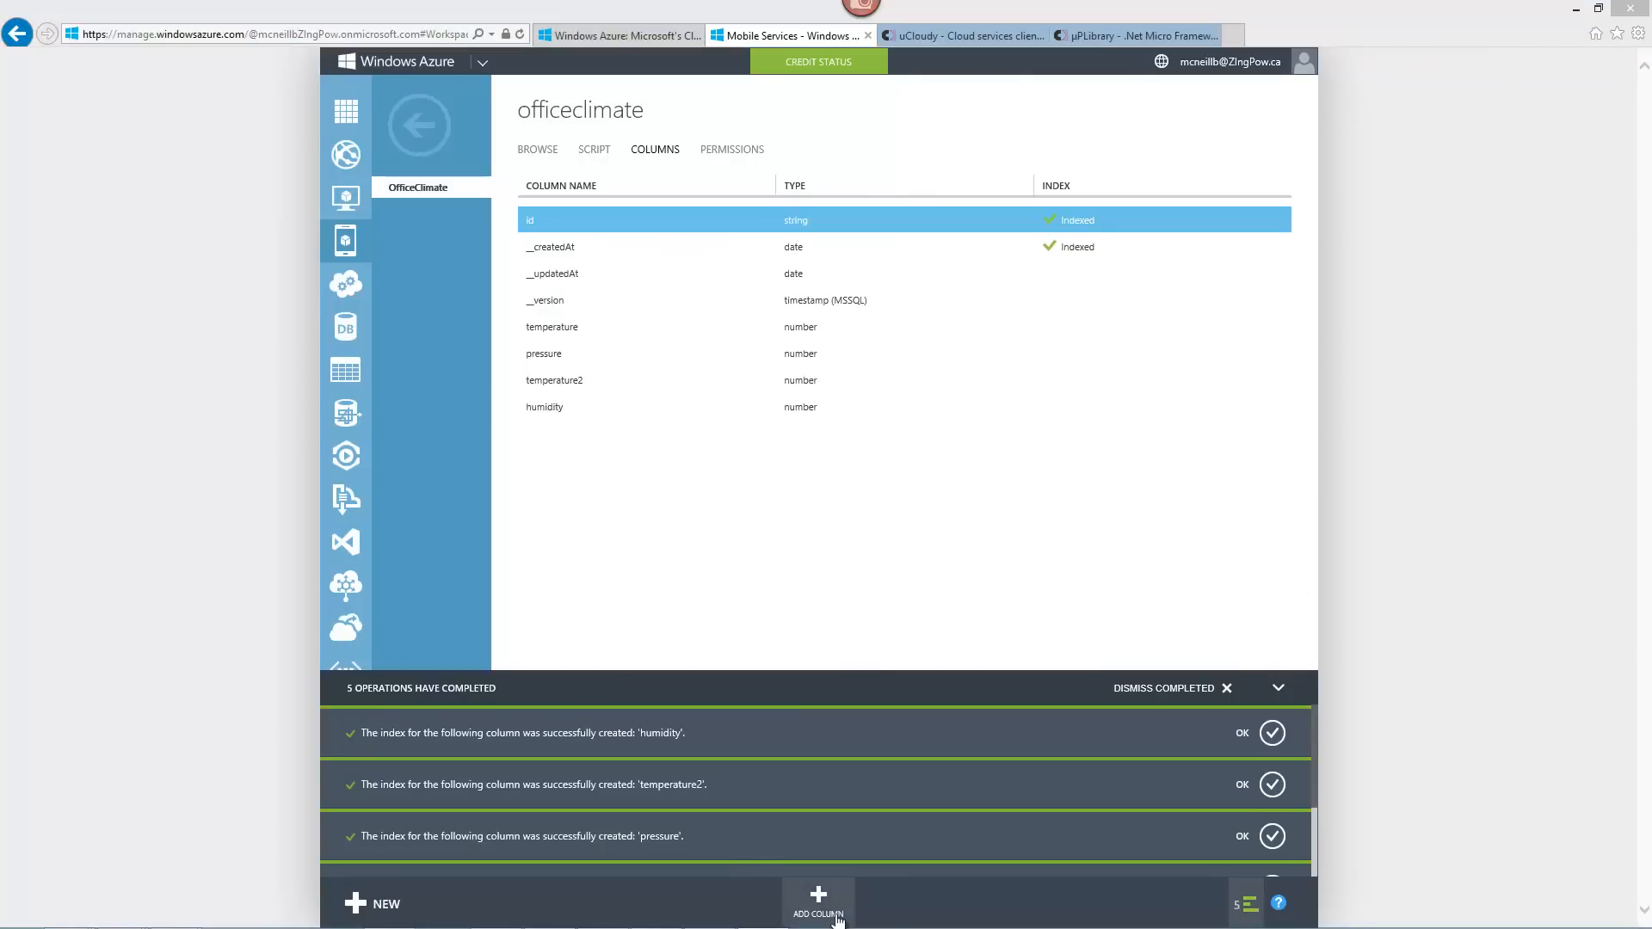
Add Number columns illuminance and AirQuality to the officeclimate table.
click(818, 904)
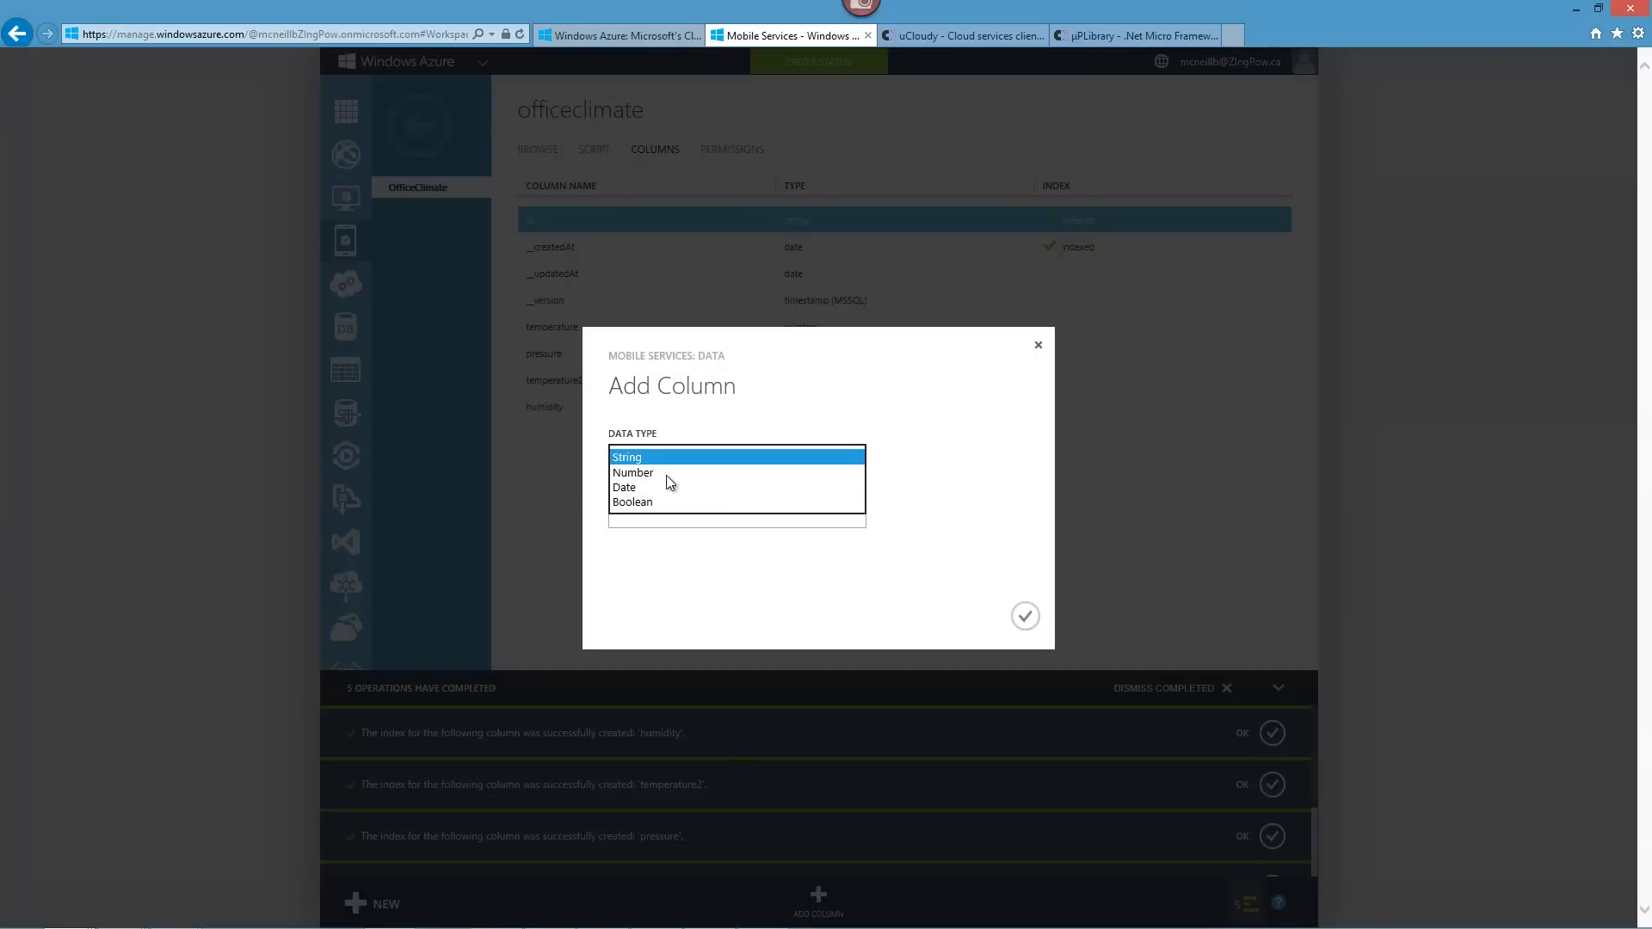
click(631, 472)
text(illuminance)
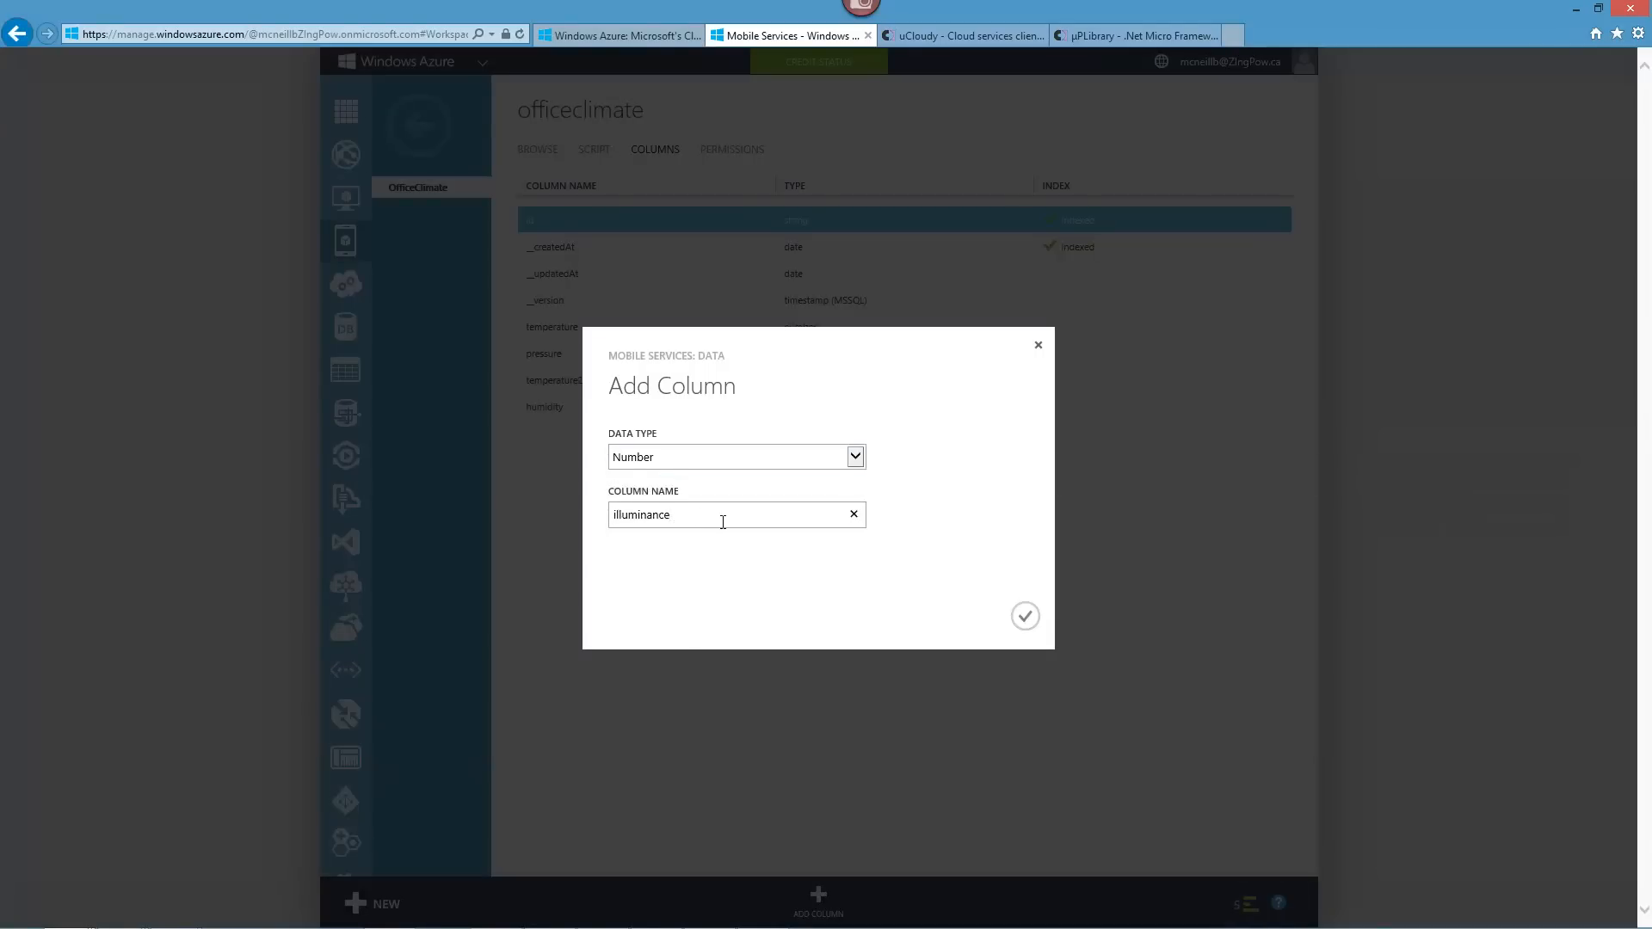
click(1023, 616)
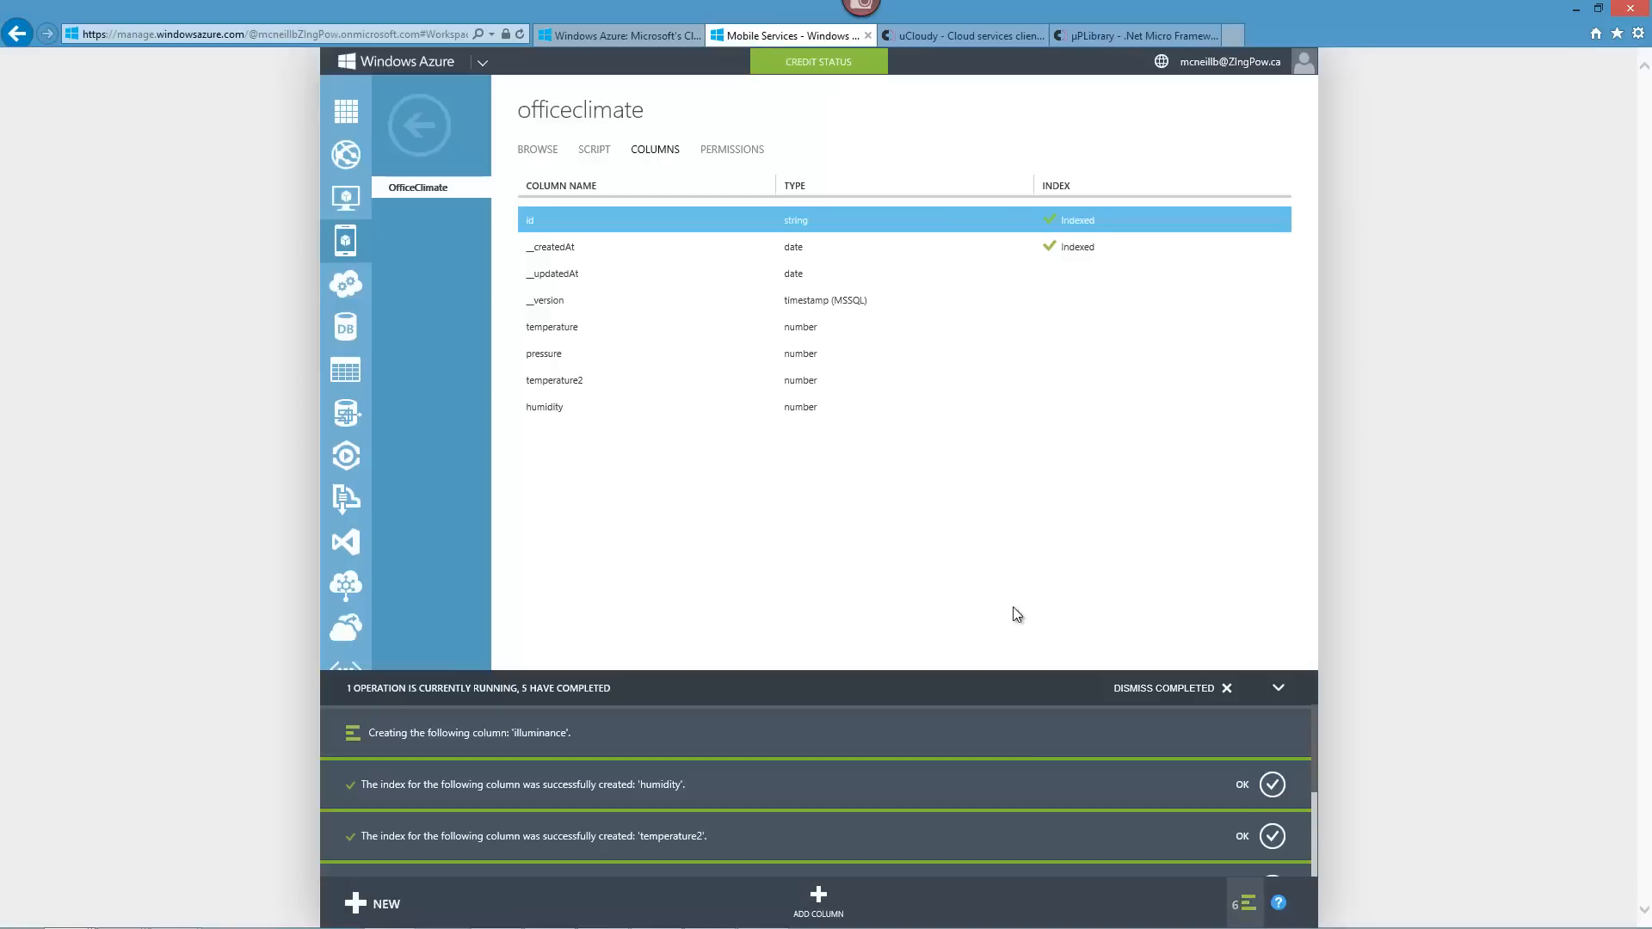
mouse_move(823, 804)
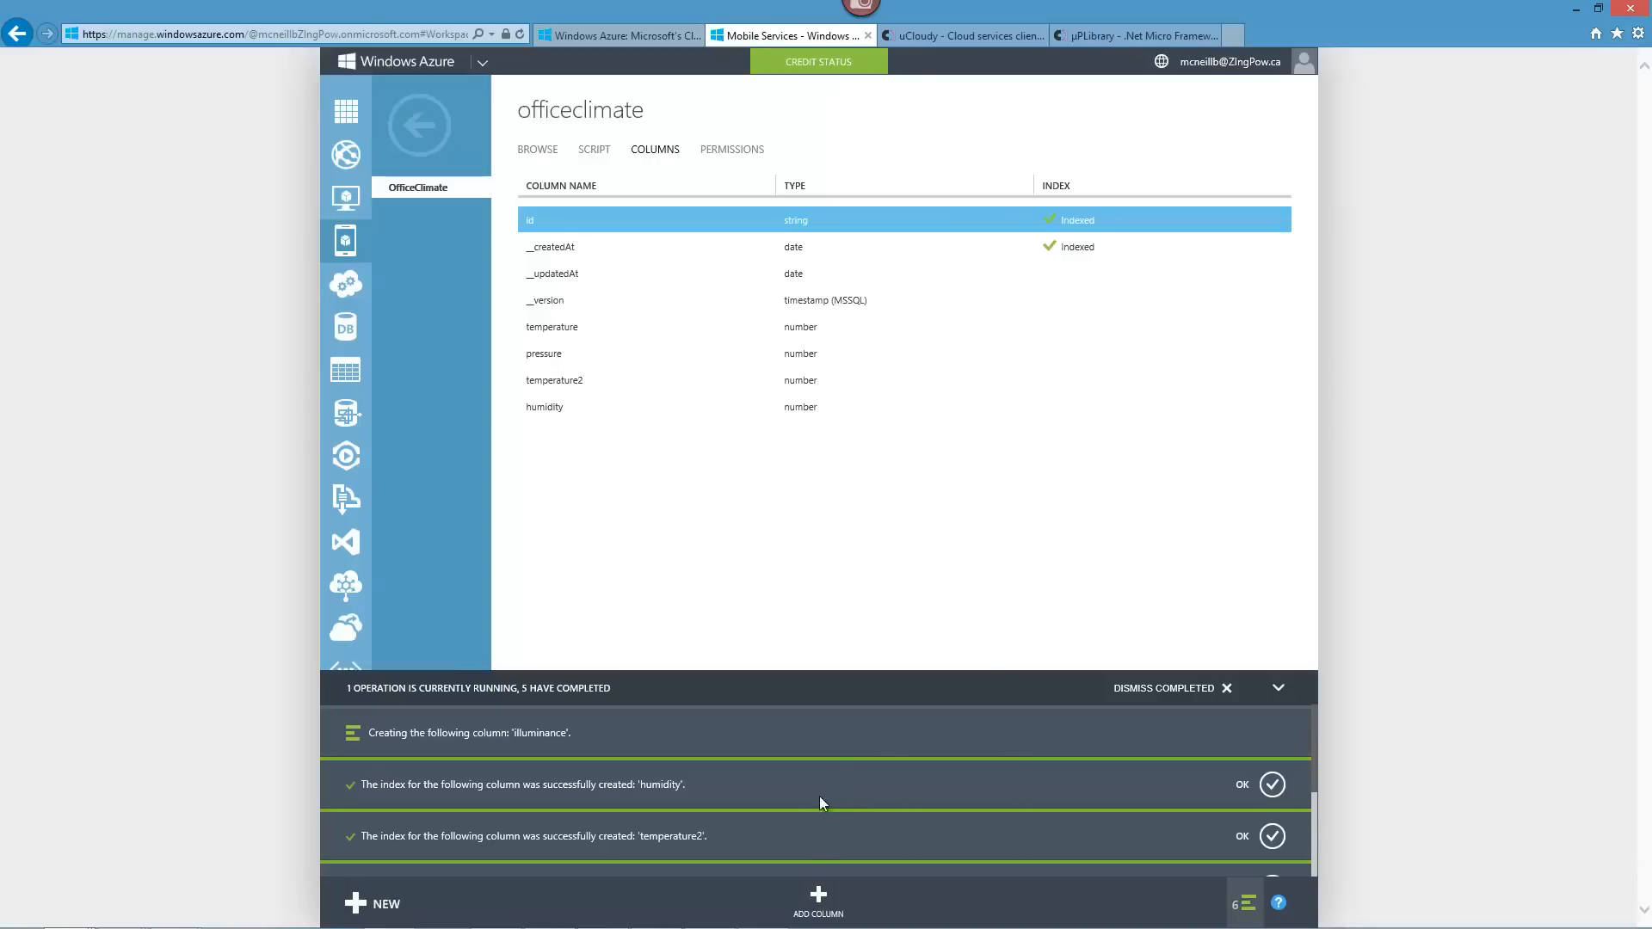
mouse_move(818, 900)
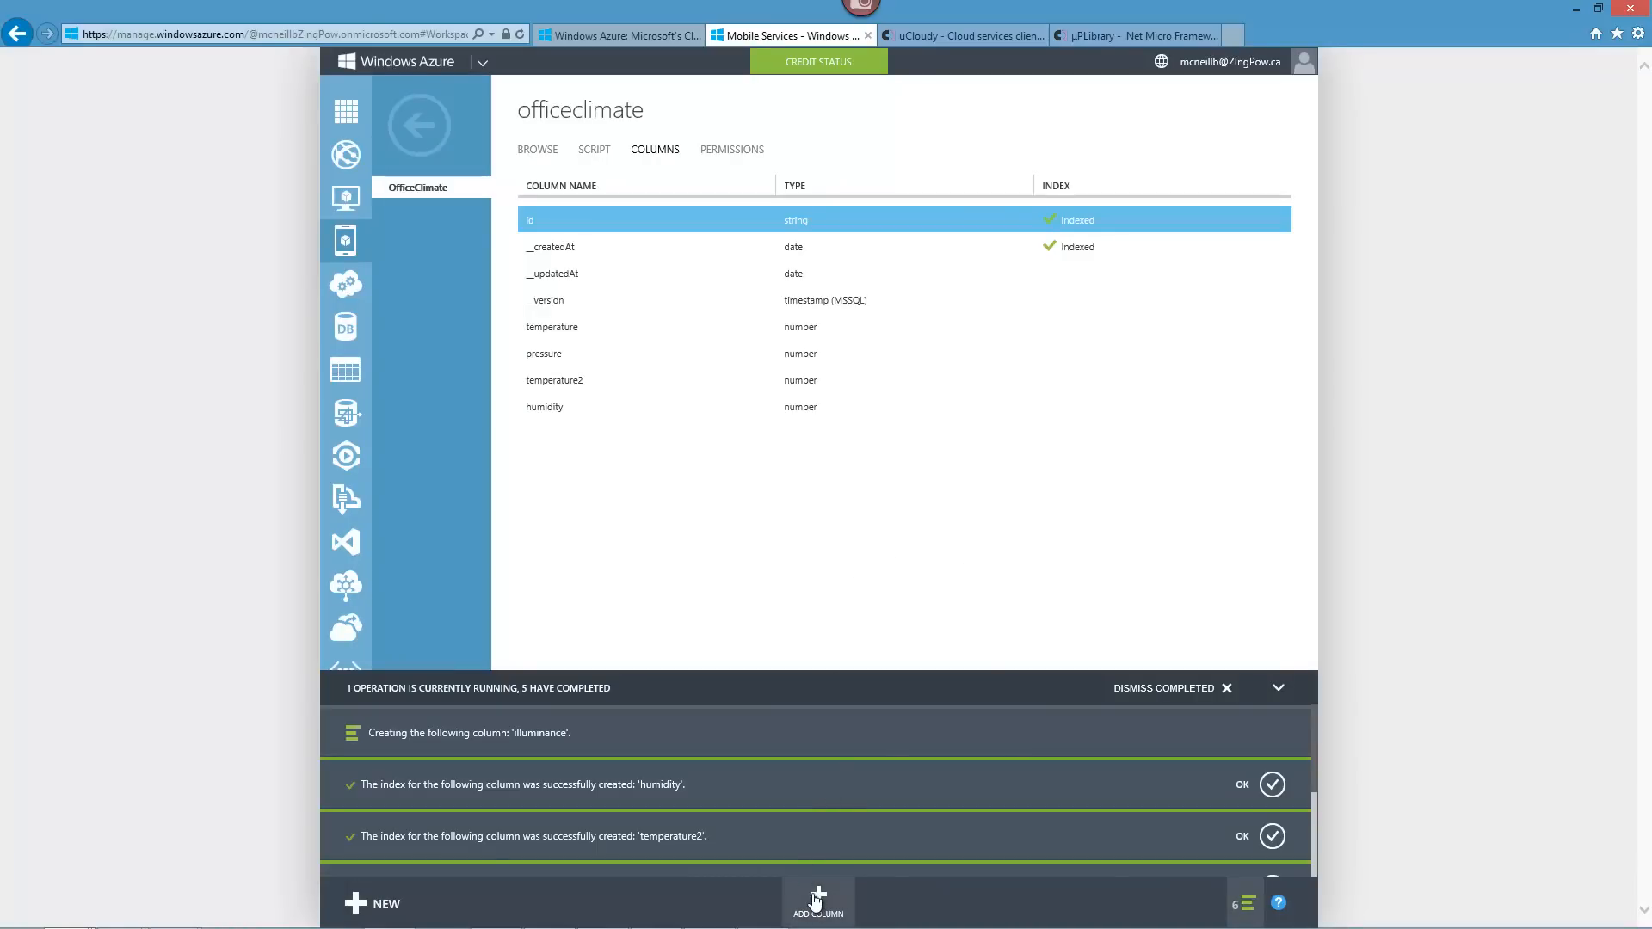
click(817, 903)
text(Ai)
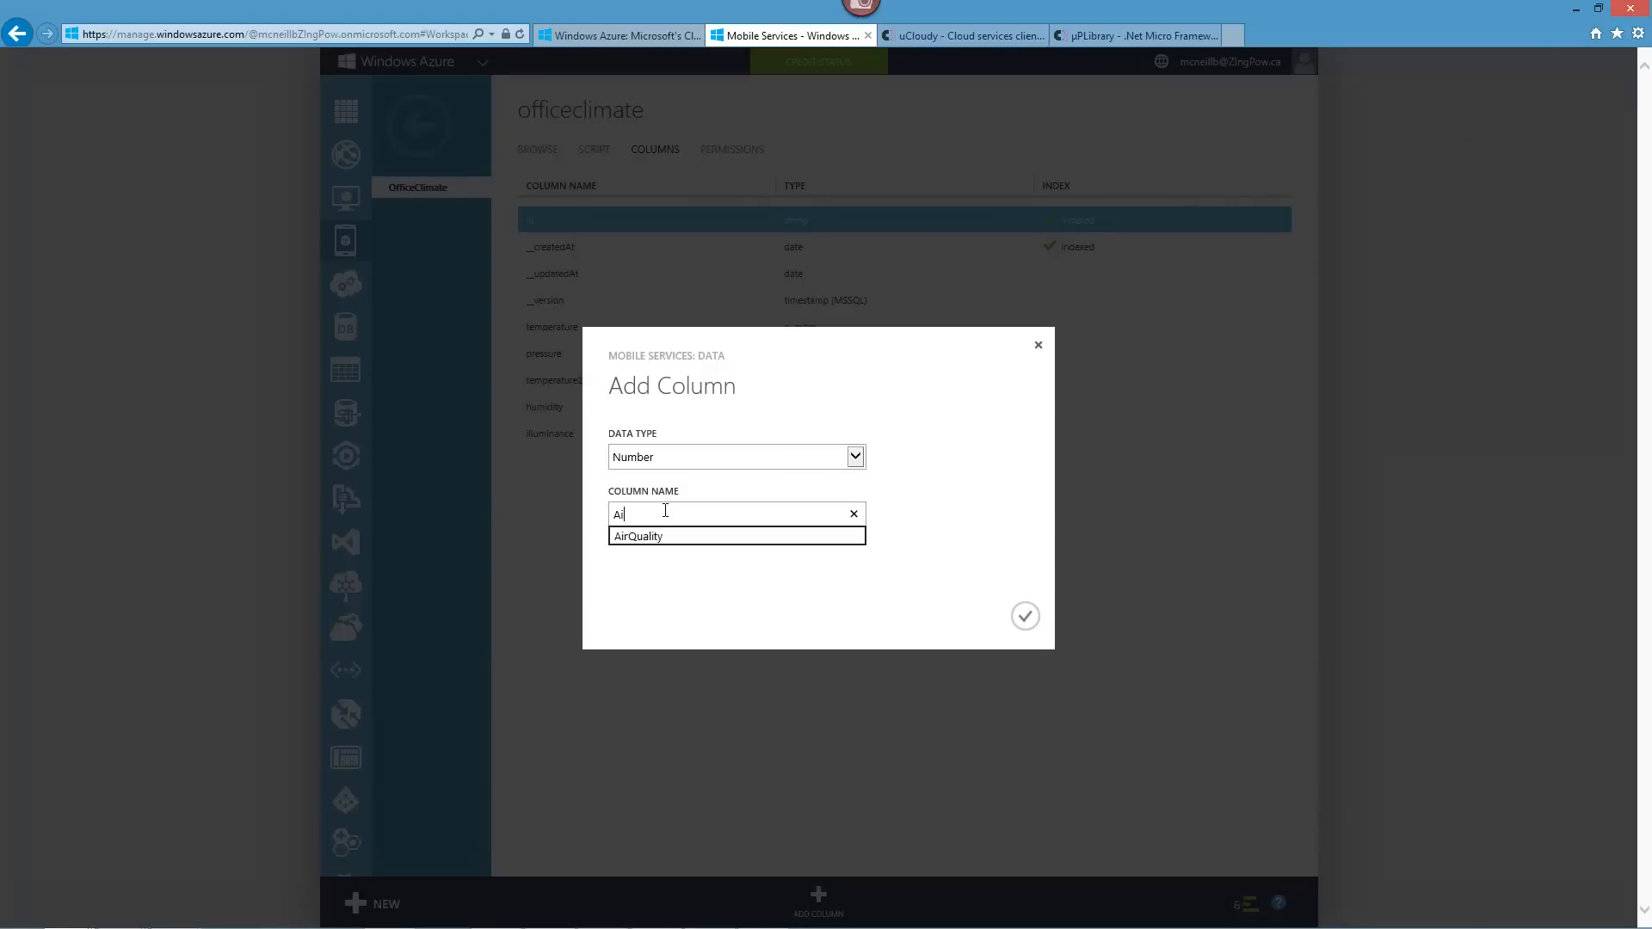
mouse_move(736, 536)
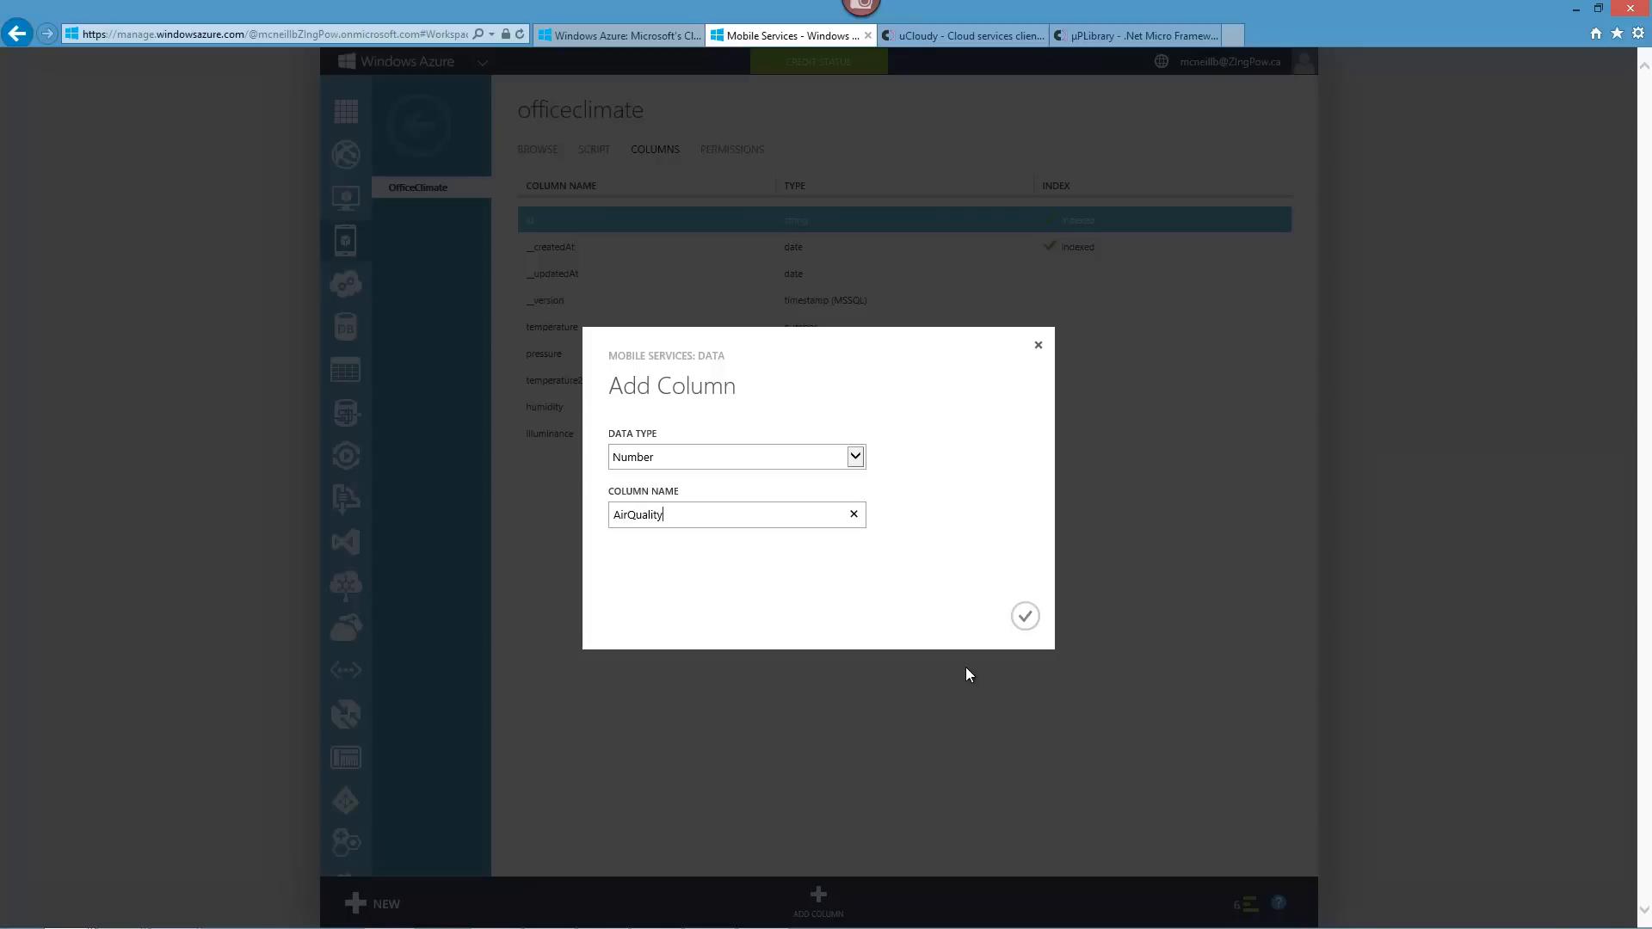
click(1023, 616)
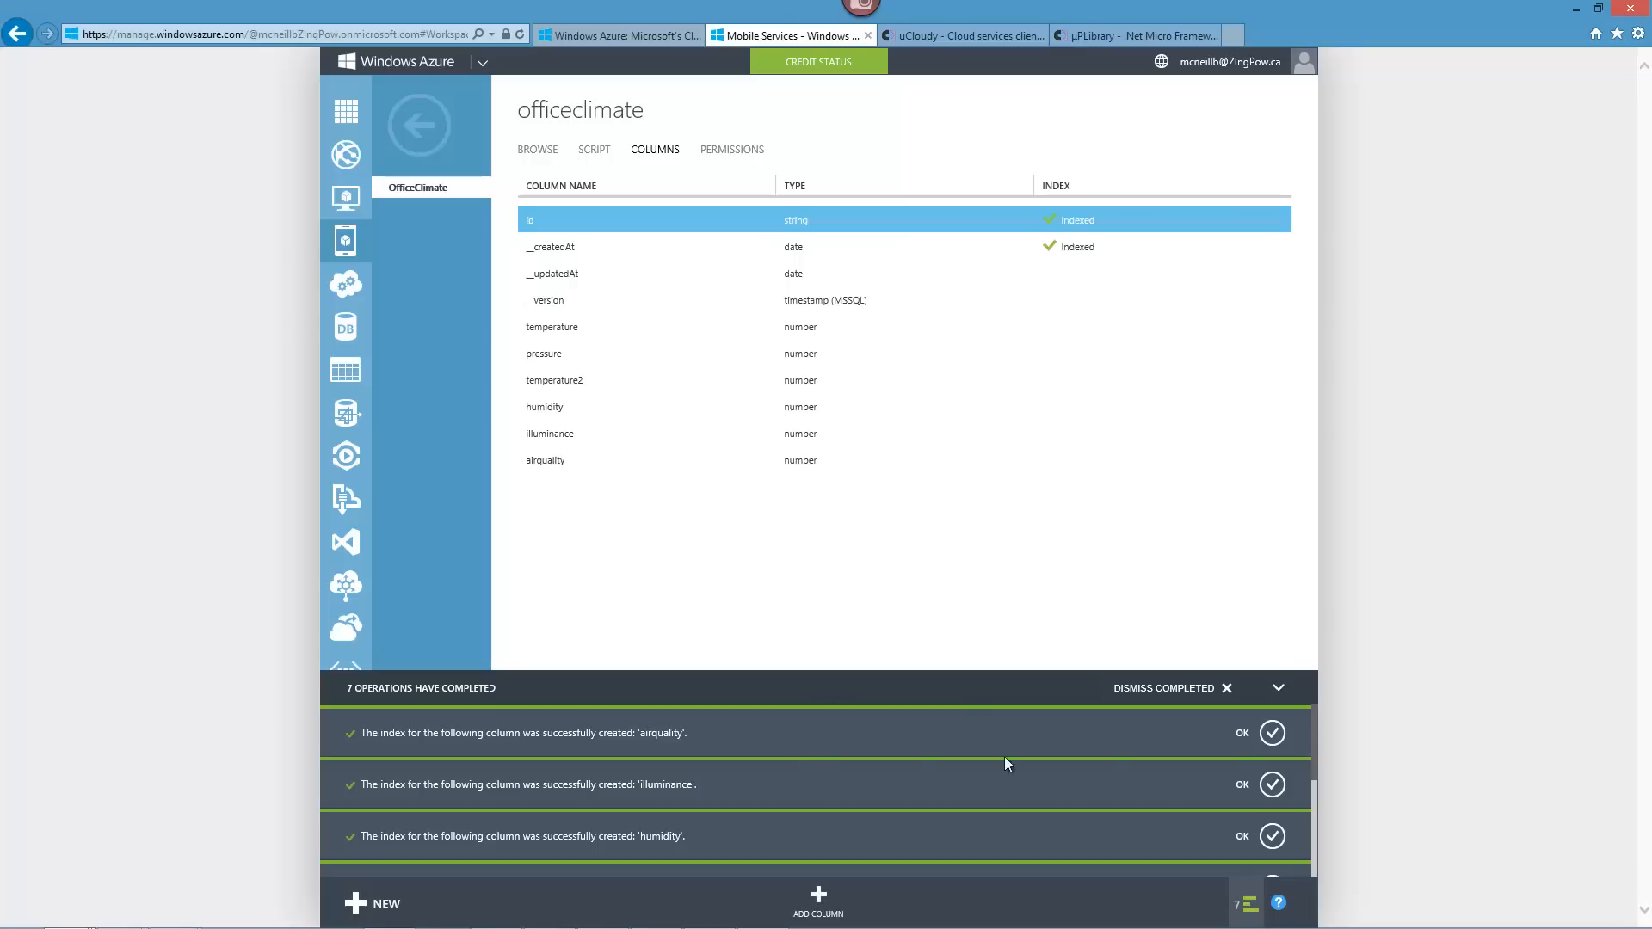
mouse_move(1214, 697)
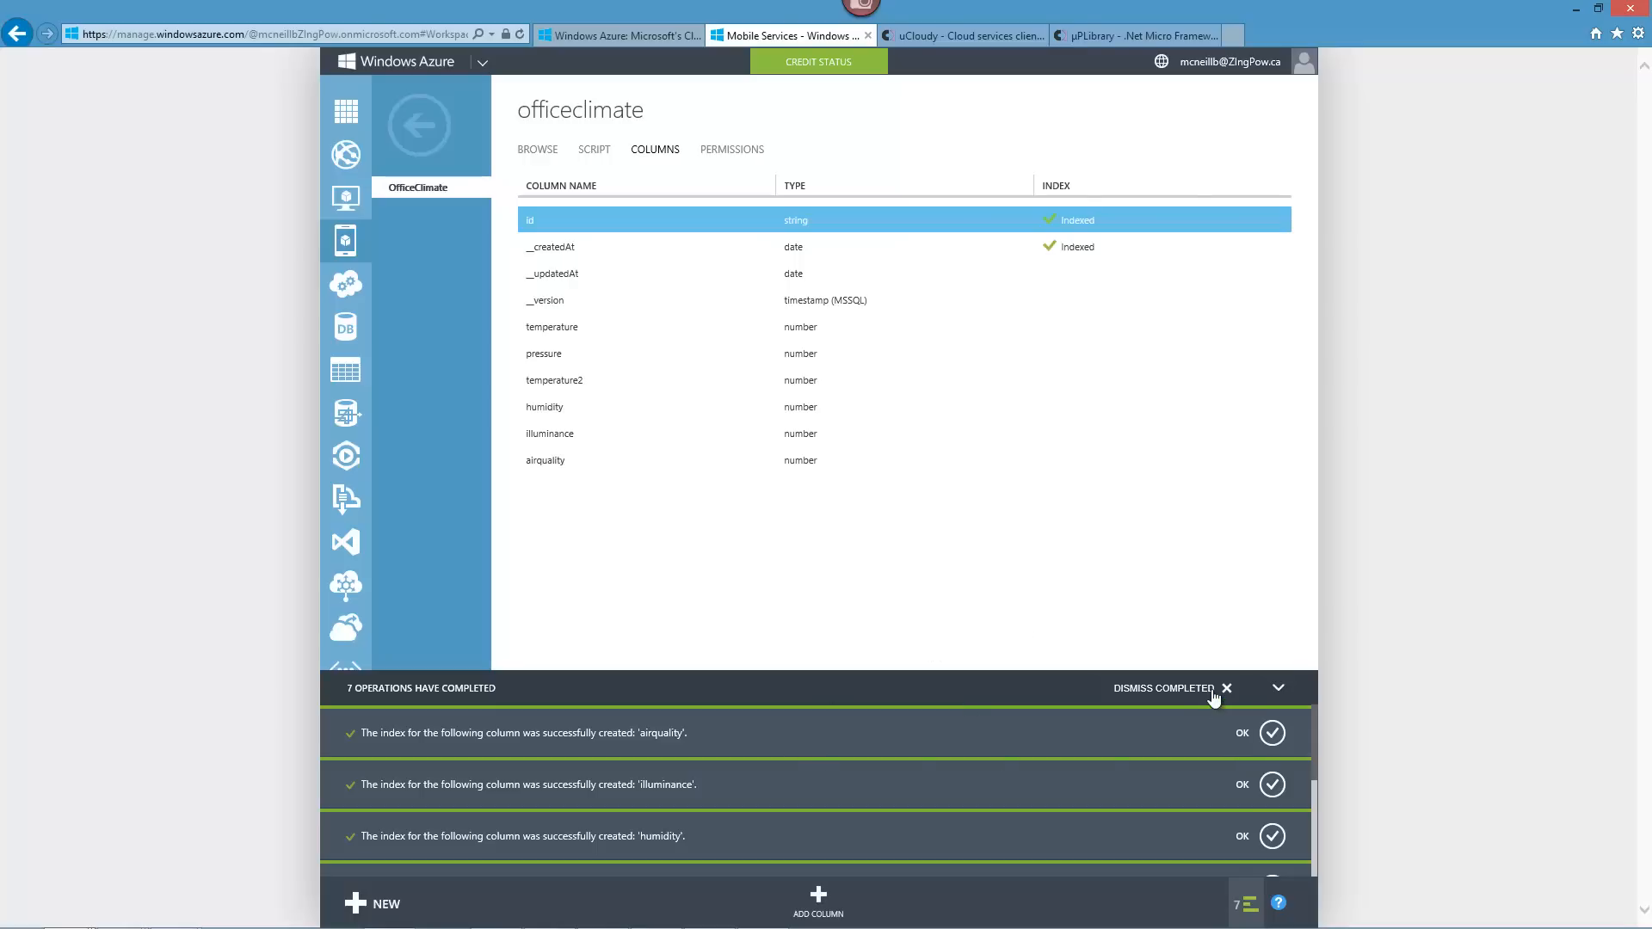
Clear the notifications, view the table's empty records, and return to the mobile services list.
click(1227, 688)
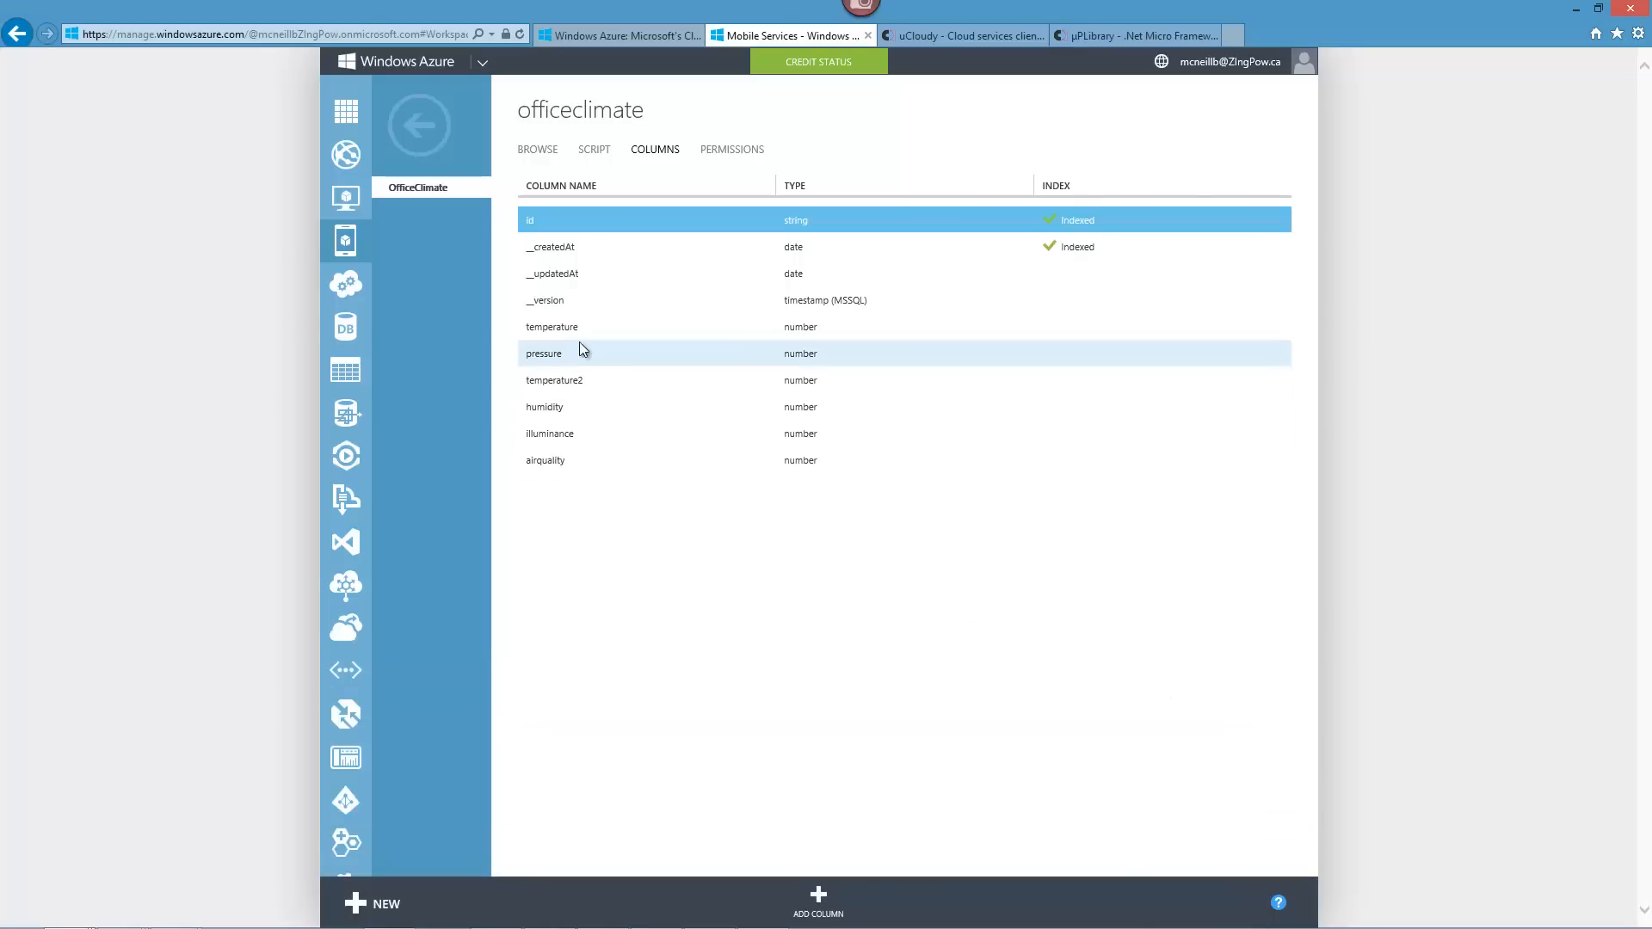
mouse_move(1067, 654)
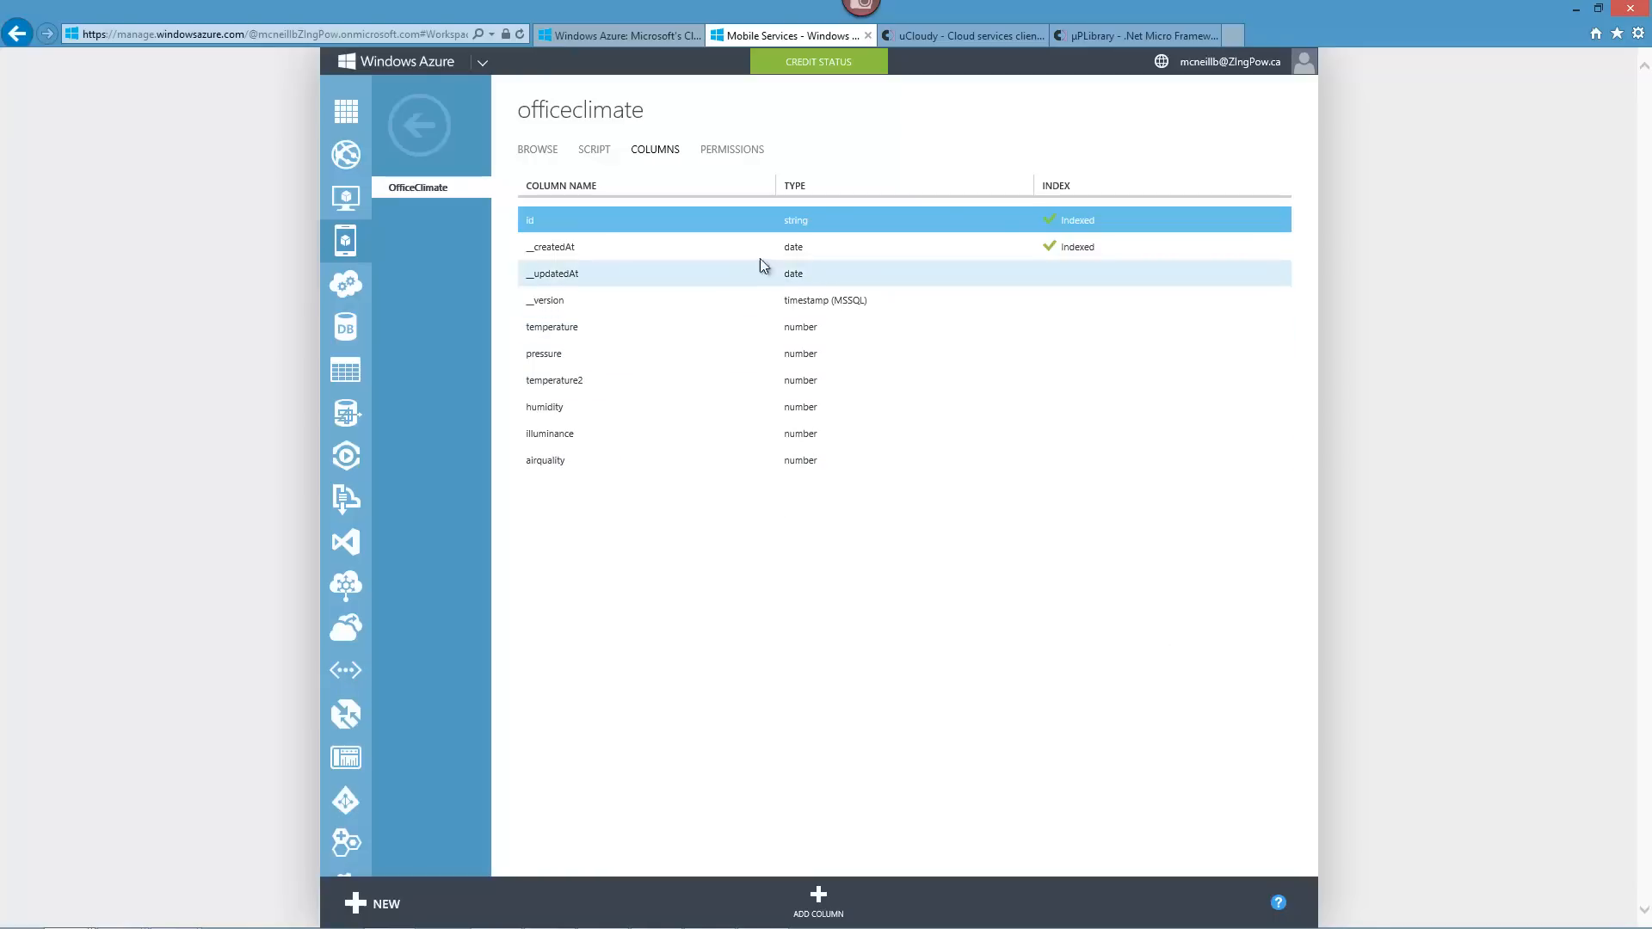
click(537, 148)
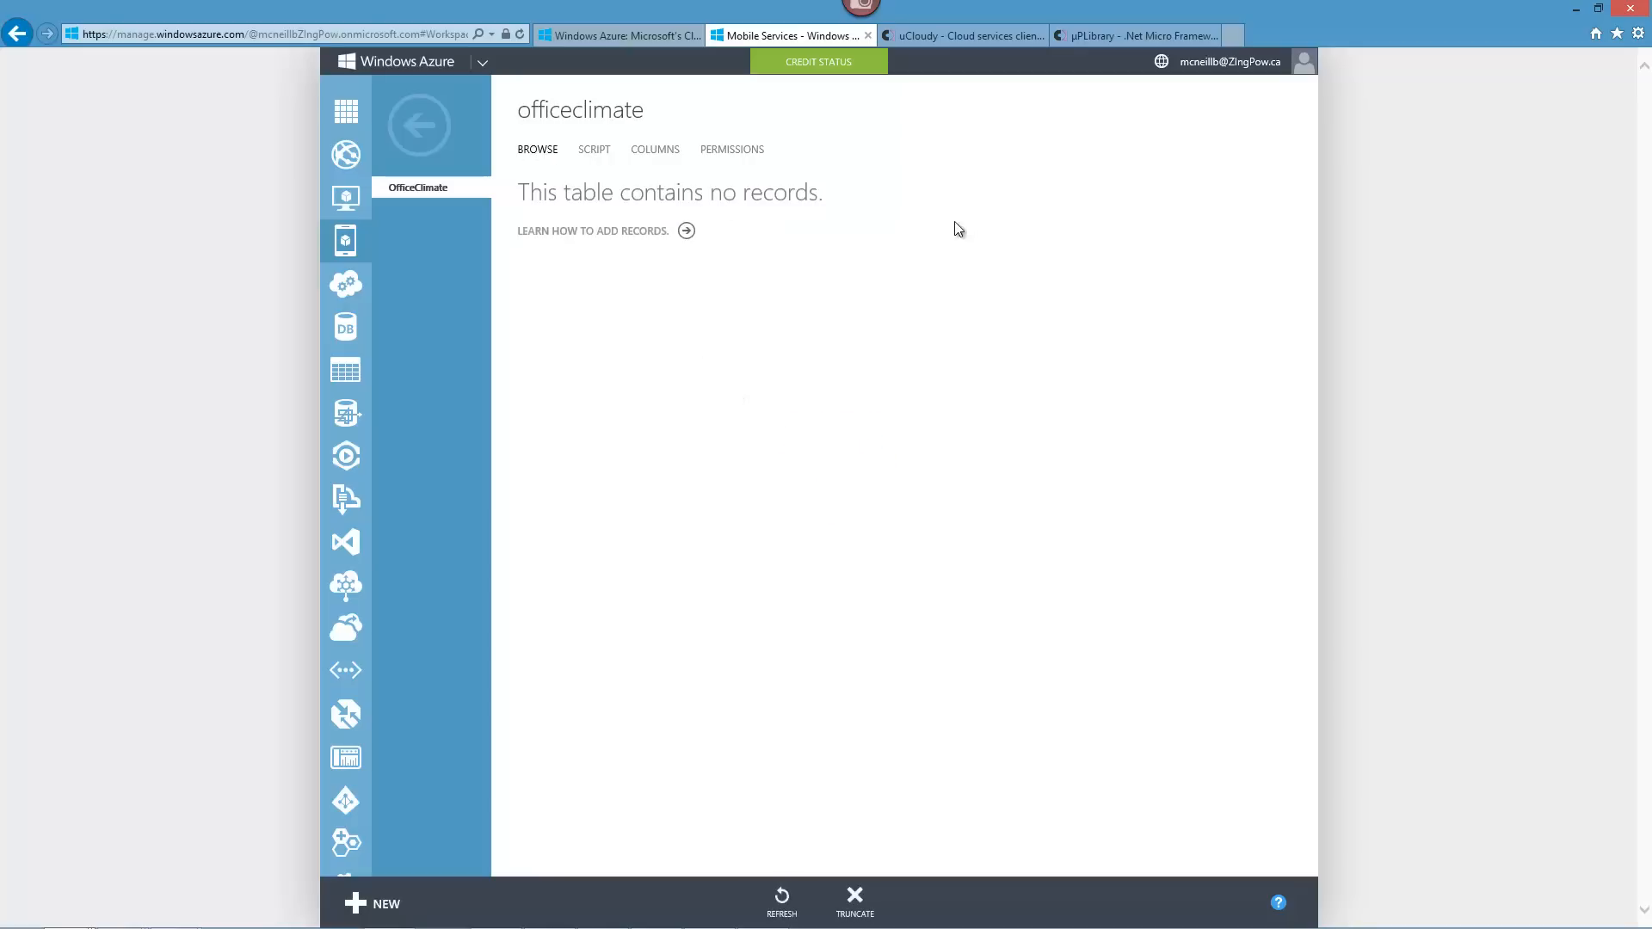
mouse_move(709, 442)
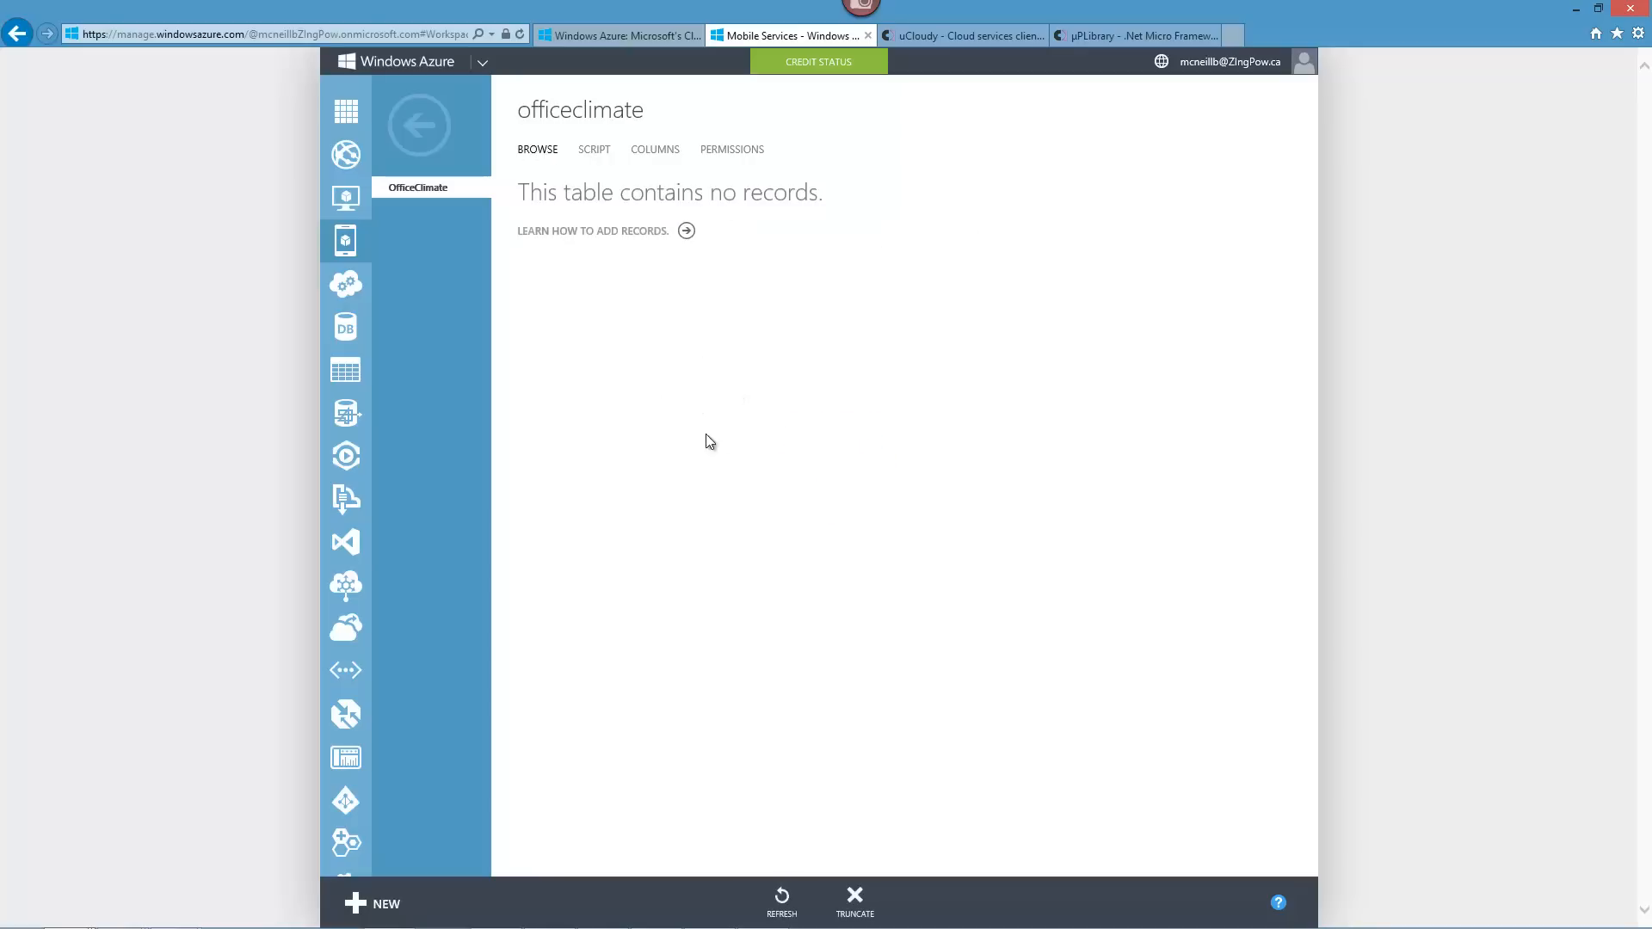
mouse_move(576, 319)
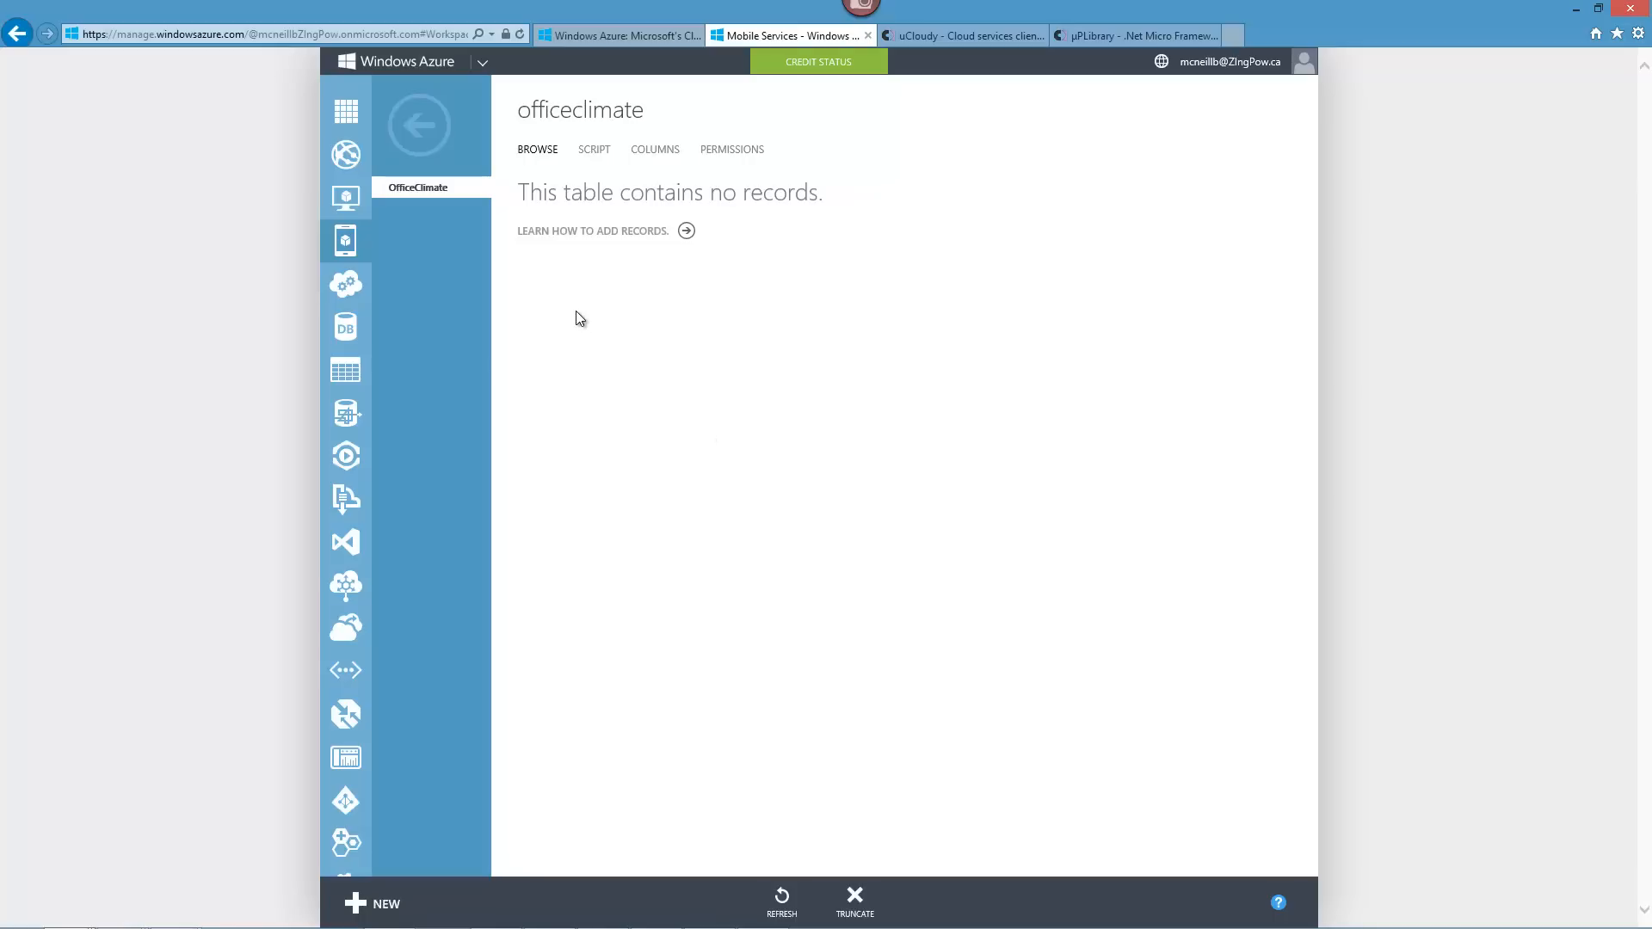
mouse_move(500, 320)
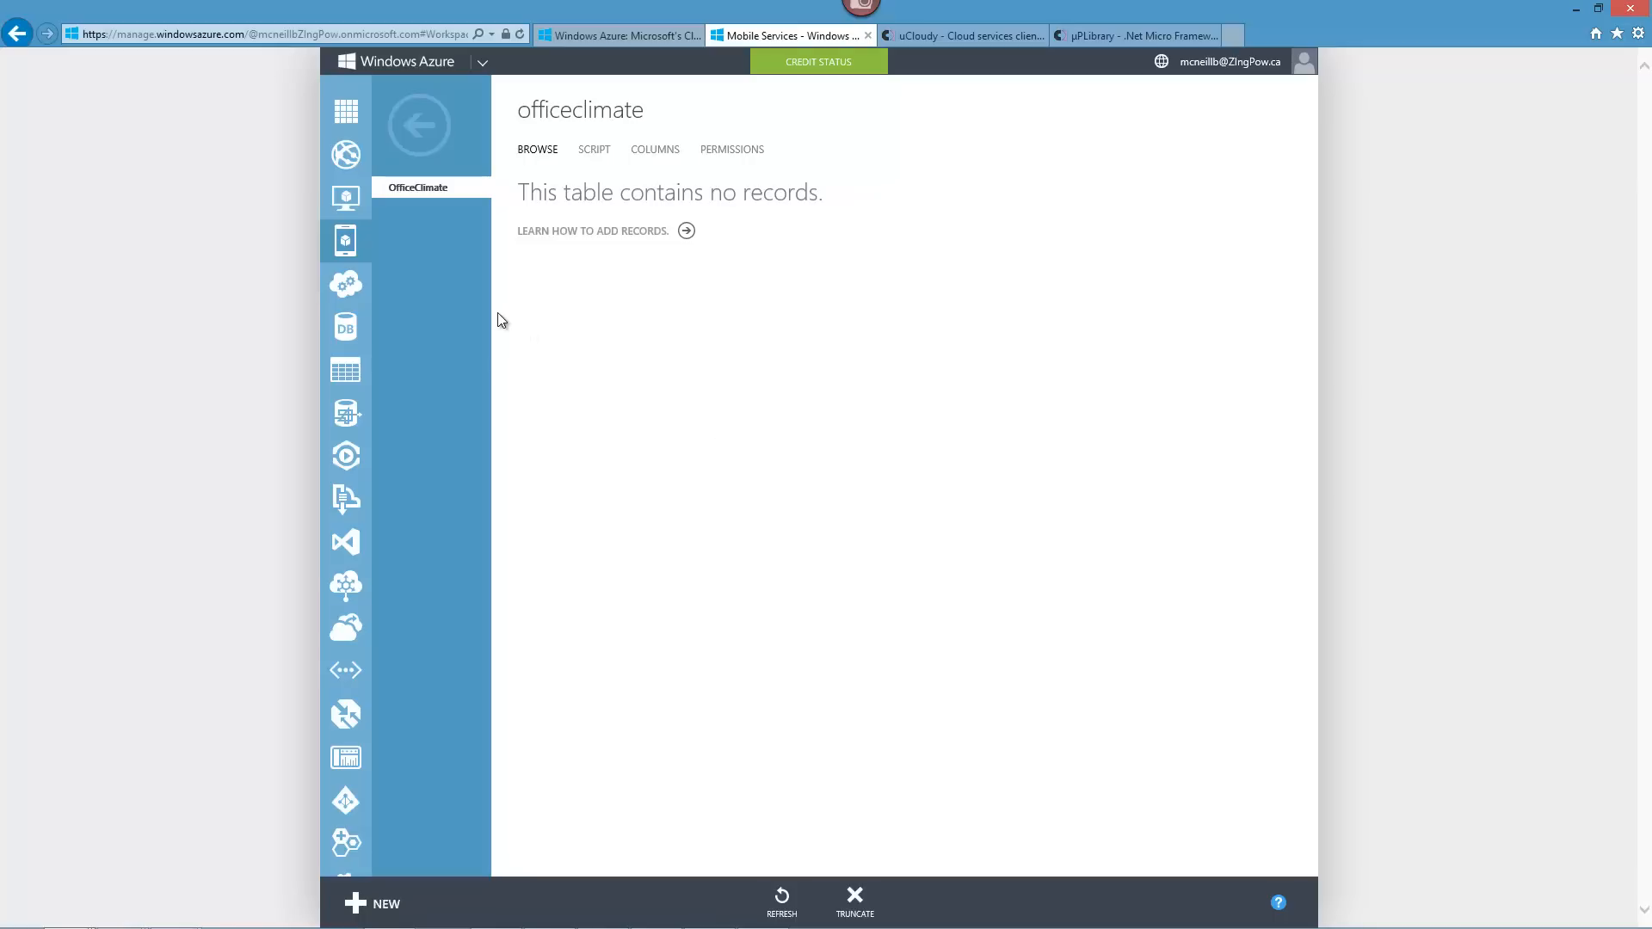
click(346, 241)
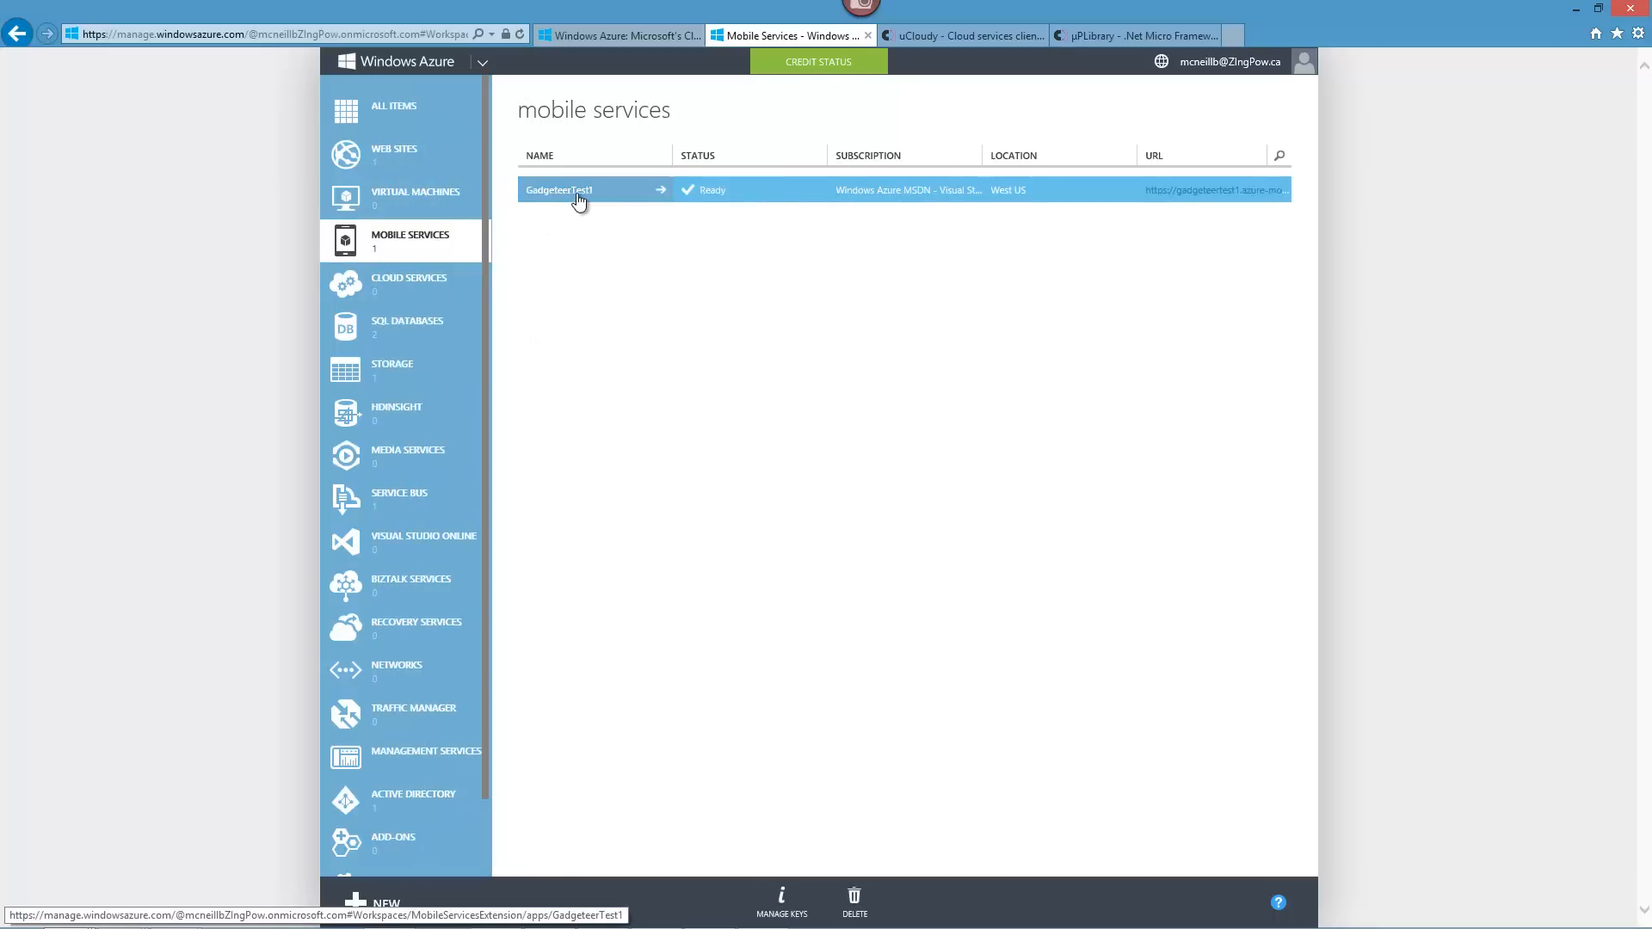
mouse_move(871, 619)
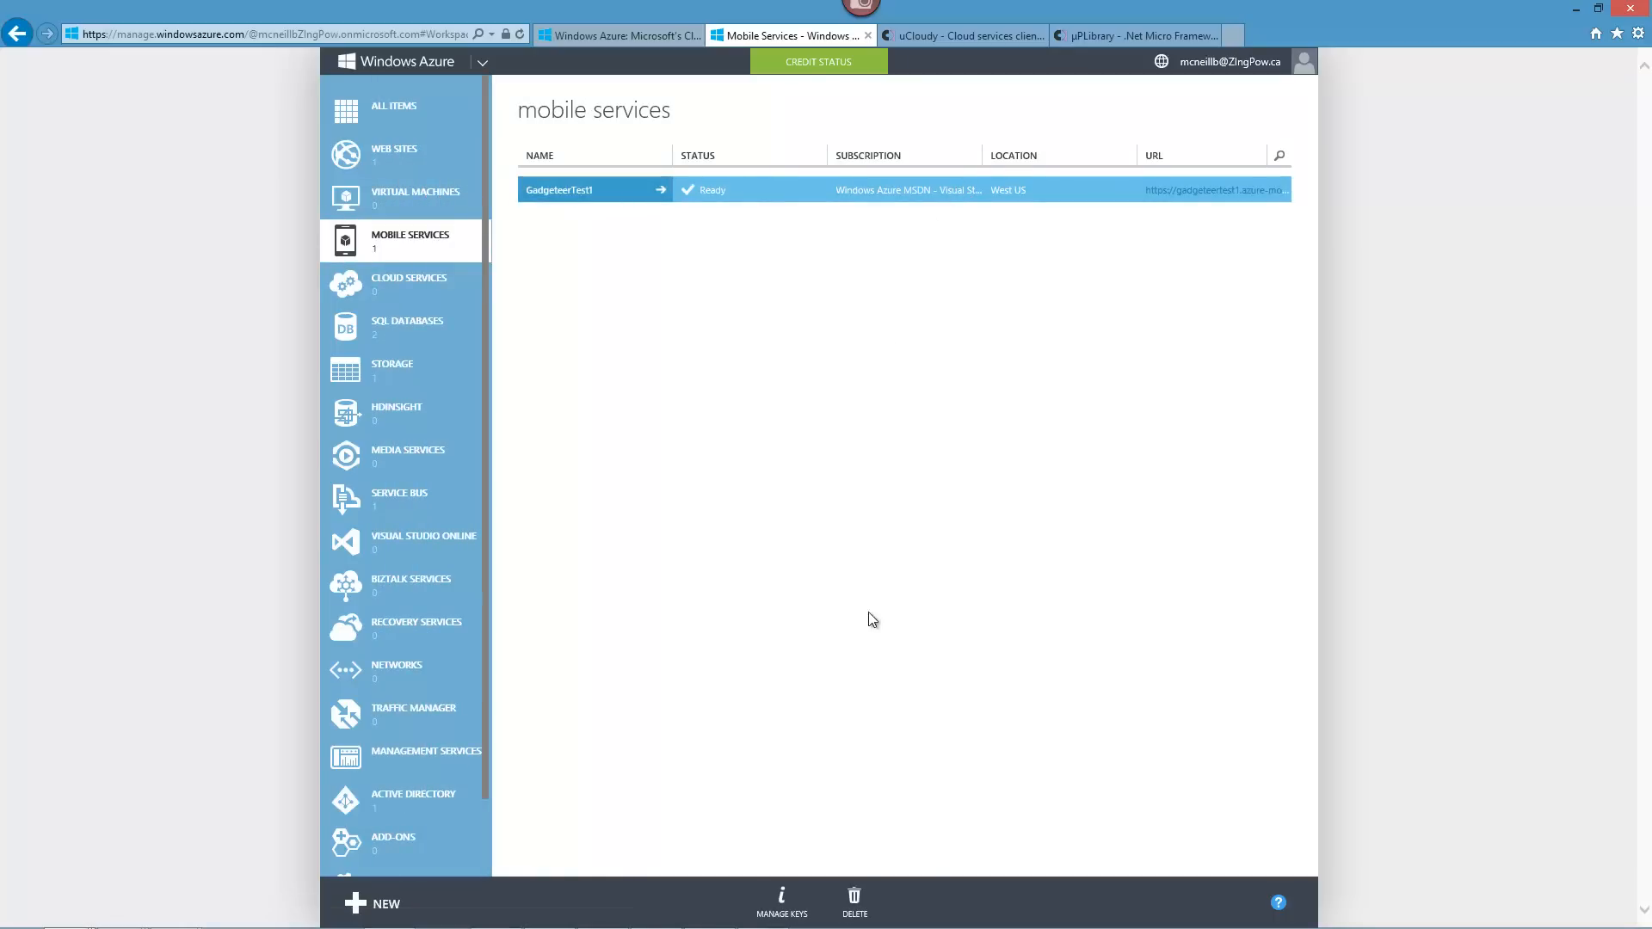
Show GadgeteerTest1's access keys and select the entire application key.
click(781, 904)
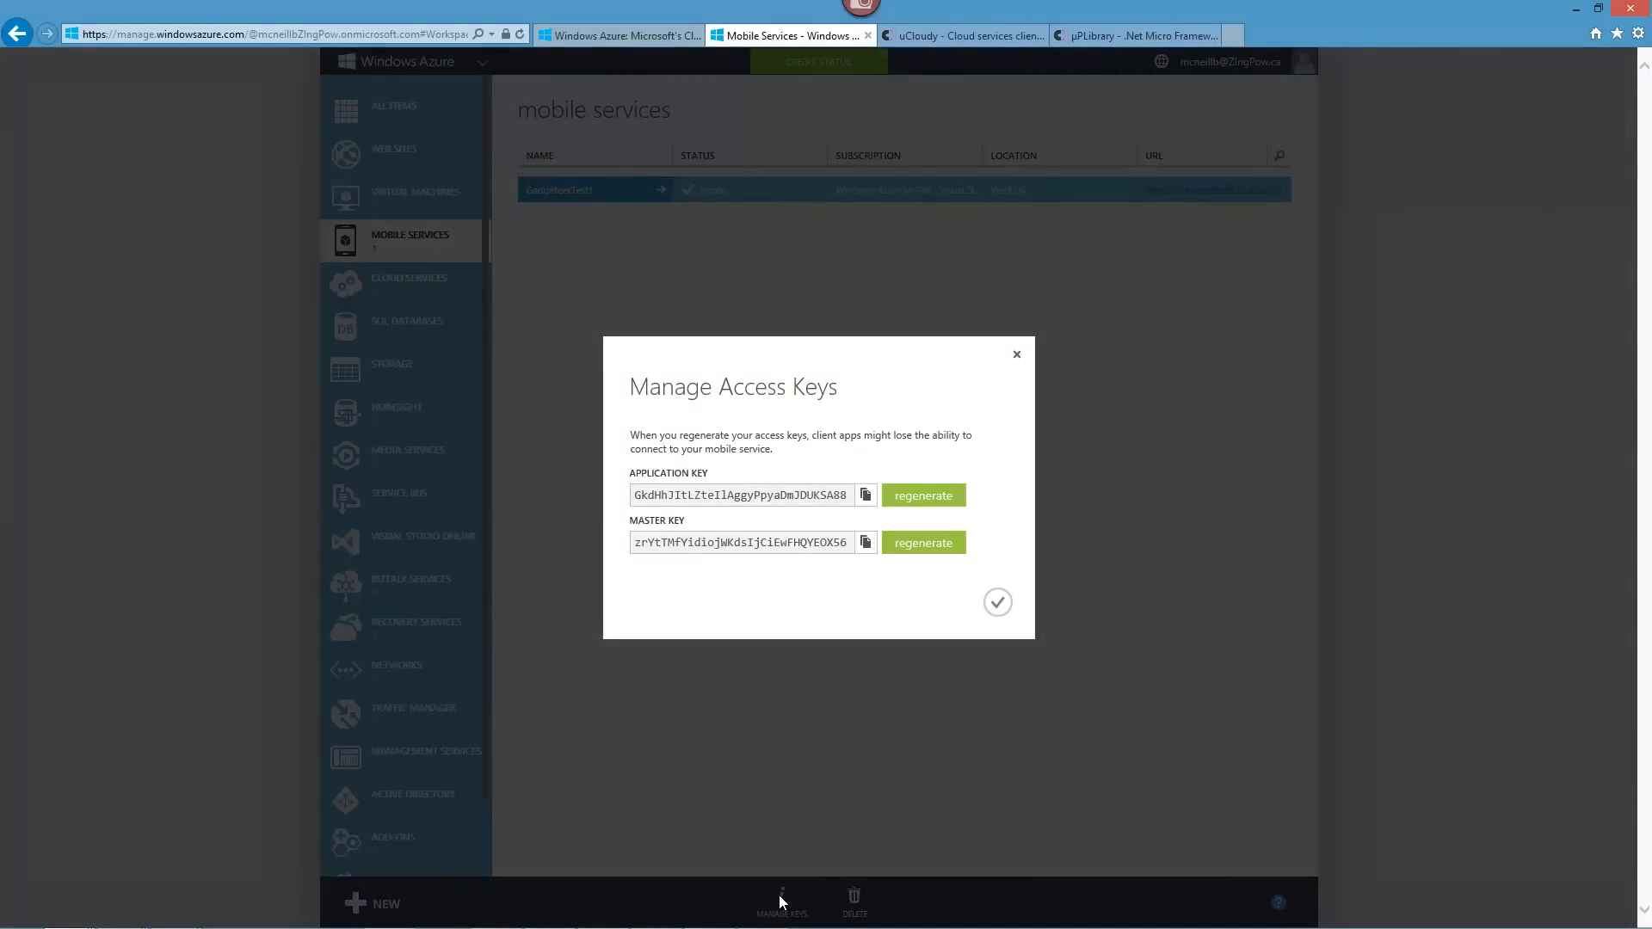
mouse_move(757, 503)
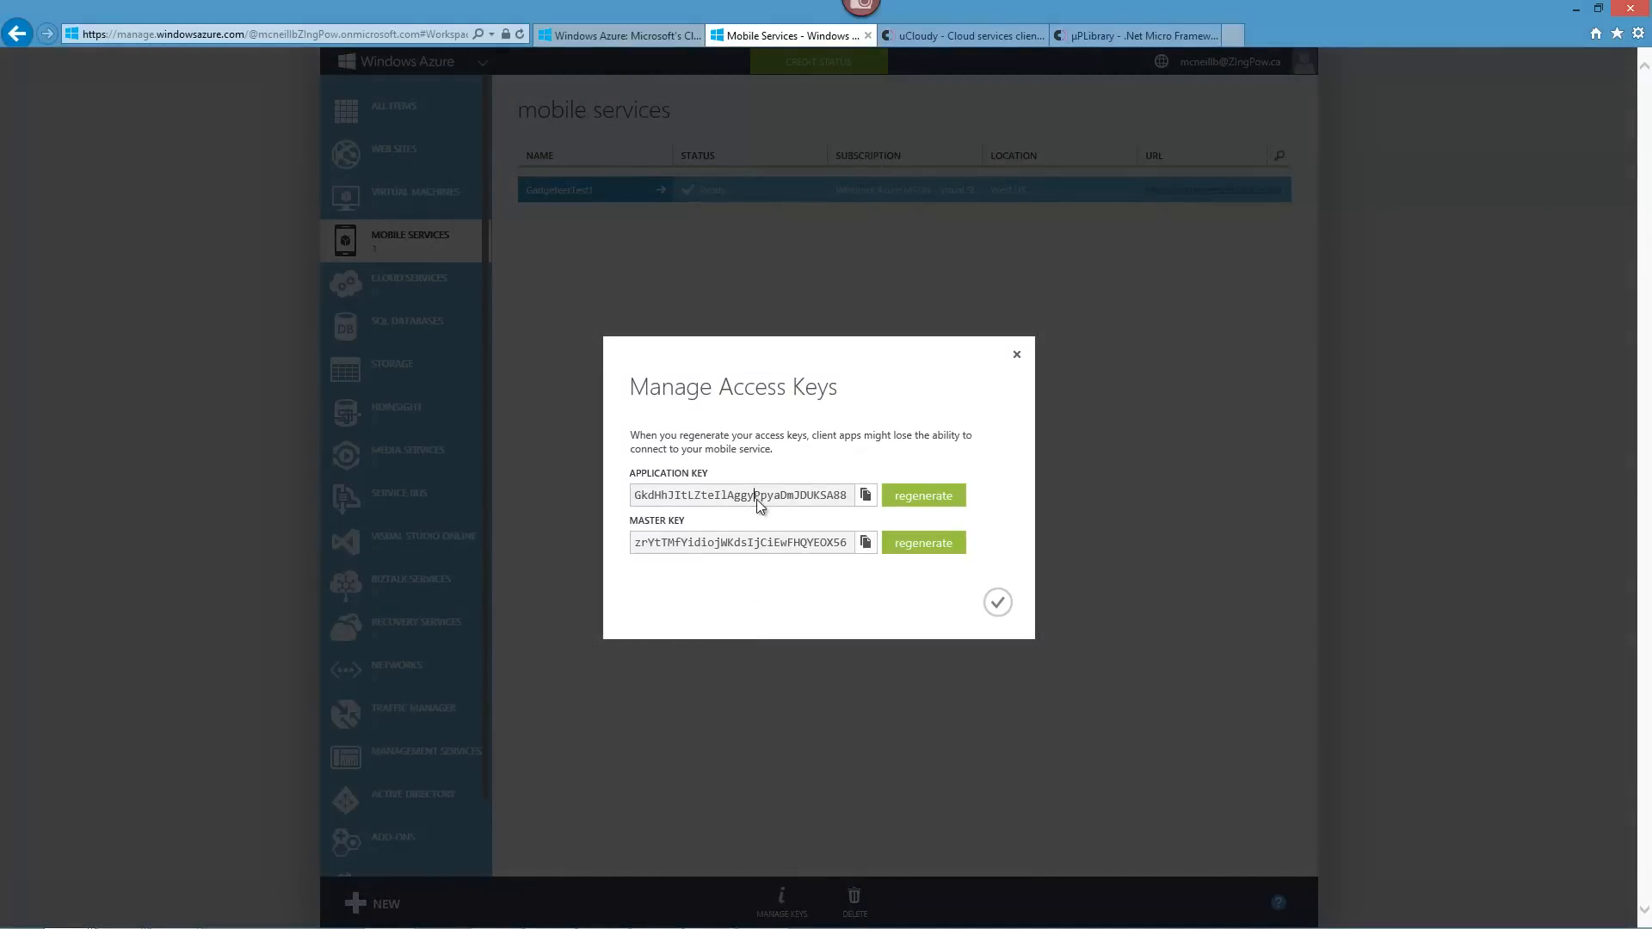
triple_click(740, 496)
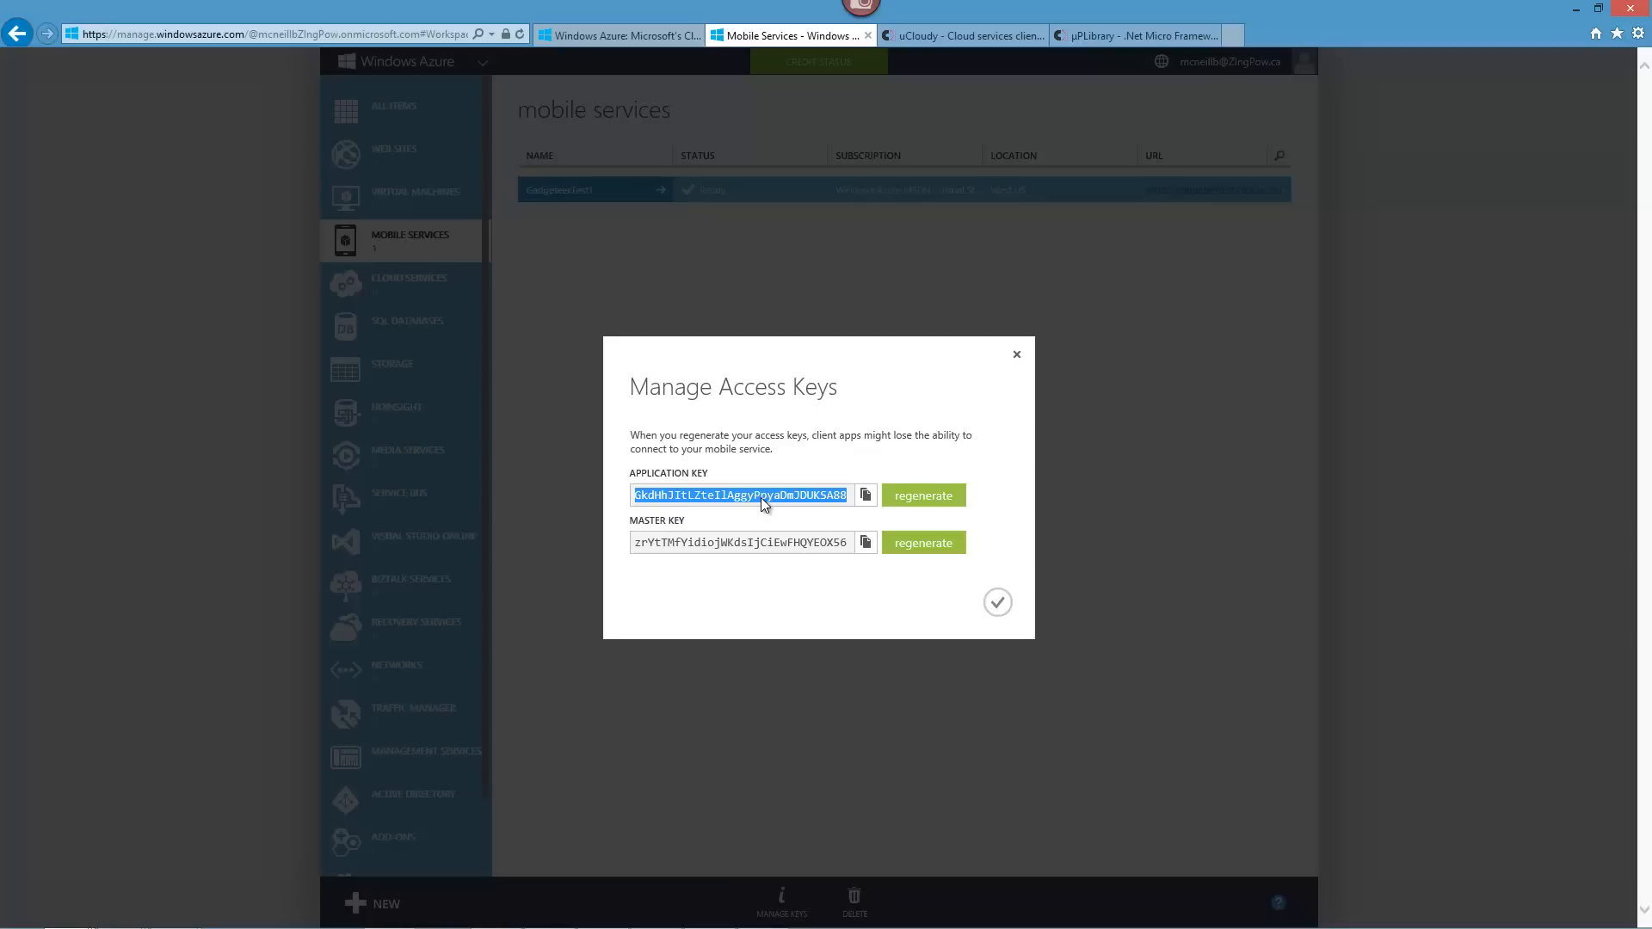
mouse_move(848, 571)
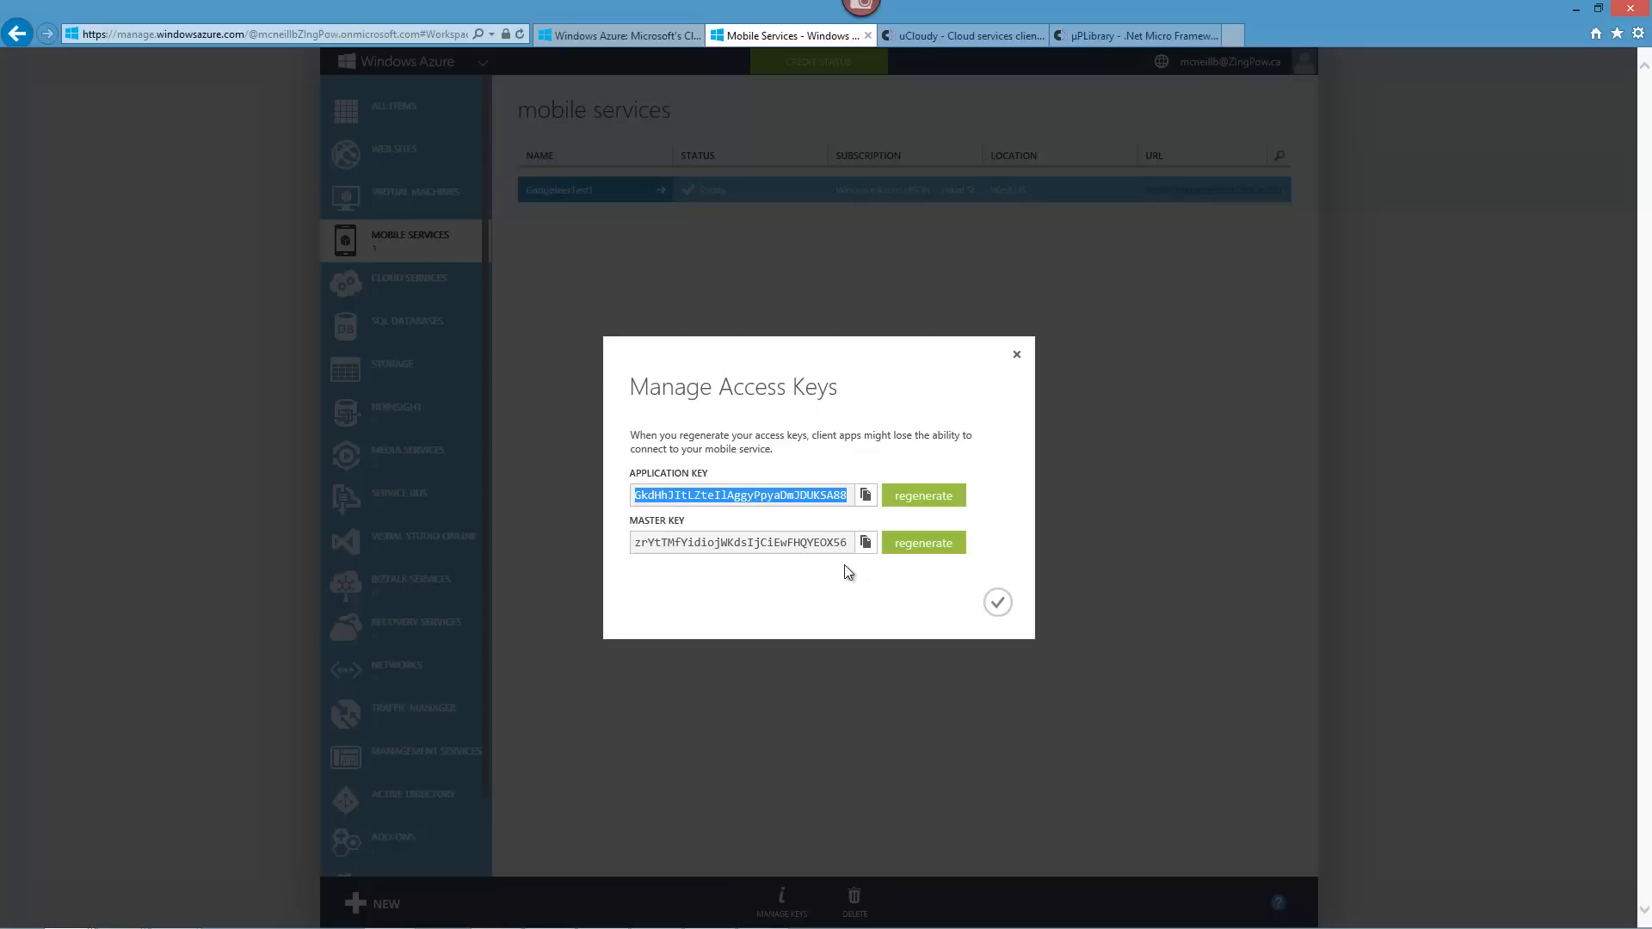
mouse_move(783, 506)
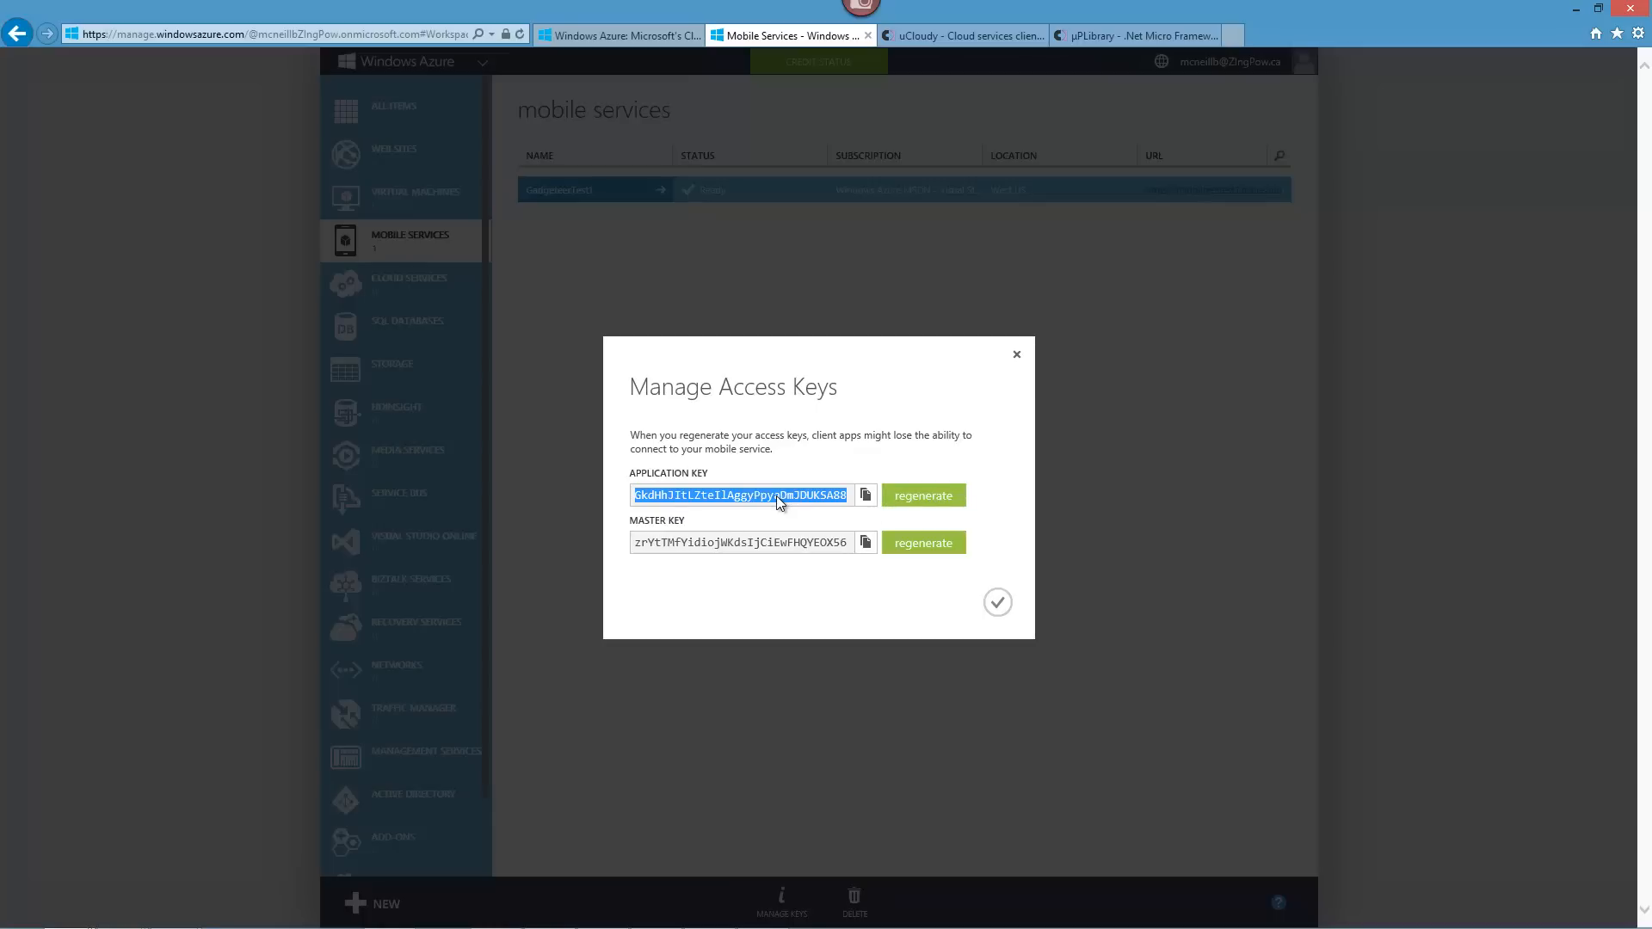
mouse_move(996, 386)
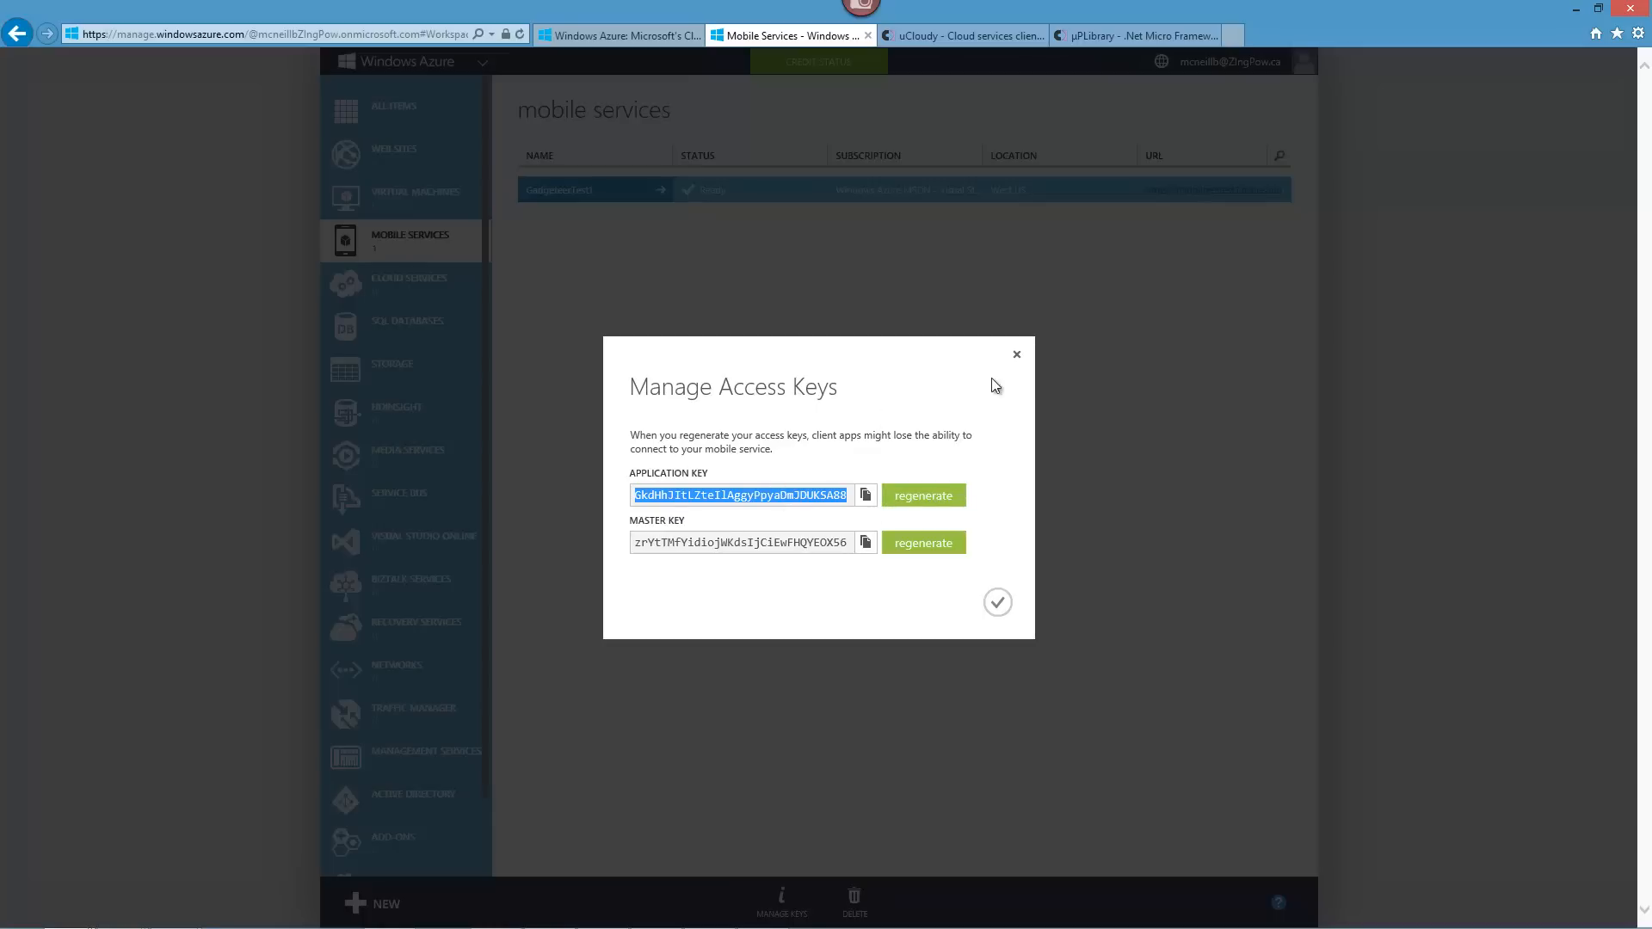
mouse_move(821, 442)
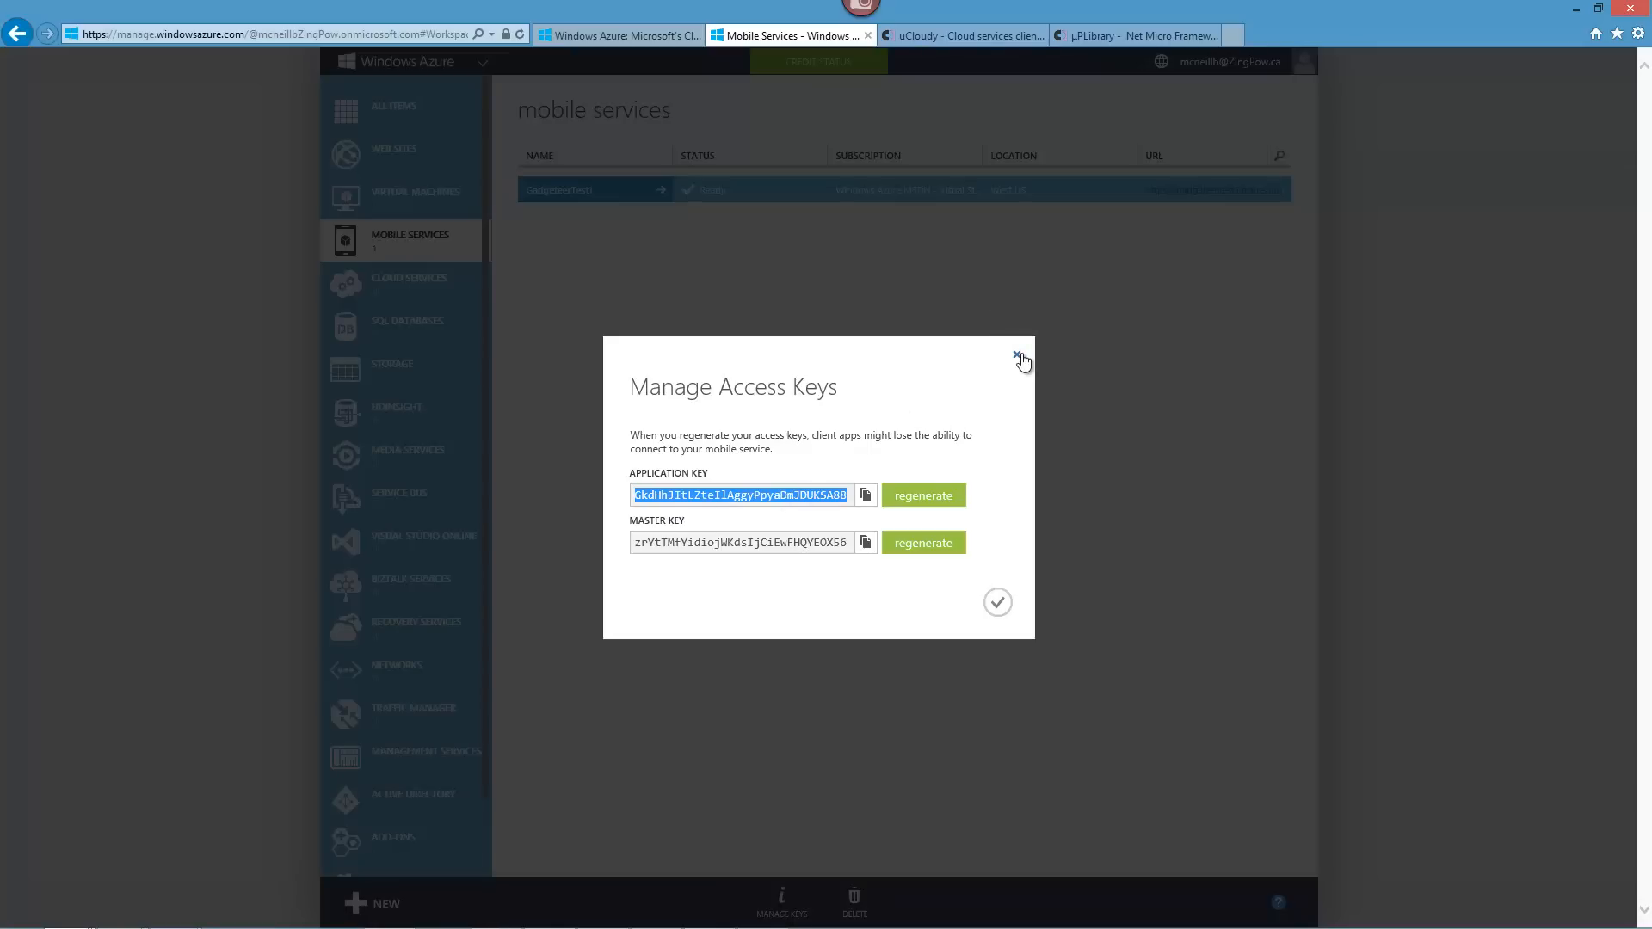
Close the Manage Access Keys dialog, leaving the mobile services list.
click(1017, 356)
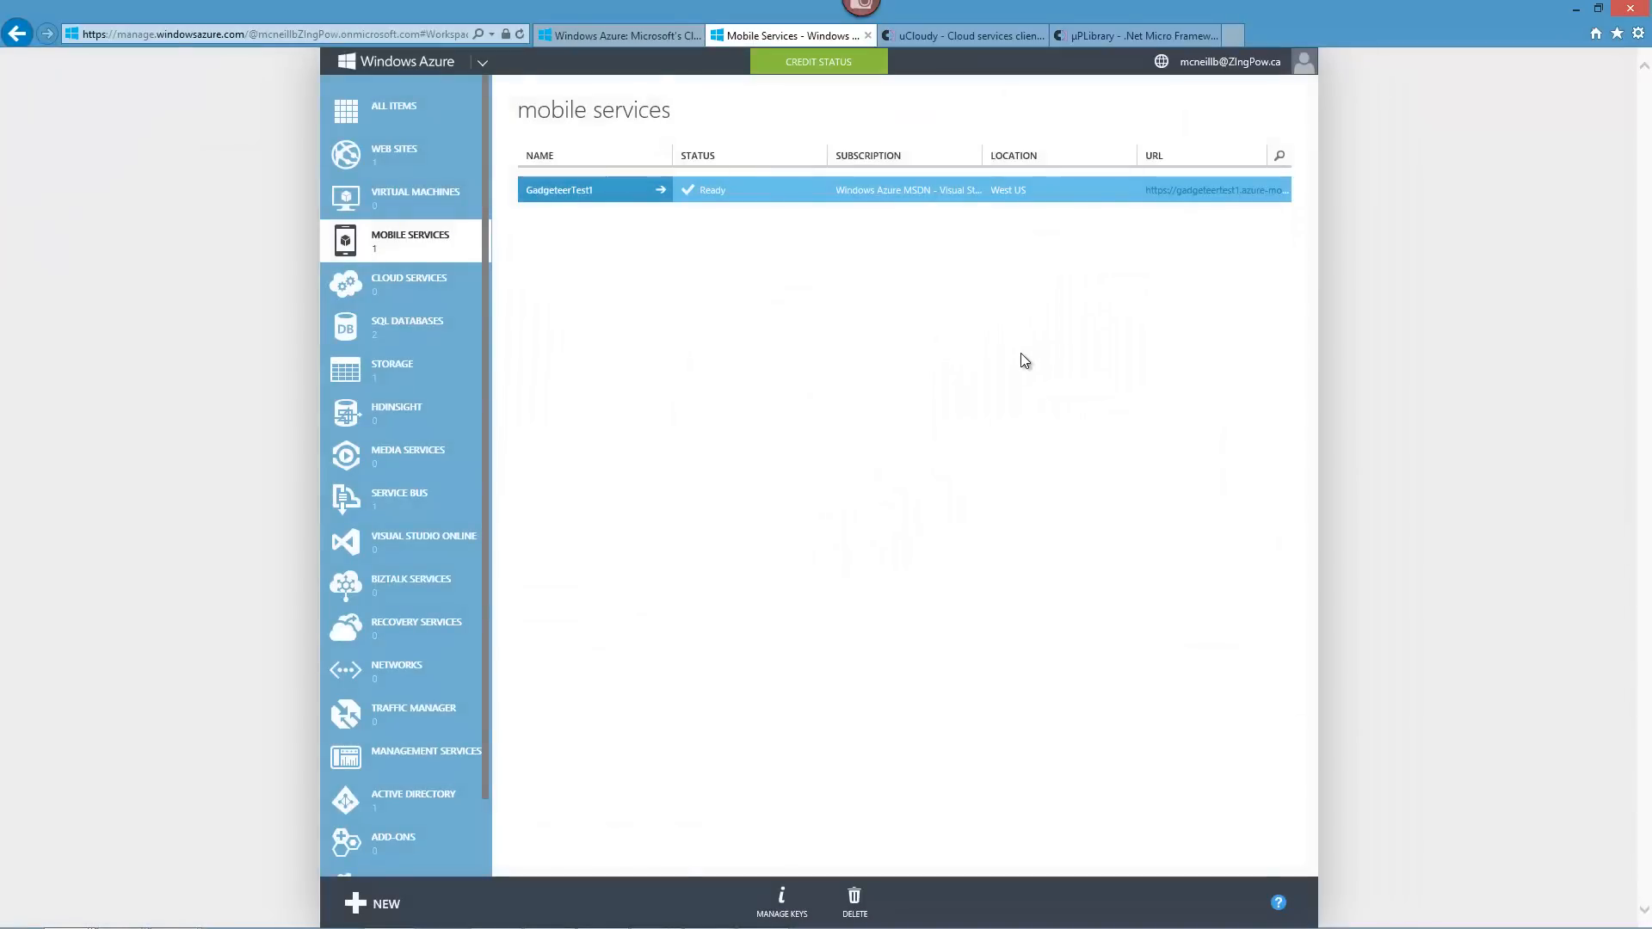
mouse_move(998, 635)
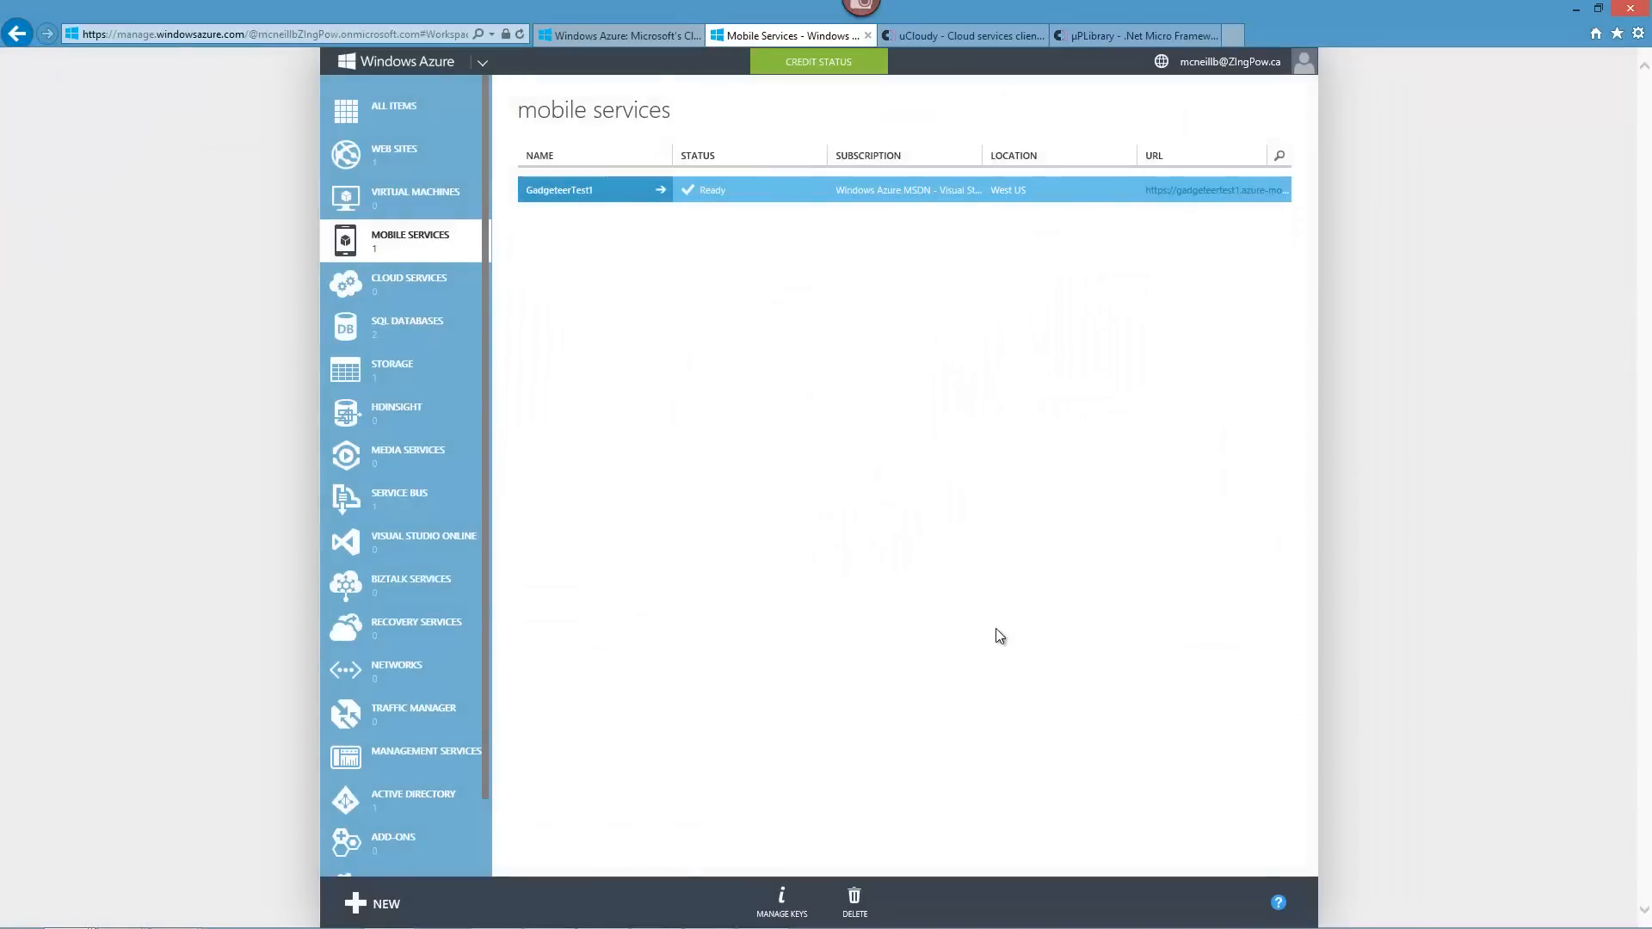
mouse_move(998, 490)
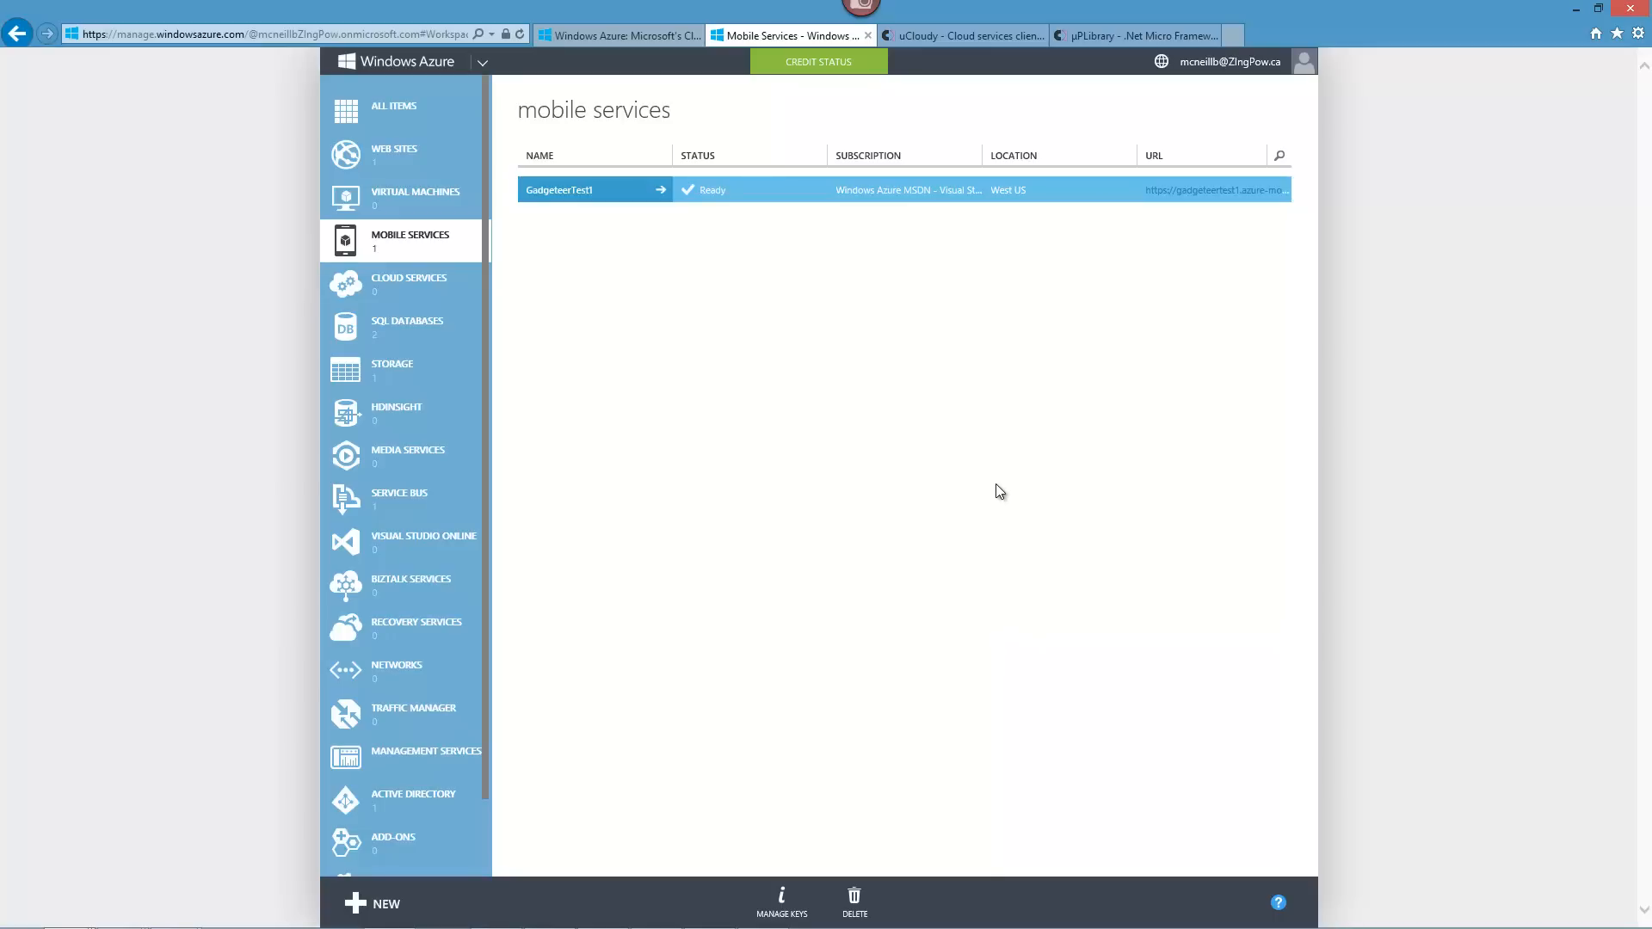
mouse_move(959, 36)
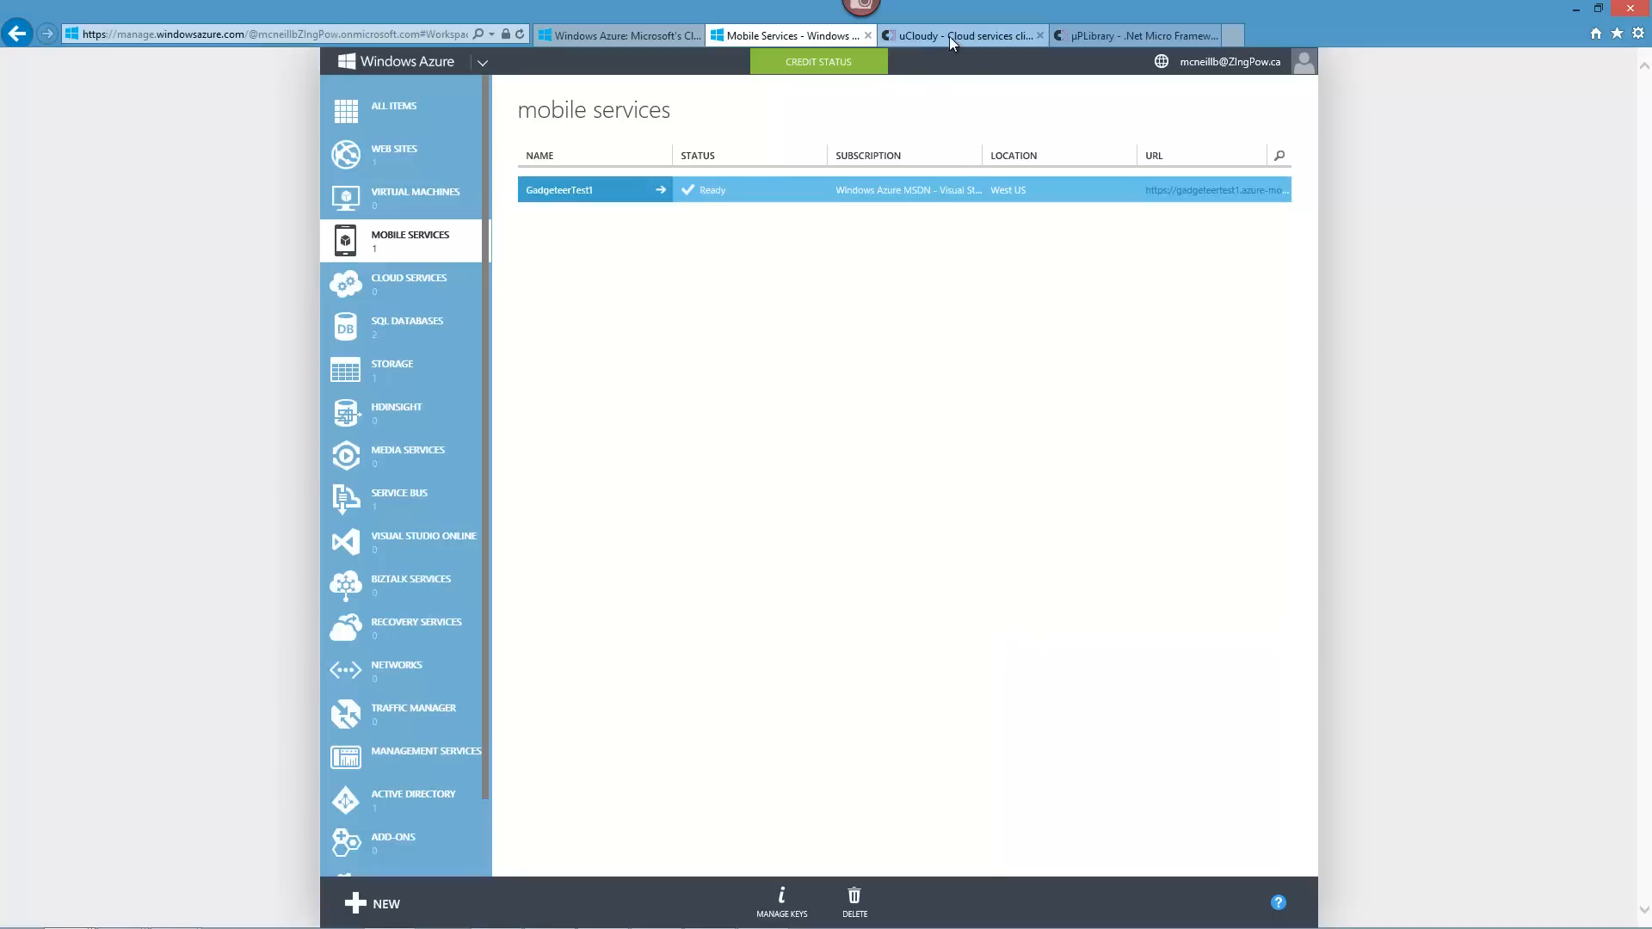
Switch the browser to the uCloudy project page on CodePlex.
click(959, 35)
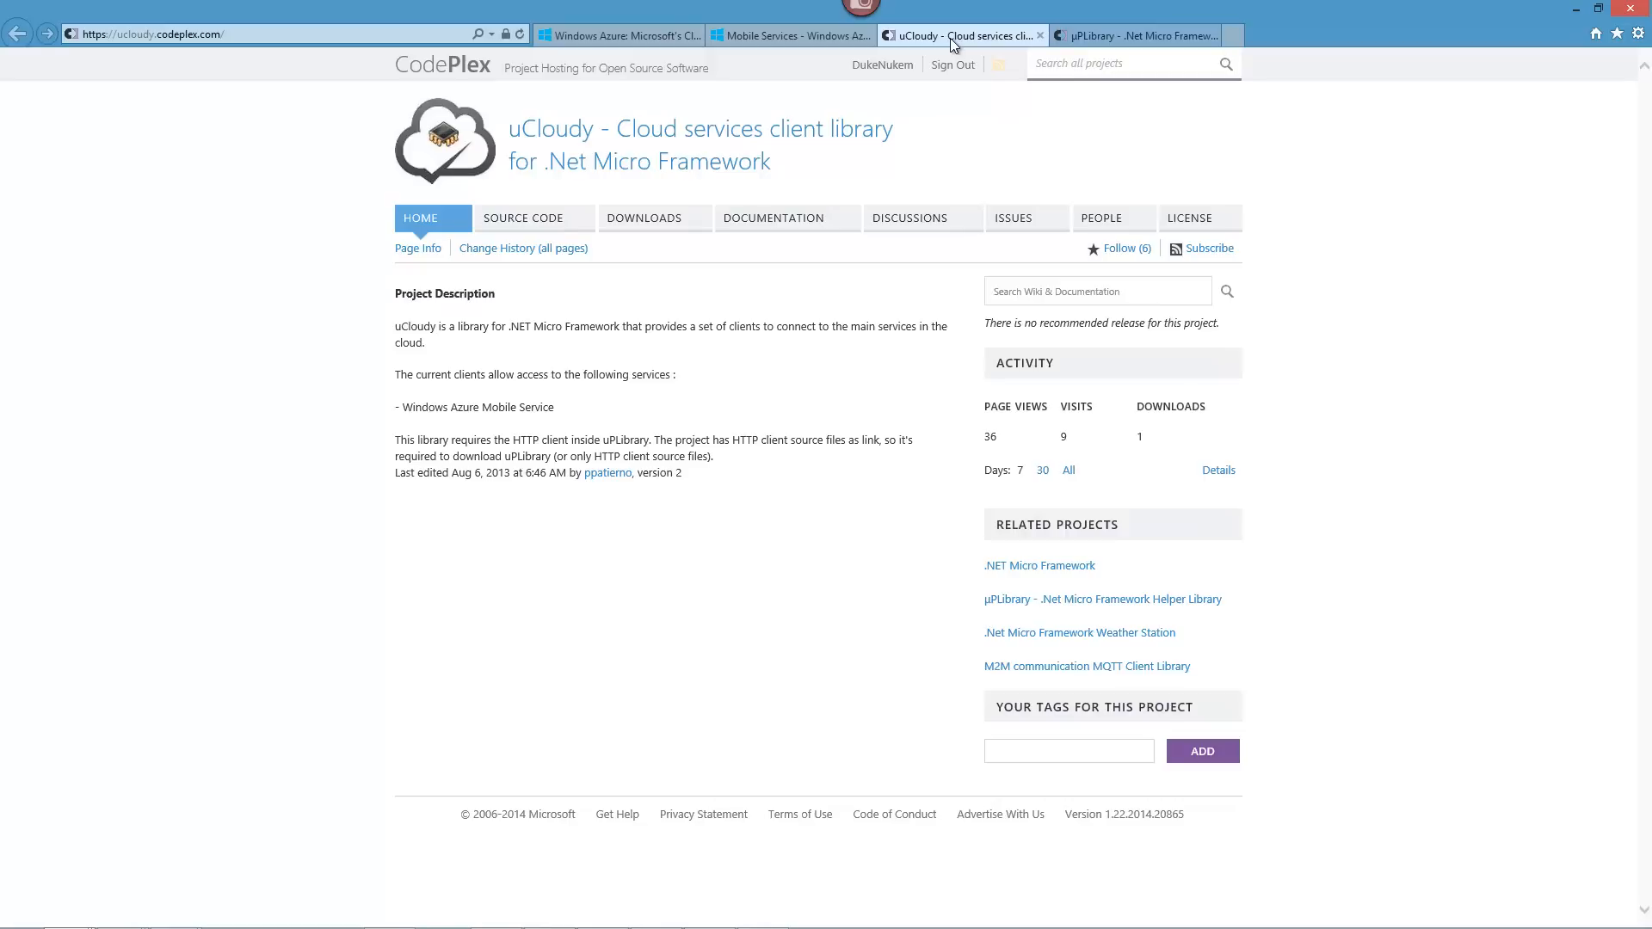
mouse_move(649, 359)
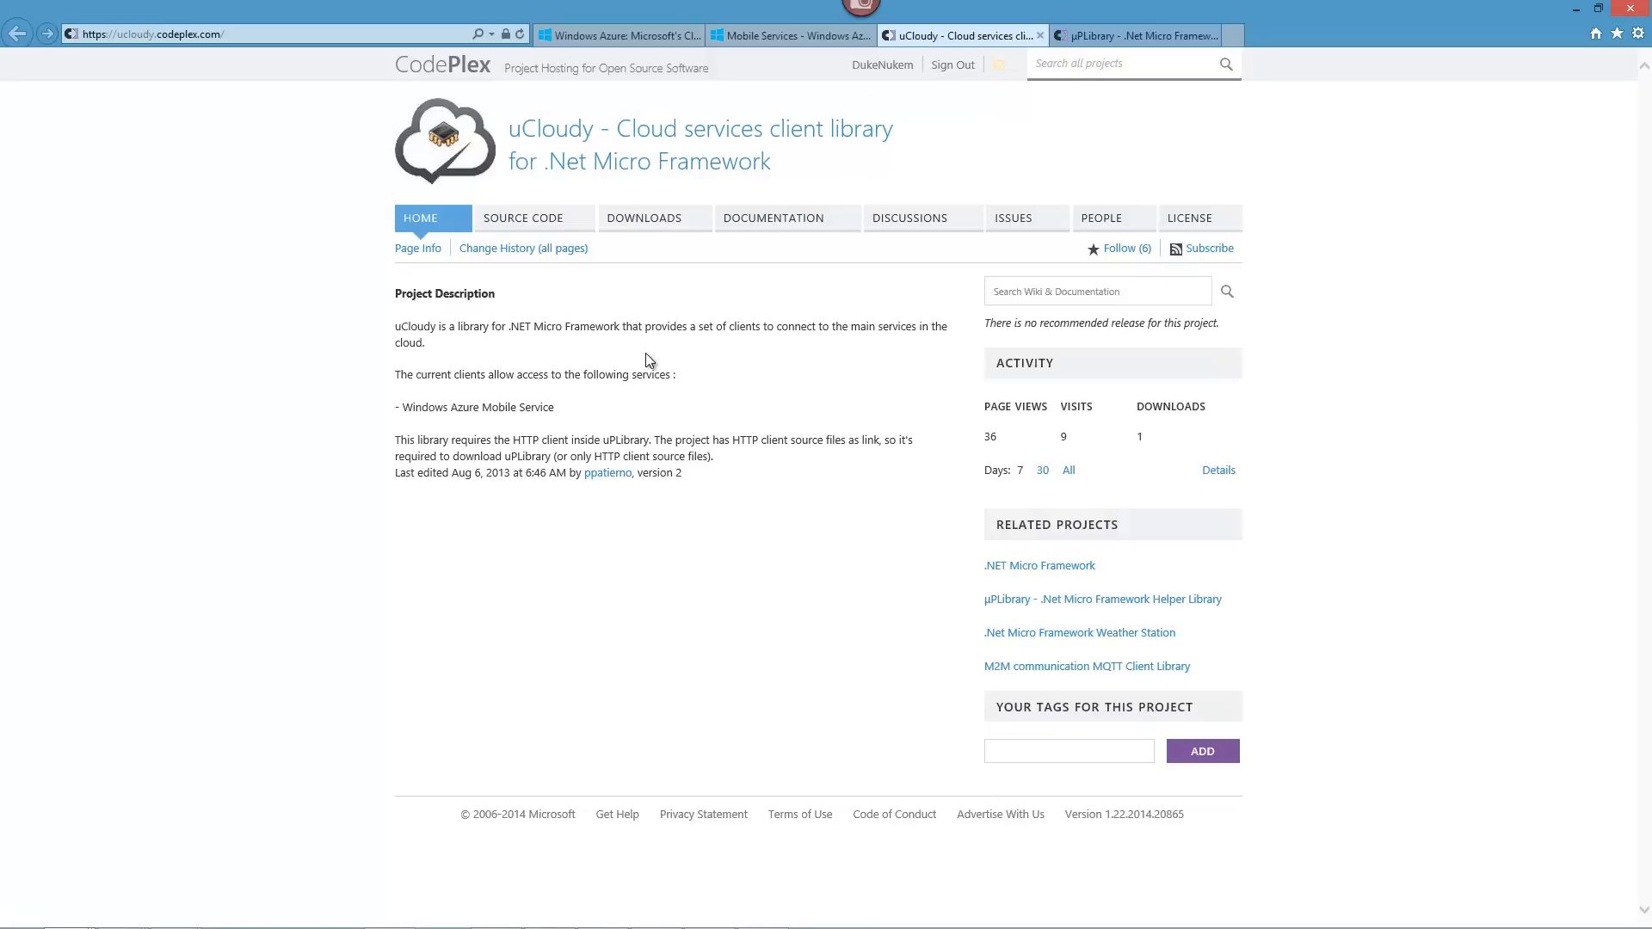
mouse_move(530, 359)
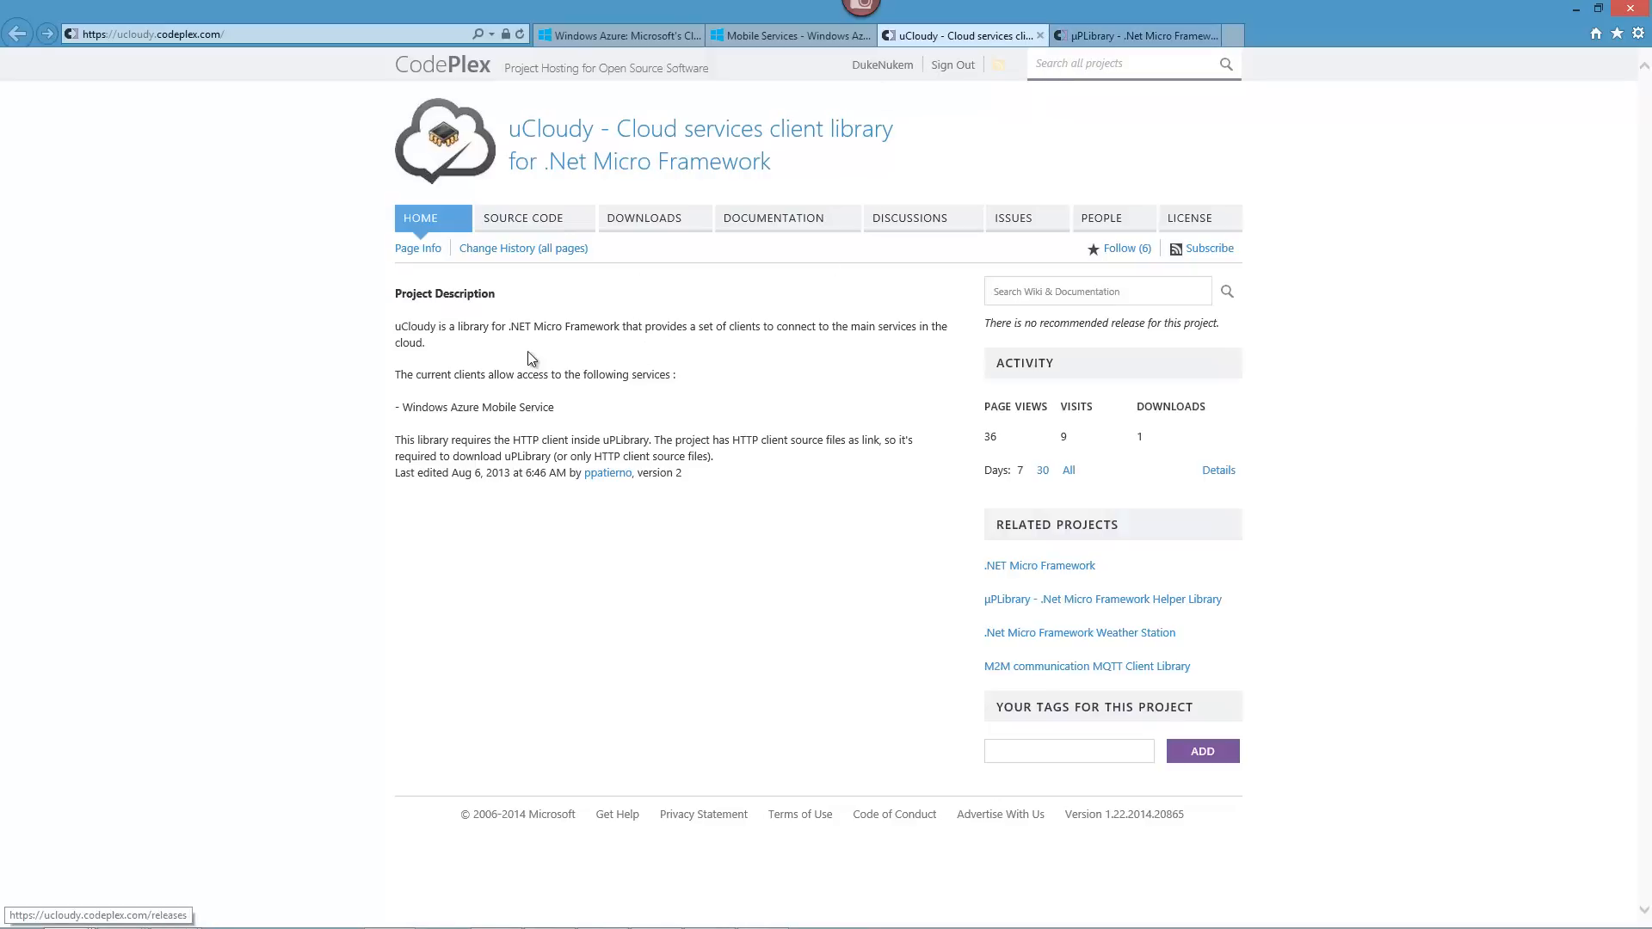
mouse_move(1080, 52)
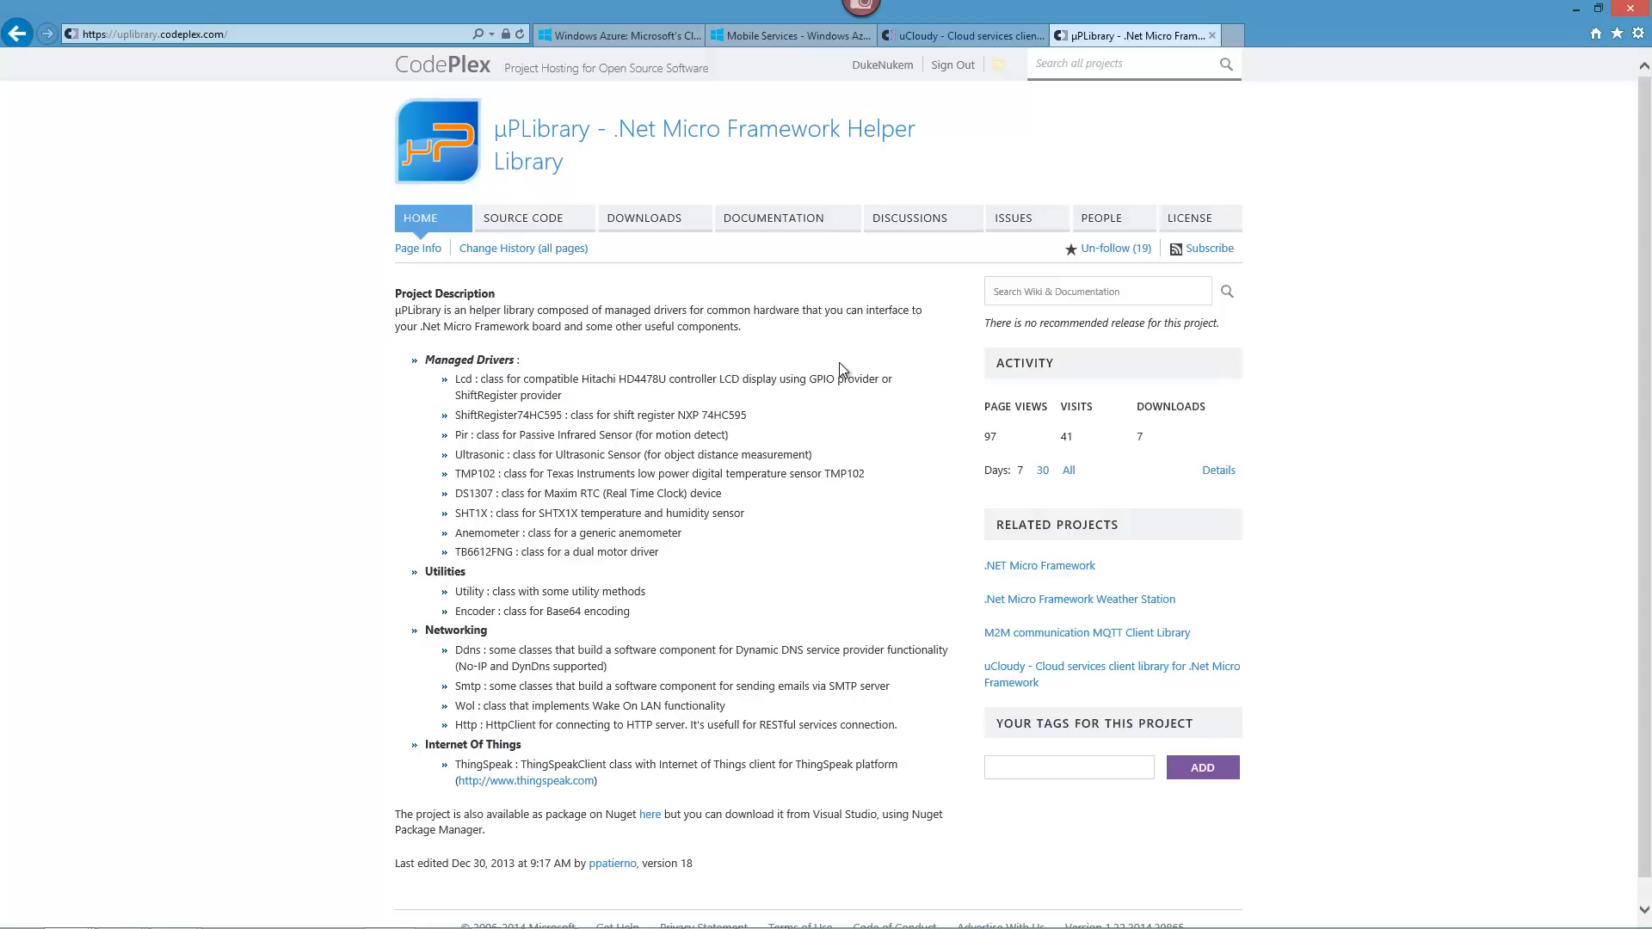
mouse_move(754, 346)
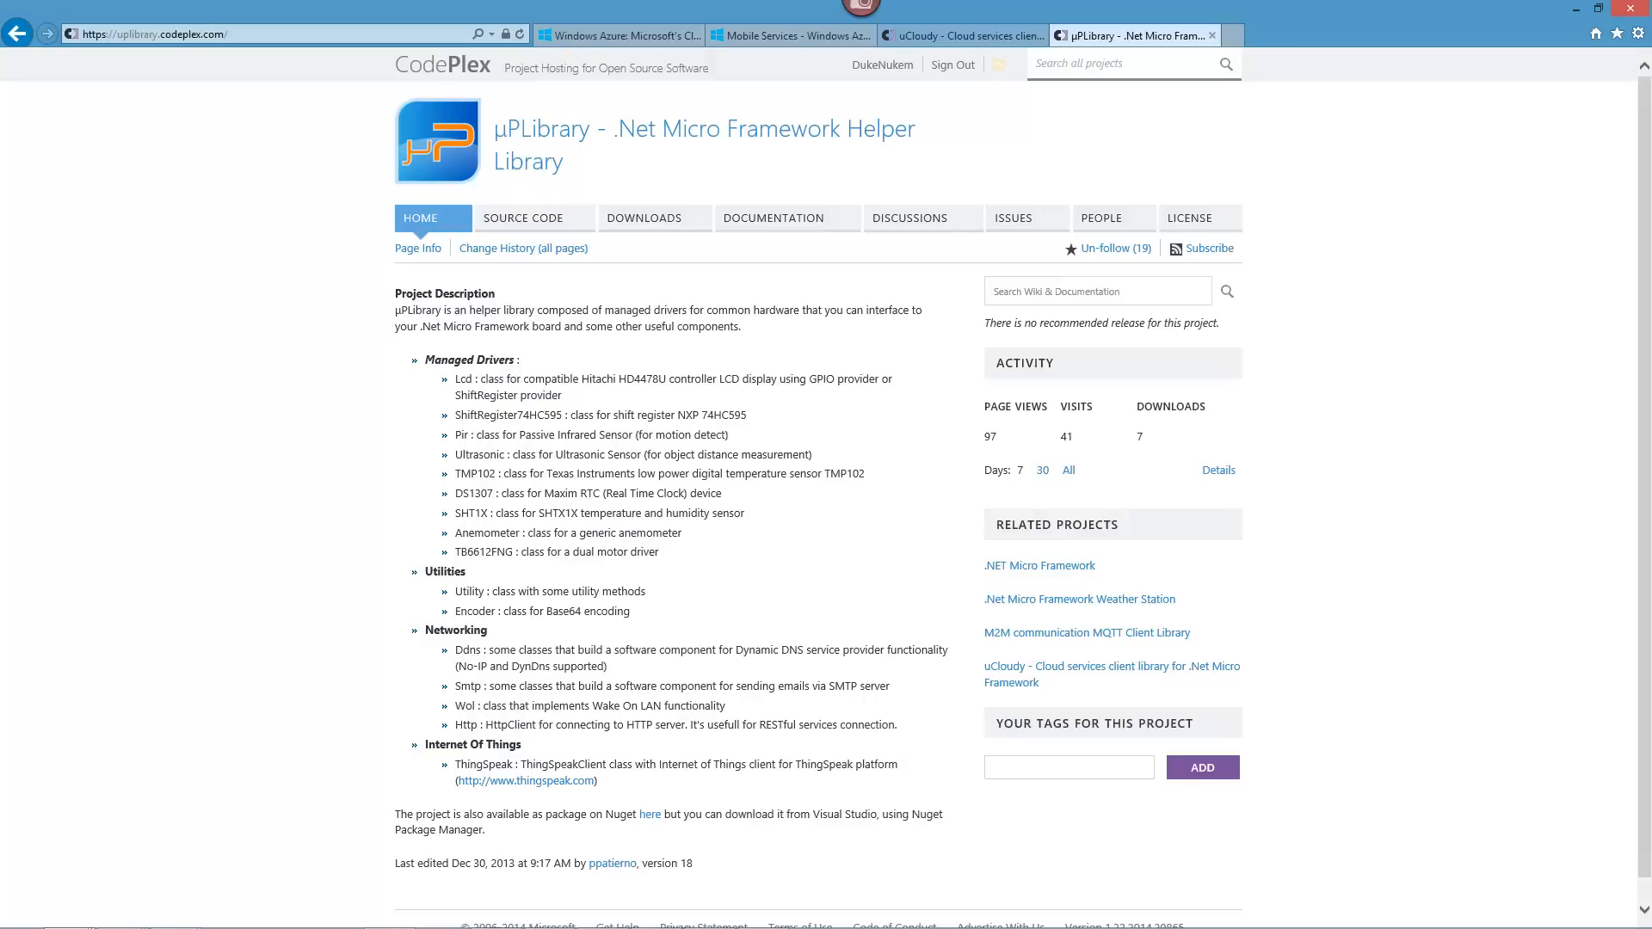
mouse_move(172, 912)
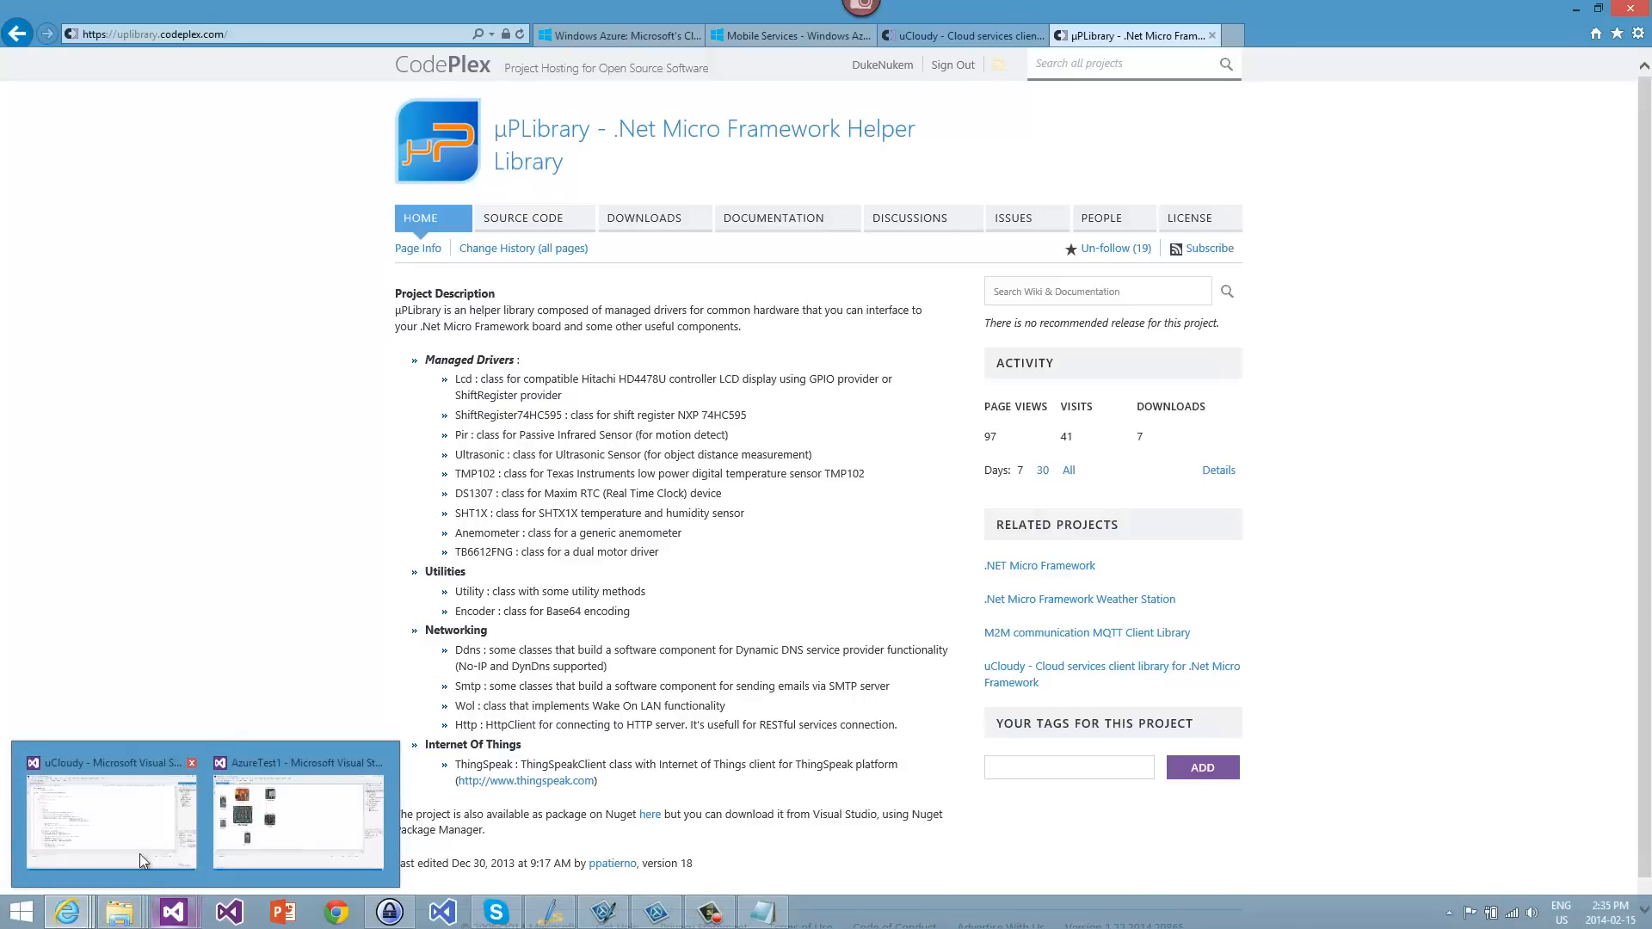
Switch to the uCloudy solution showing the MobileServiceClient constructor.
click(109, 822)
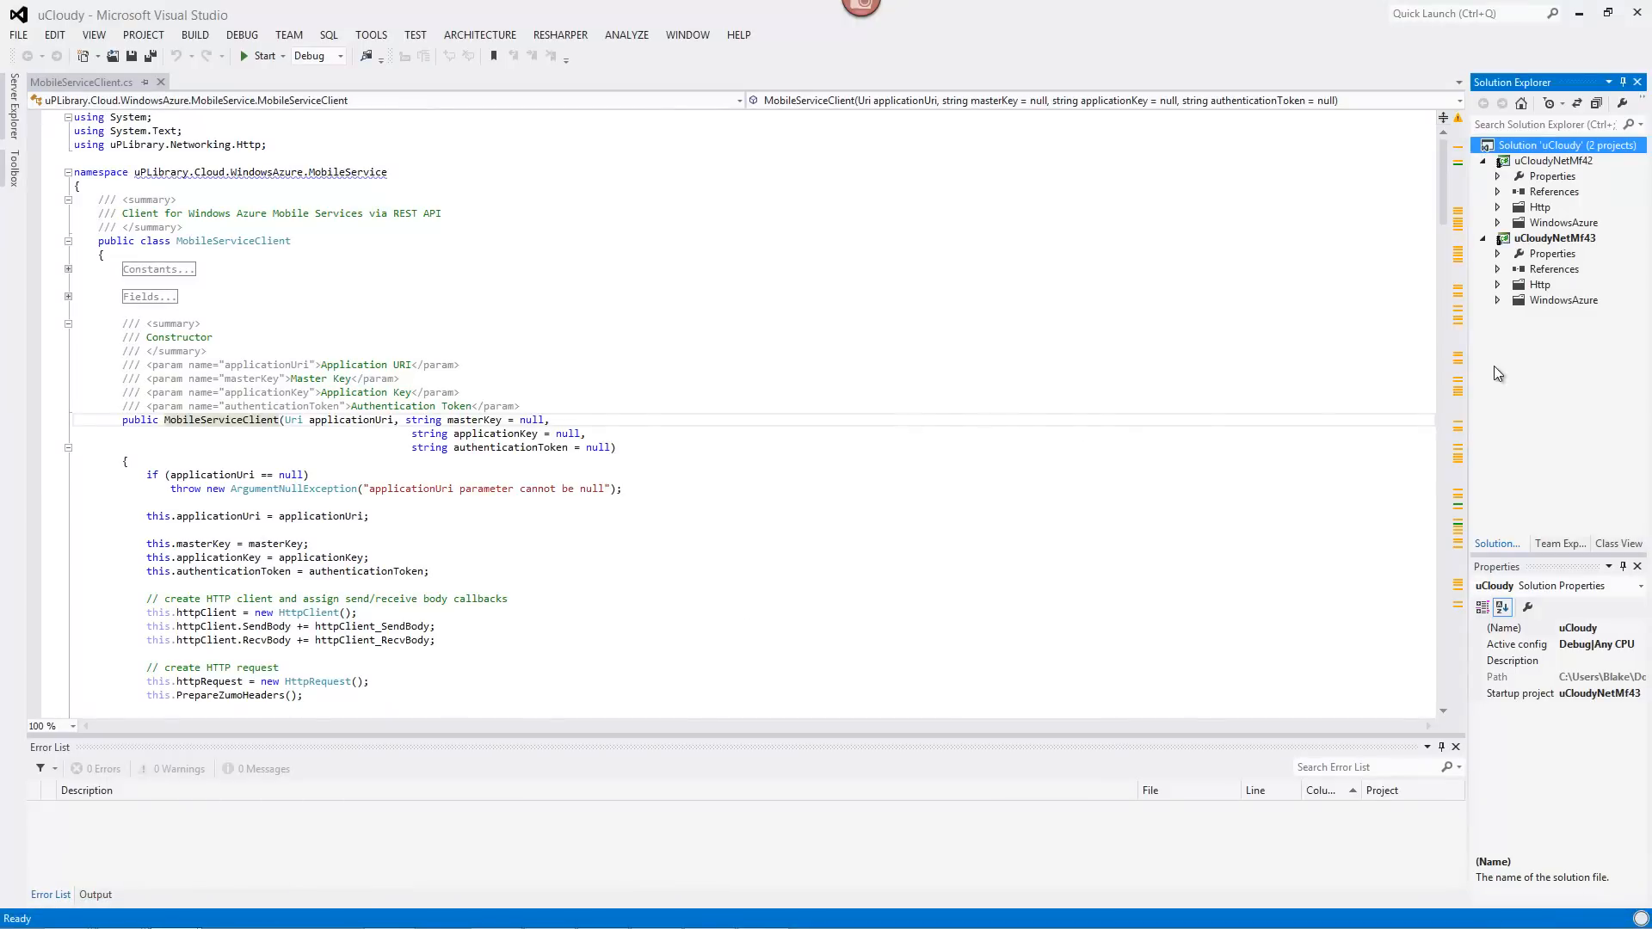
mouse_move(919, 307)
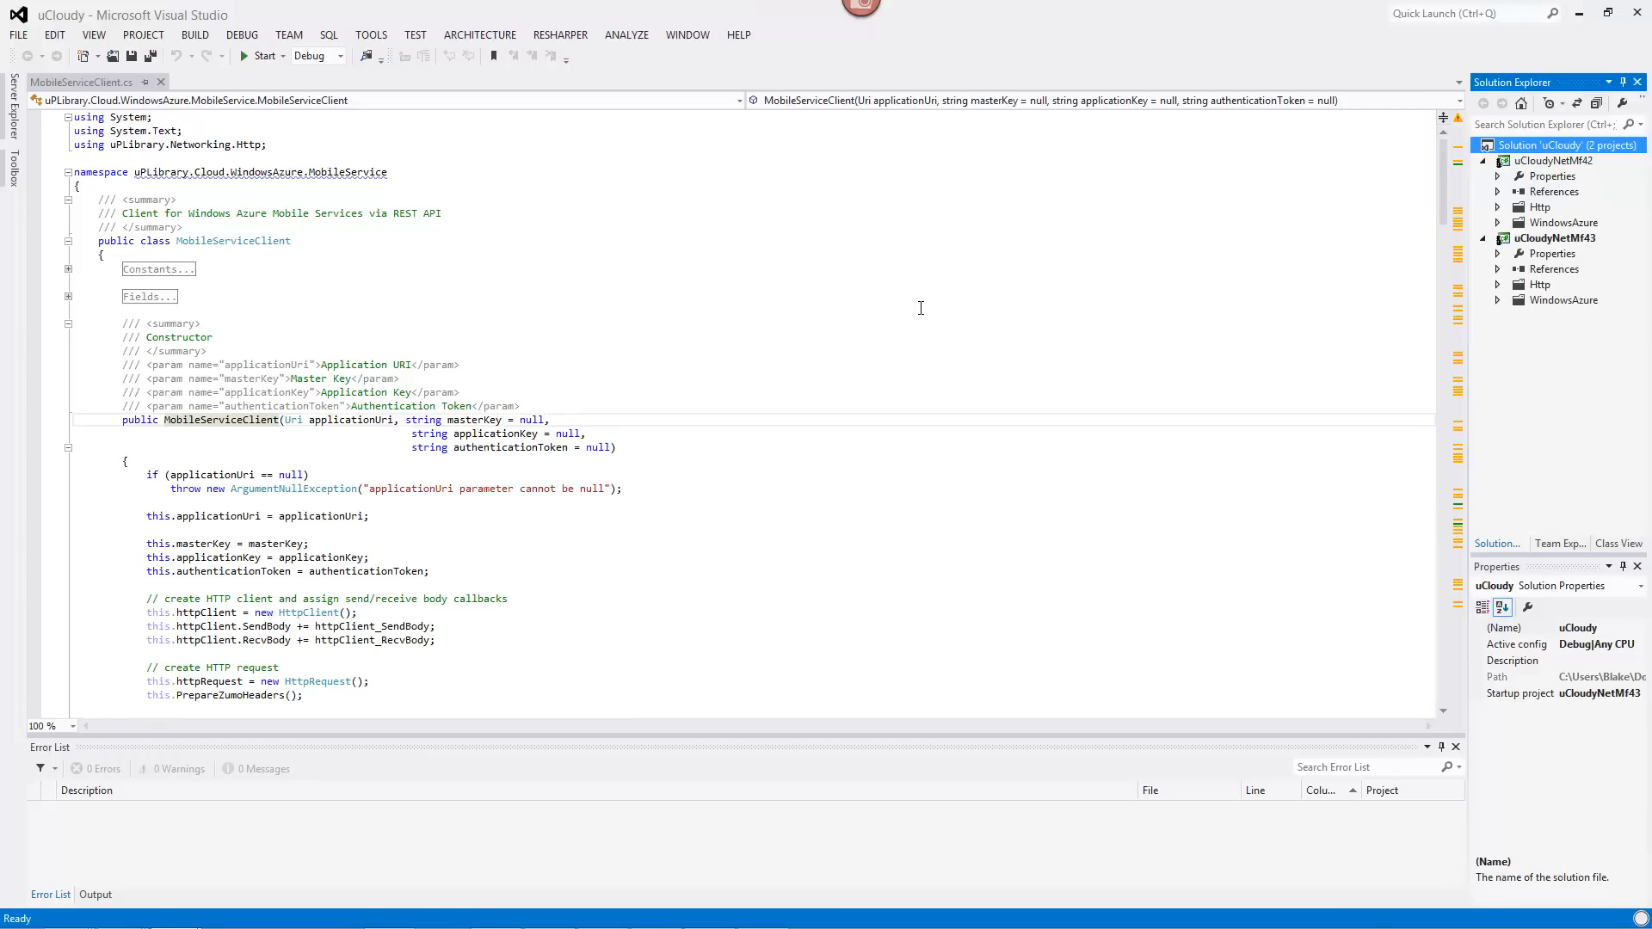
mouse_move(943, 393)
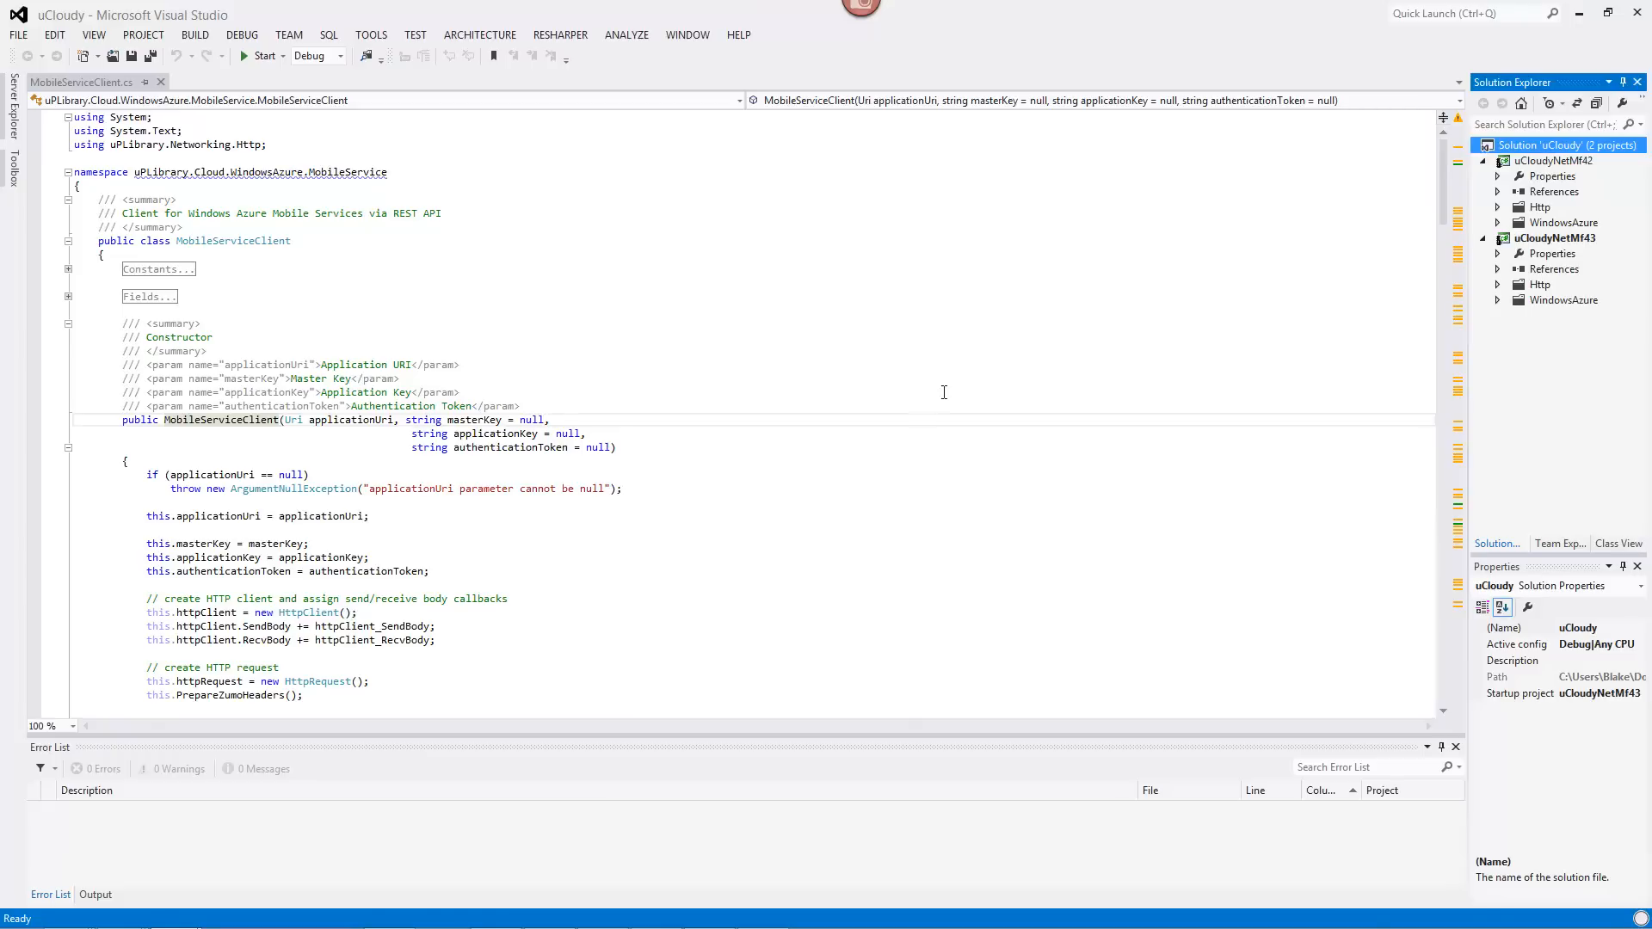
mouse_move(631, 651)
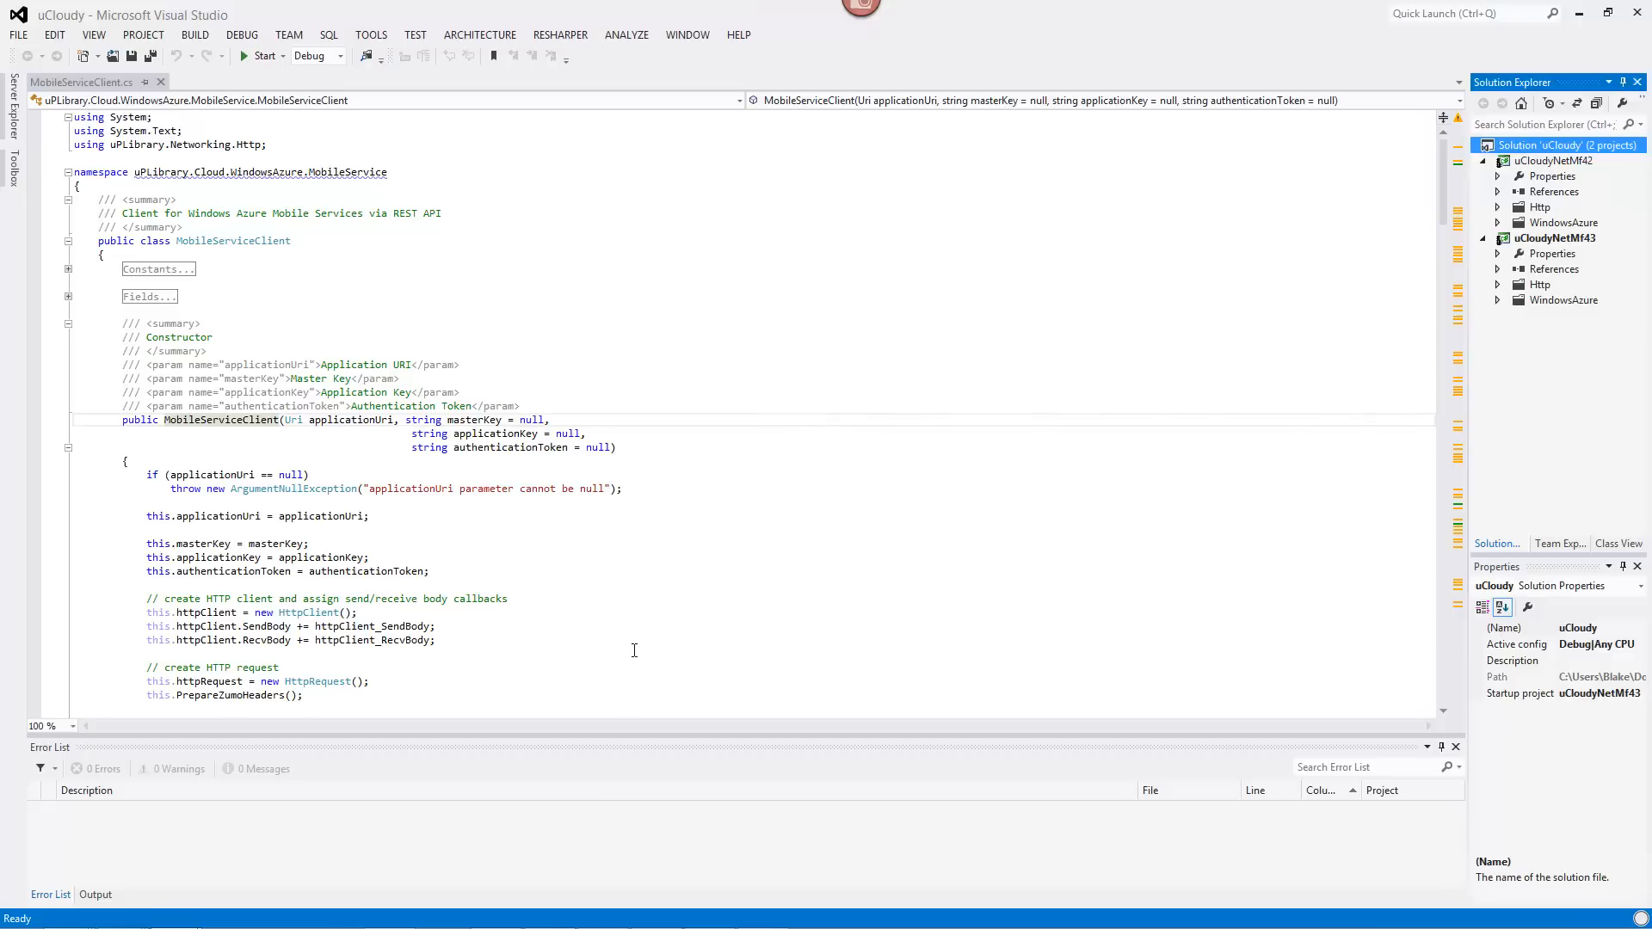
mouse_move(656, 733)
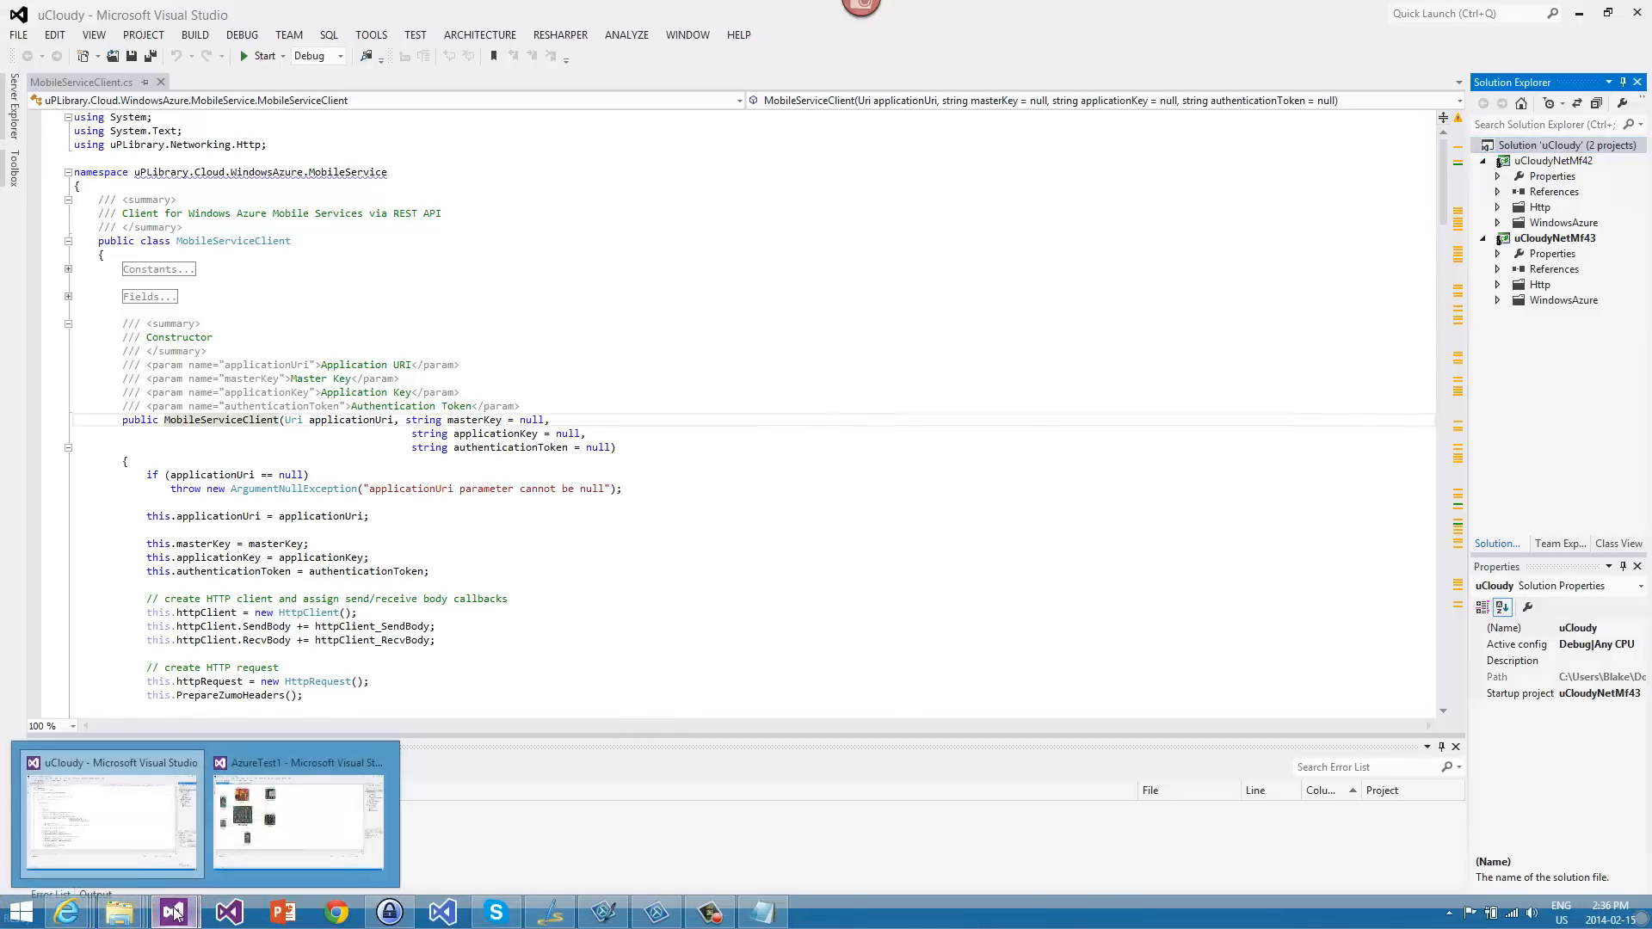
click(298, 816)
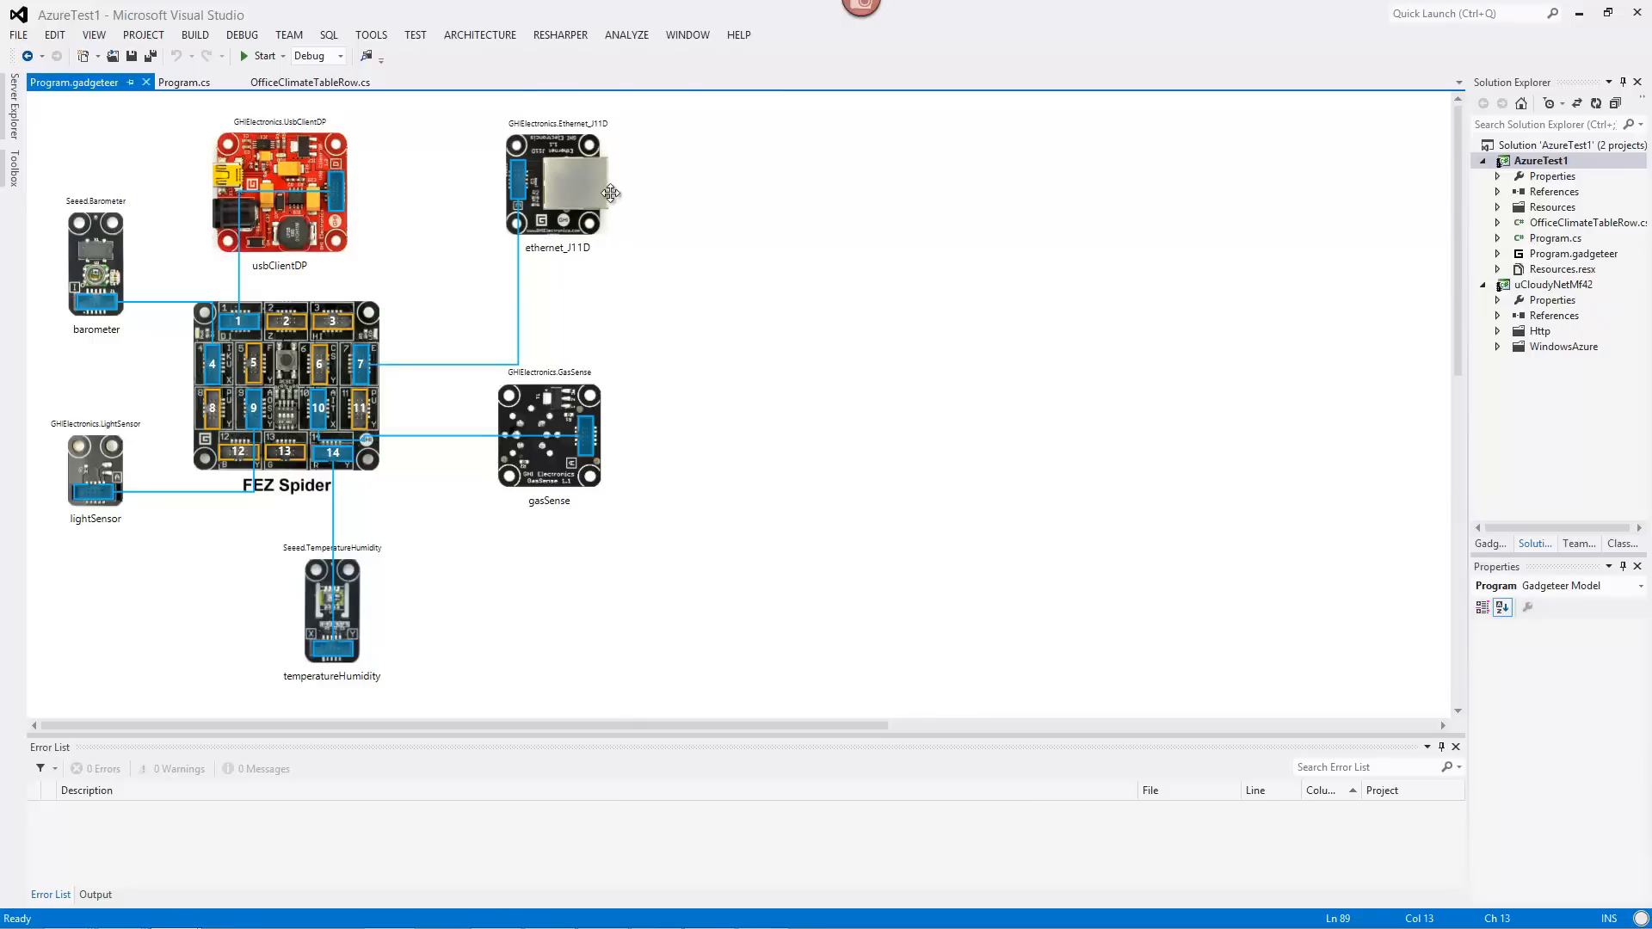
mouse_move(593, 198)
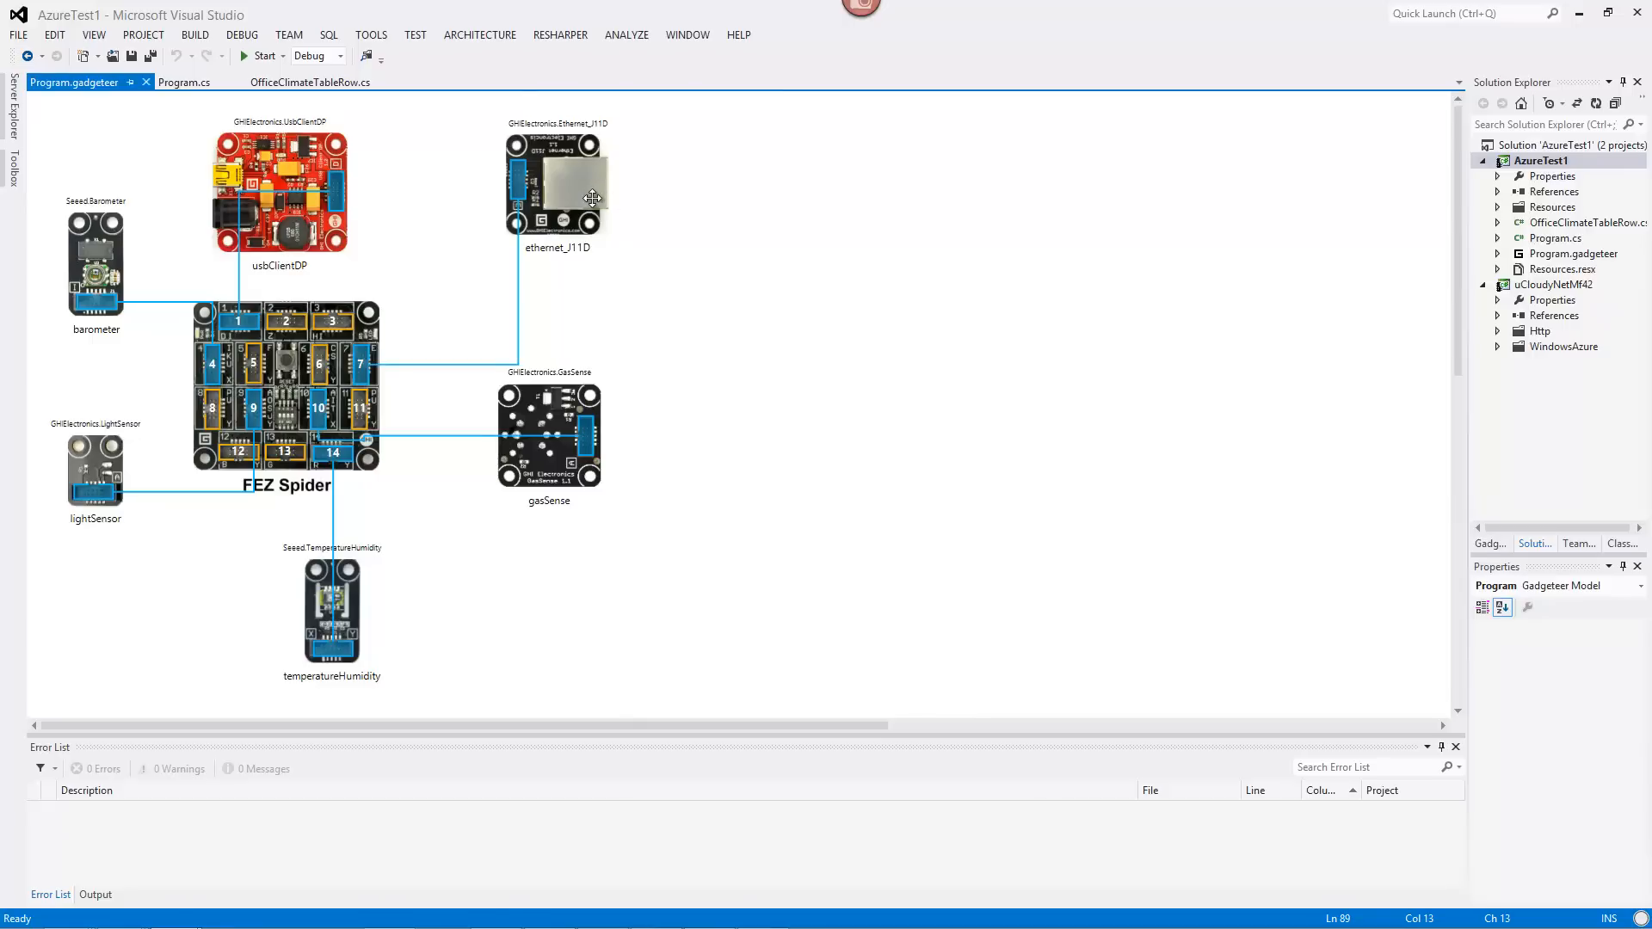
mouse_move(282, 348)
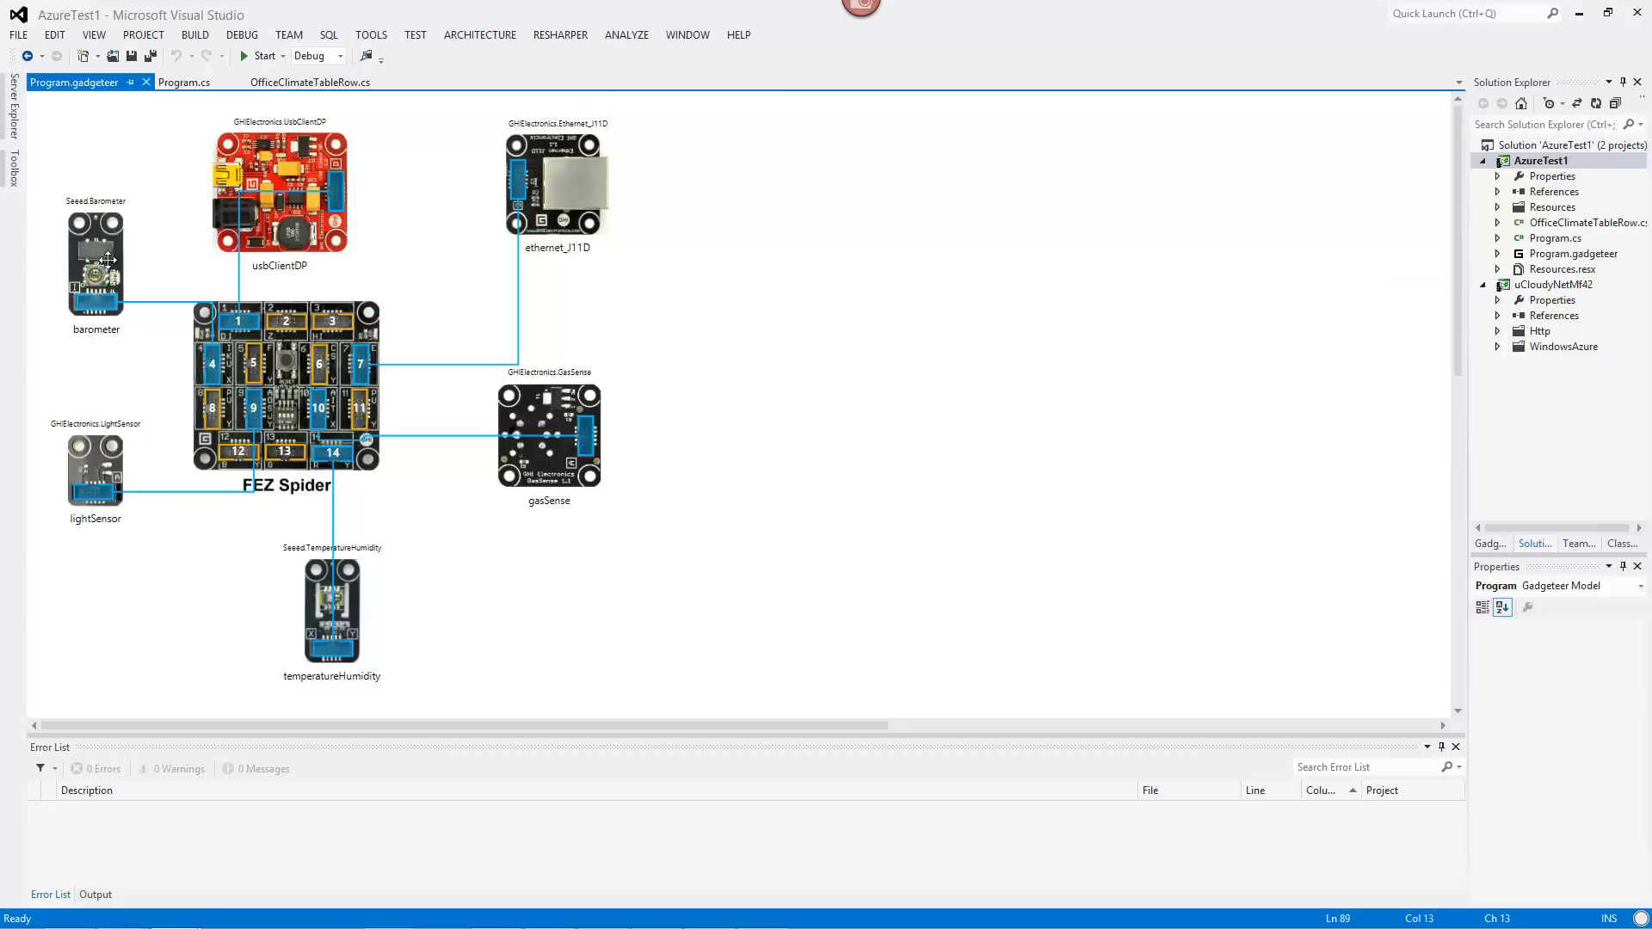
mouse_move(82, 461)
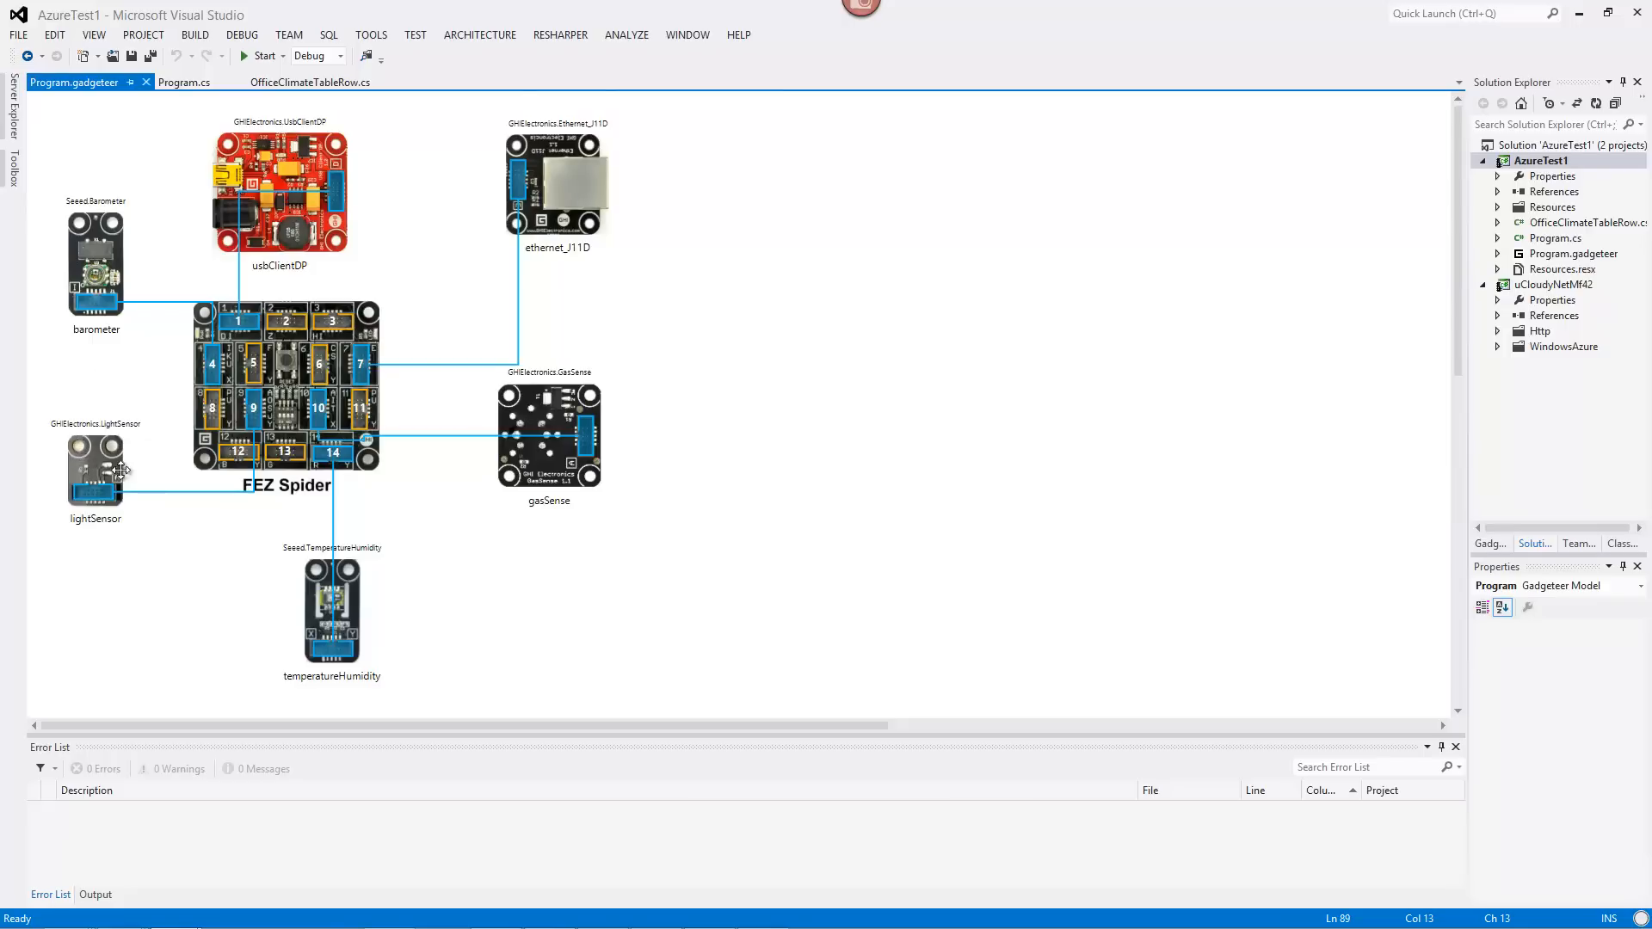
mouse_move(317, 601)
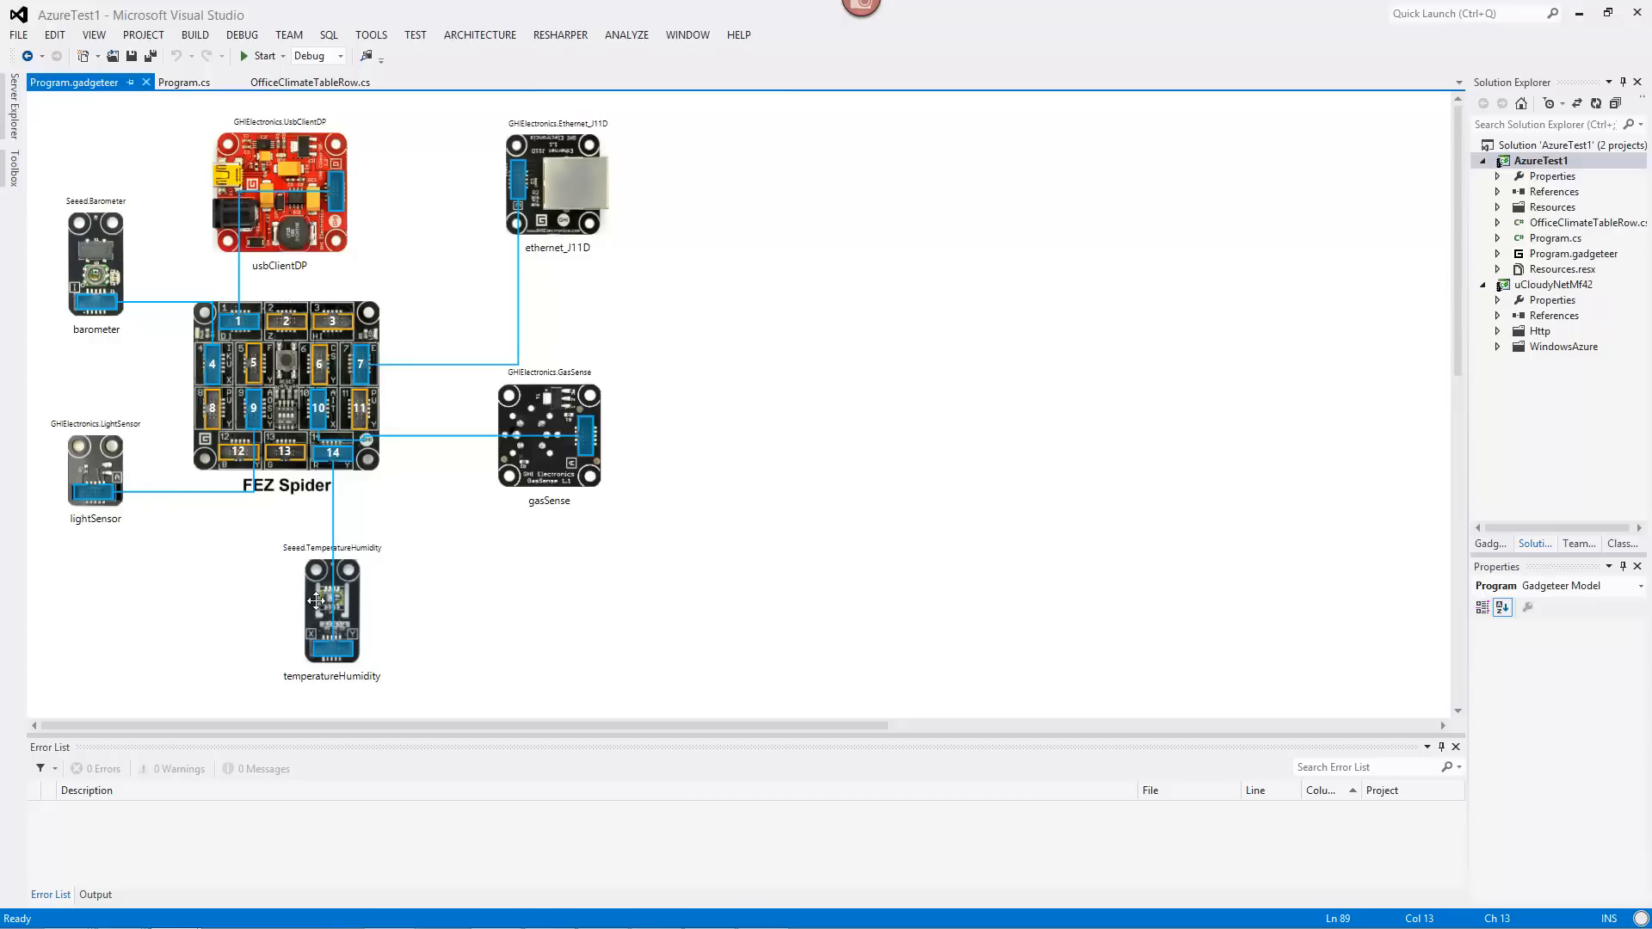
mouse_move(532, 466)
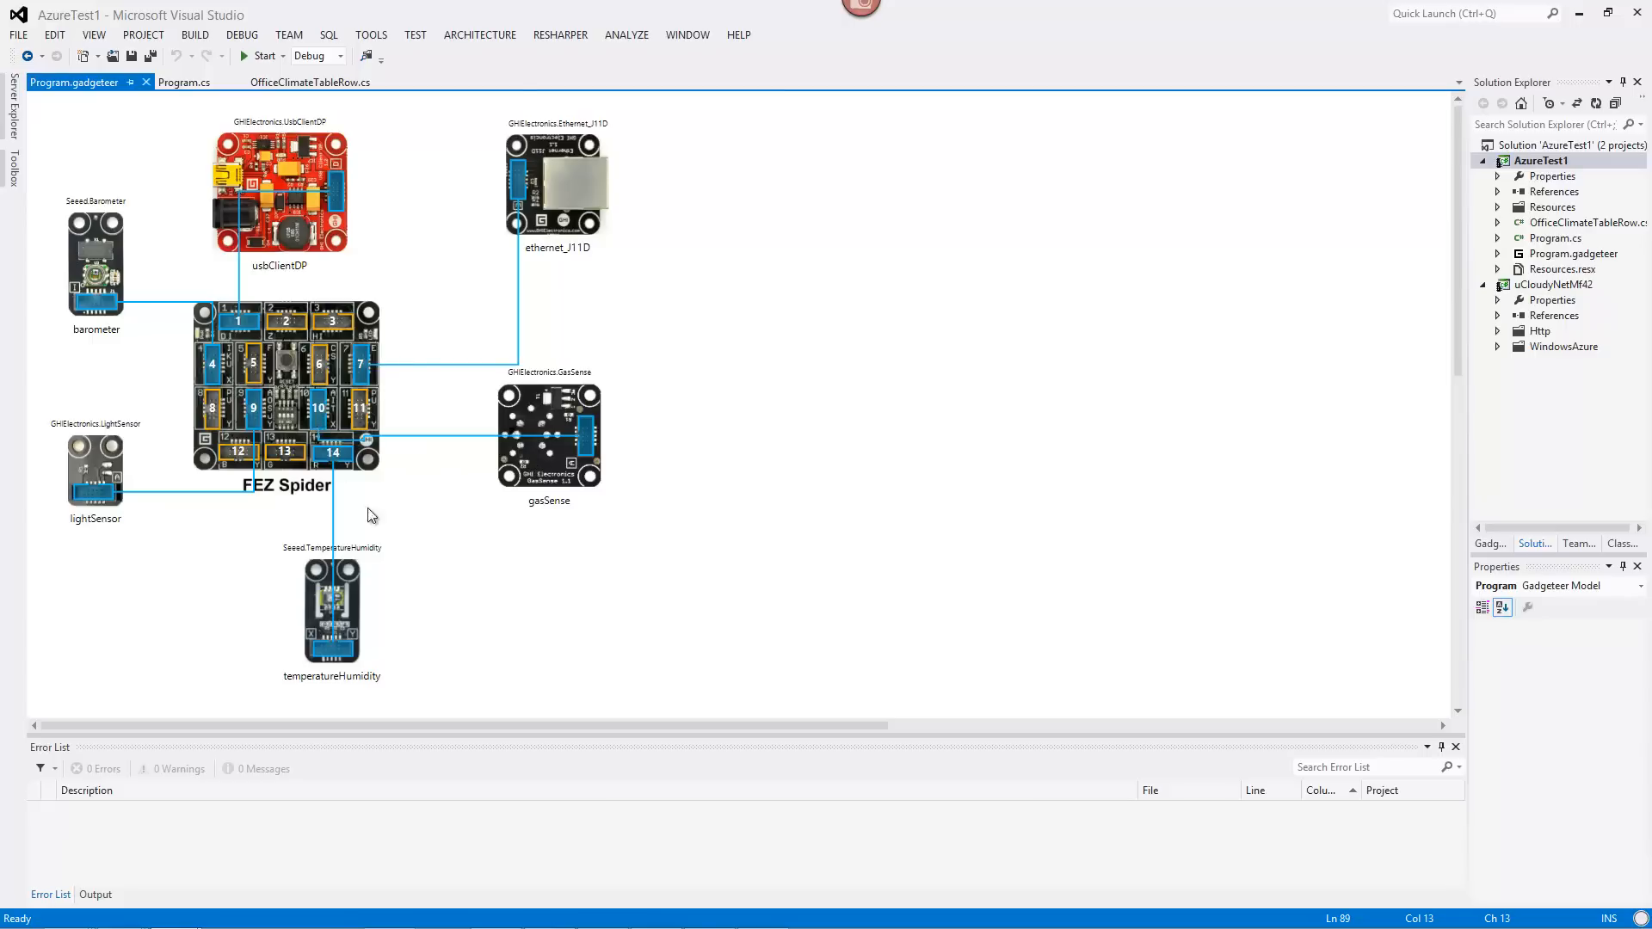
mouse_move(487, 601)
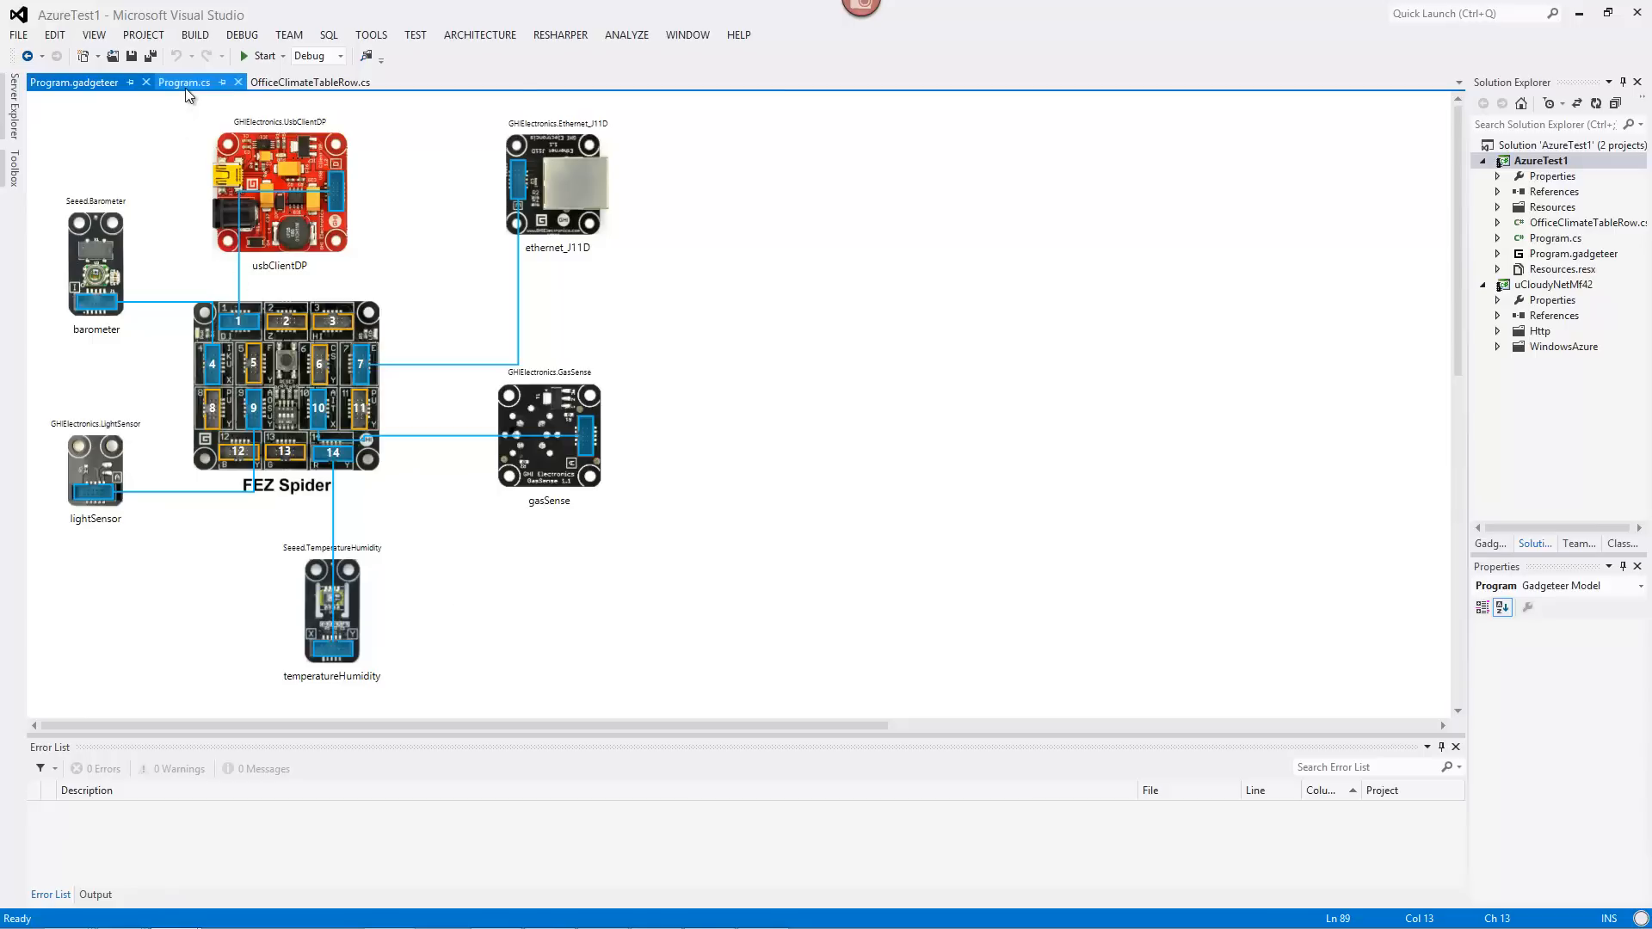
Switch to the AzureTest1 Program.cs code with the APPLICATIONKEY constant.
click(184, 83)
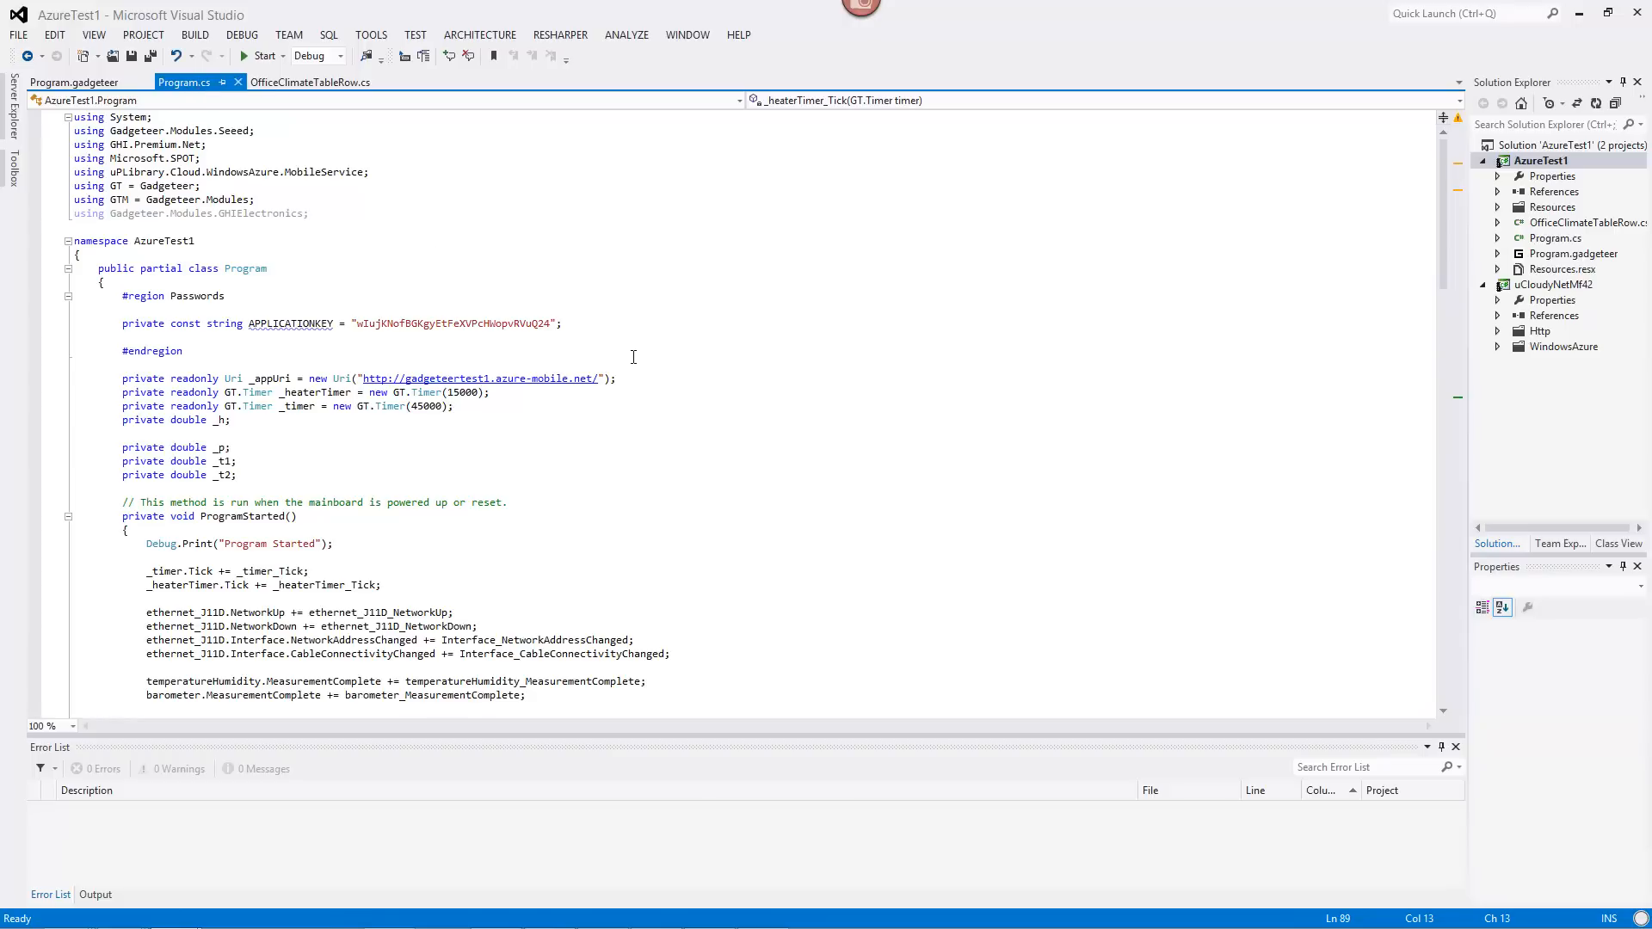
mouse_move(955, 293)
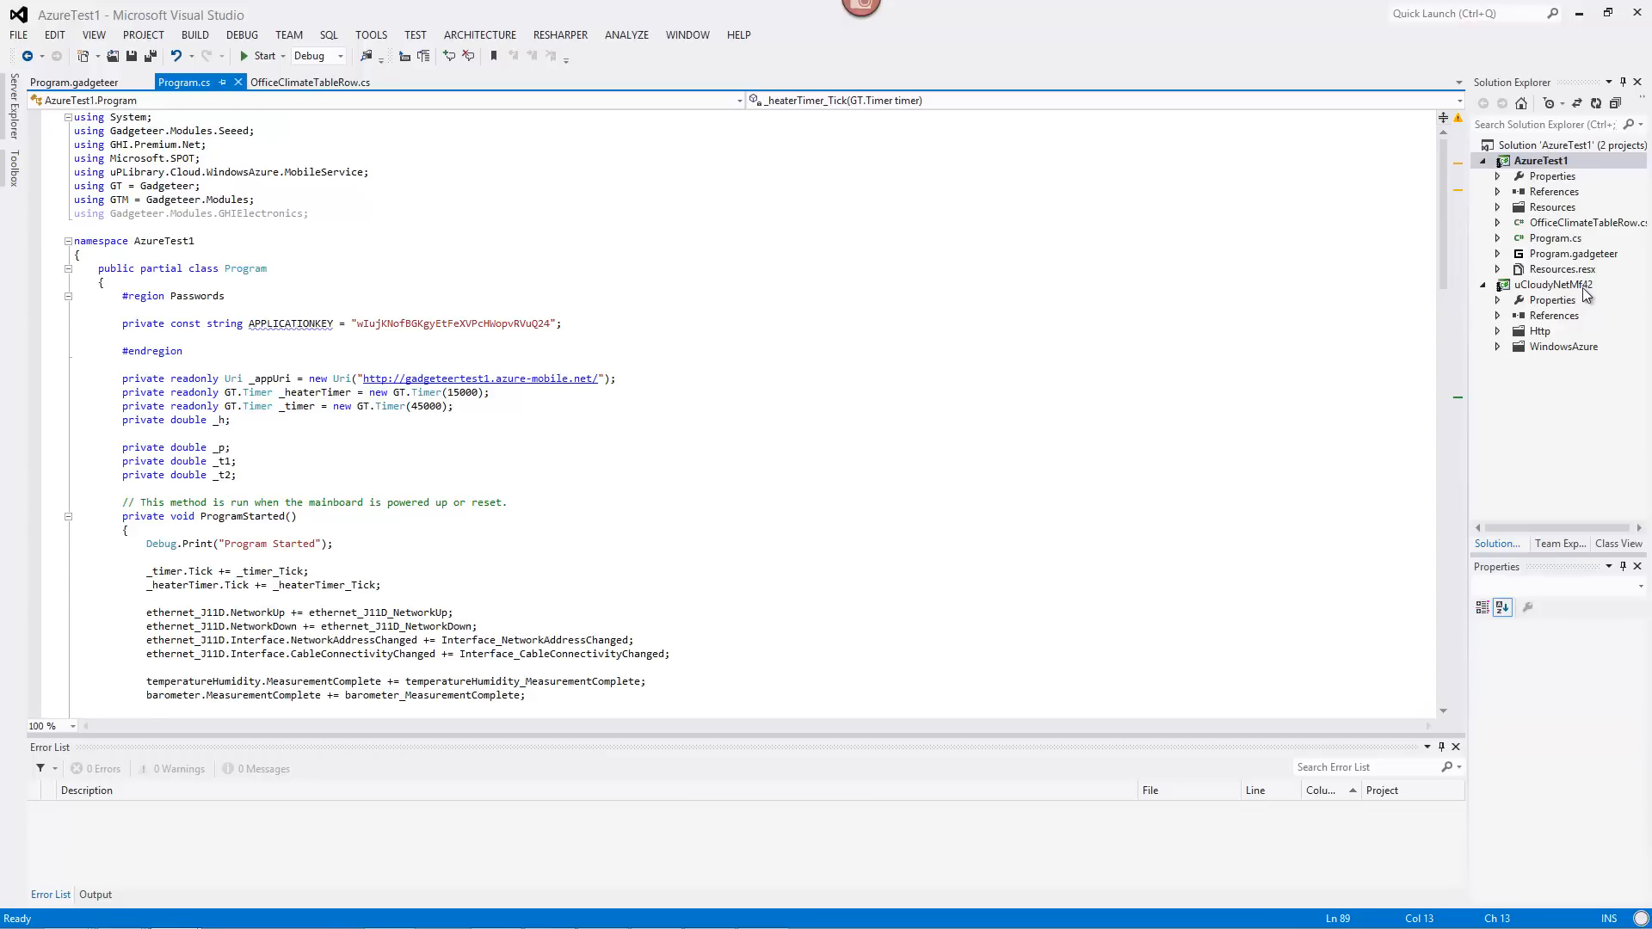
mouse_move(1584, 294)
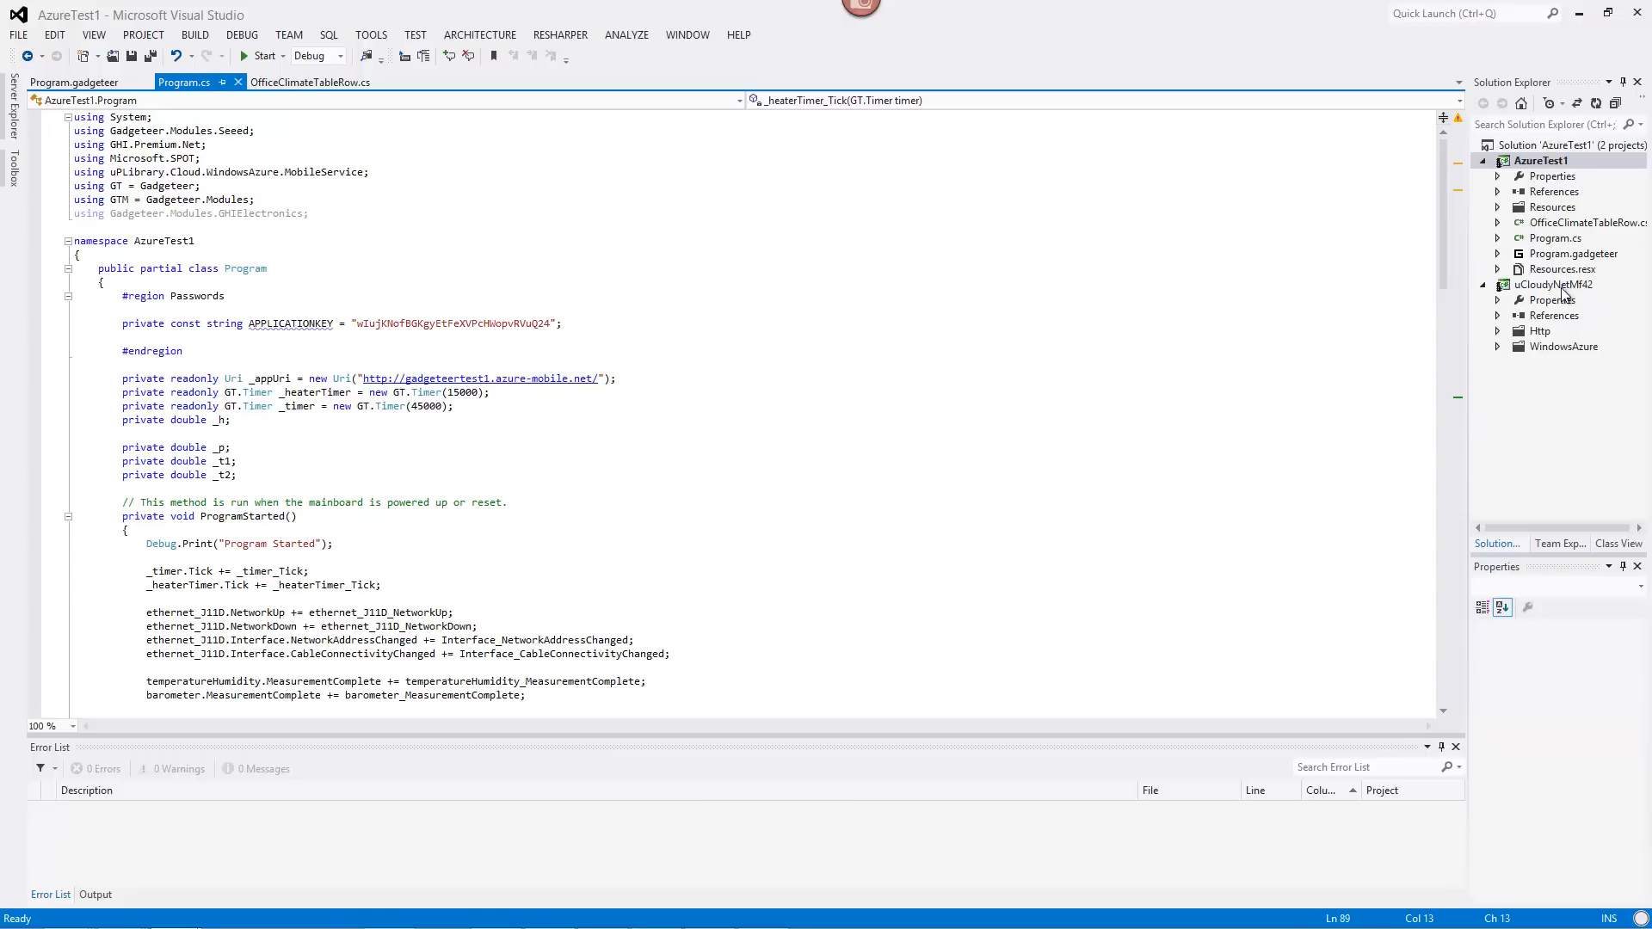
mouse_move(1138, 322)
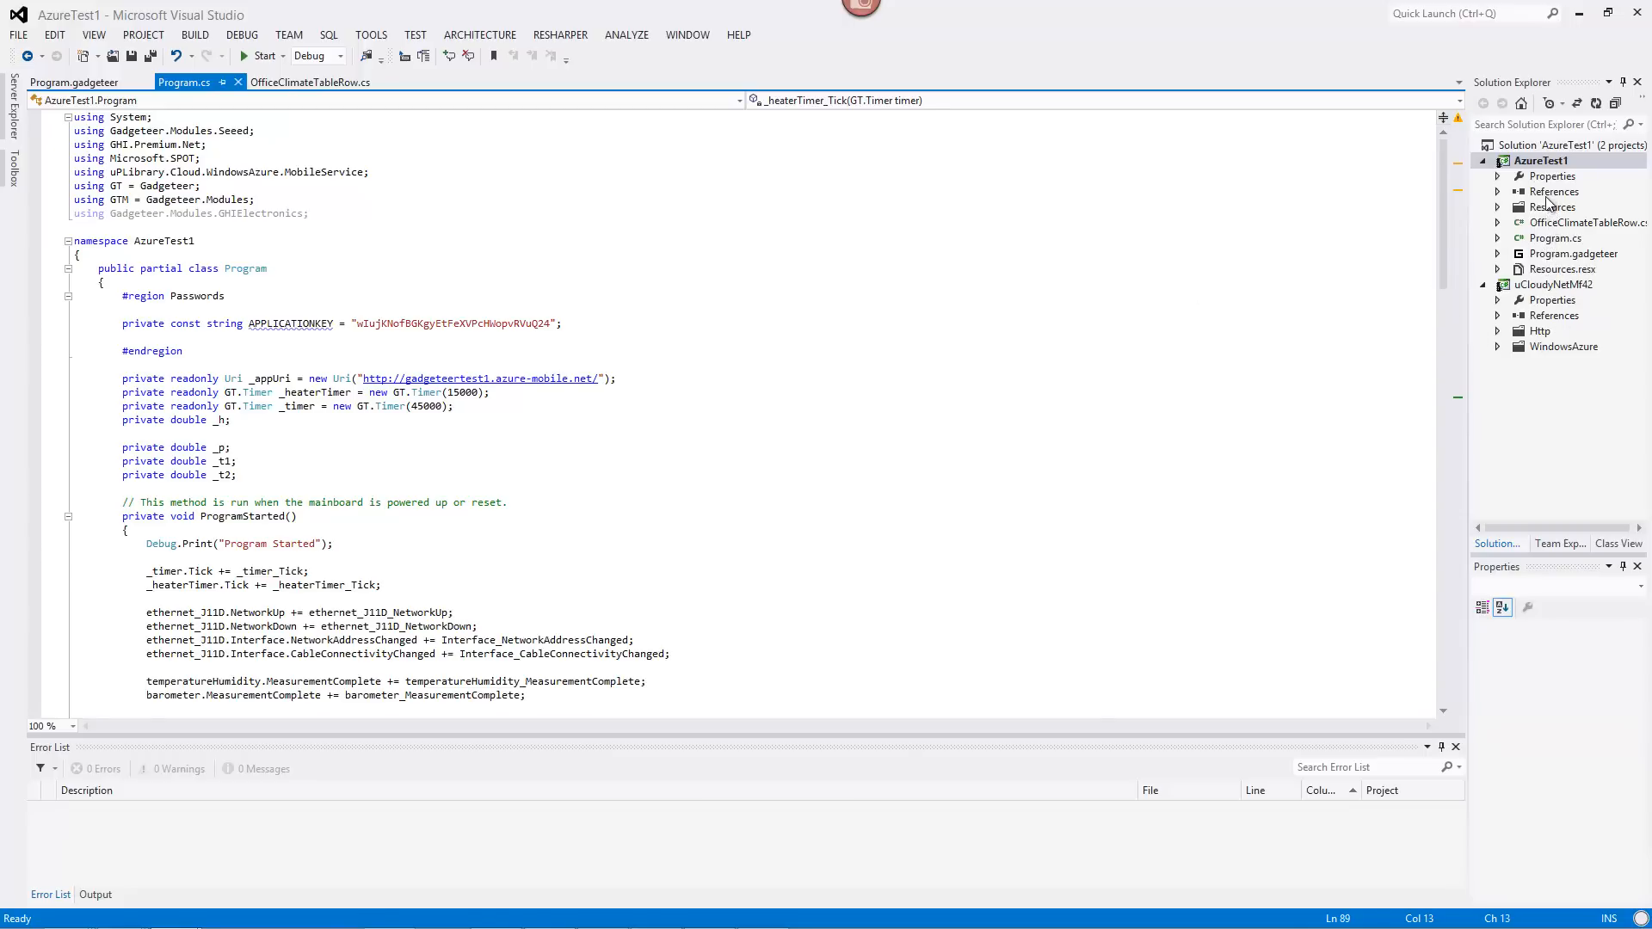
mouse_move(594, 274)
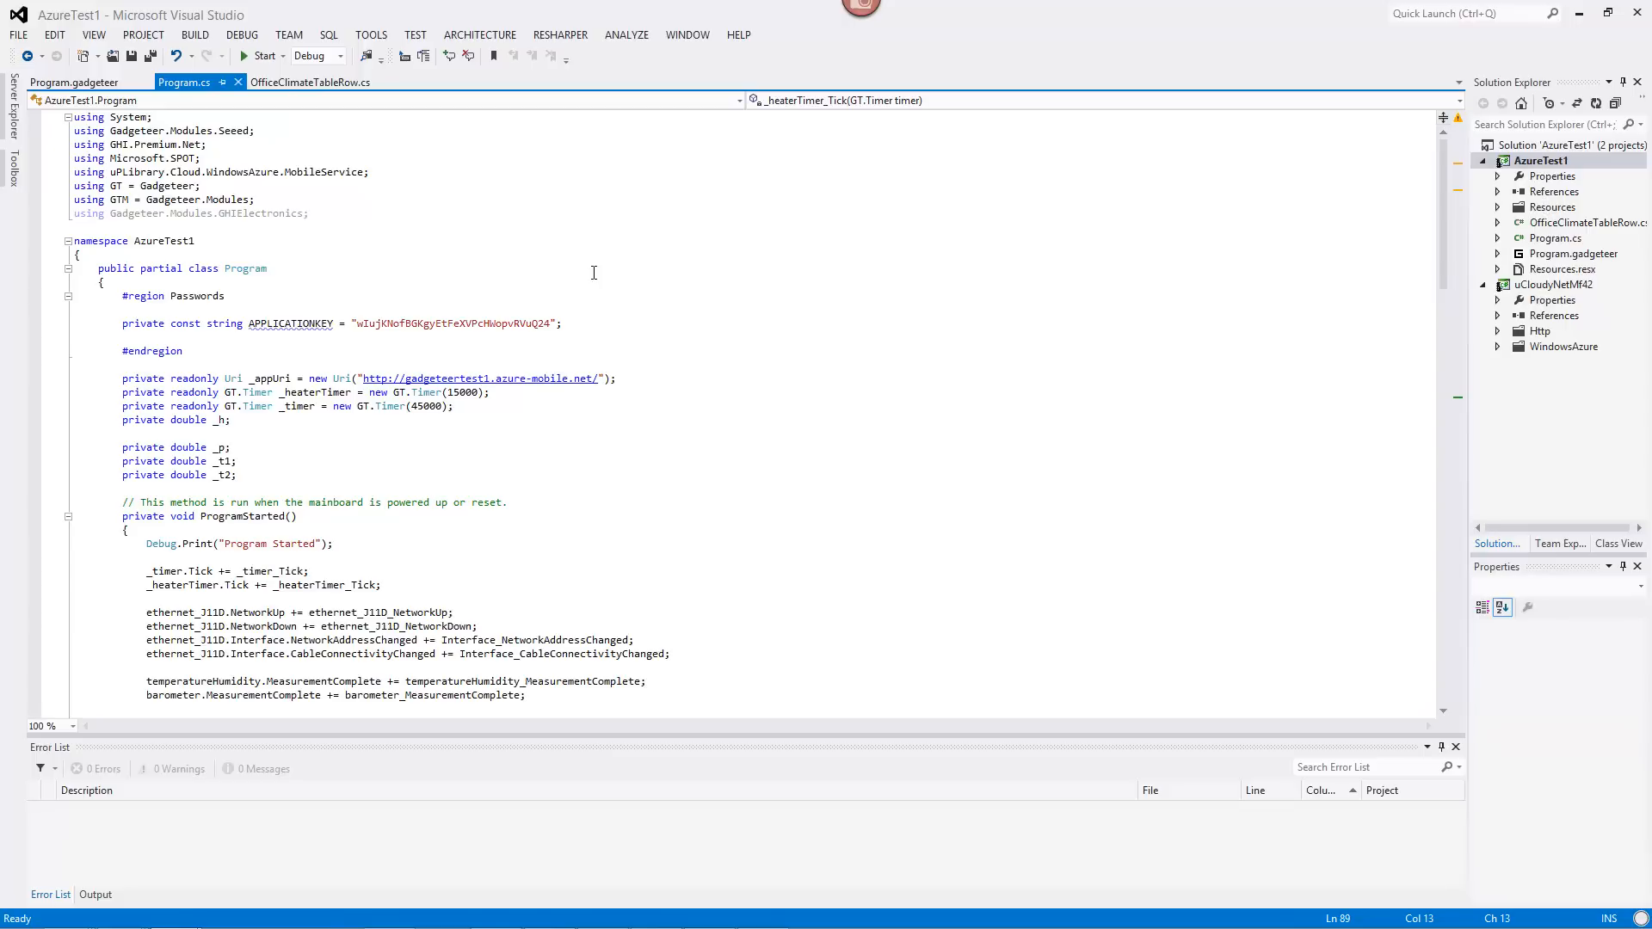
mouse_move(391, 348)
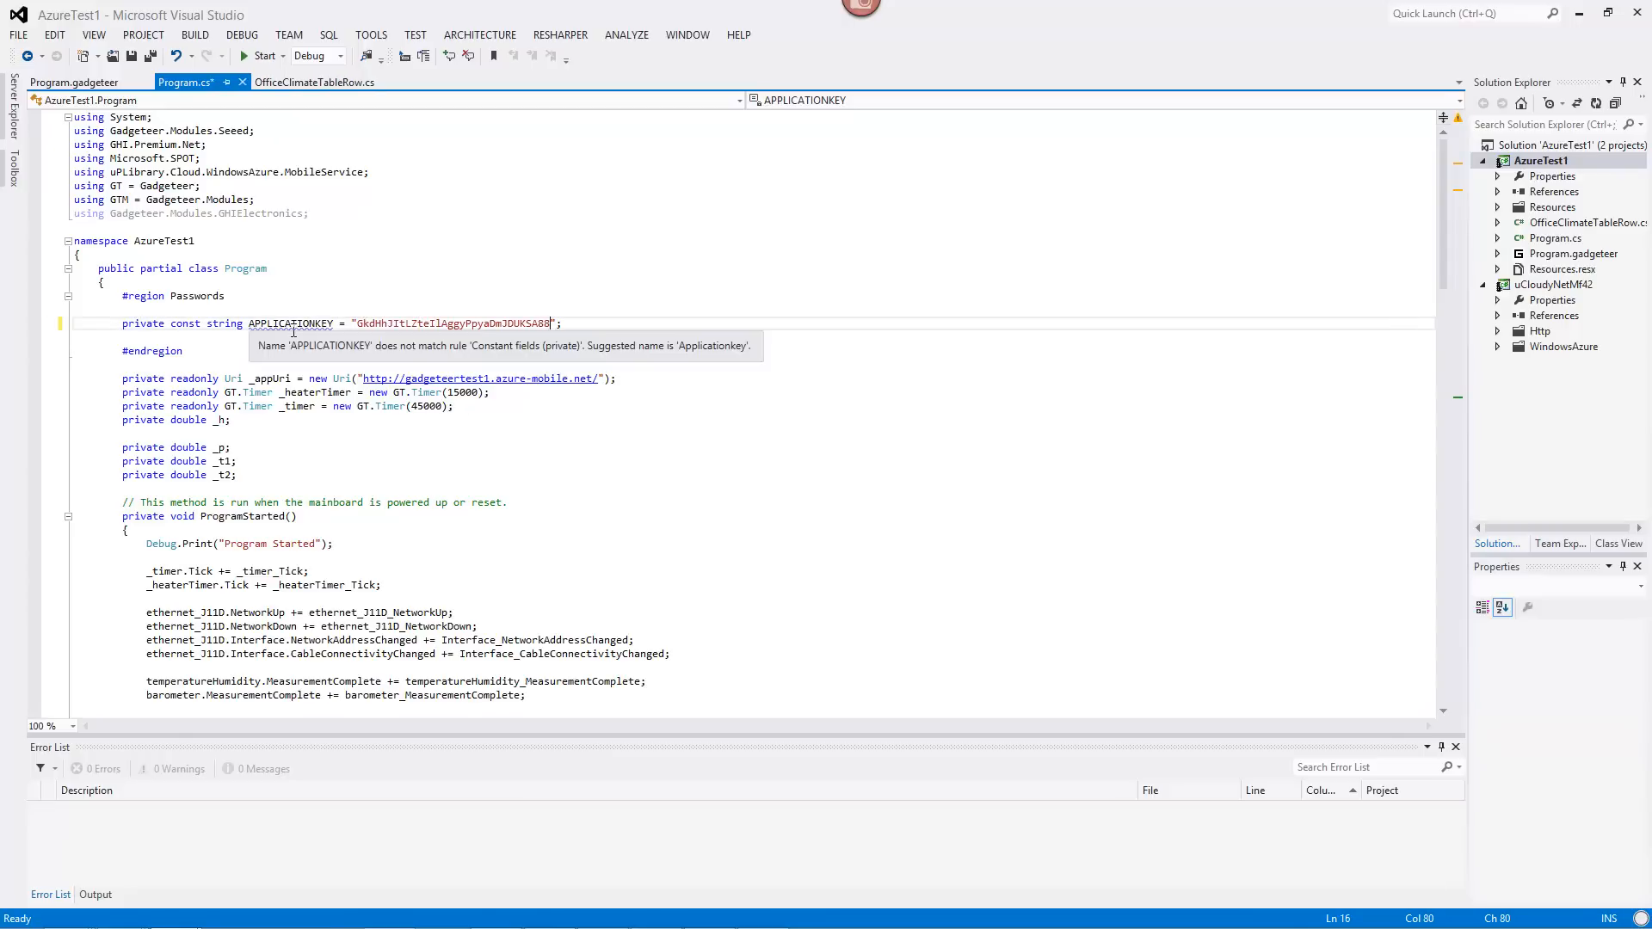
mouse_move(480, 378)
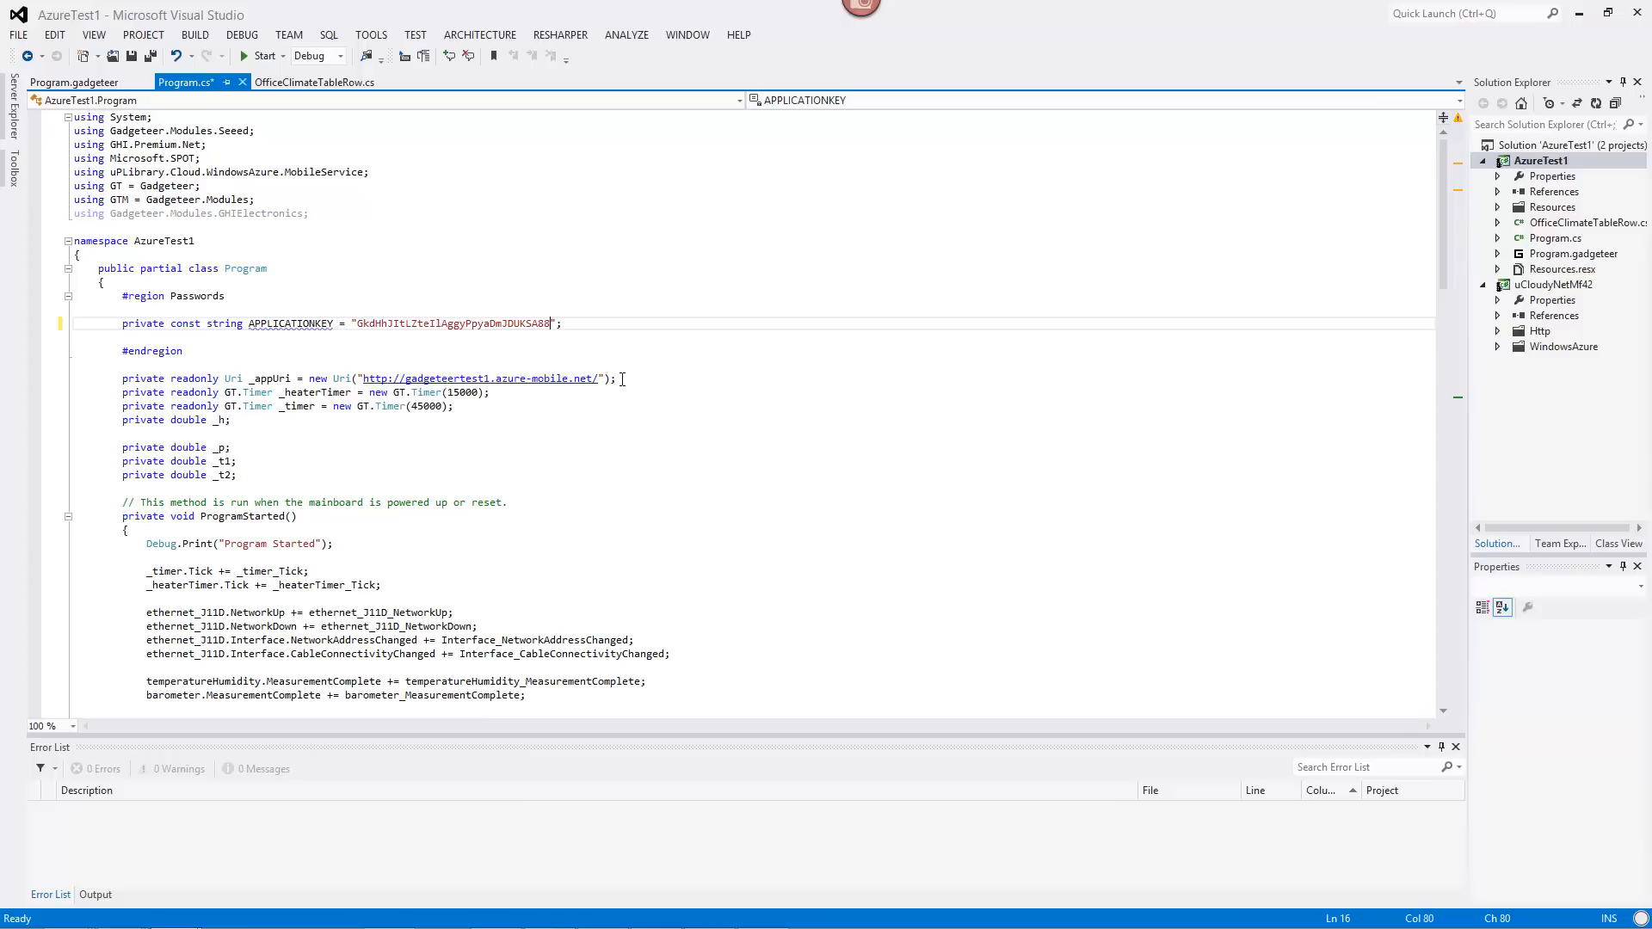
mouse_move(480, 379)
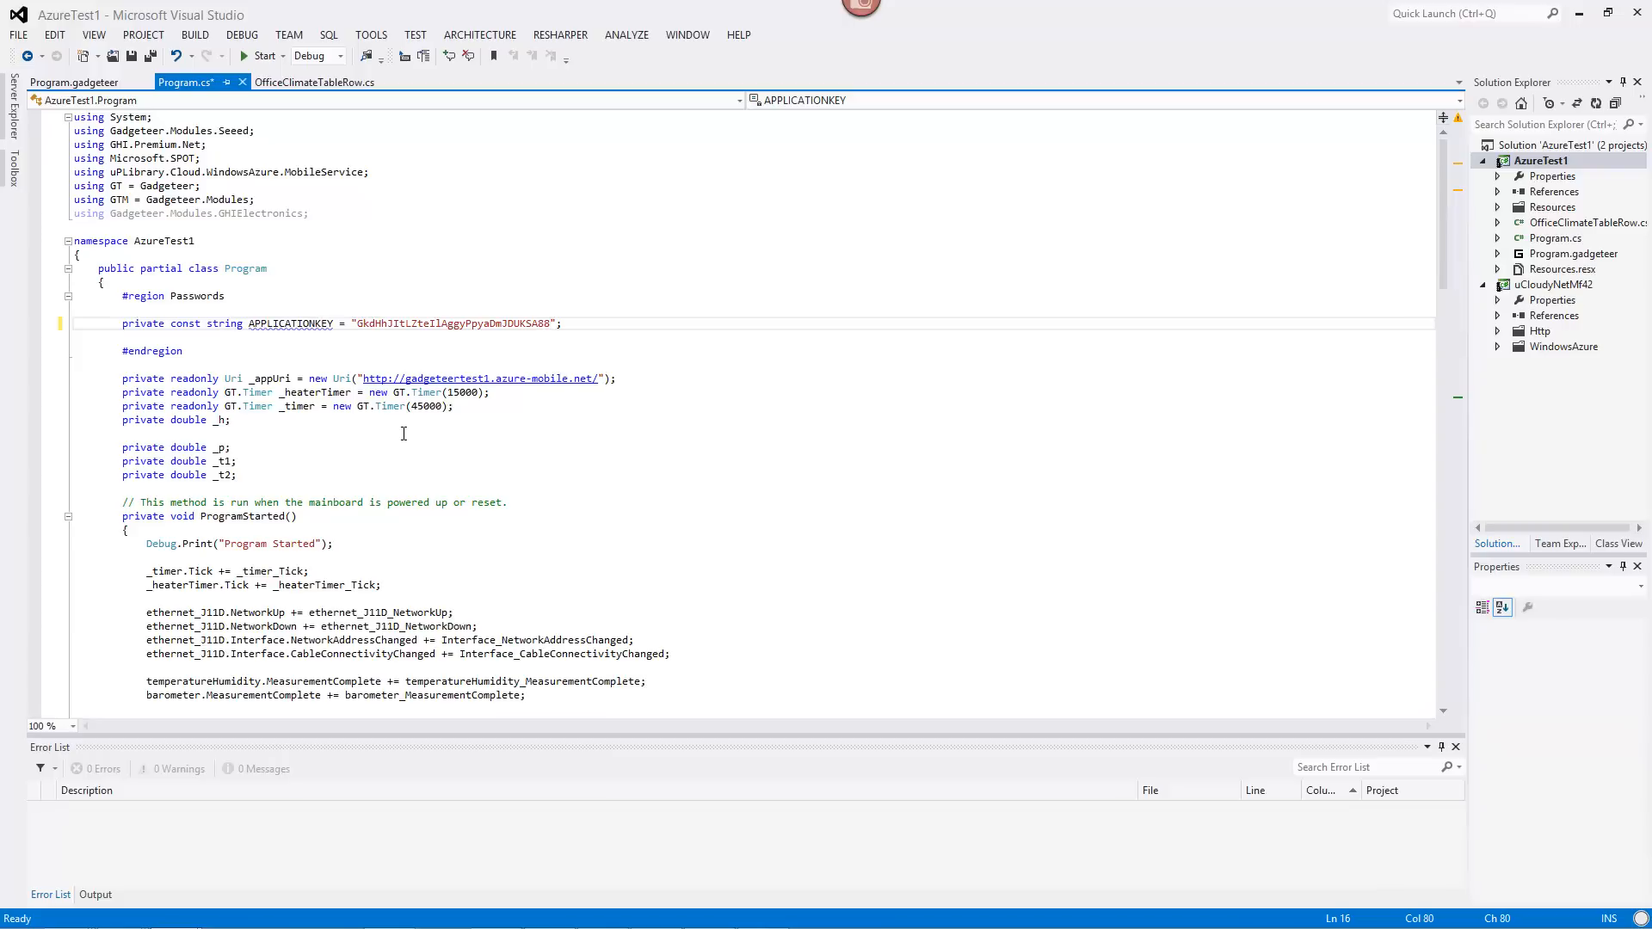
mouse_move(397, 434)
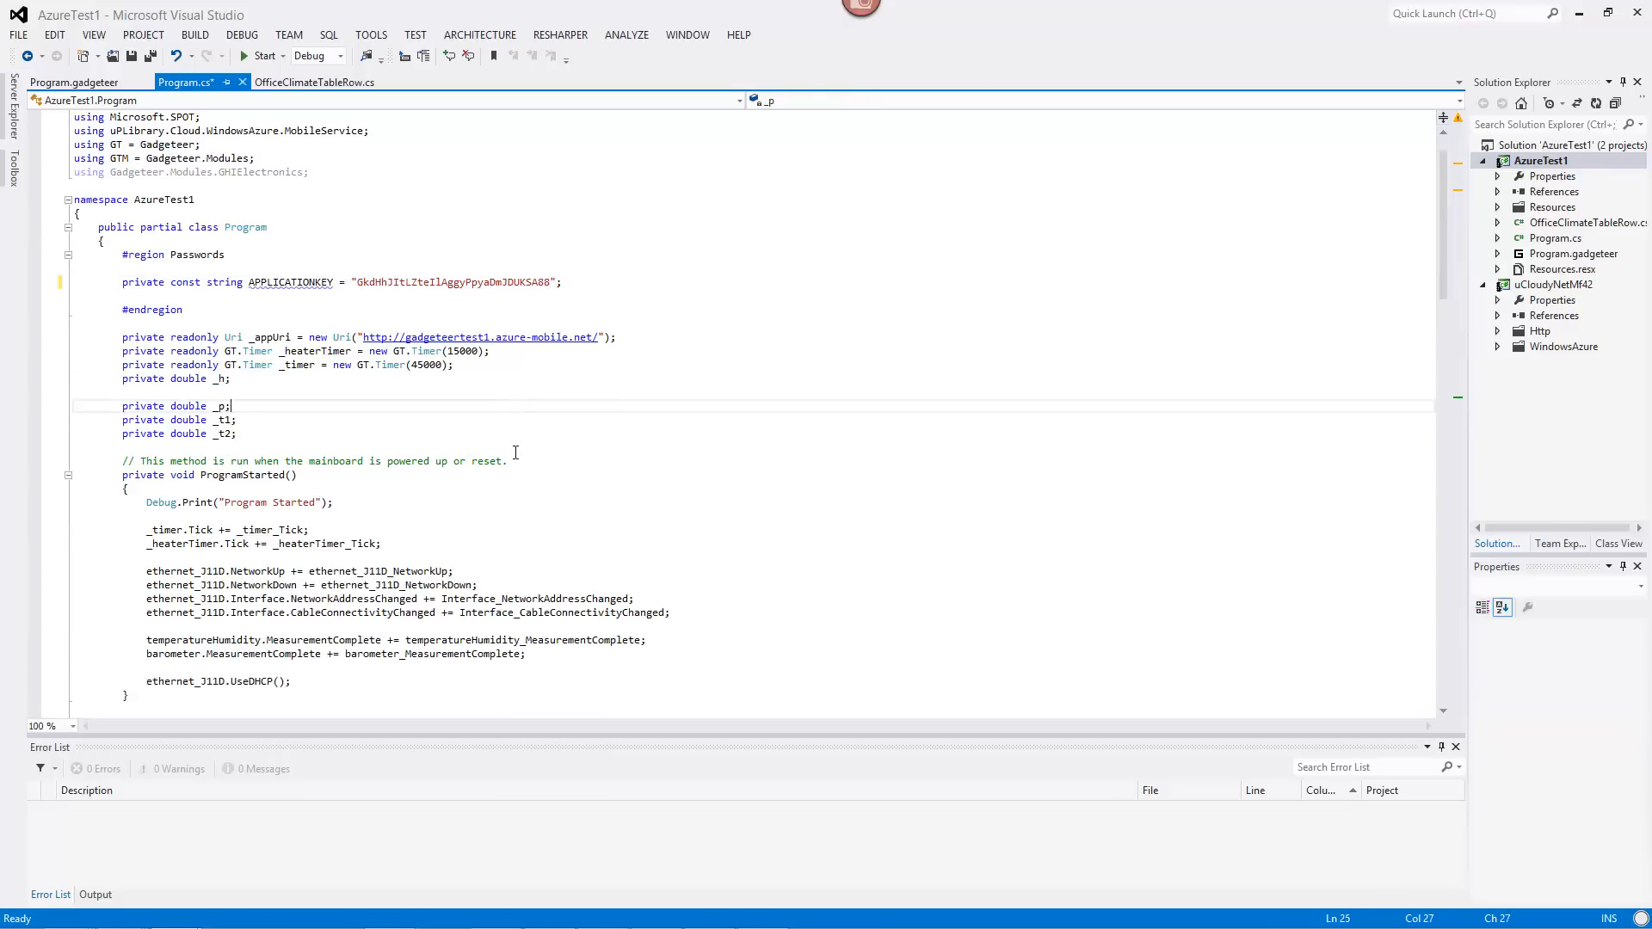
scroll(down, 3)
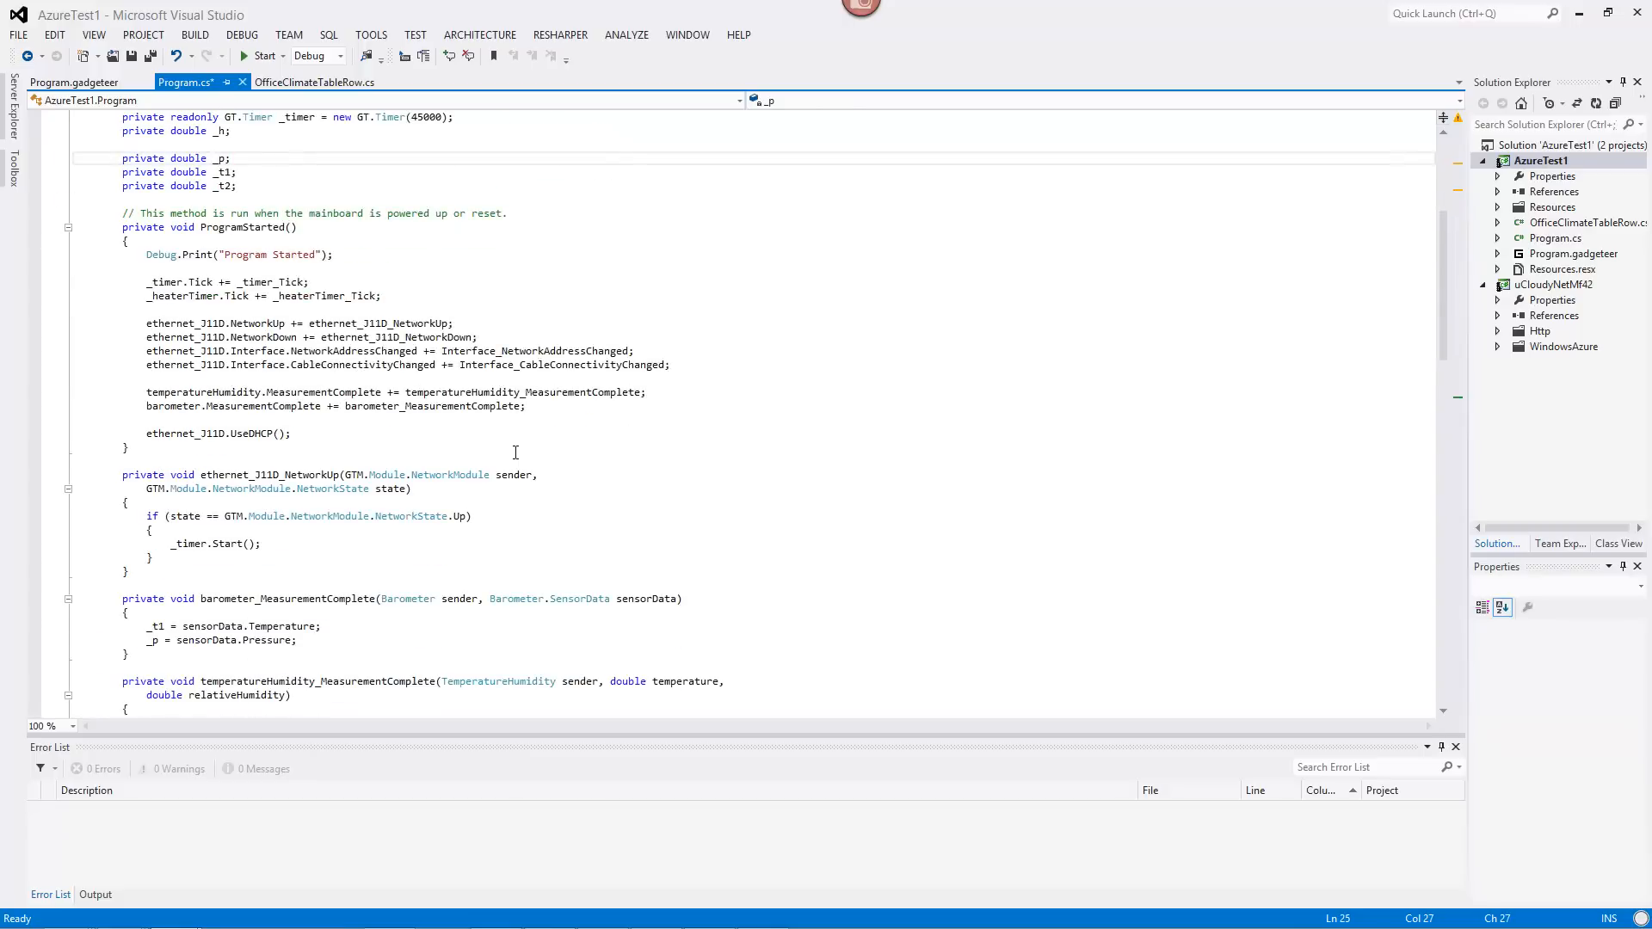
scroll(down, 3)
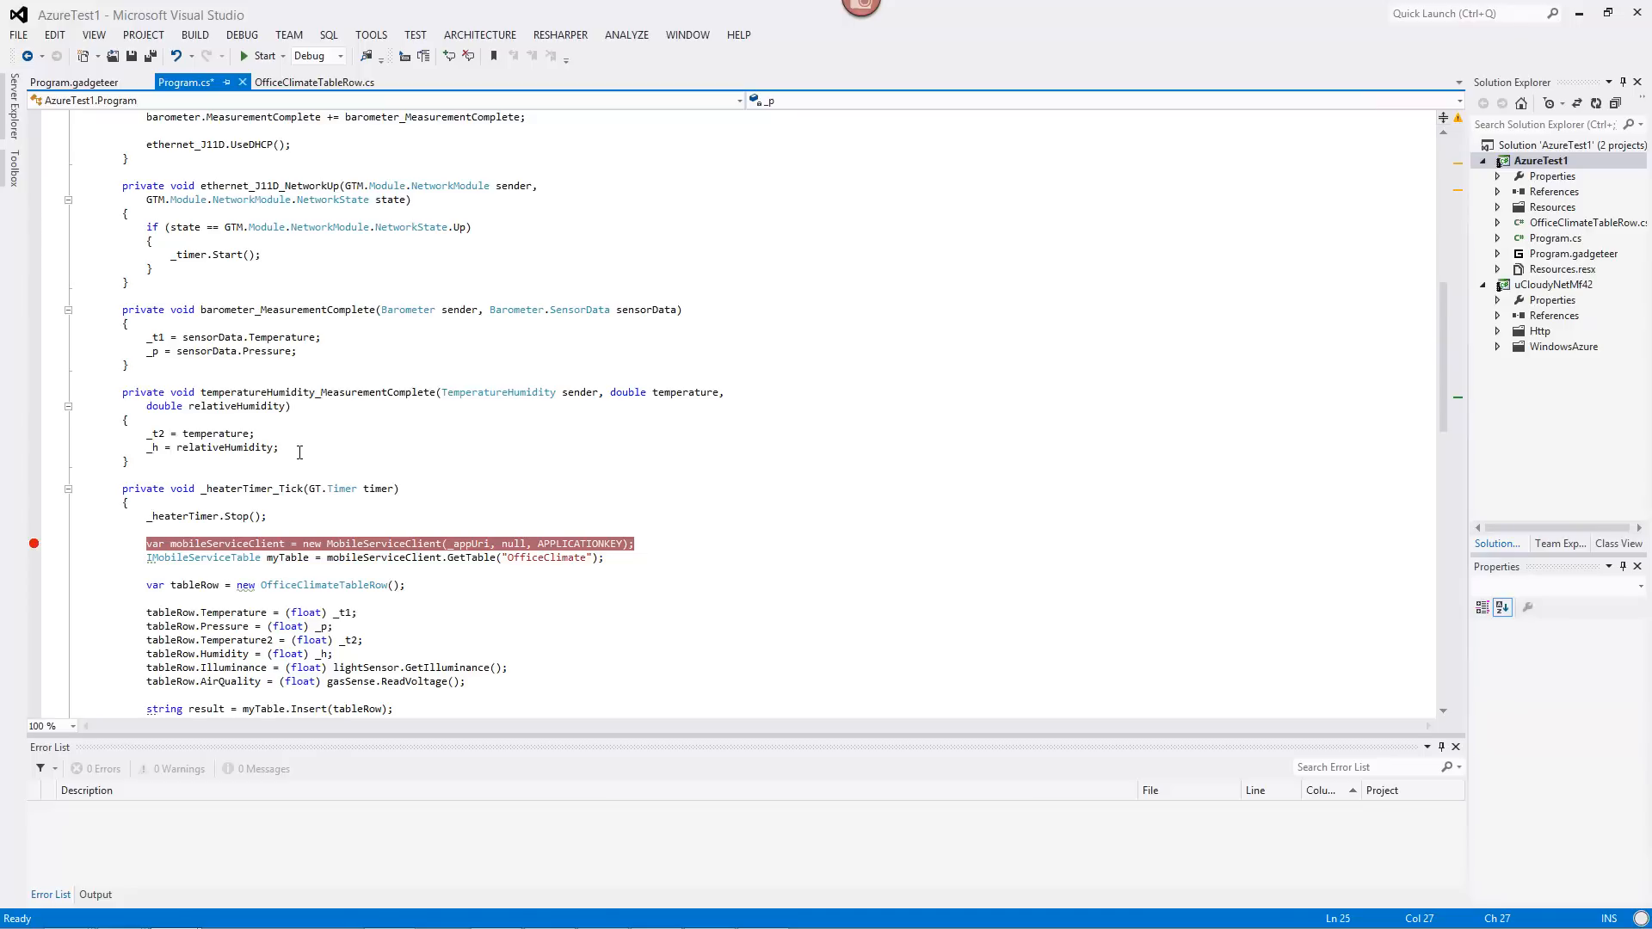
scroll(down, 3)
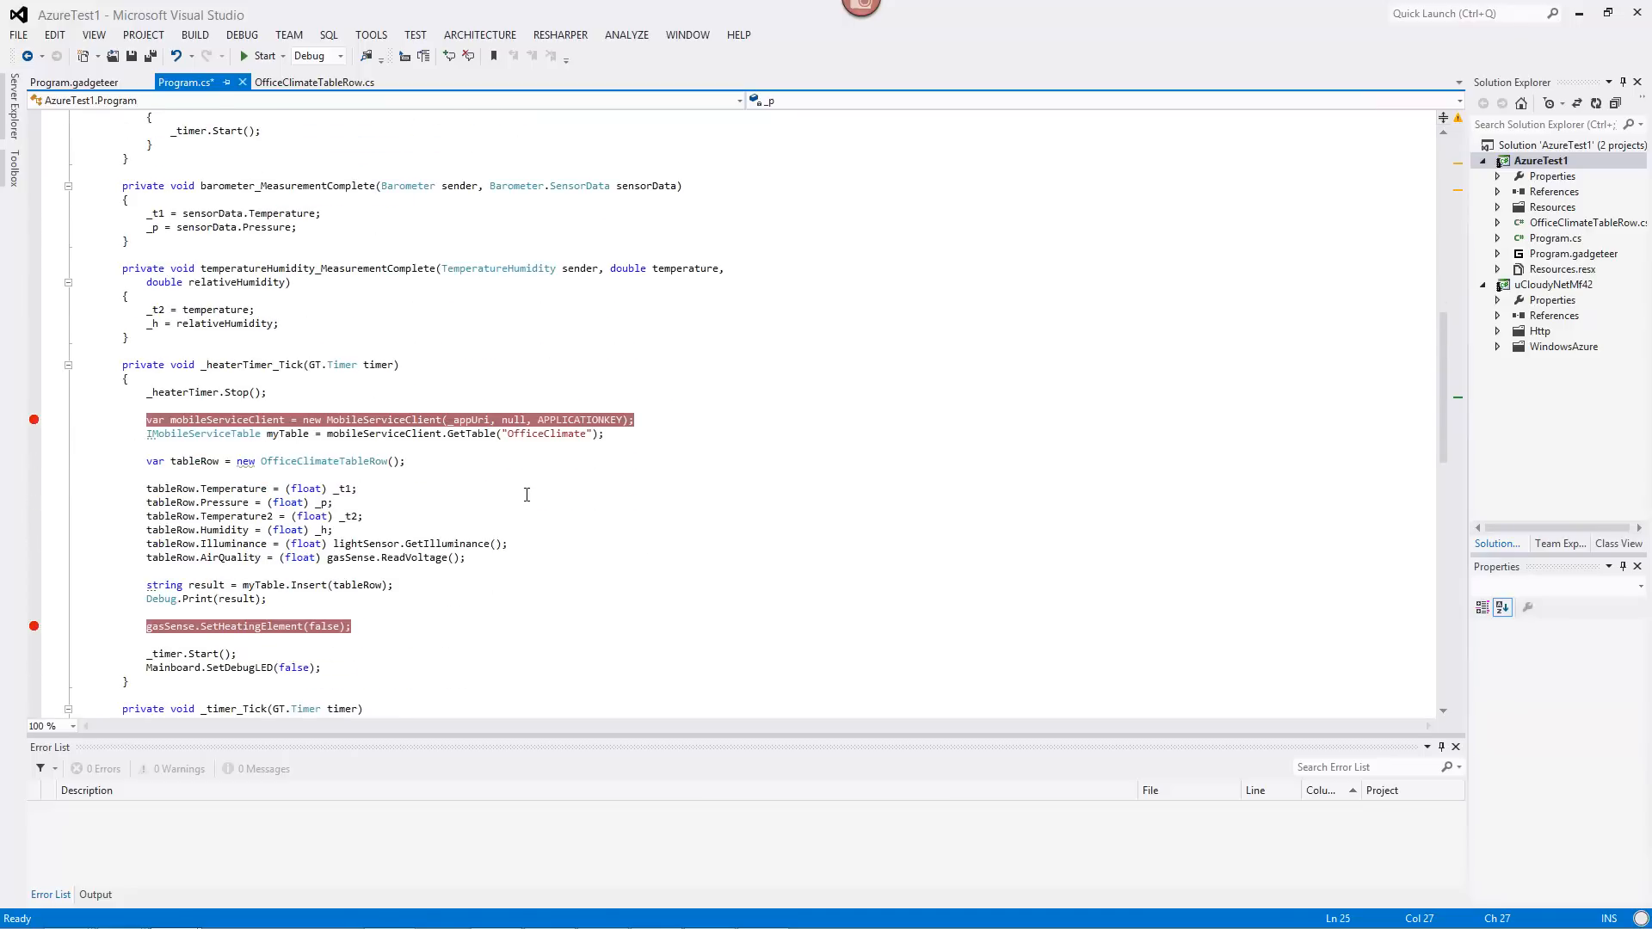
mouse_move(401, 420)
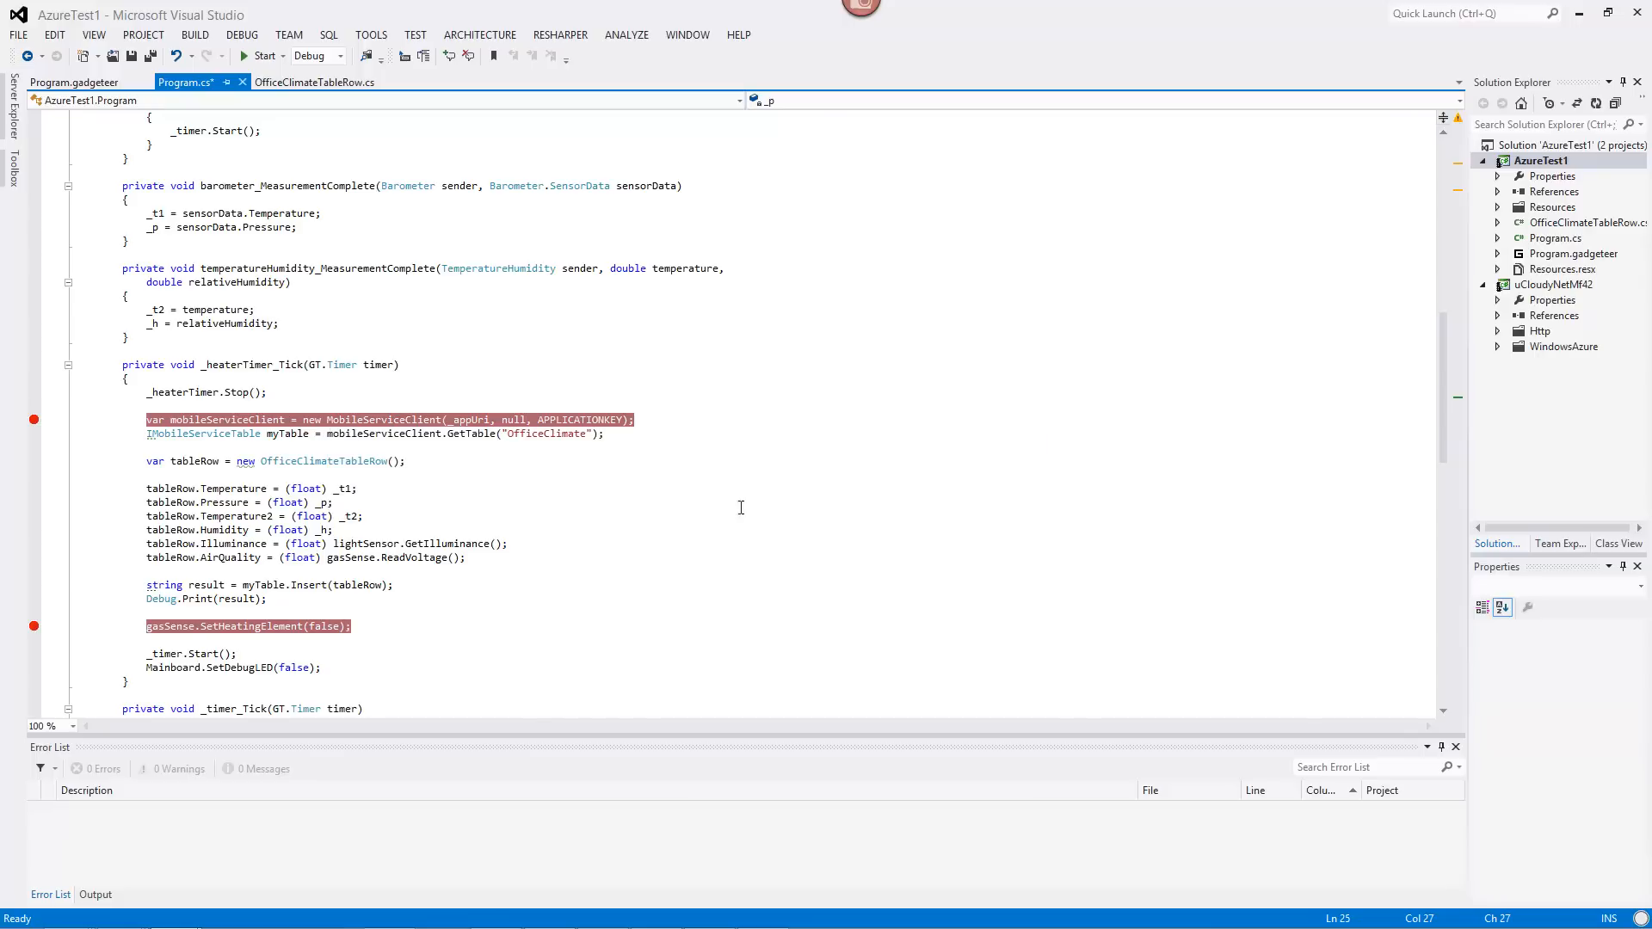
mouse_move(468, 420)
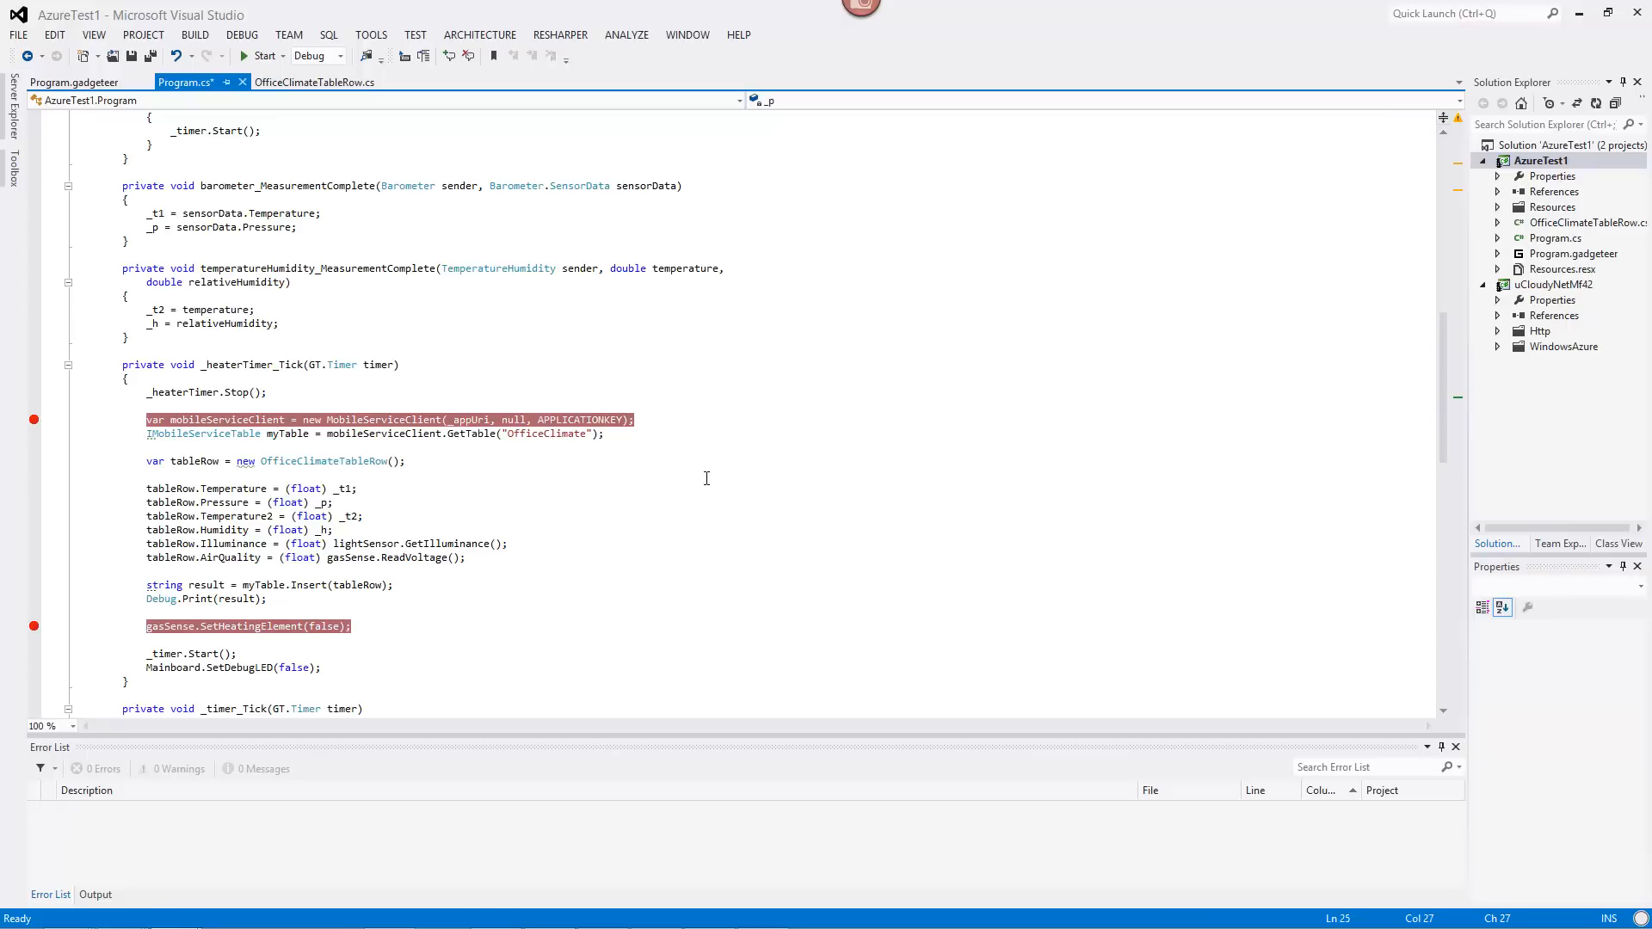
mouse_move(588, 420)
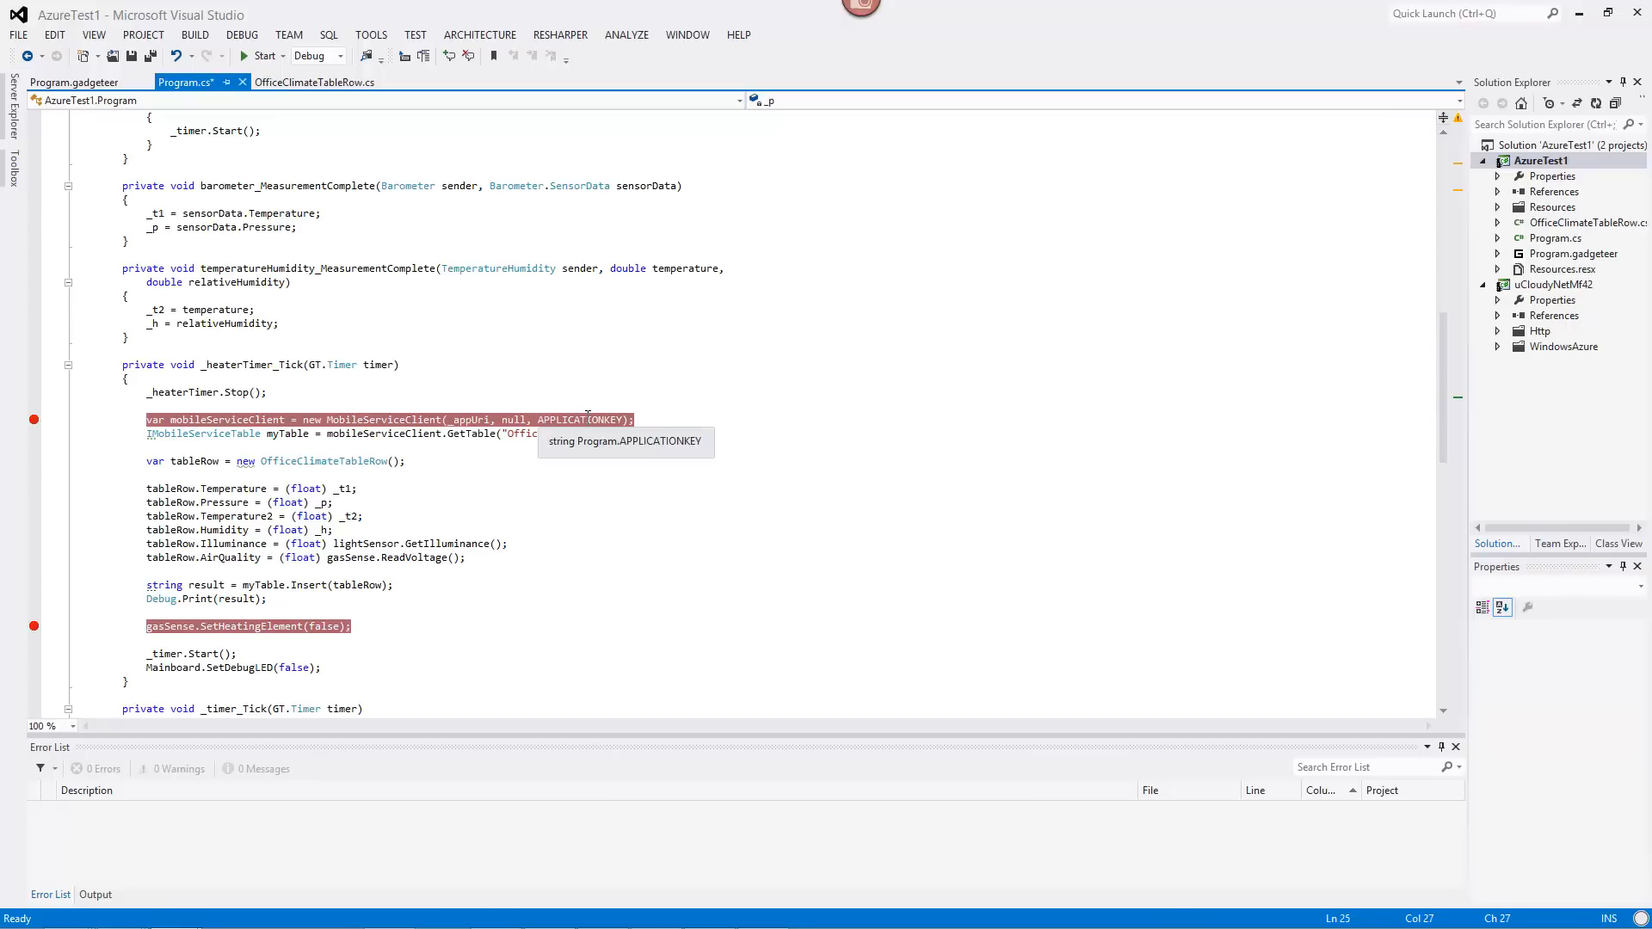
mouse_move(758, 482)
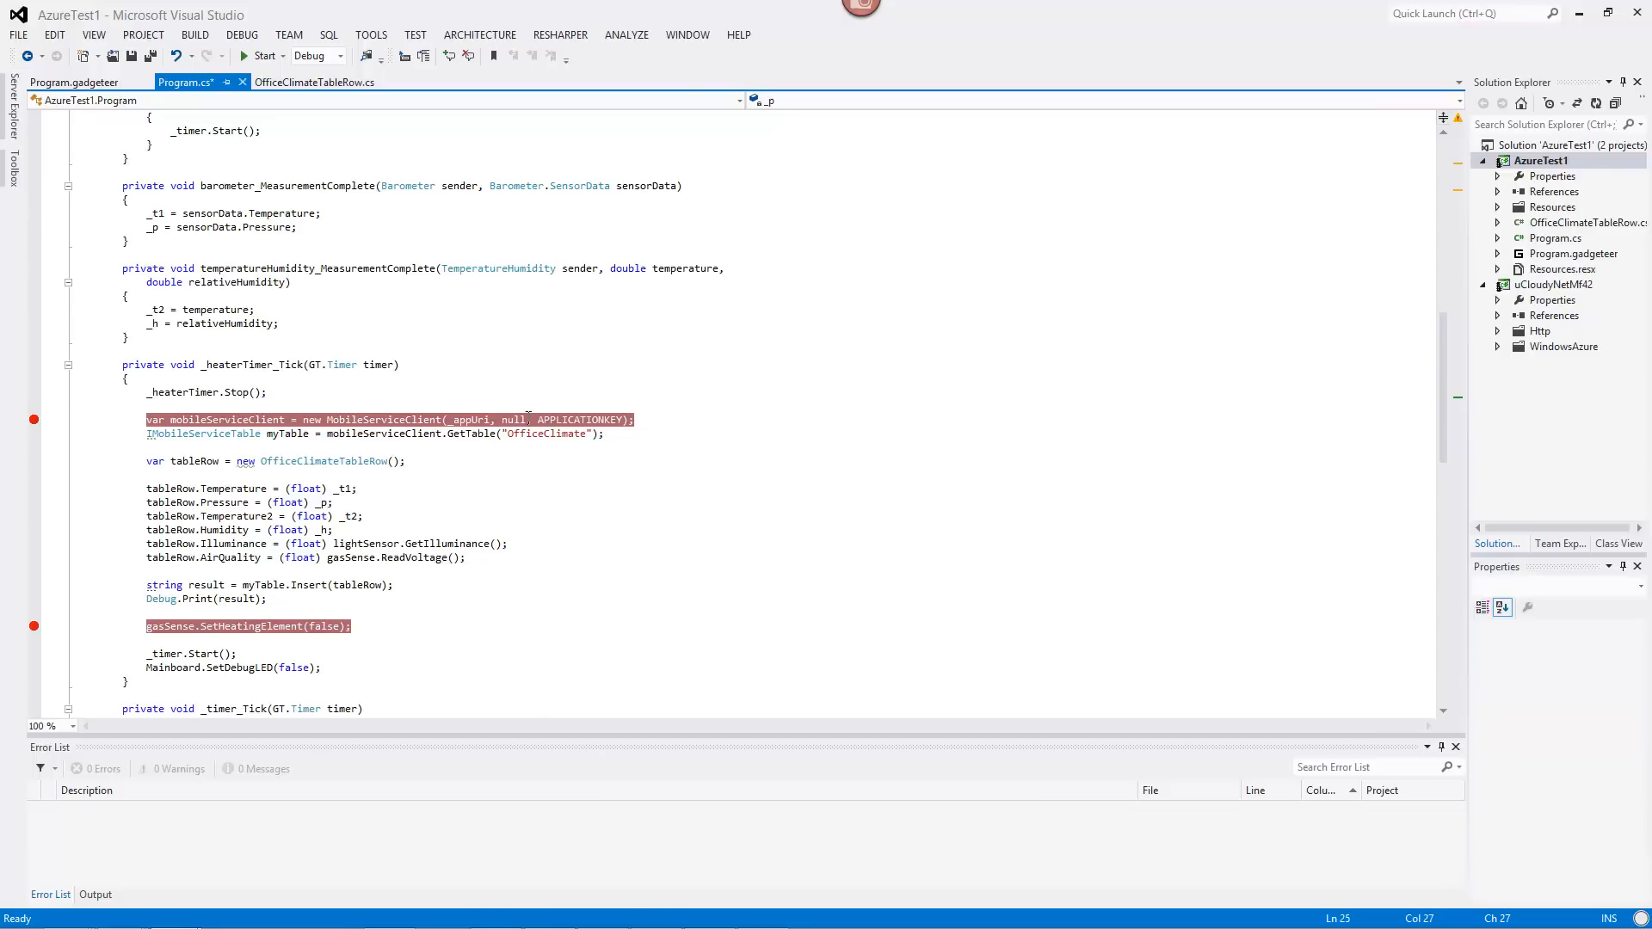
mouse_move(327, 461)
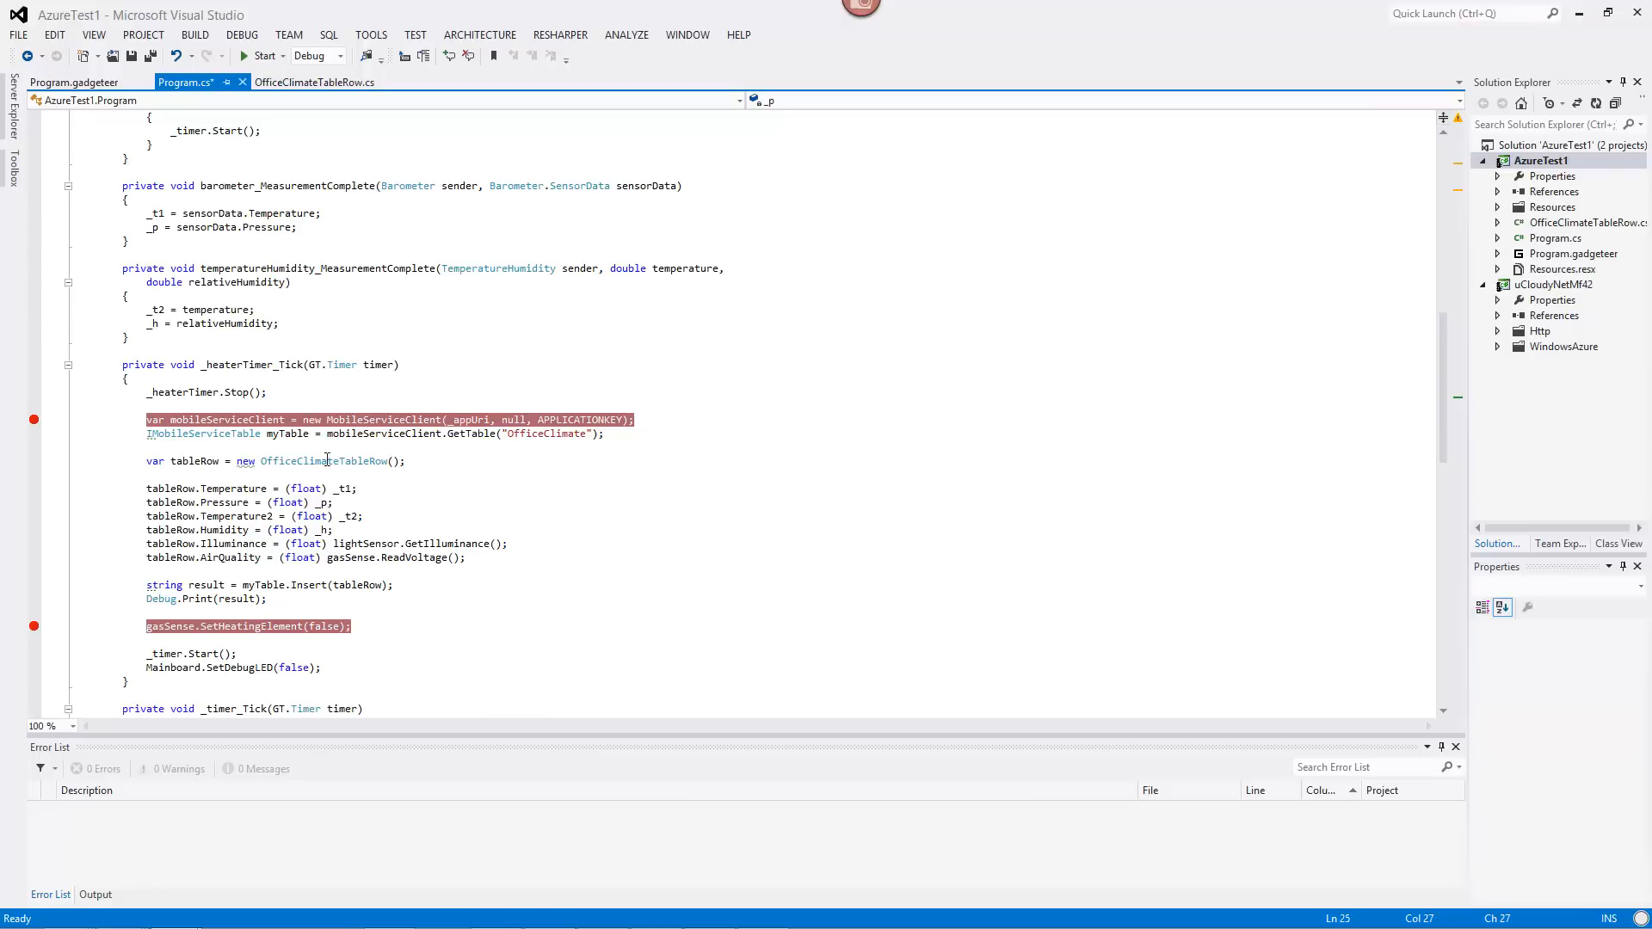
mouse_move(289, 433)
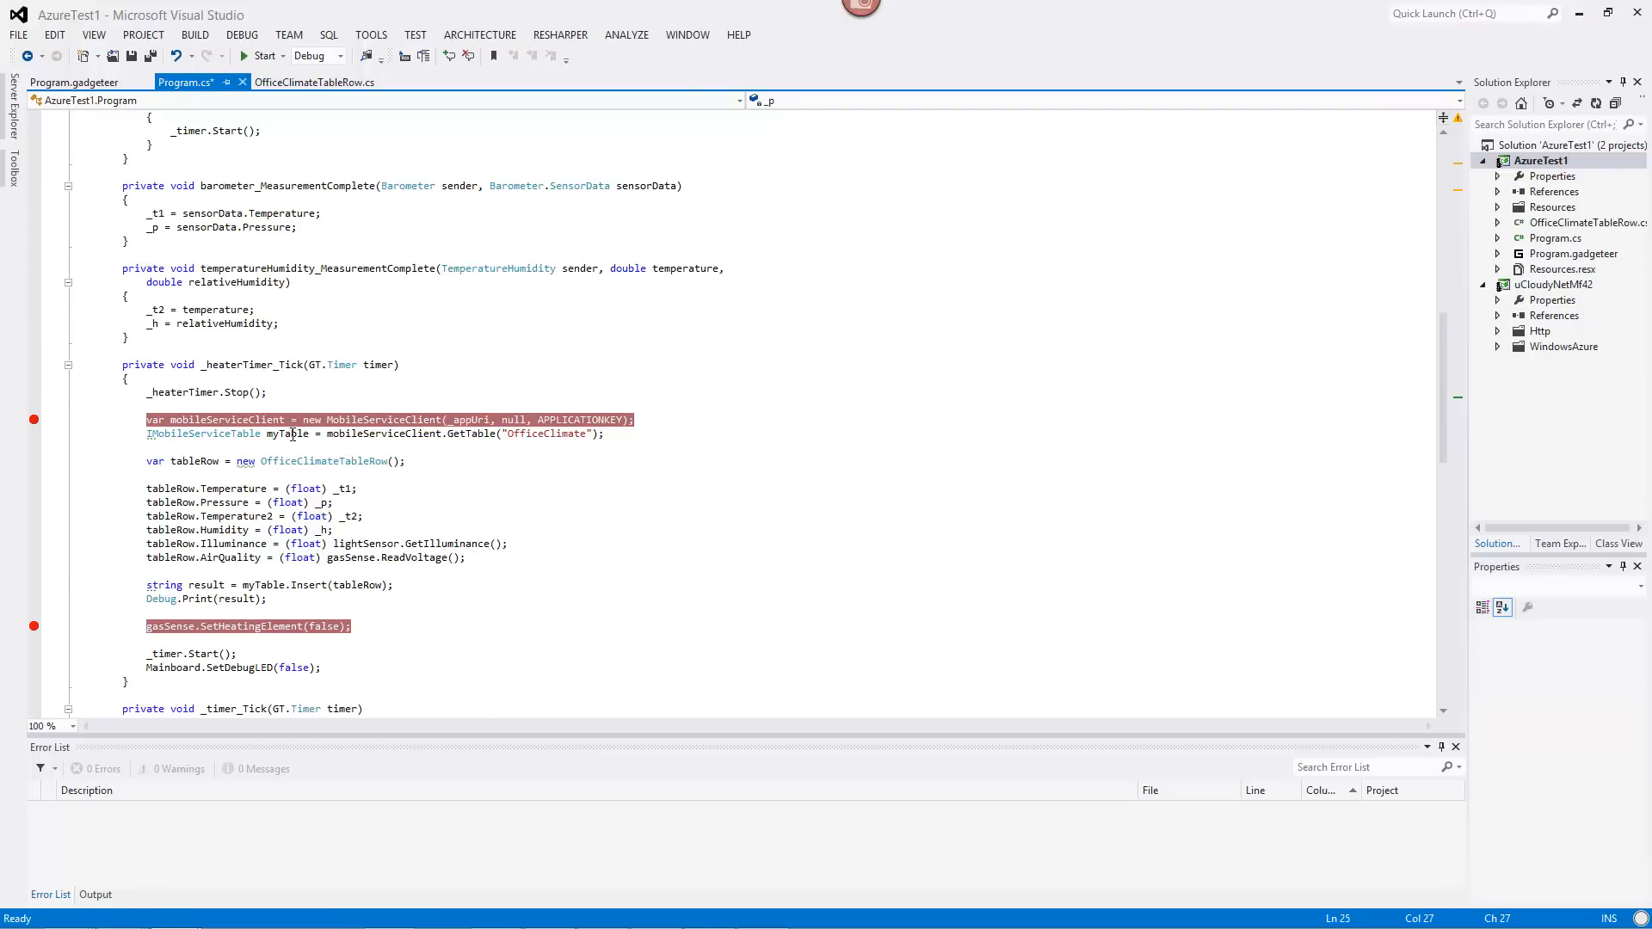
mouse_move(553, 434)
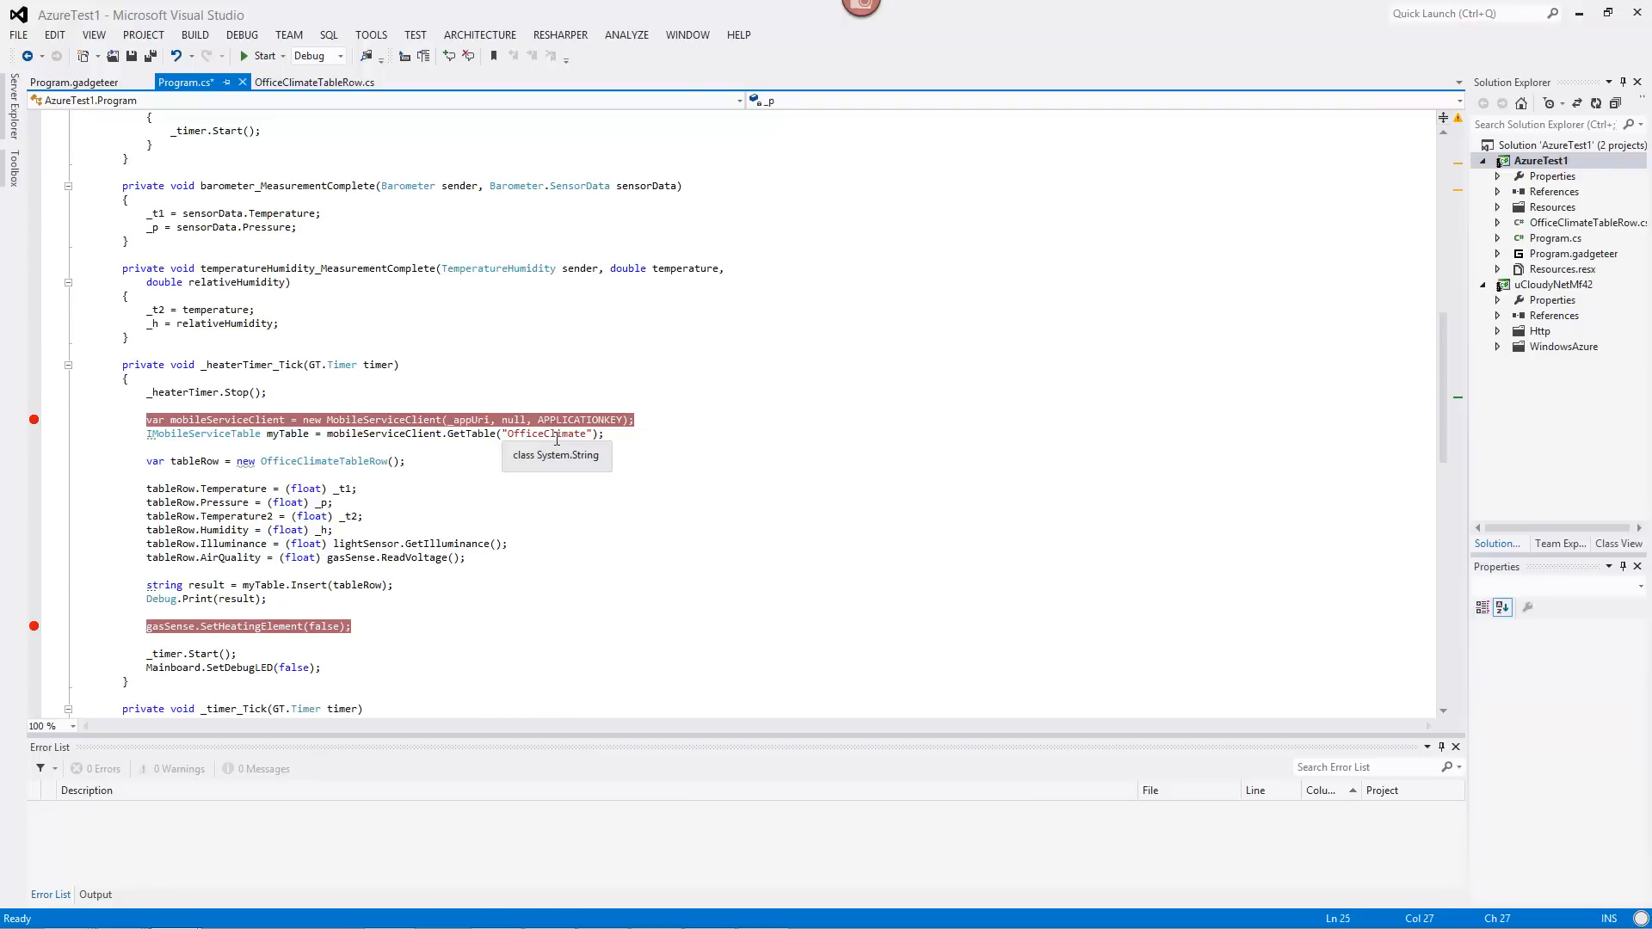
mouse_move(298, 439)
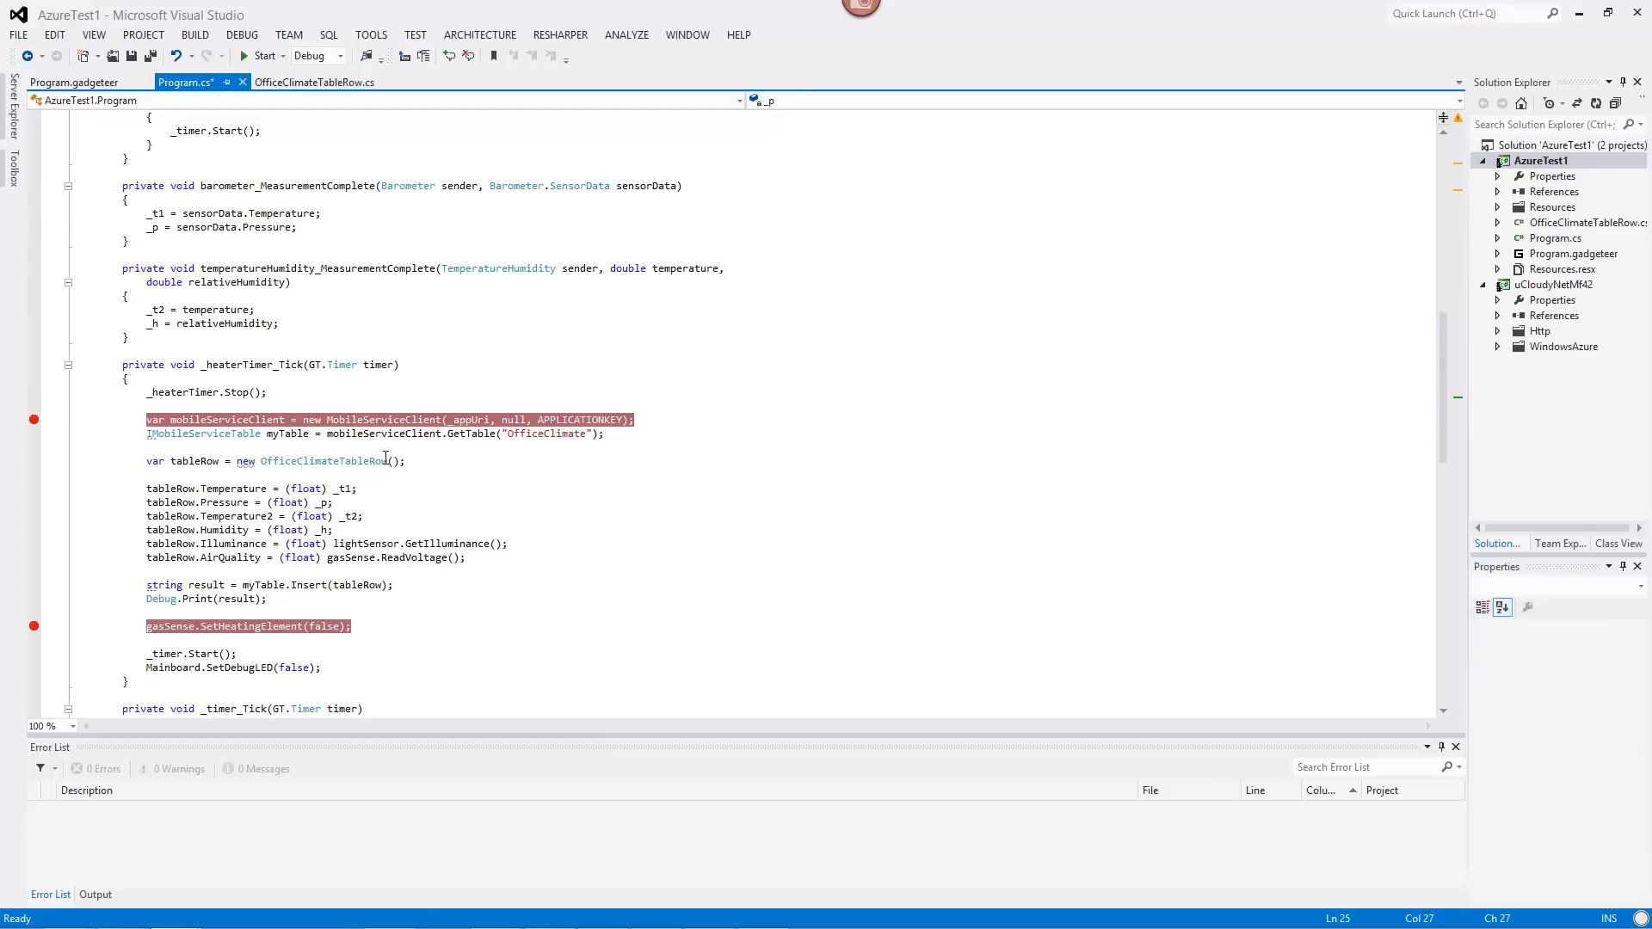
mouse_move(368, 461)
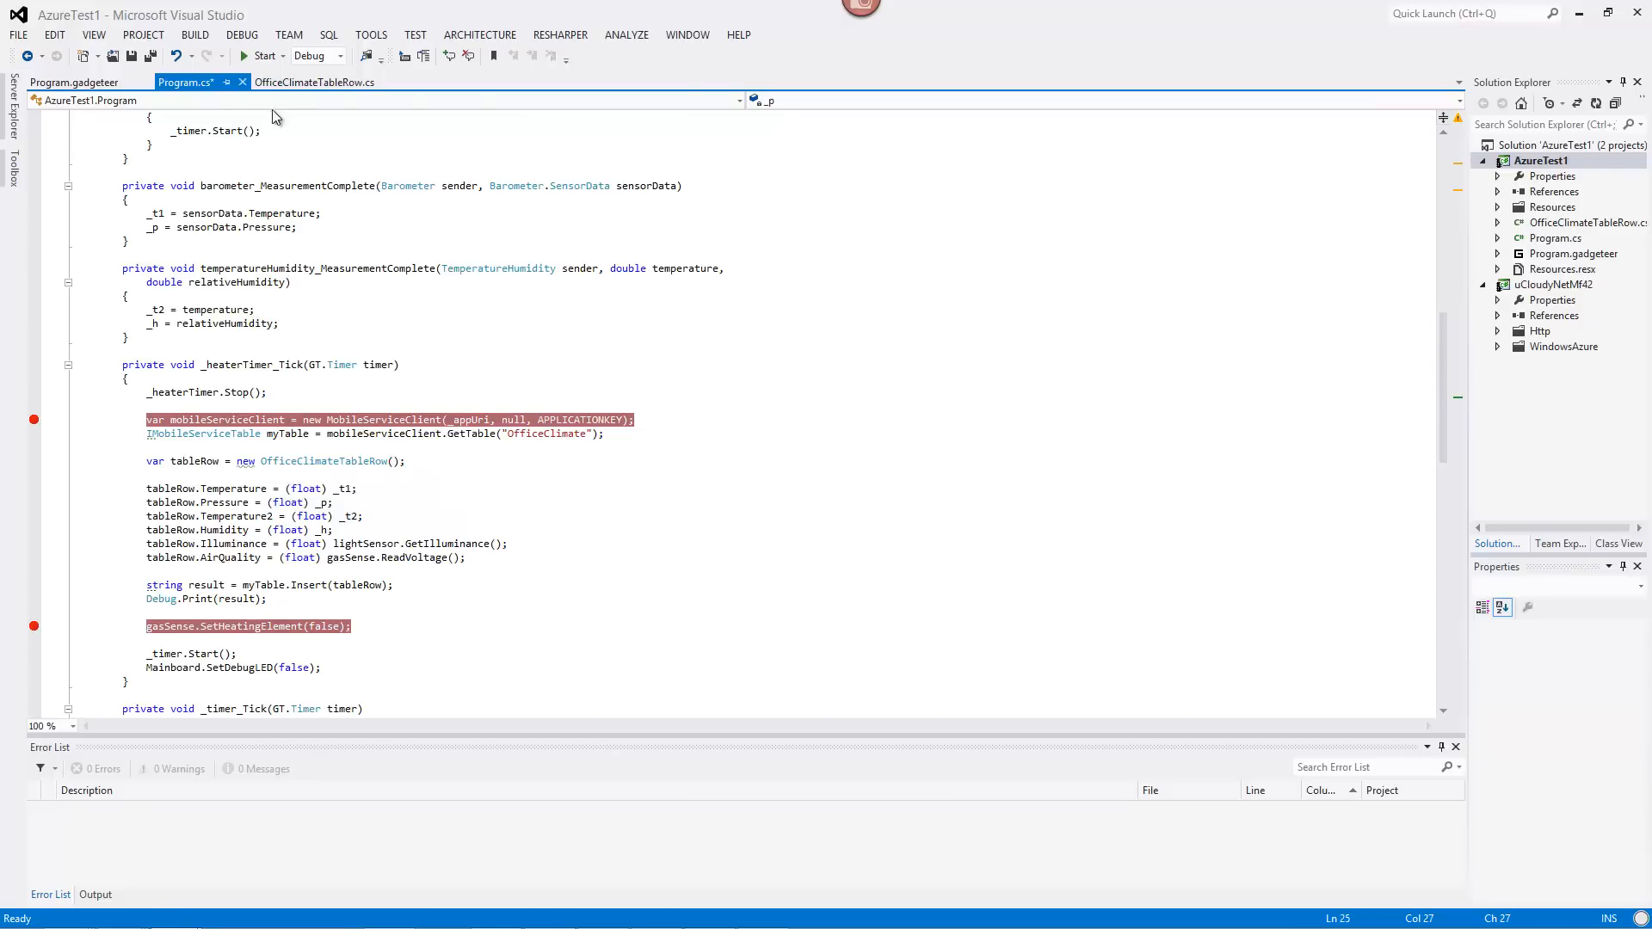
Review the OfficeClimateTableRow class properties and ToJson method, then return to Program.cs.
click(314, 82)
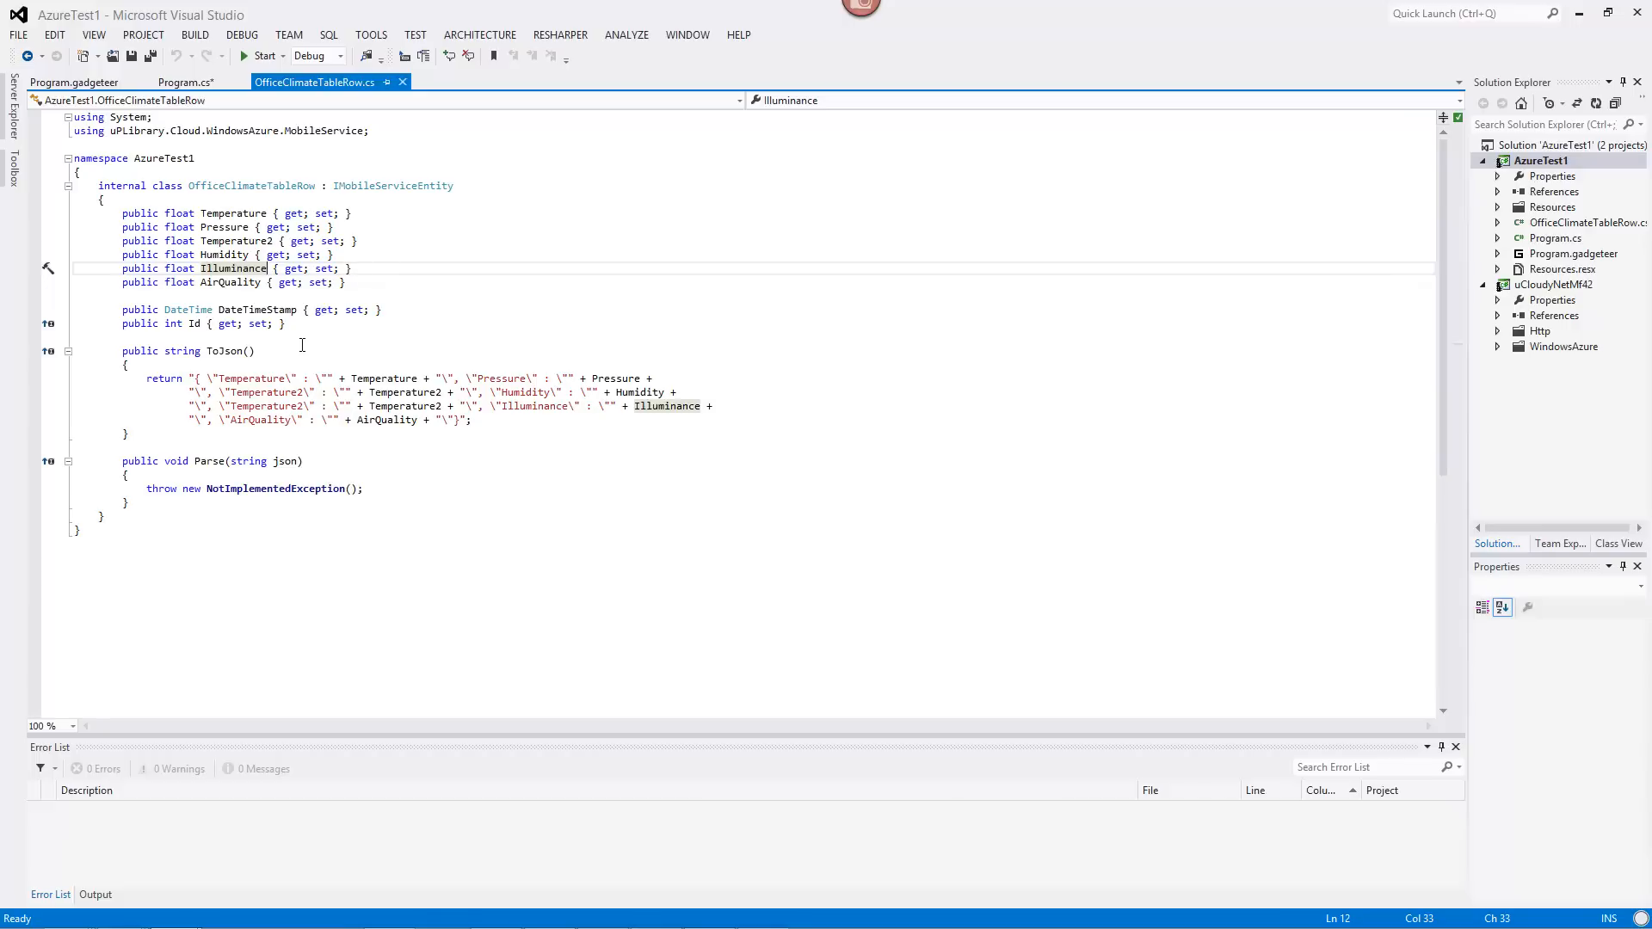
mouse_move(148, 434)
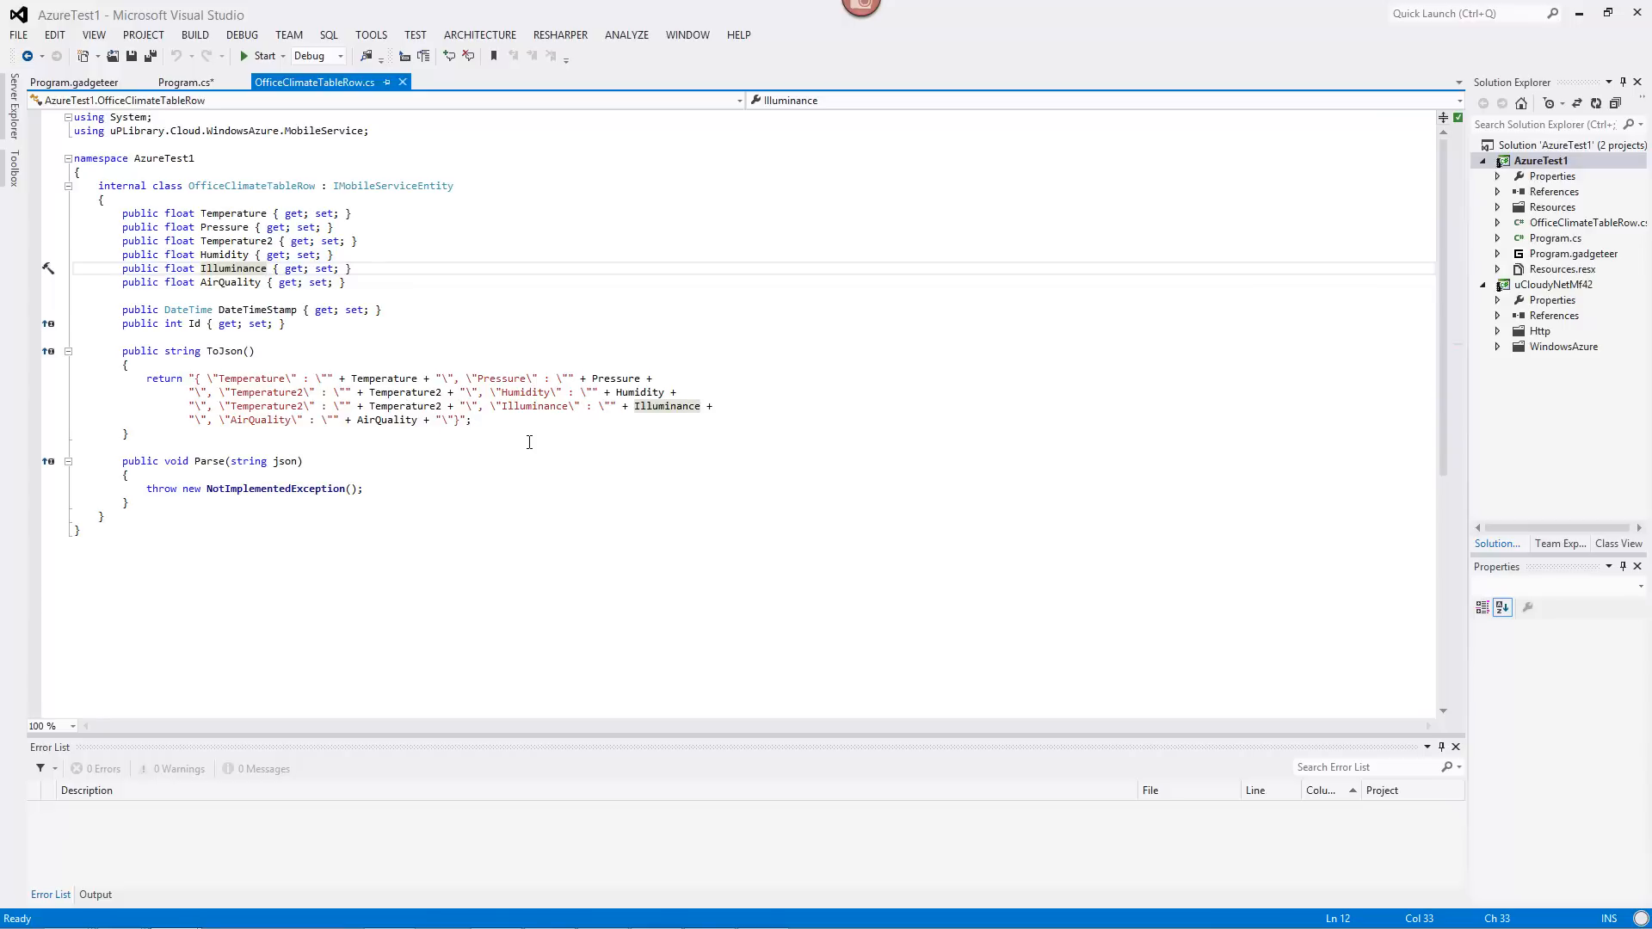
mouse_move(400, 473)
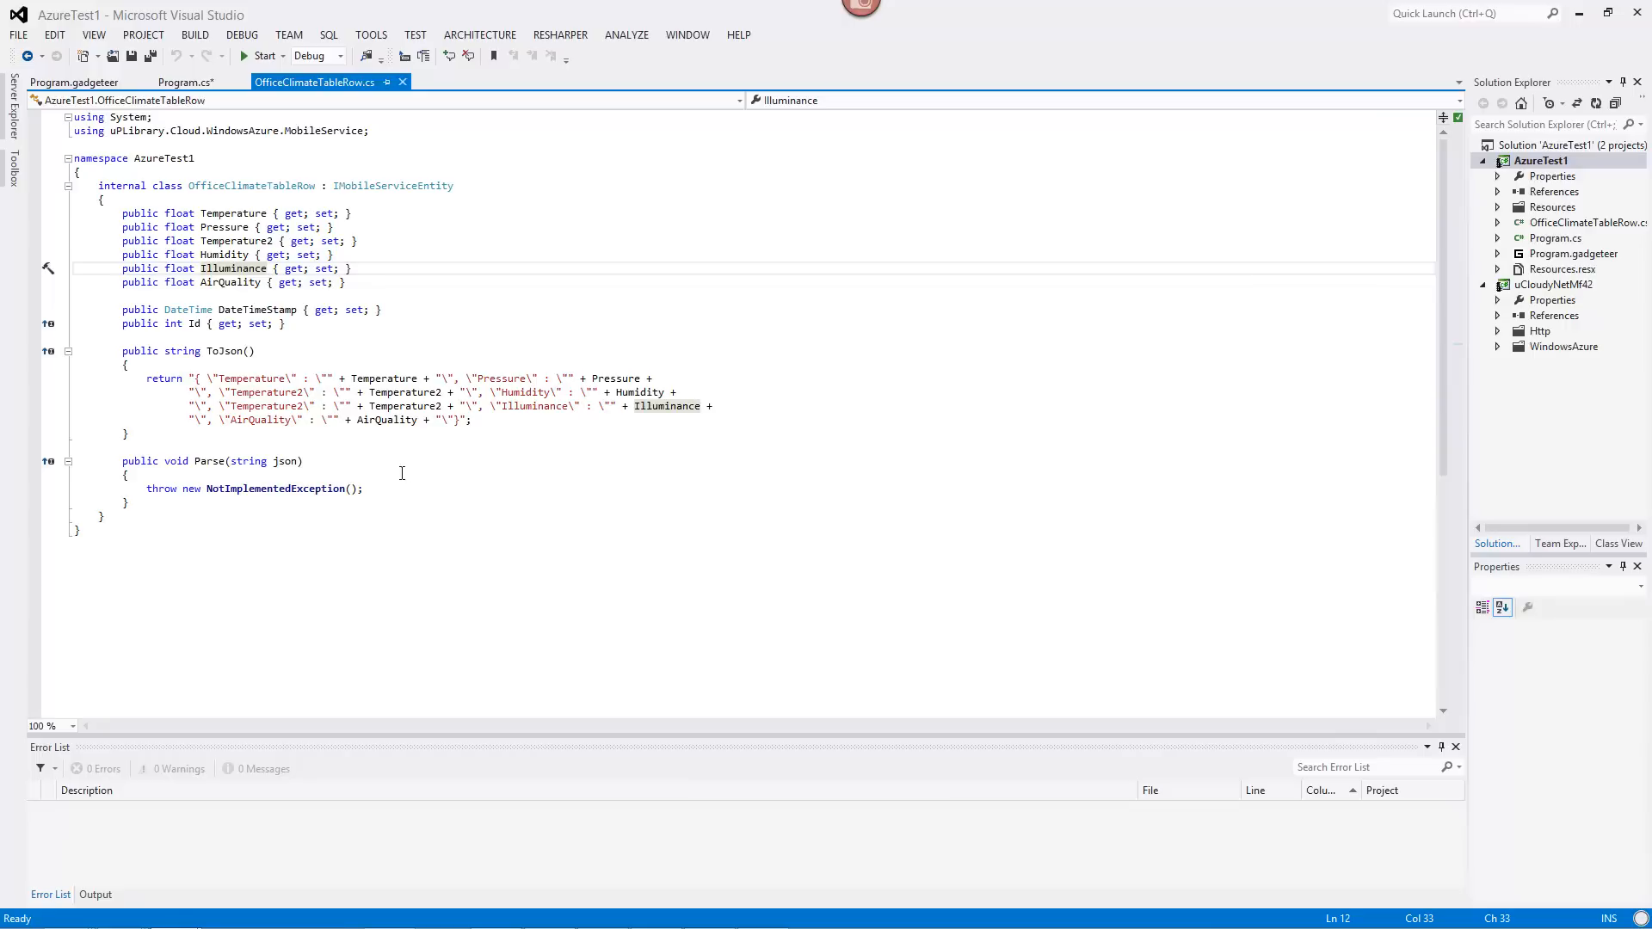
click(184, 82)
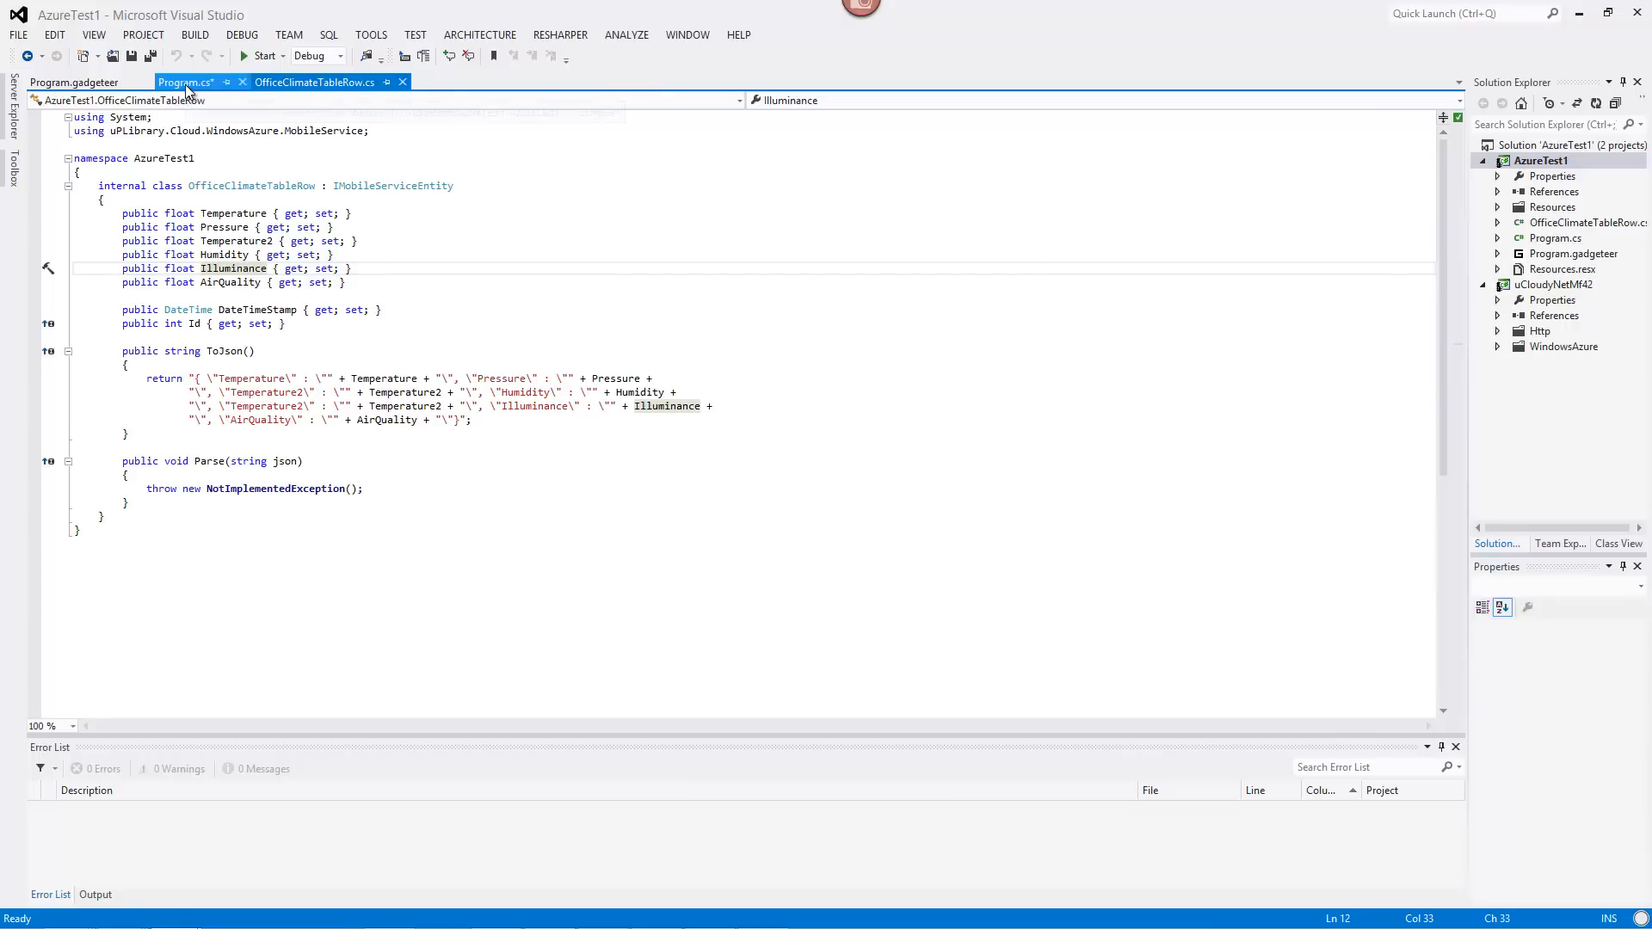
click(184, 83)
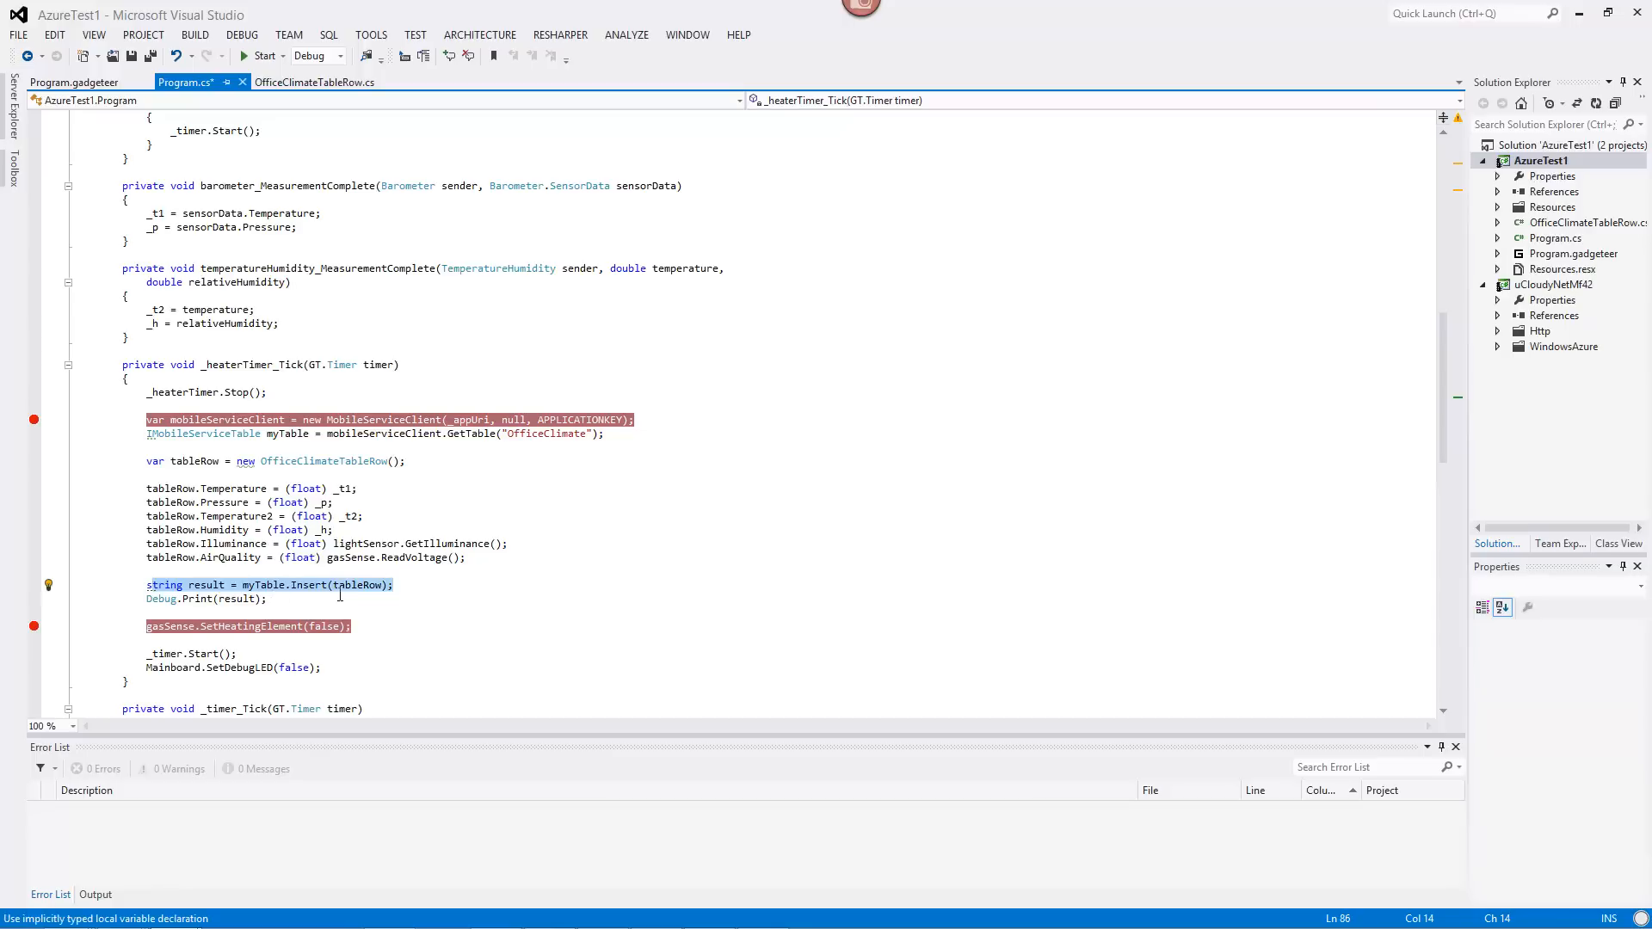
mouse_move(575, 612)
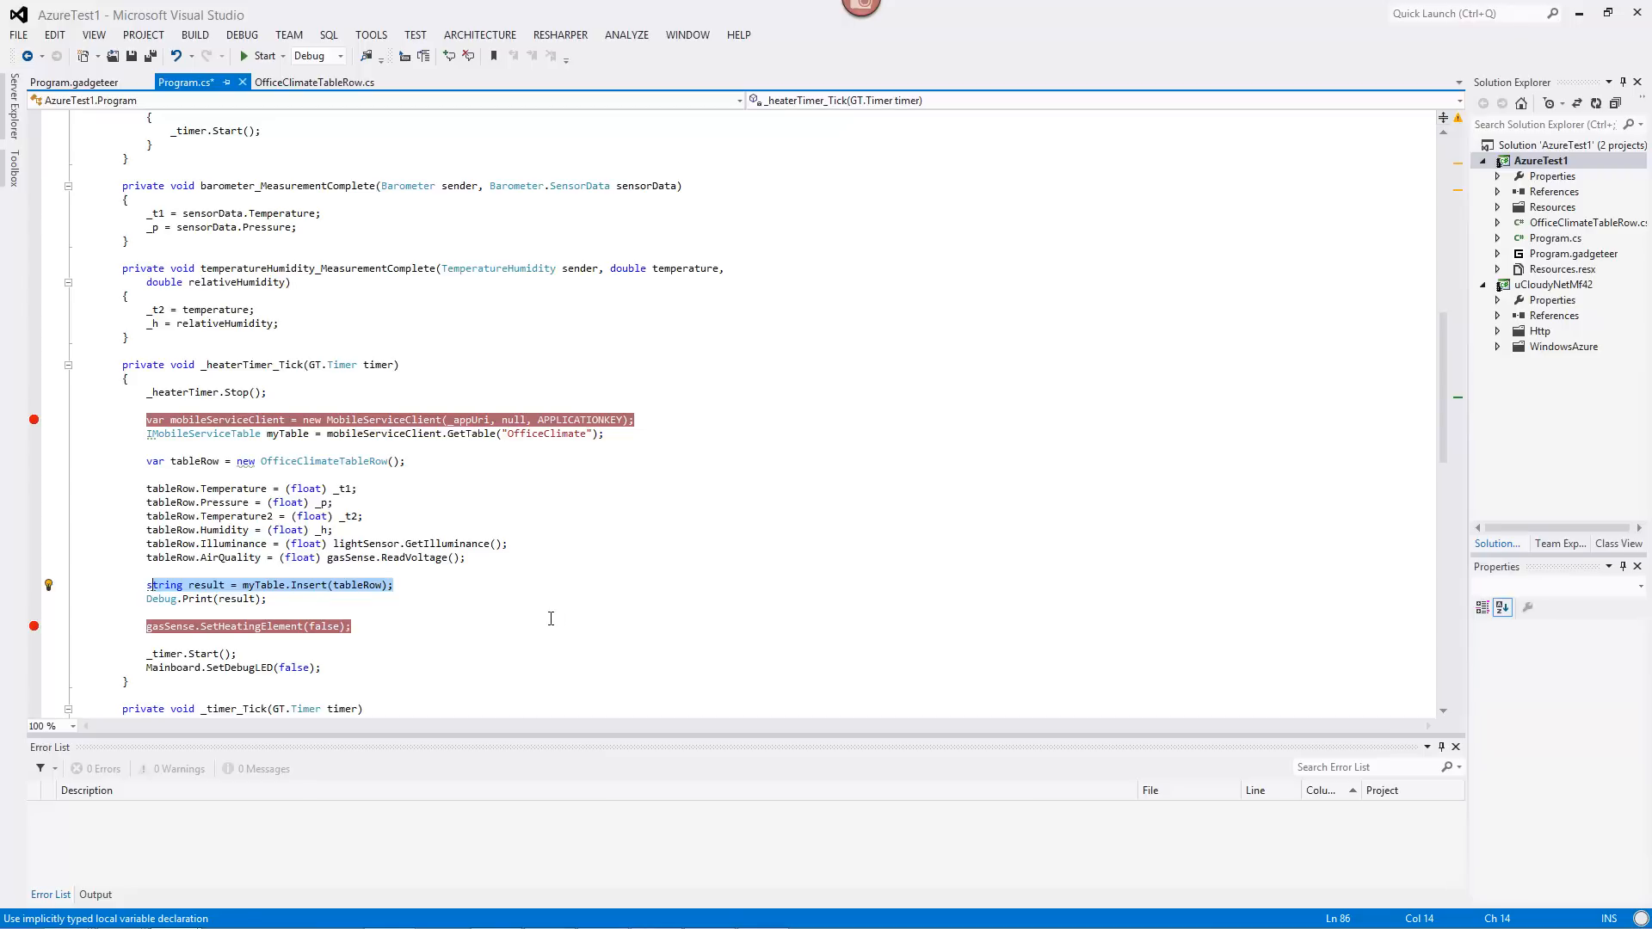
click(267, 599)
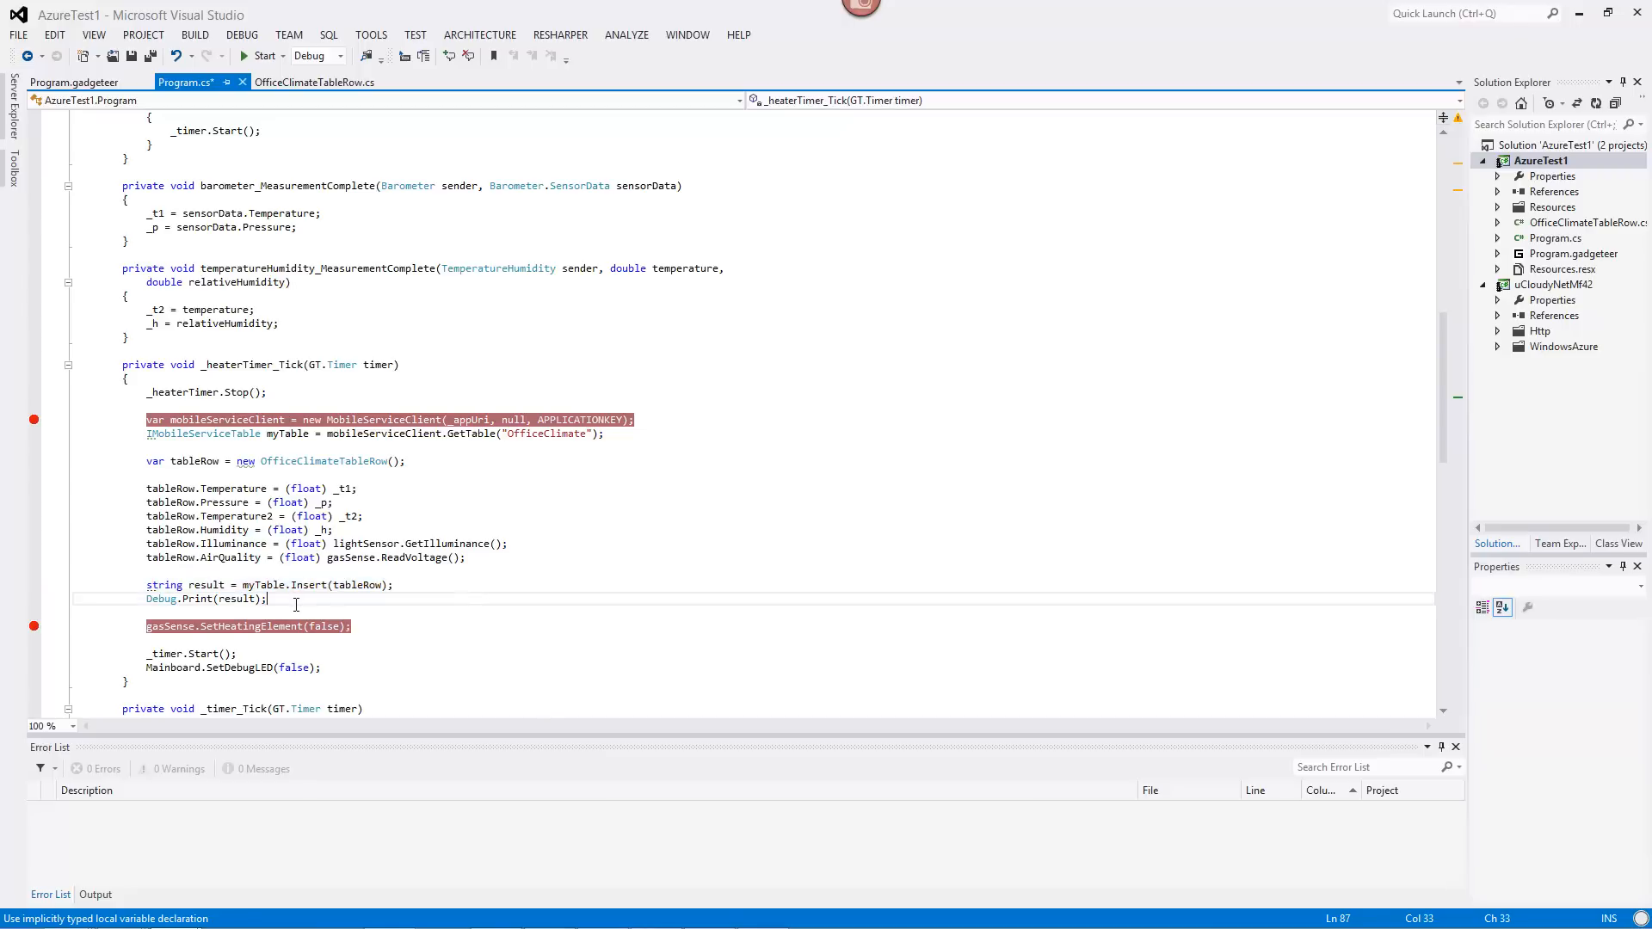
click(188, 599)
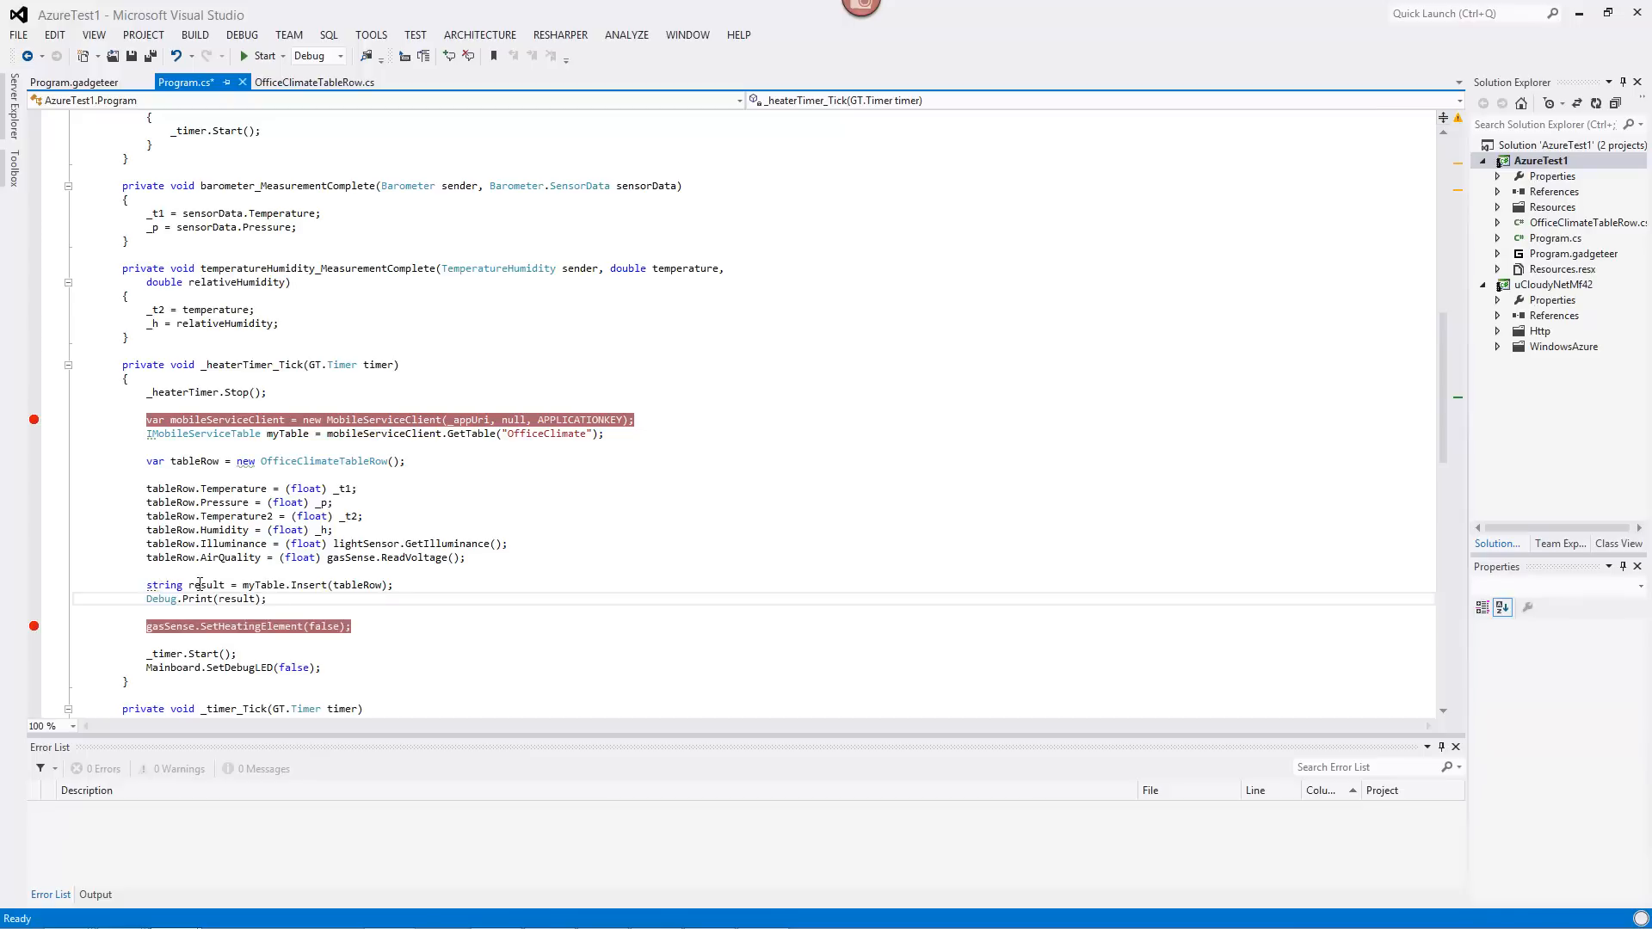
mouse_move(205, 585)
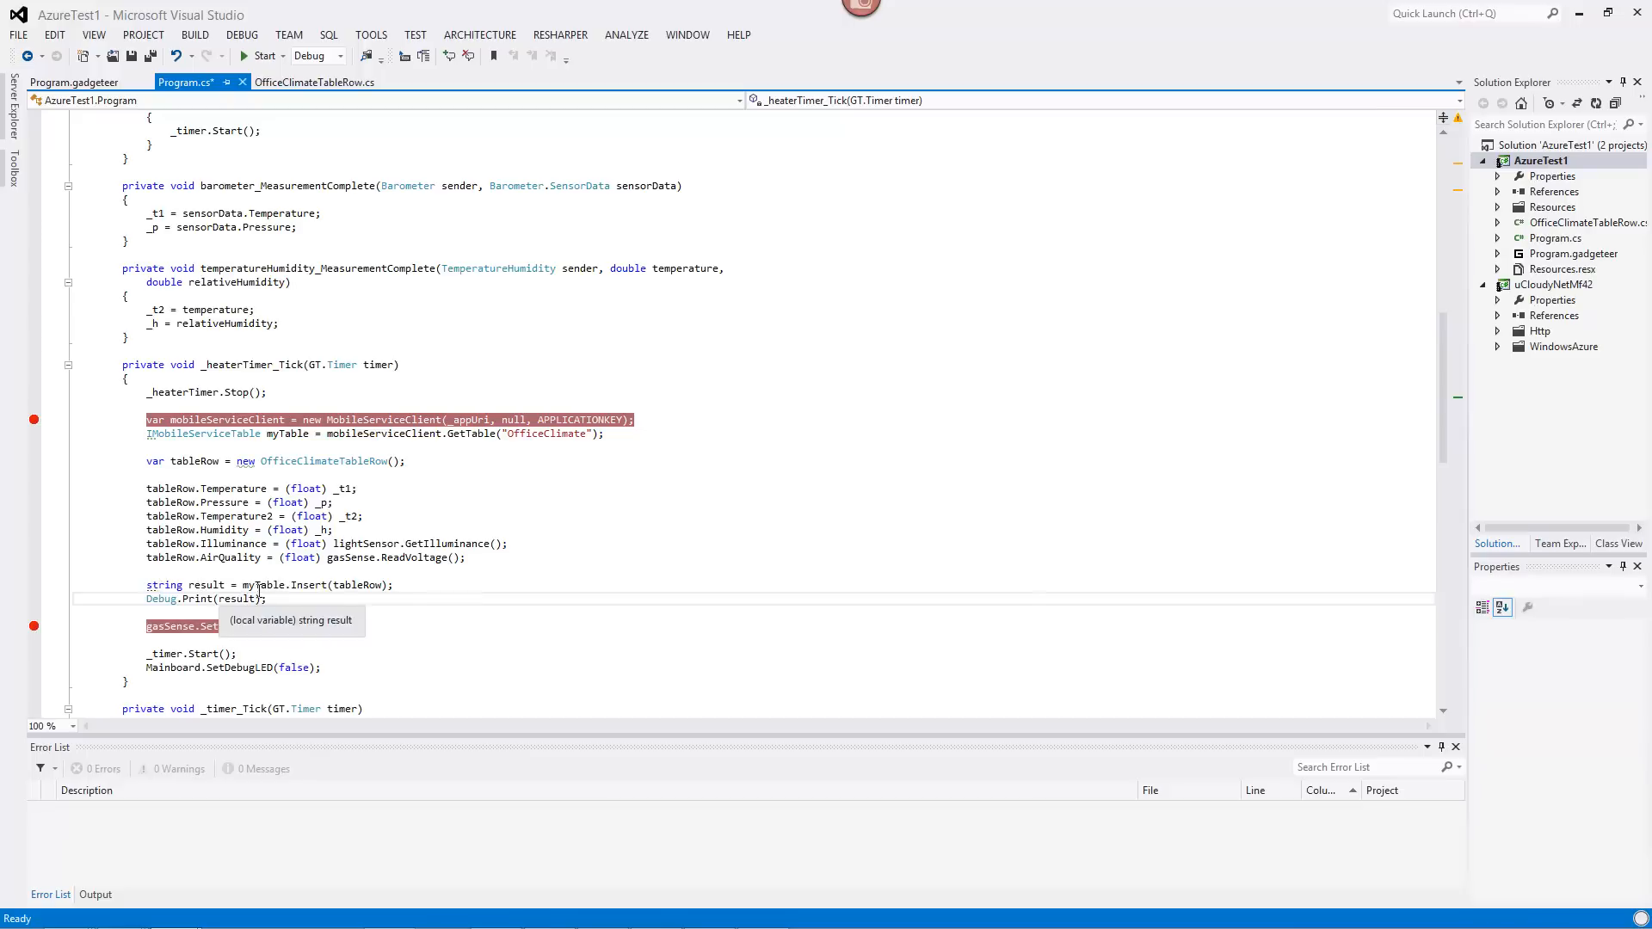
mouse_move(423, 615)
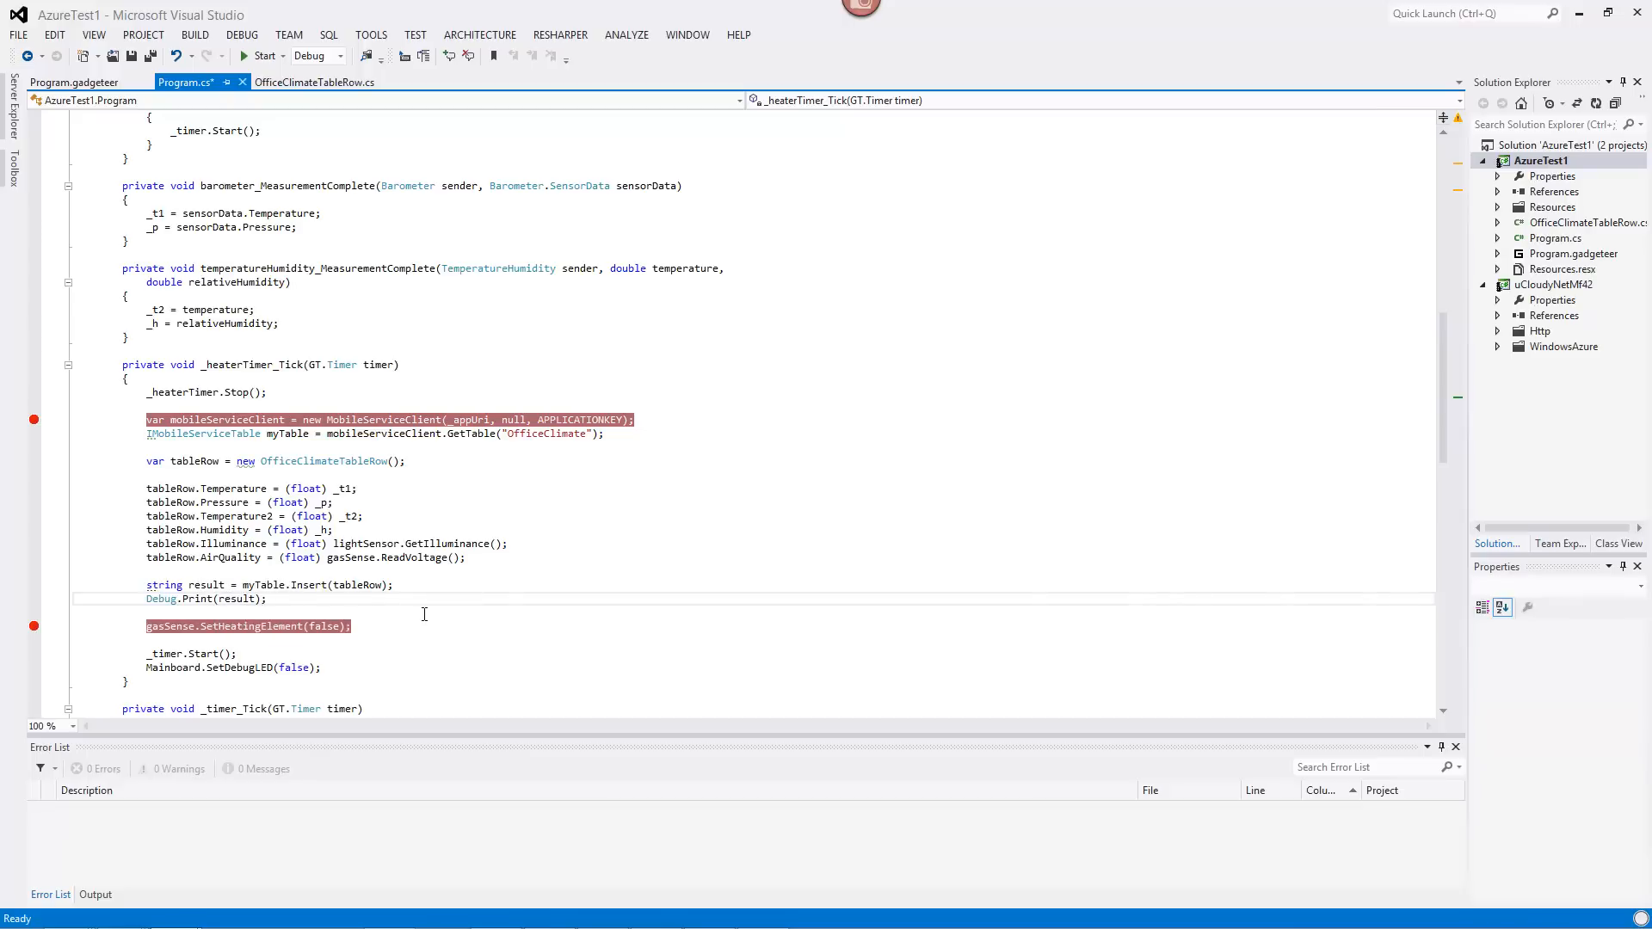
click(269, 599)
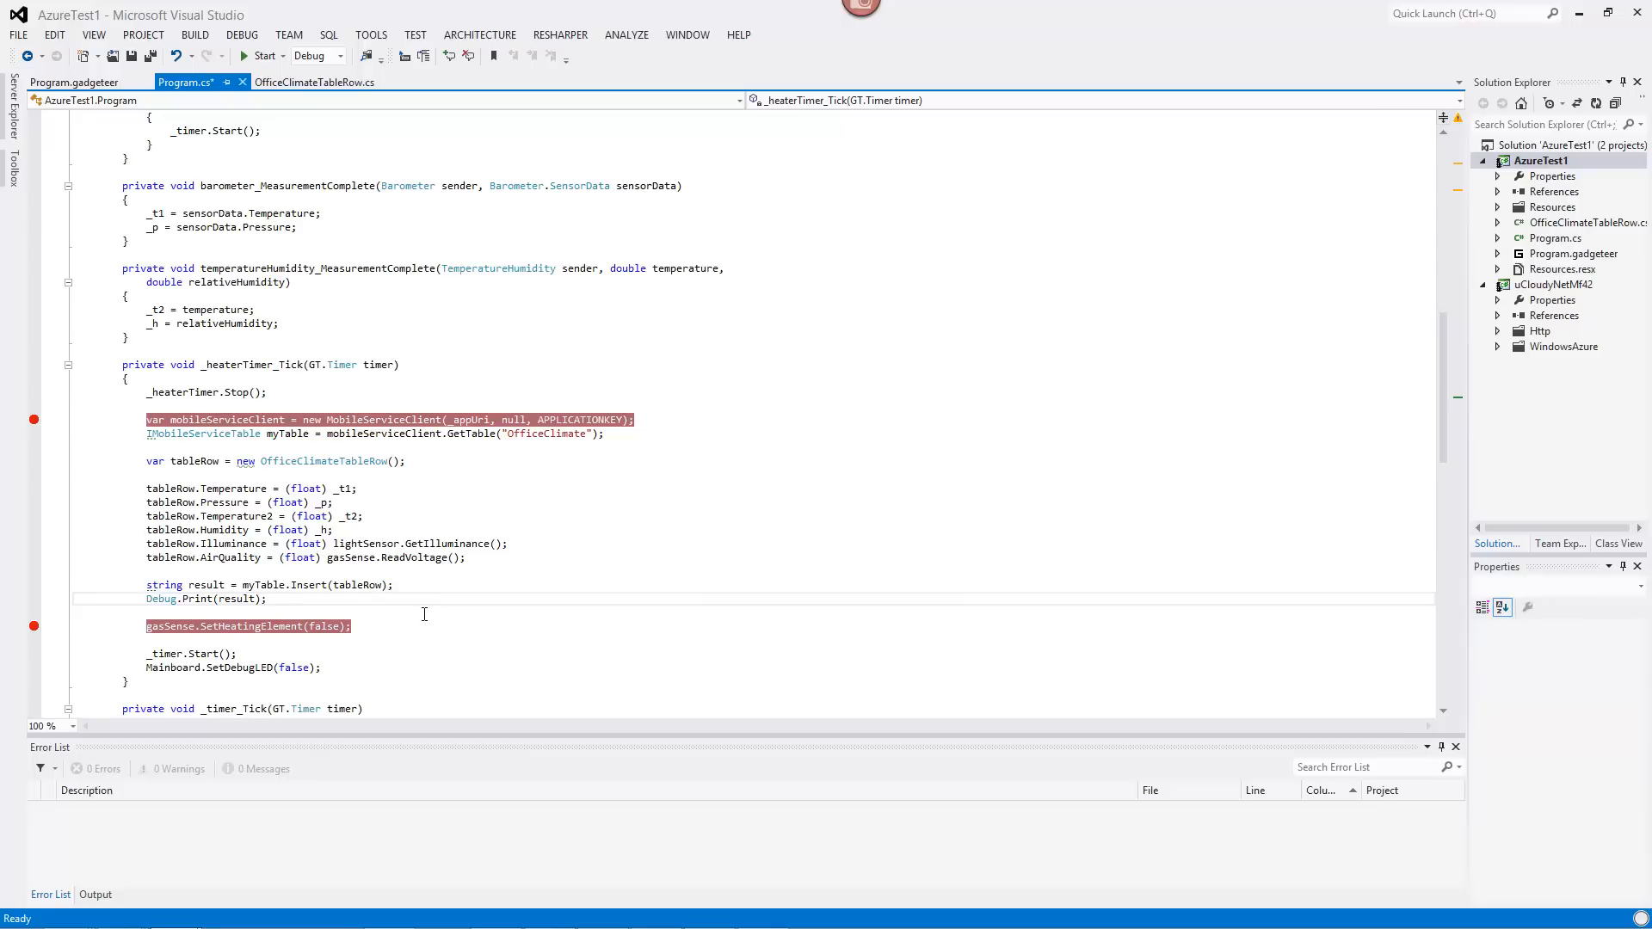
mouse_move(605, 558)
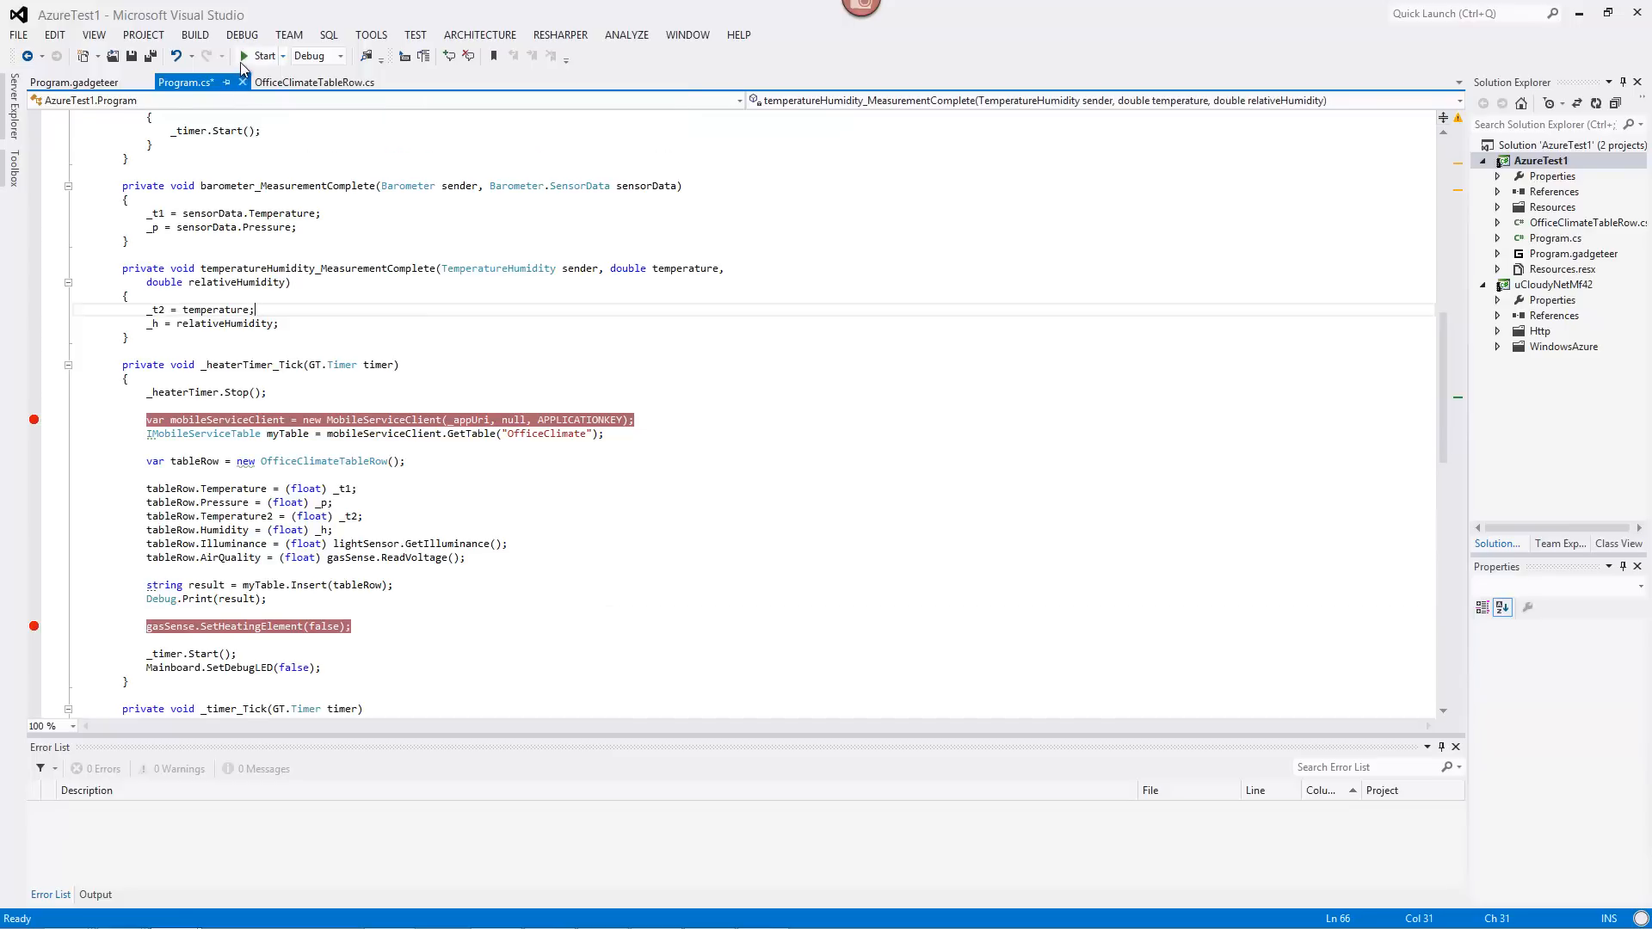
Start debugging to build and deploy AzureTest1 to the FEZ Spider device.
click(242, 55)
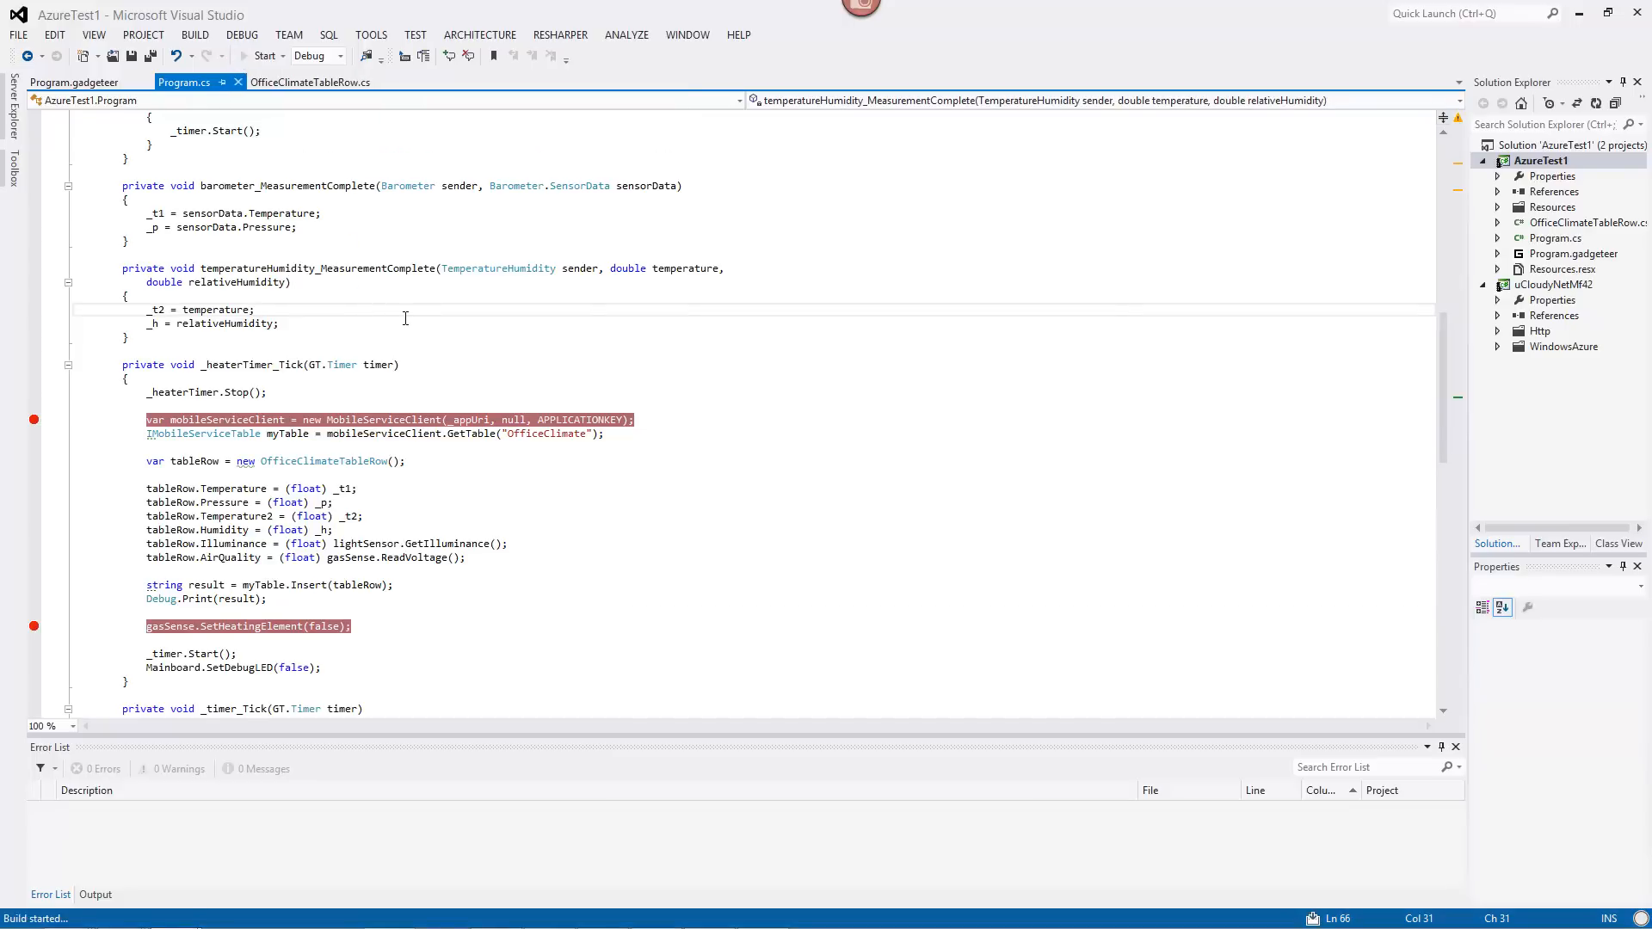
click(261, 55)
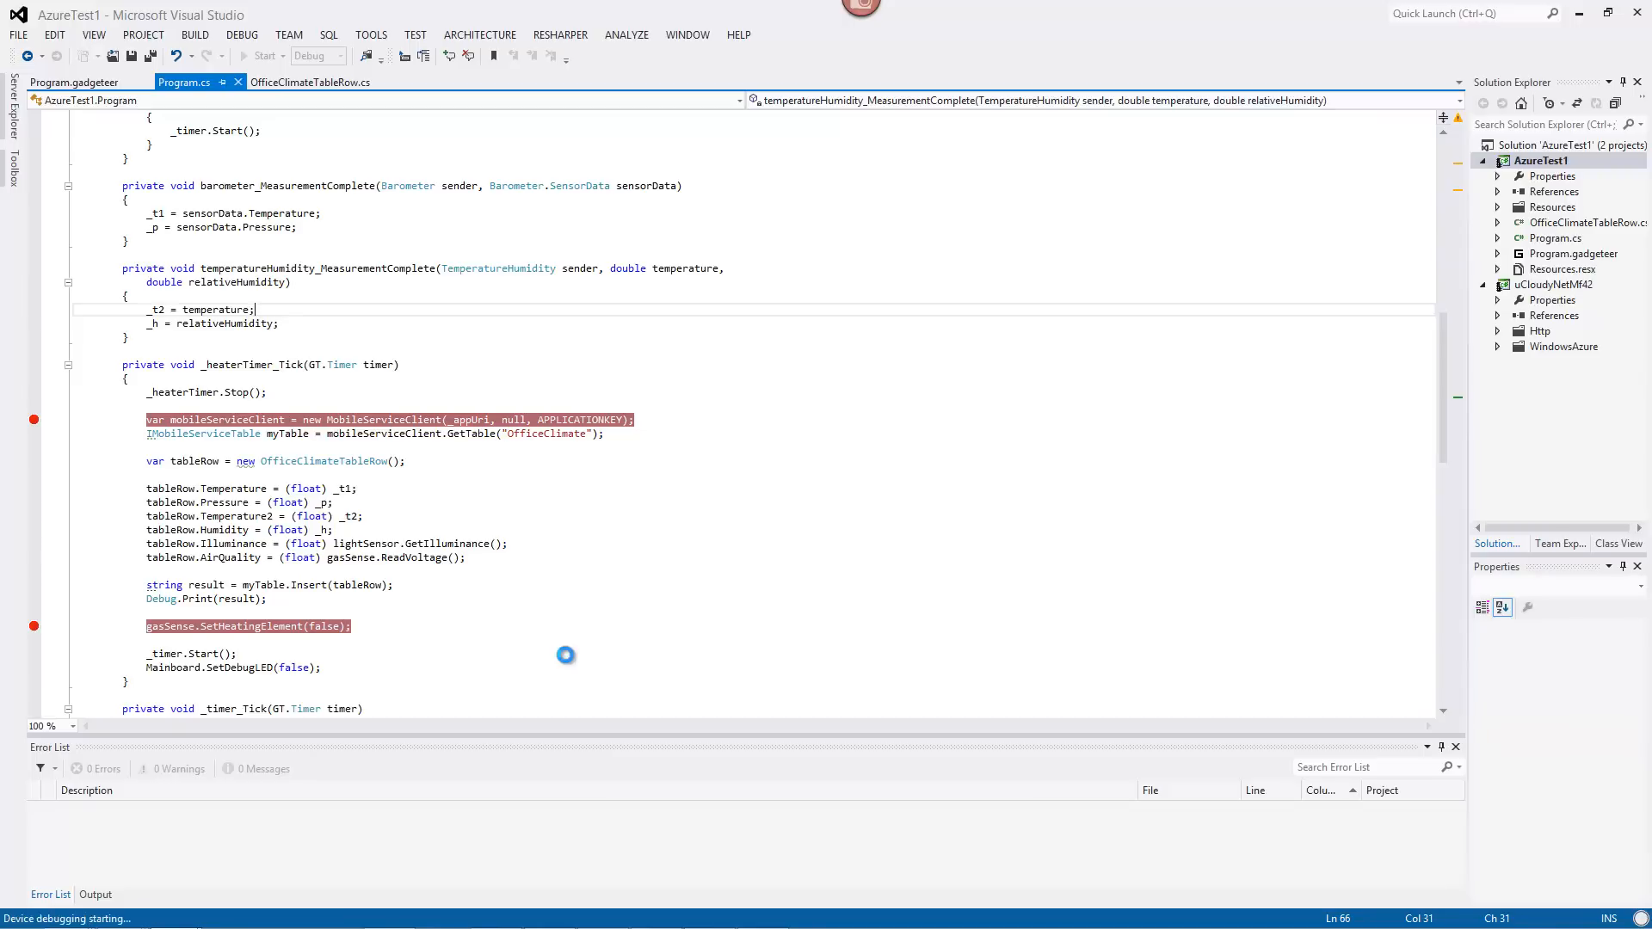
click(256, 55)
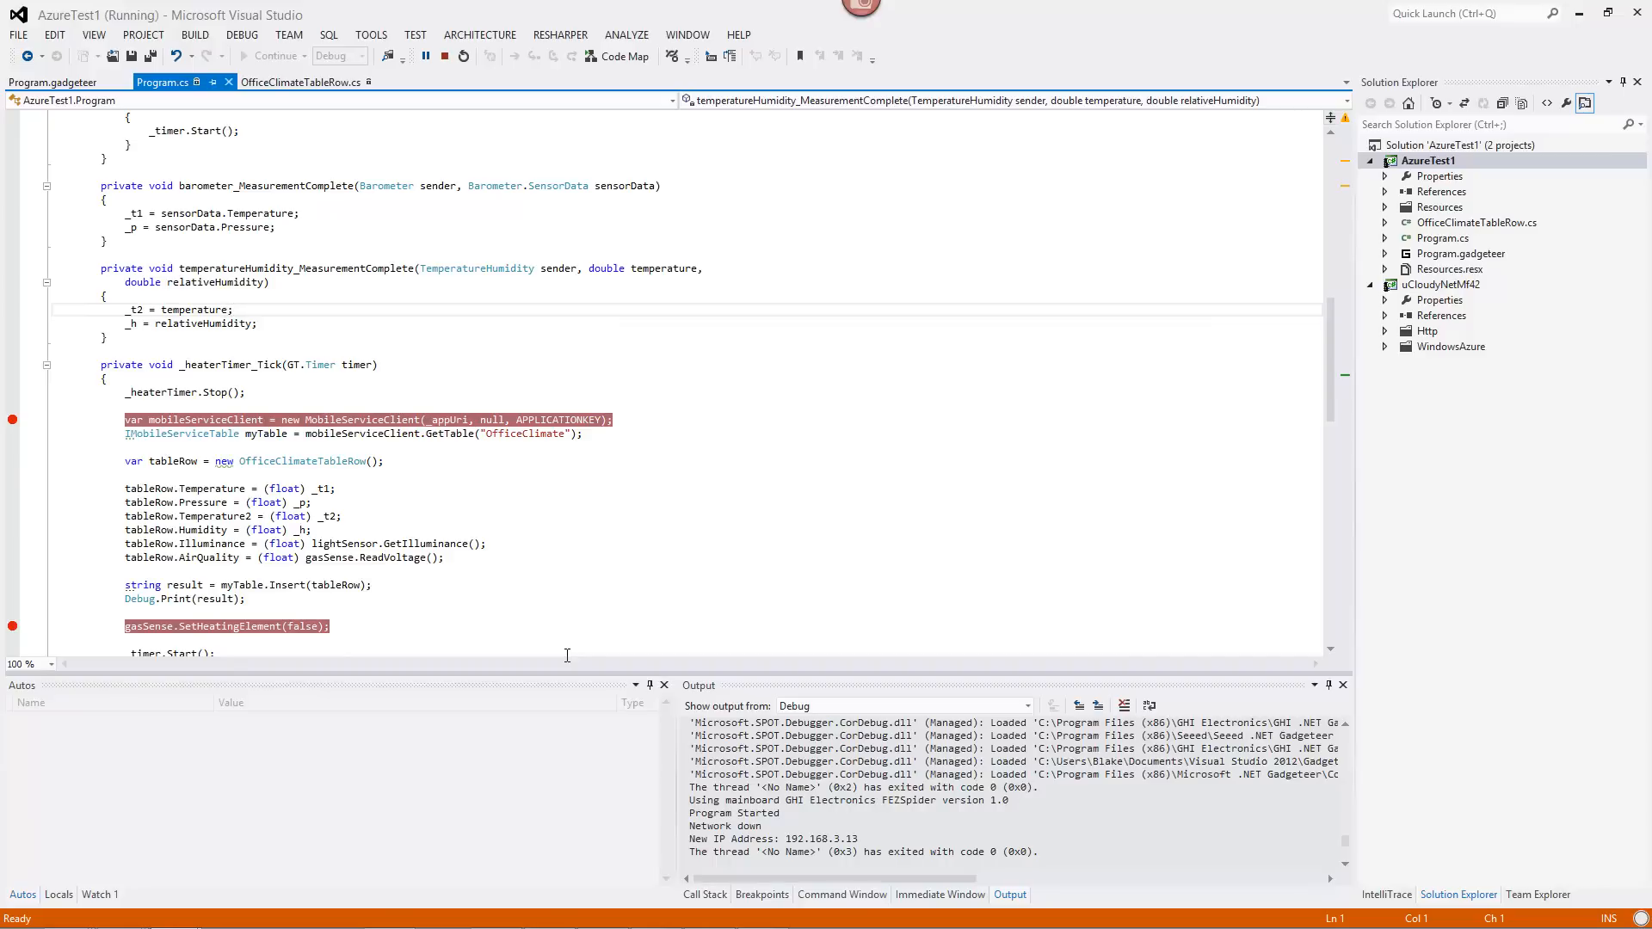
mouse_move(365, 481)
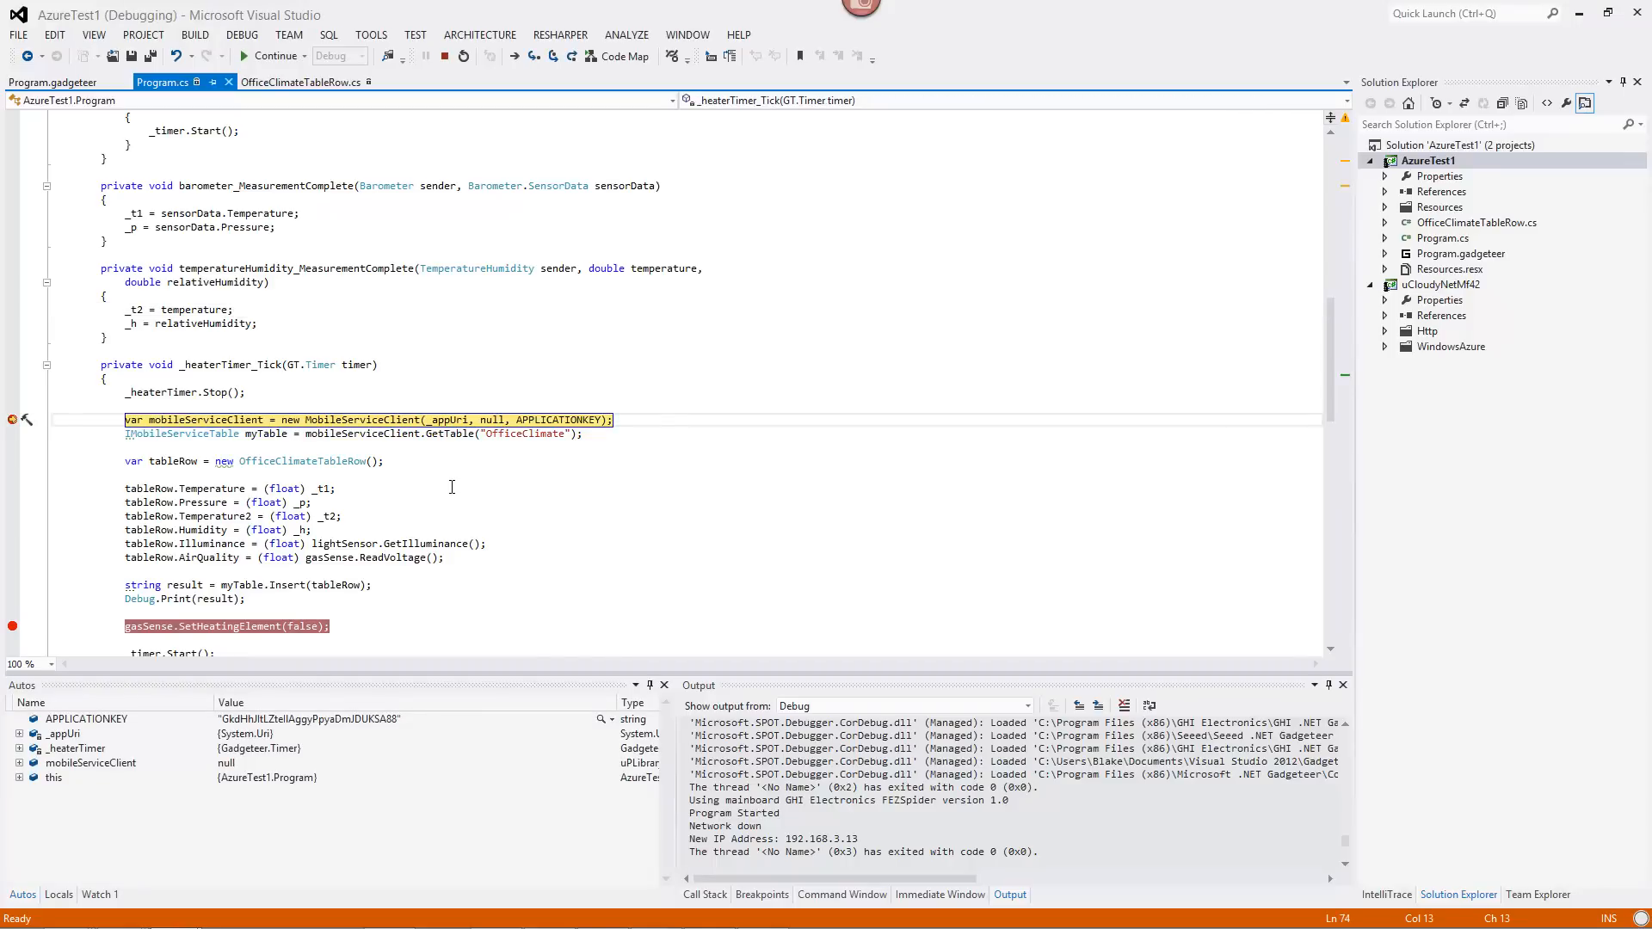
mouse_move(511, 477)
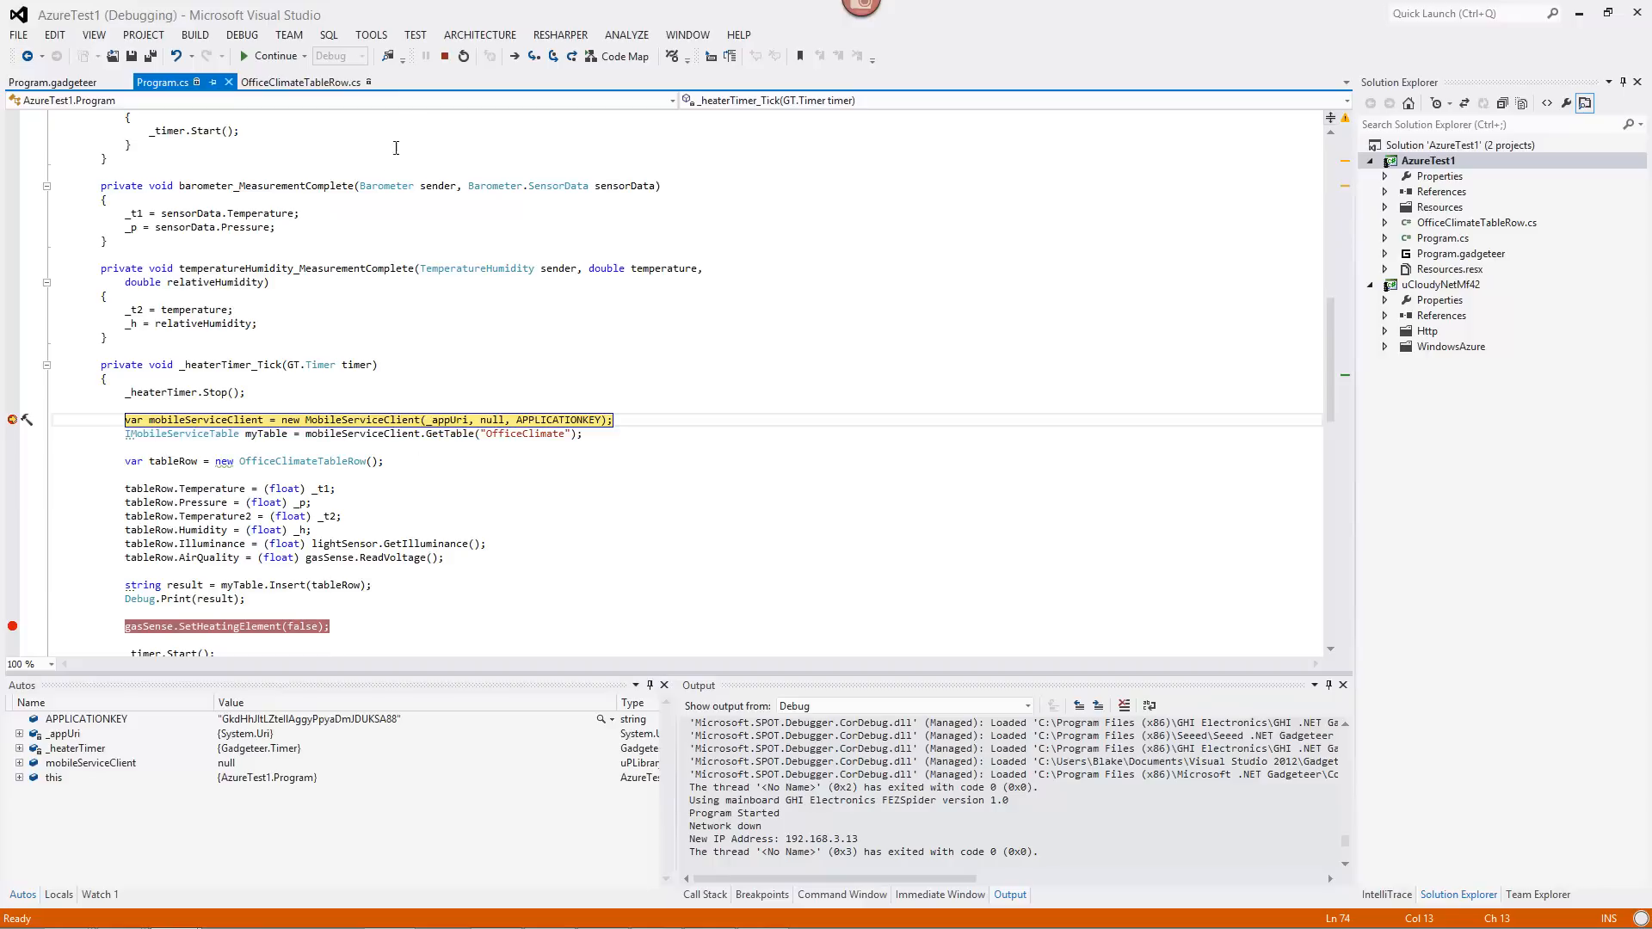
Continue past the breakpoints so the app inserts a reading and prints the returned row.
click(272, 55)
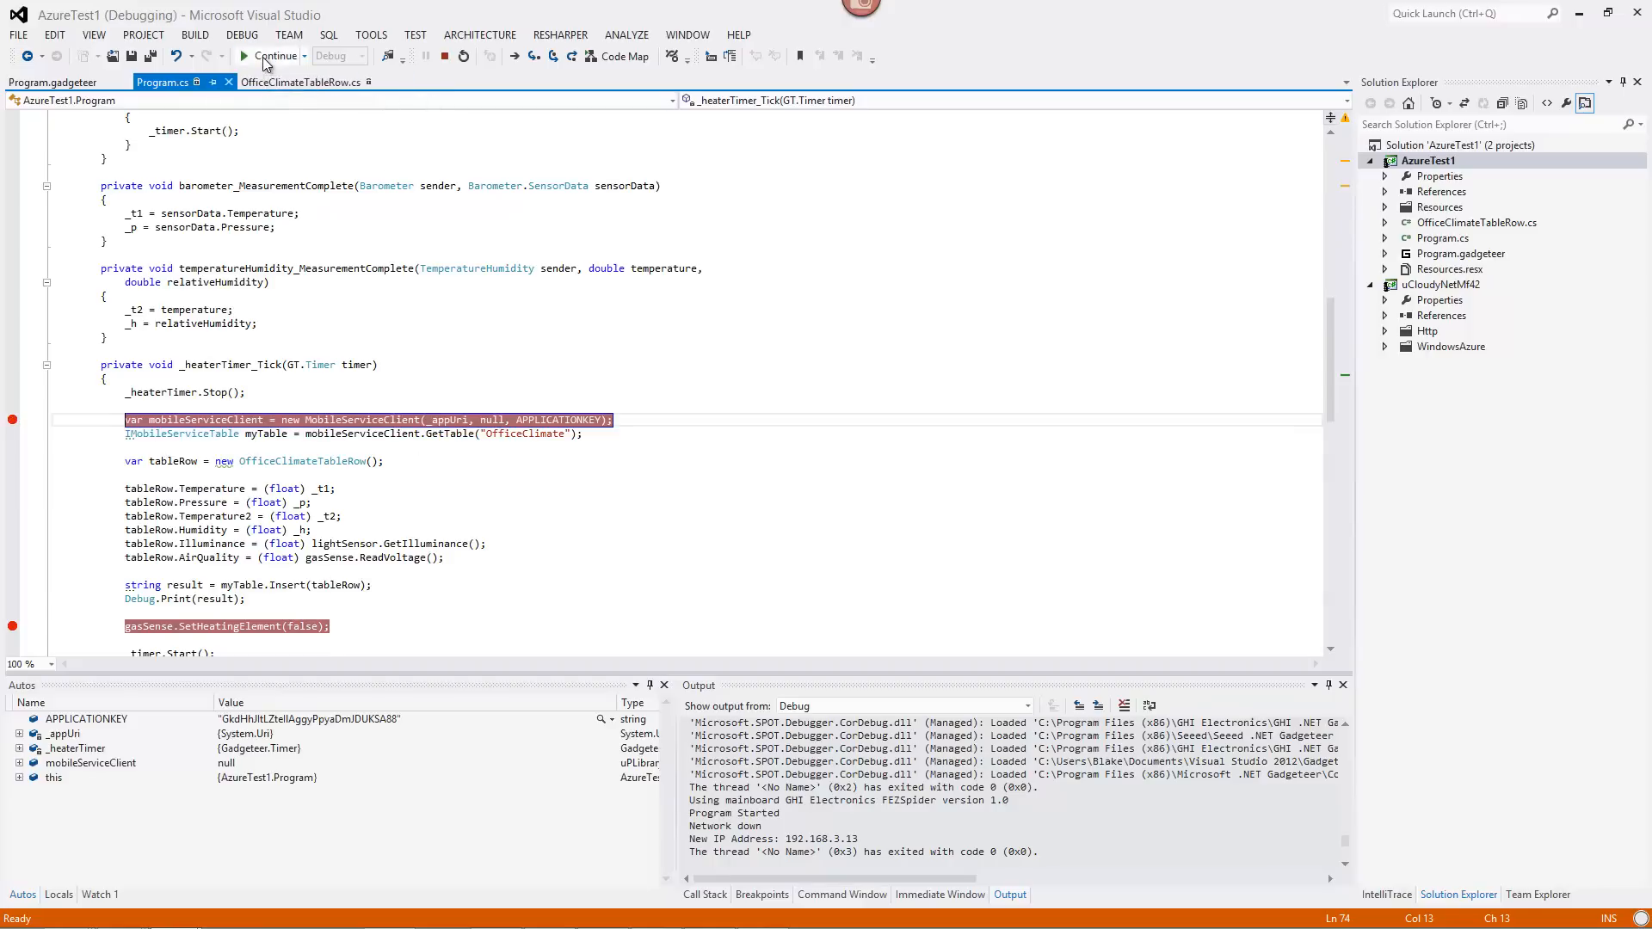
click(276, 55)
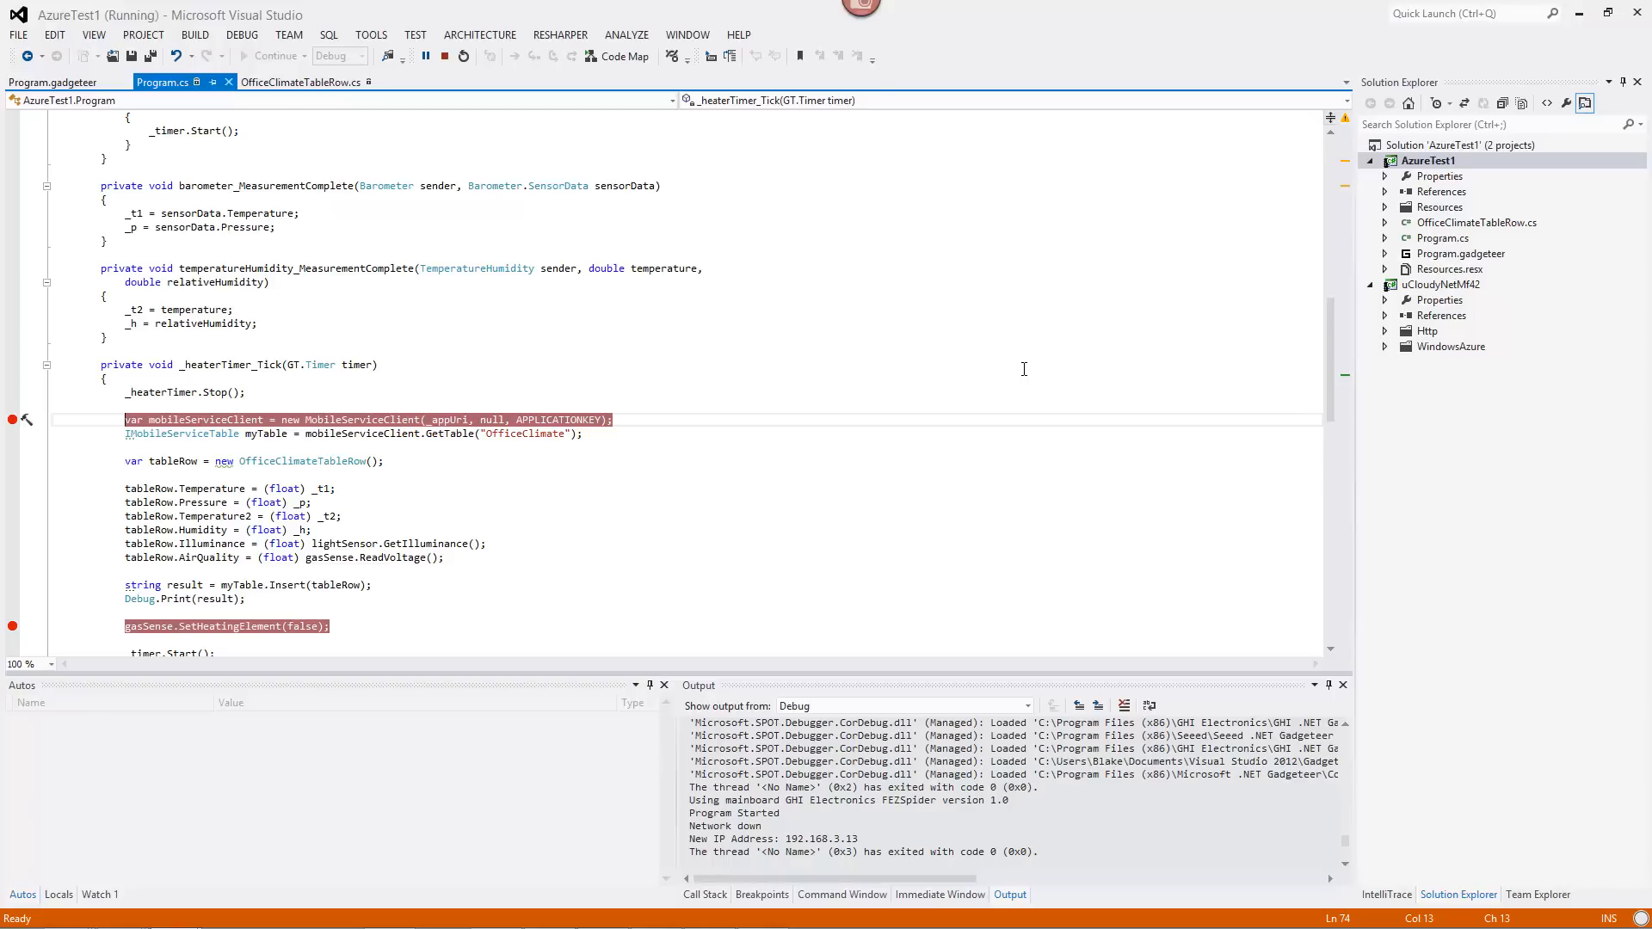
mouse_move(976, 377)
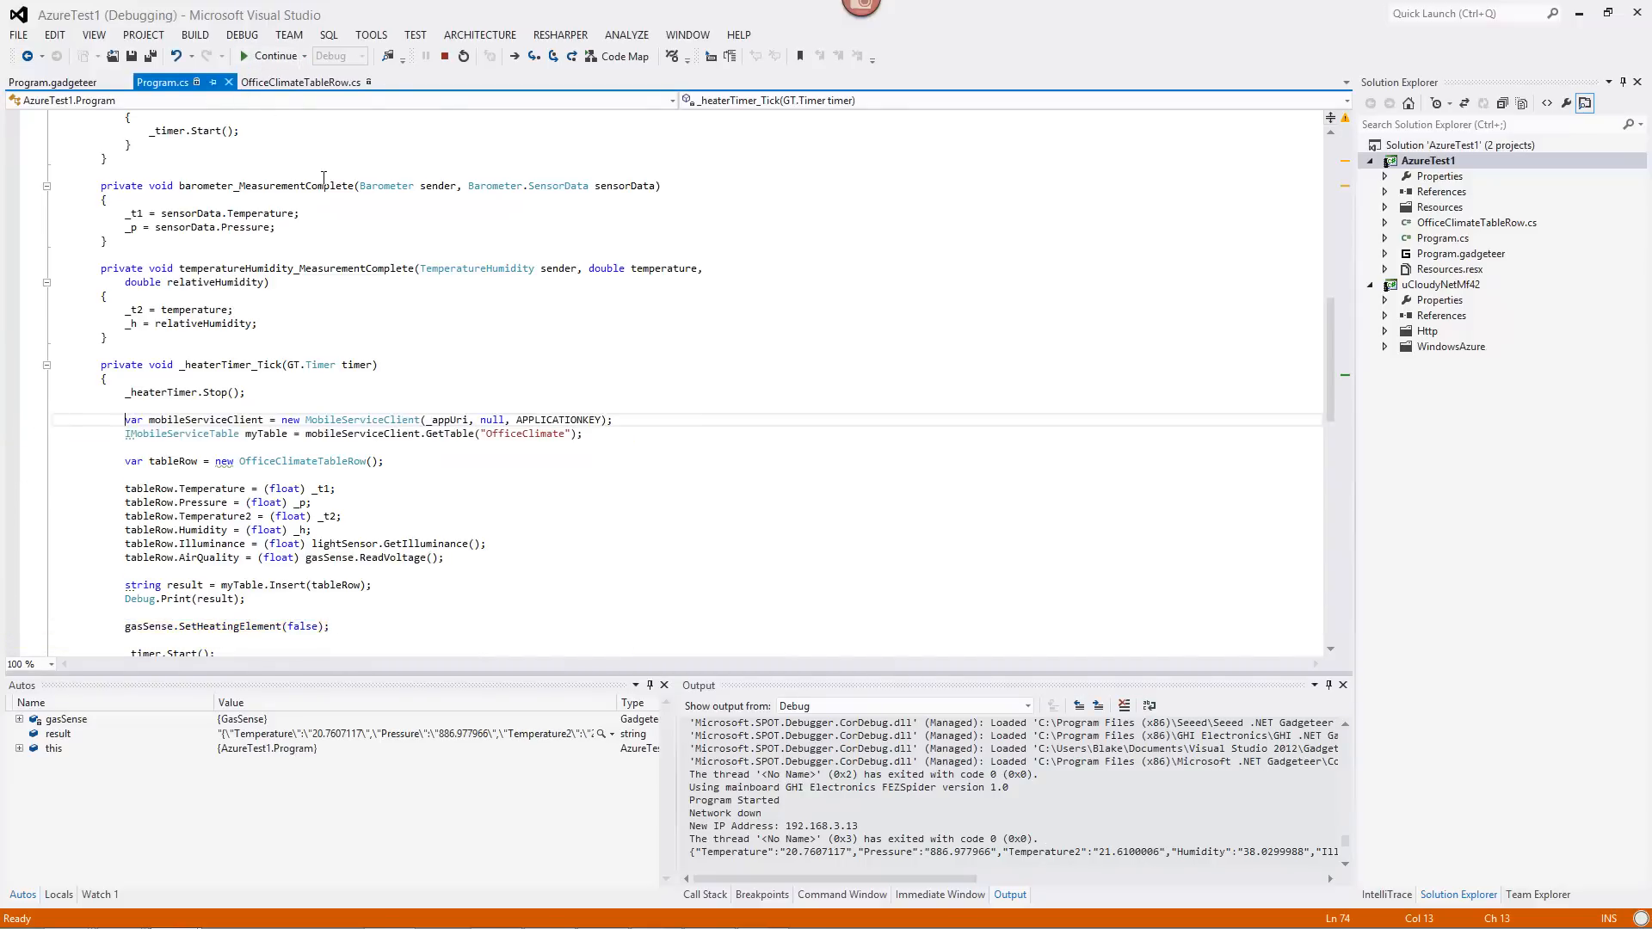
click(270, 56)
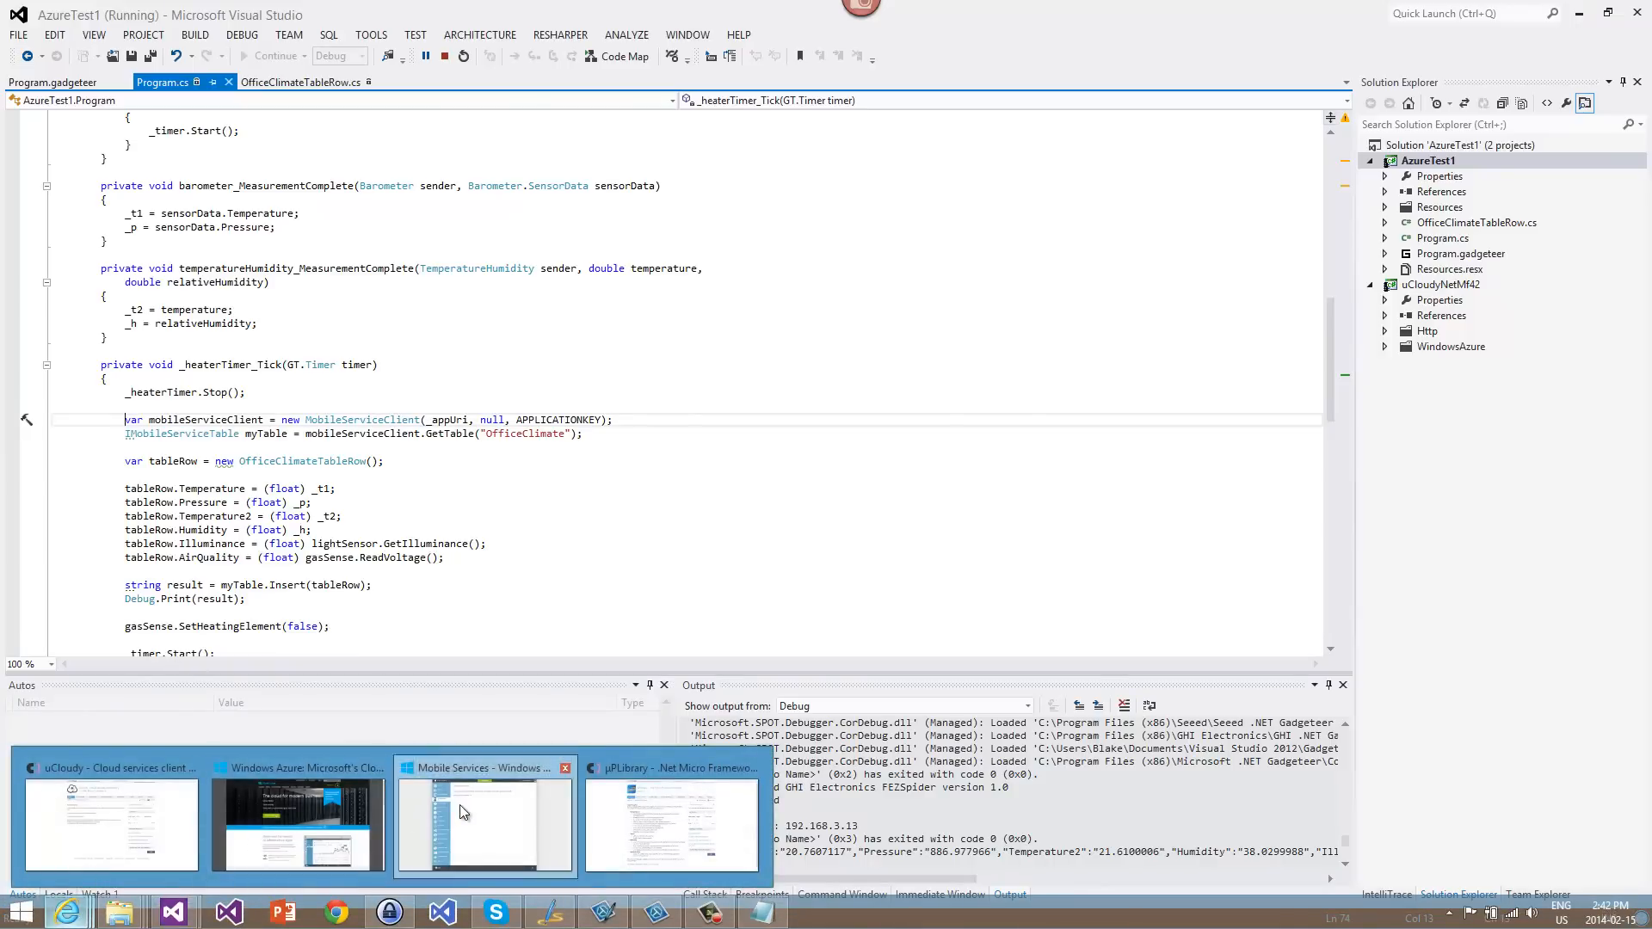
Browse the OfficeClimate table's records in the gadgeteertest1 mobile service's DATA view.
click(484, 823)
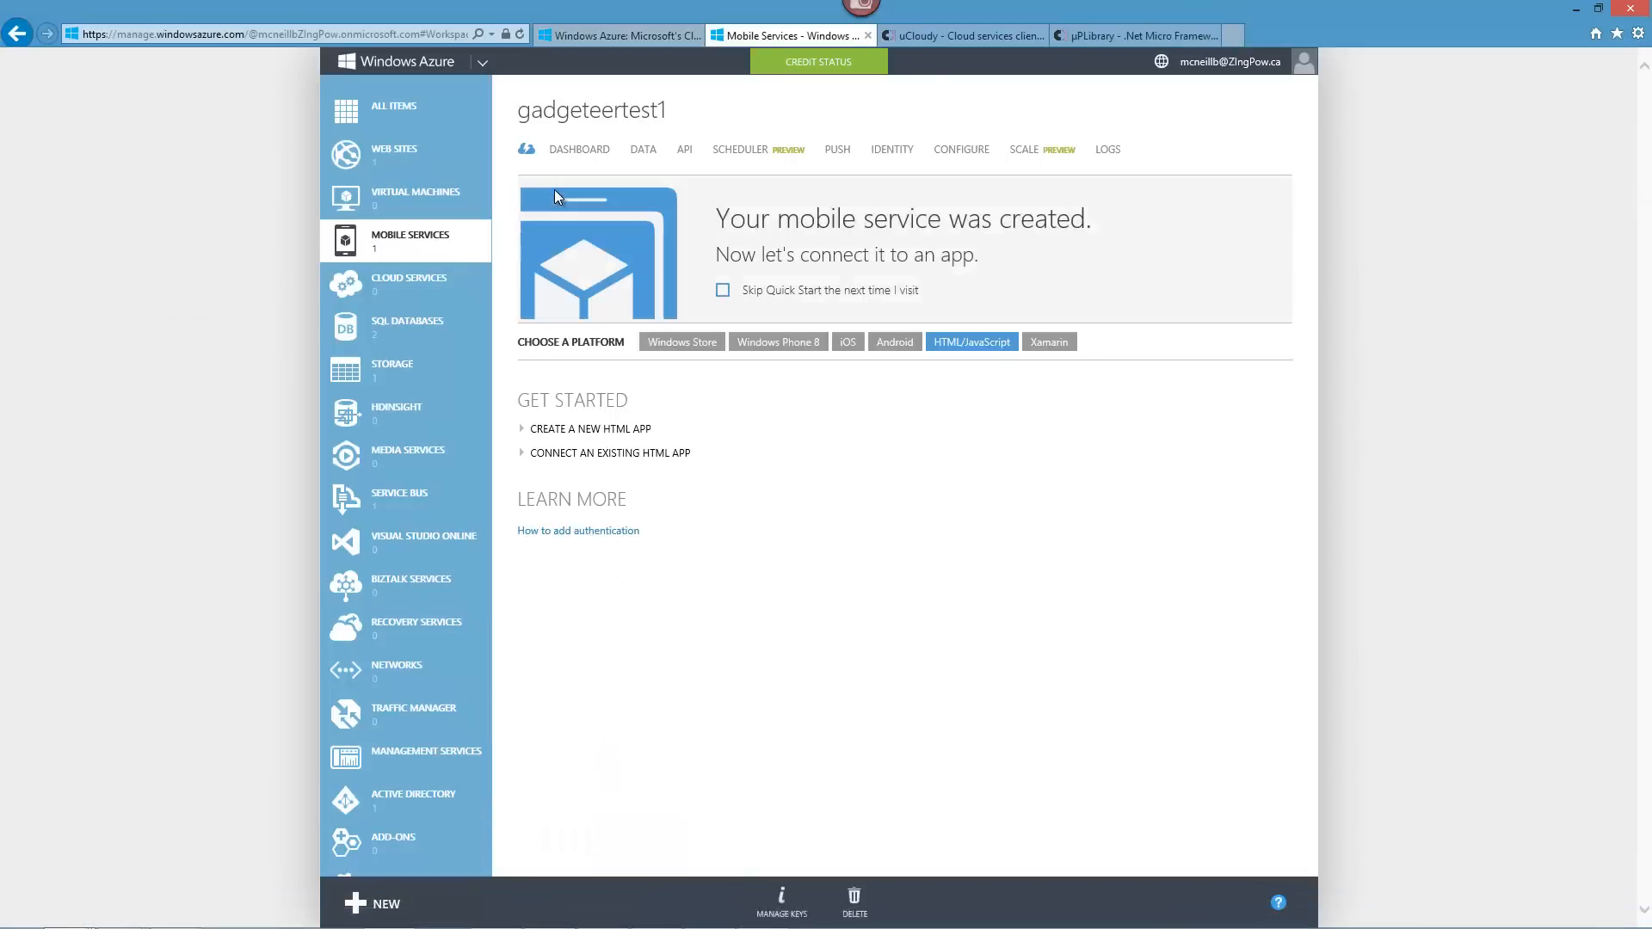
click(642, 148)
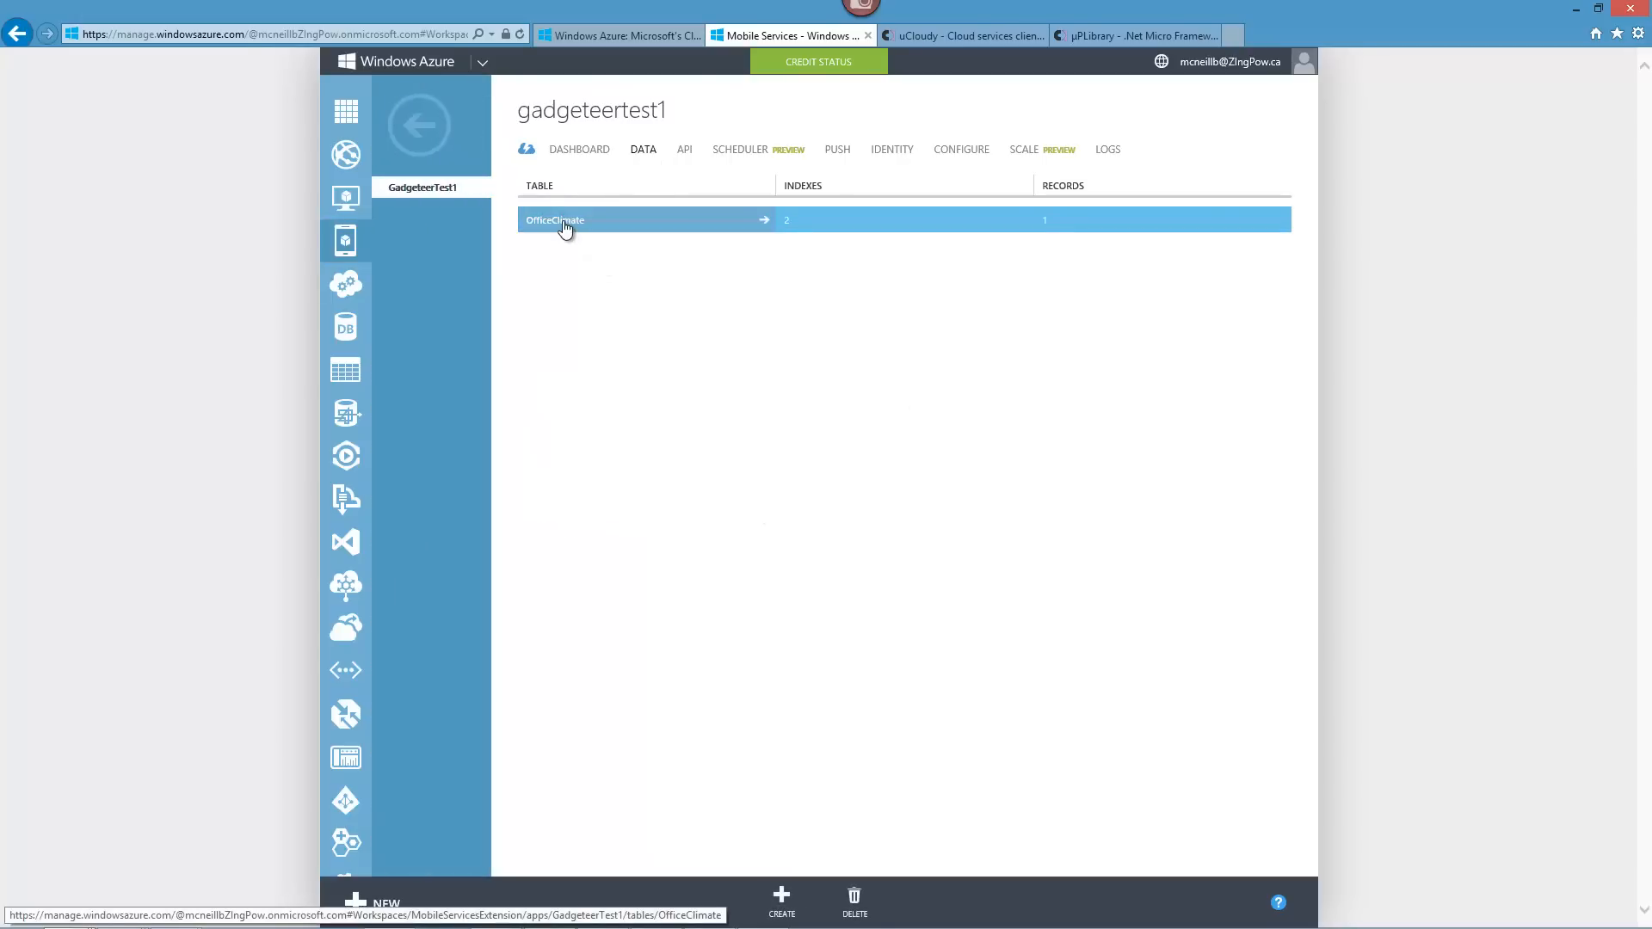
click(556, 221)
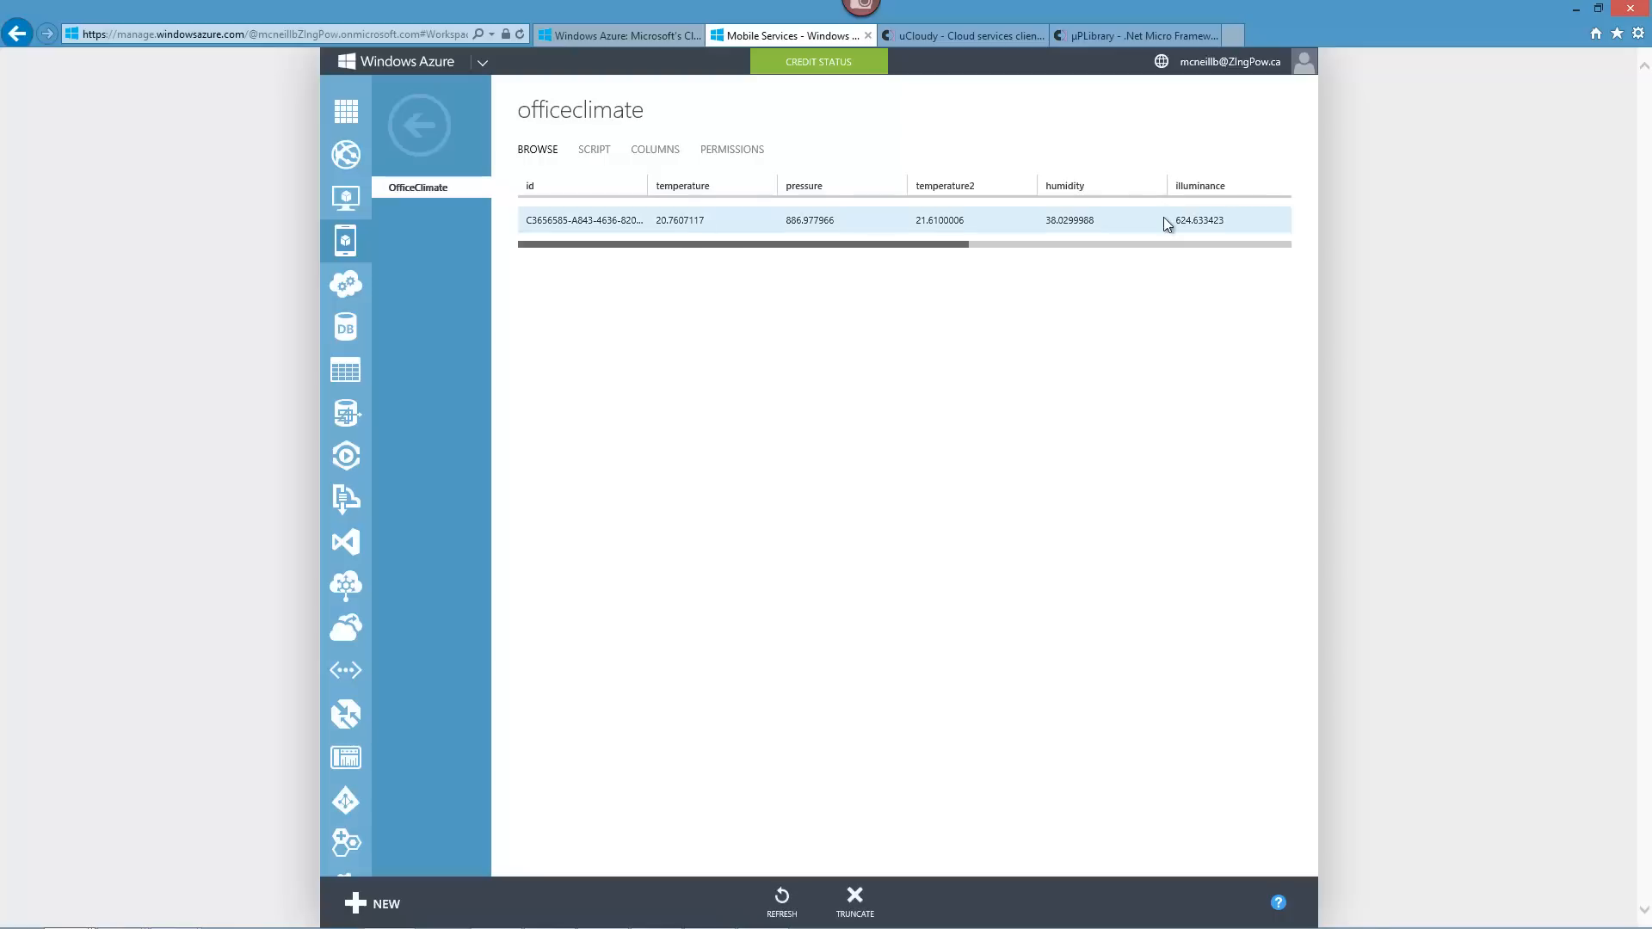
mouse_move(931, 382)
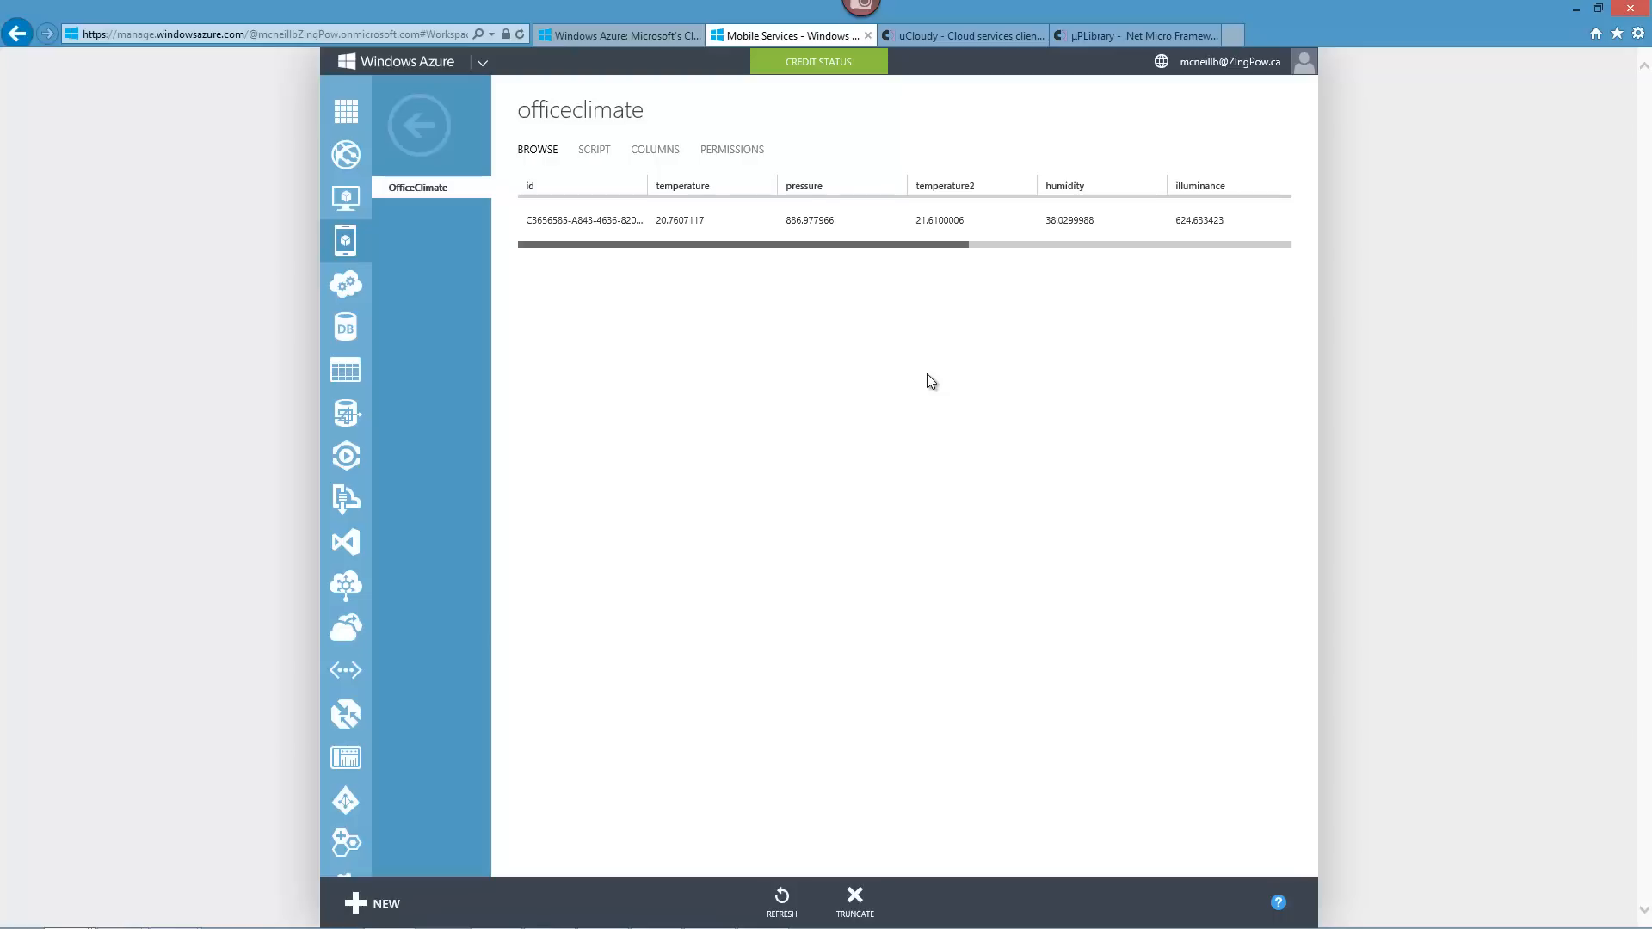
mouse_move(694, 368)
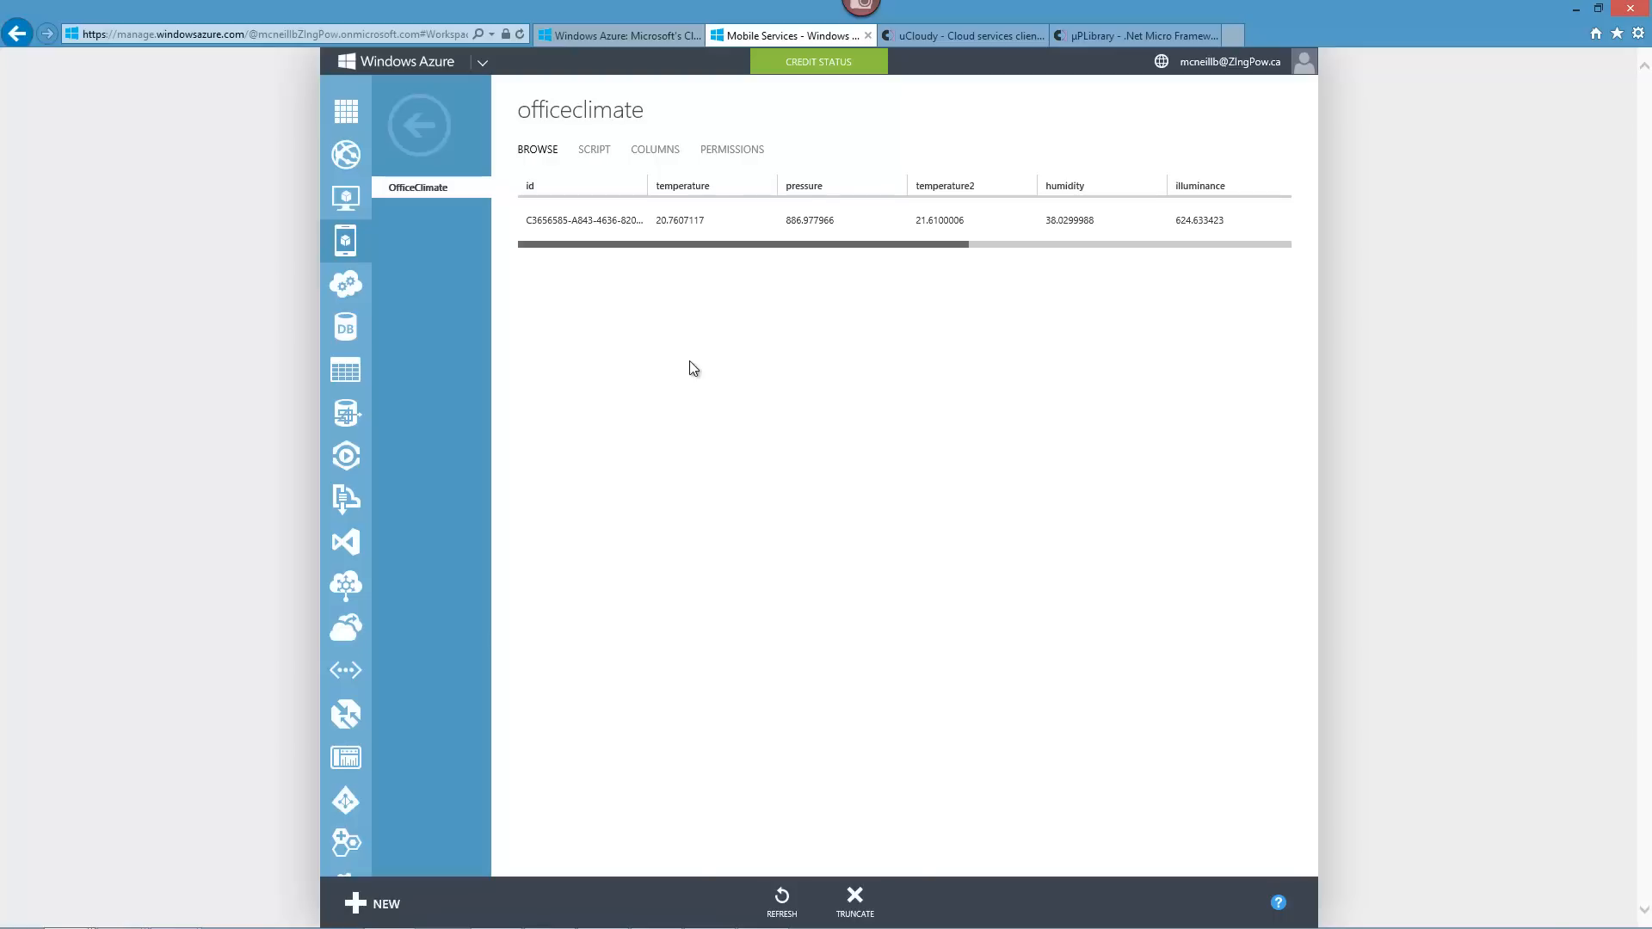
mouse_move(346, 198)
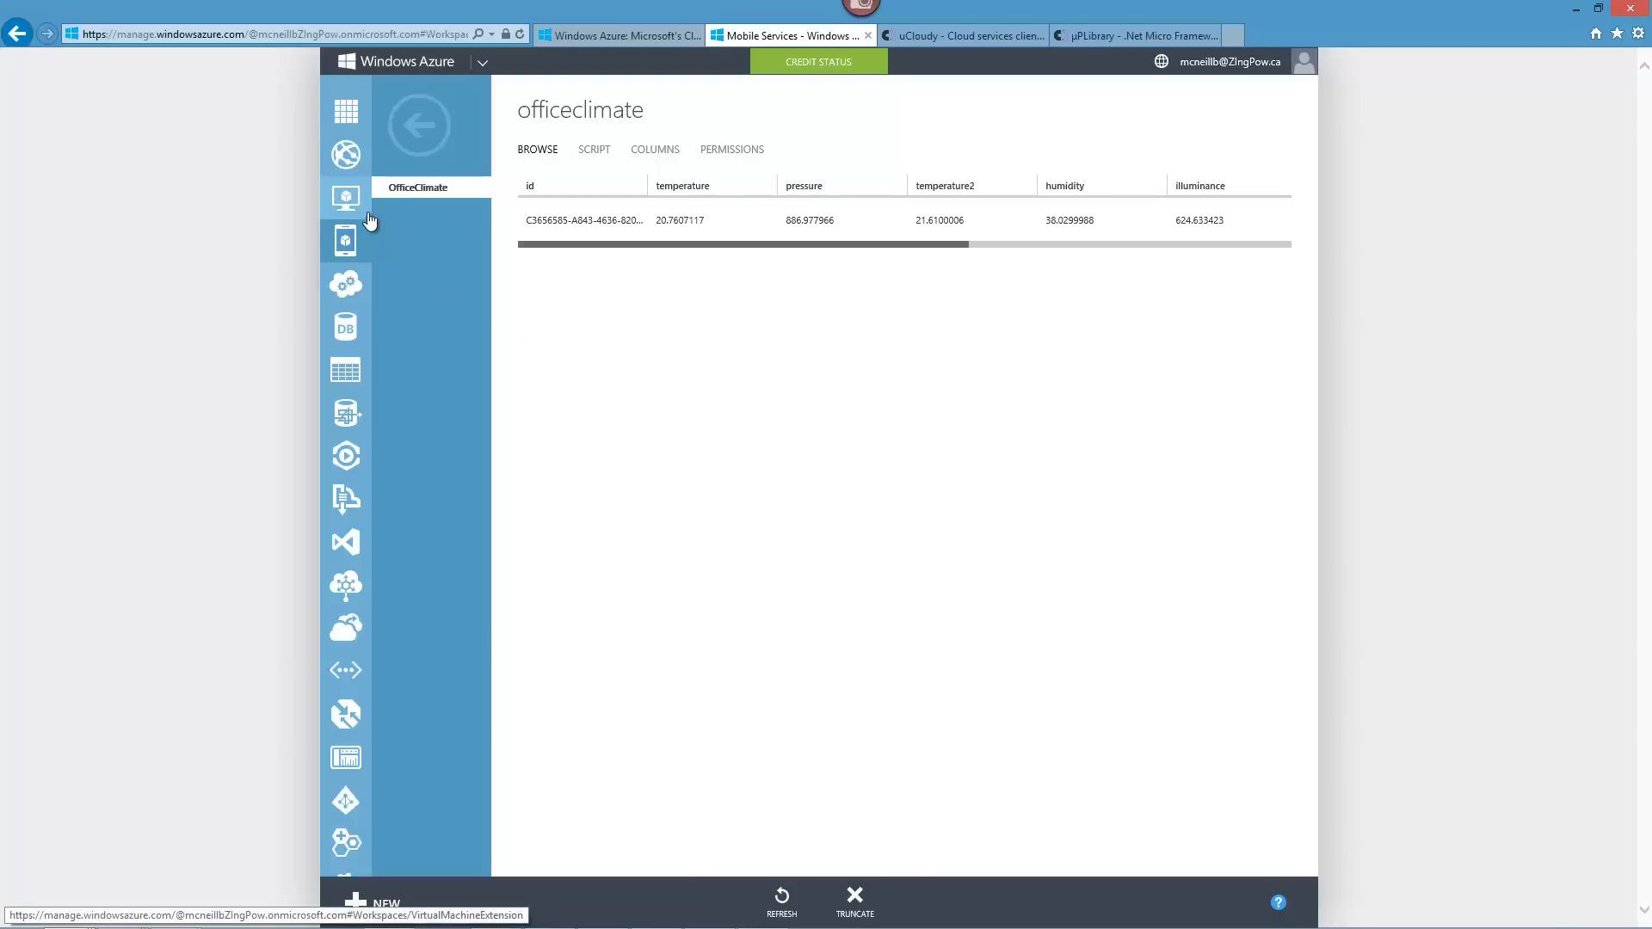
Show the GadgeteerTest1 dashboard with its usage overview of 2 API calls and Ready status.
click(418, 124)
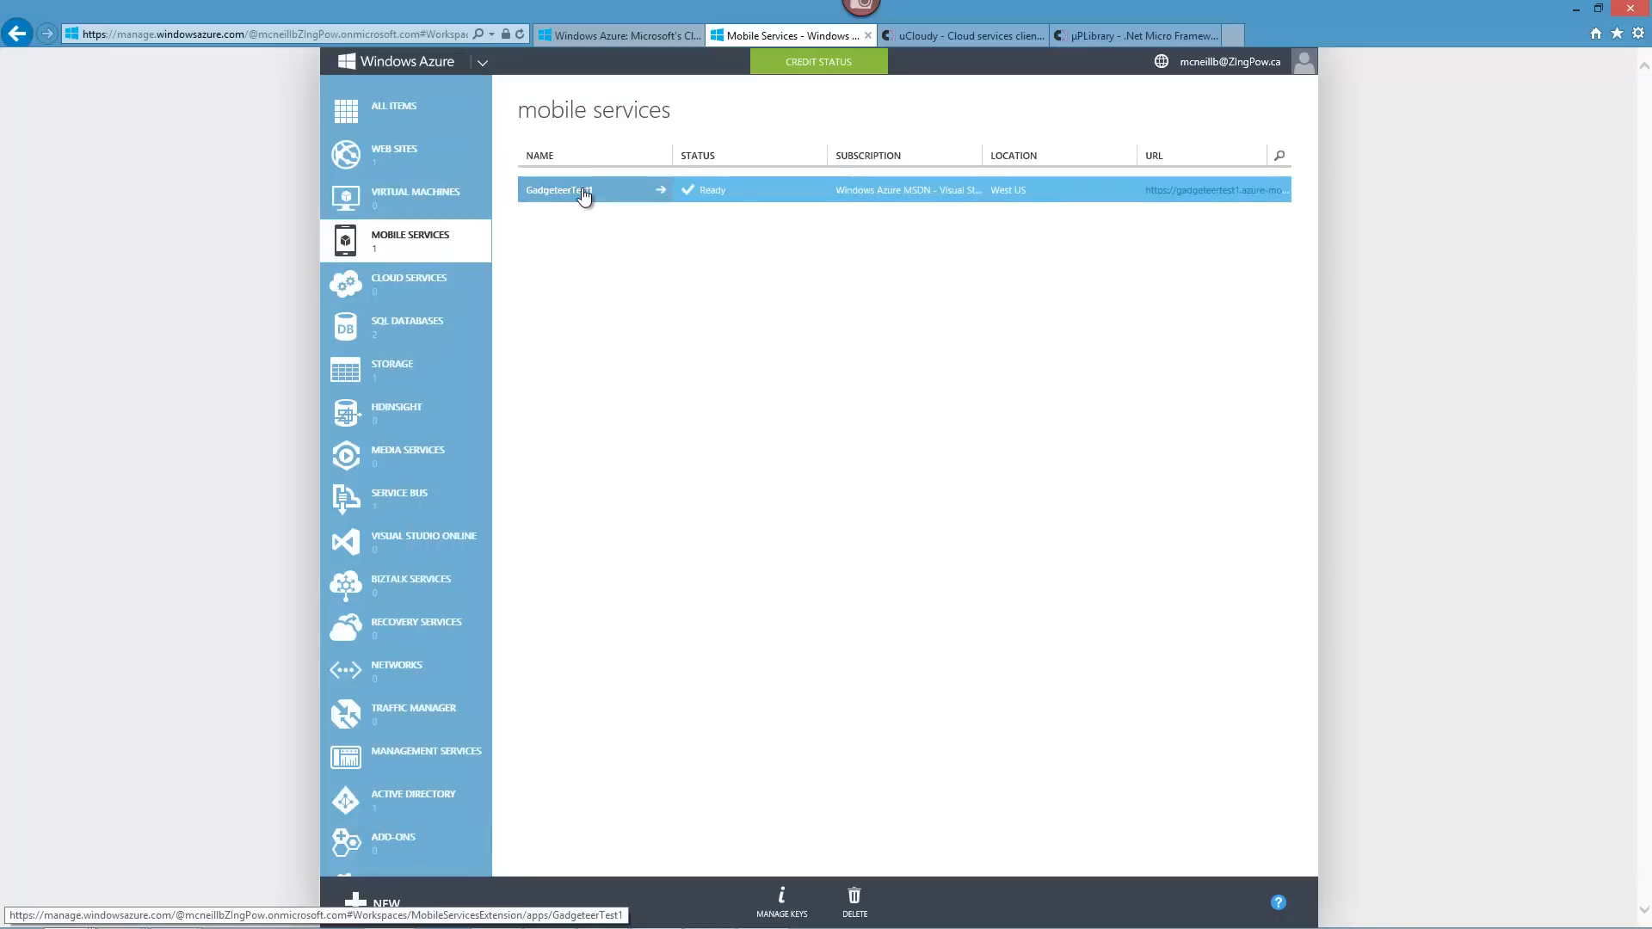
click(560, 189)
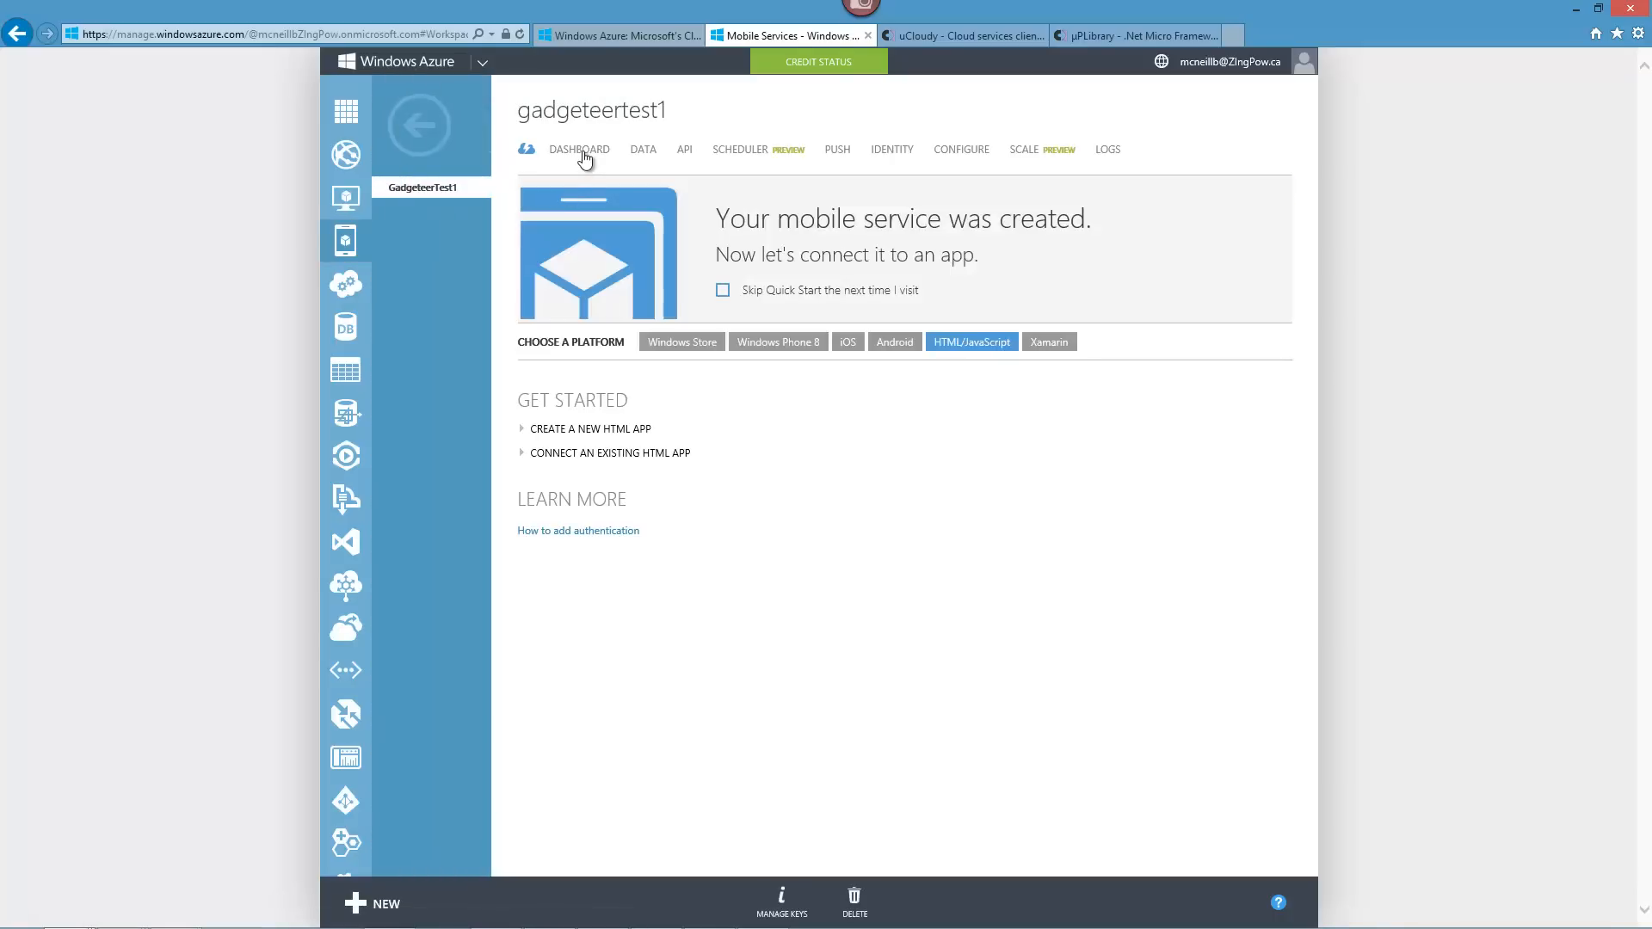
click(578, 148)
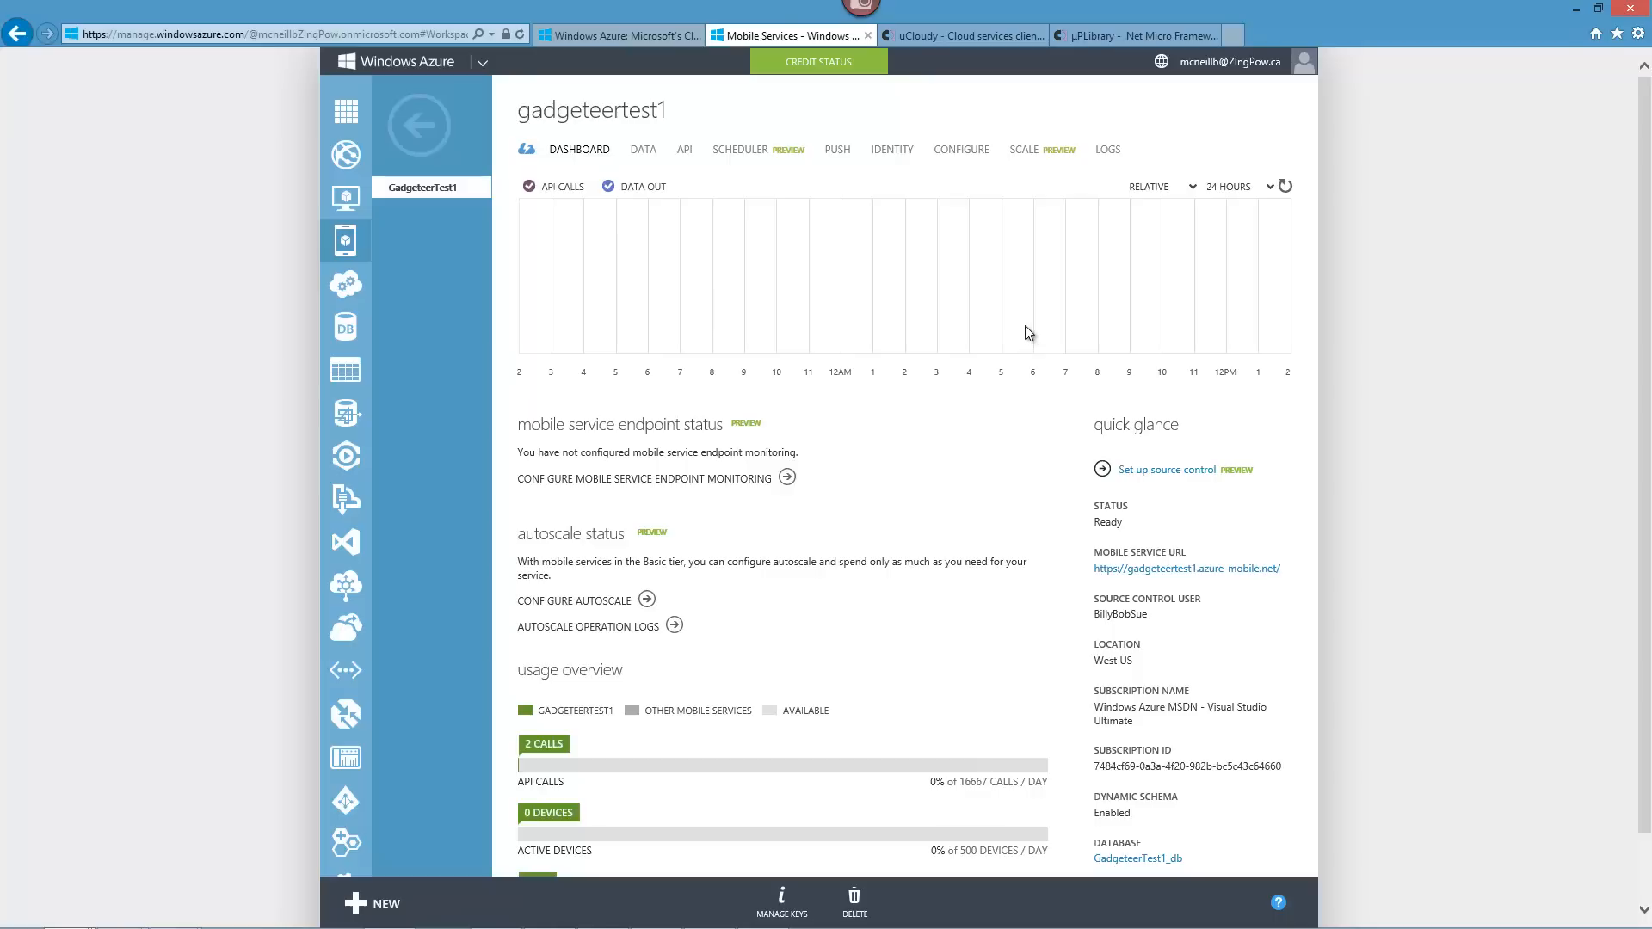
mouse_move(801, 737)
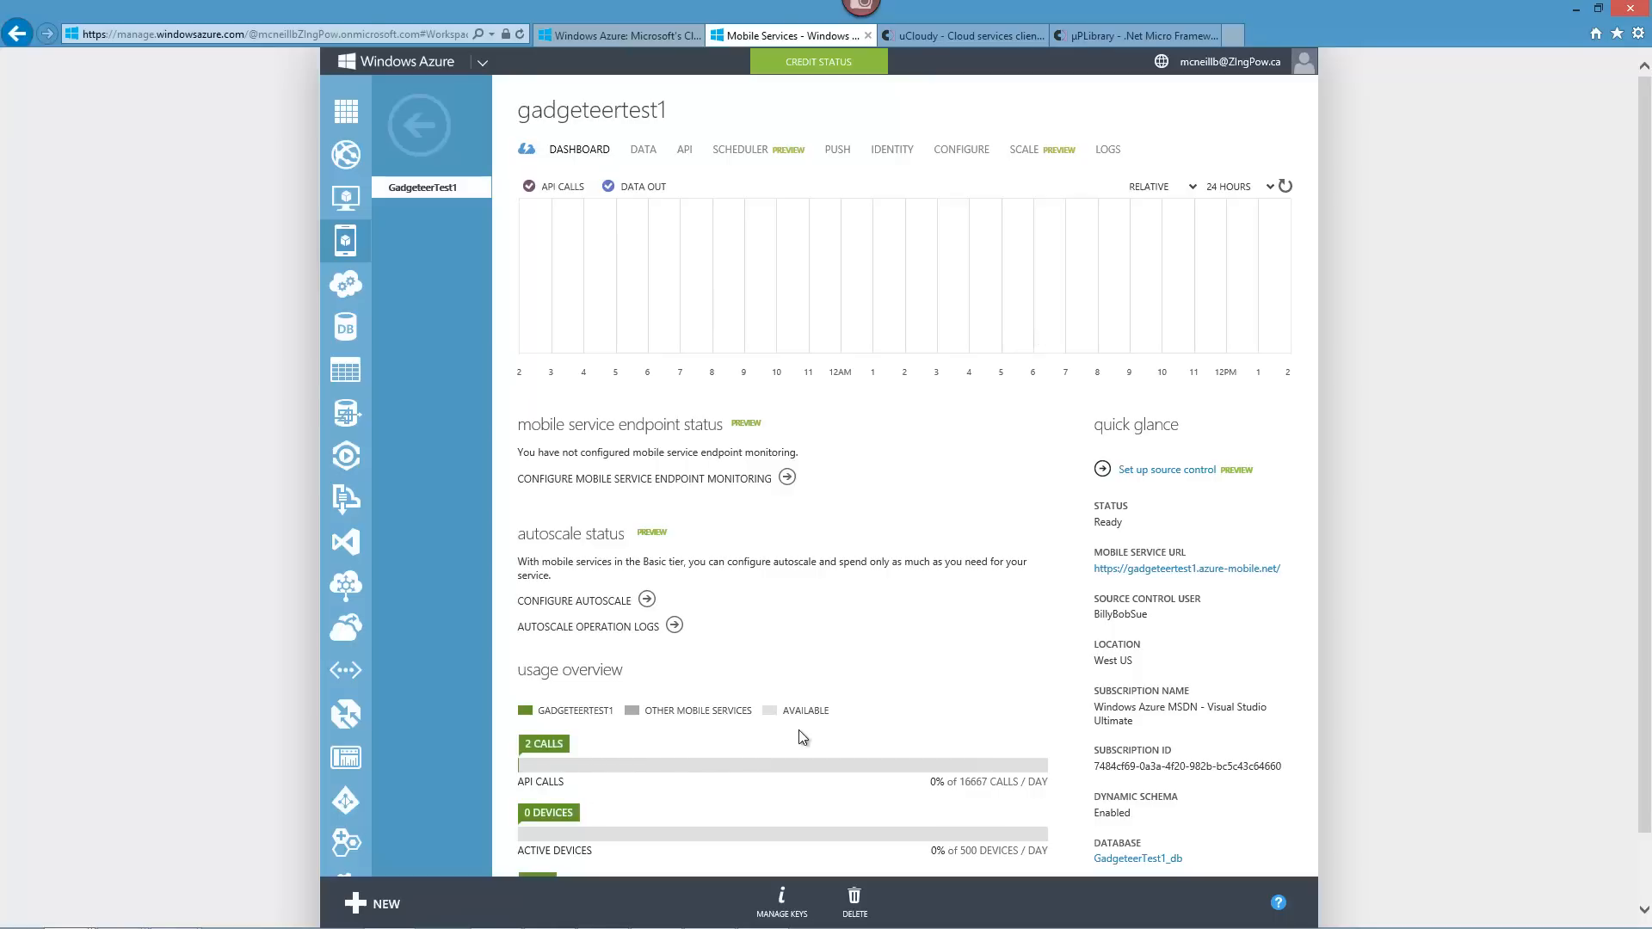
mouse_move(712, 387)
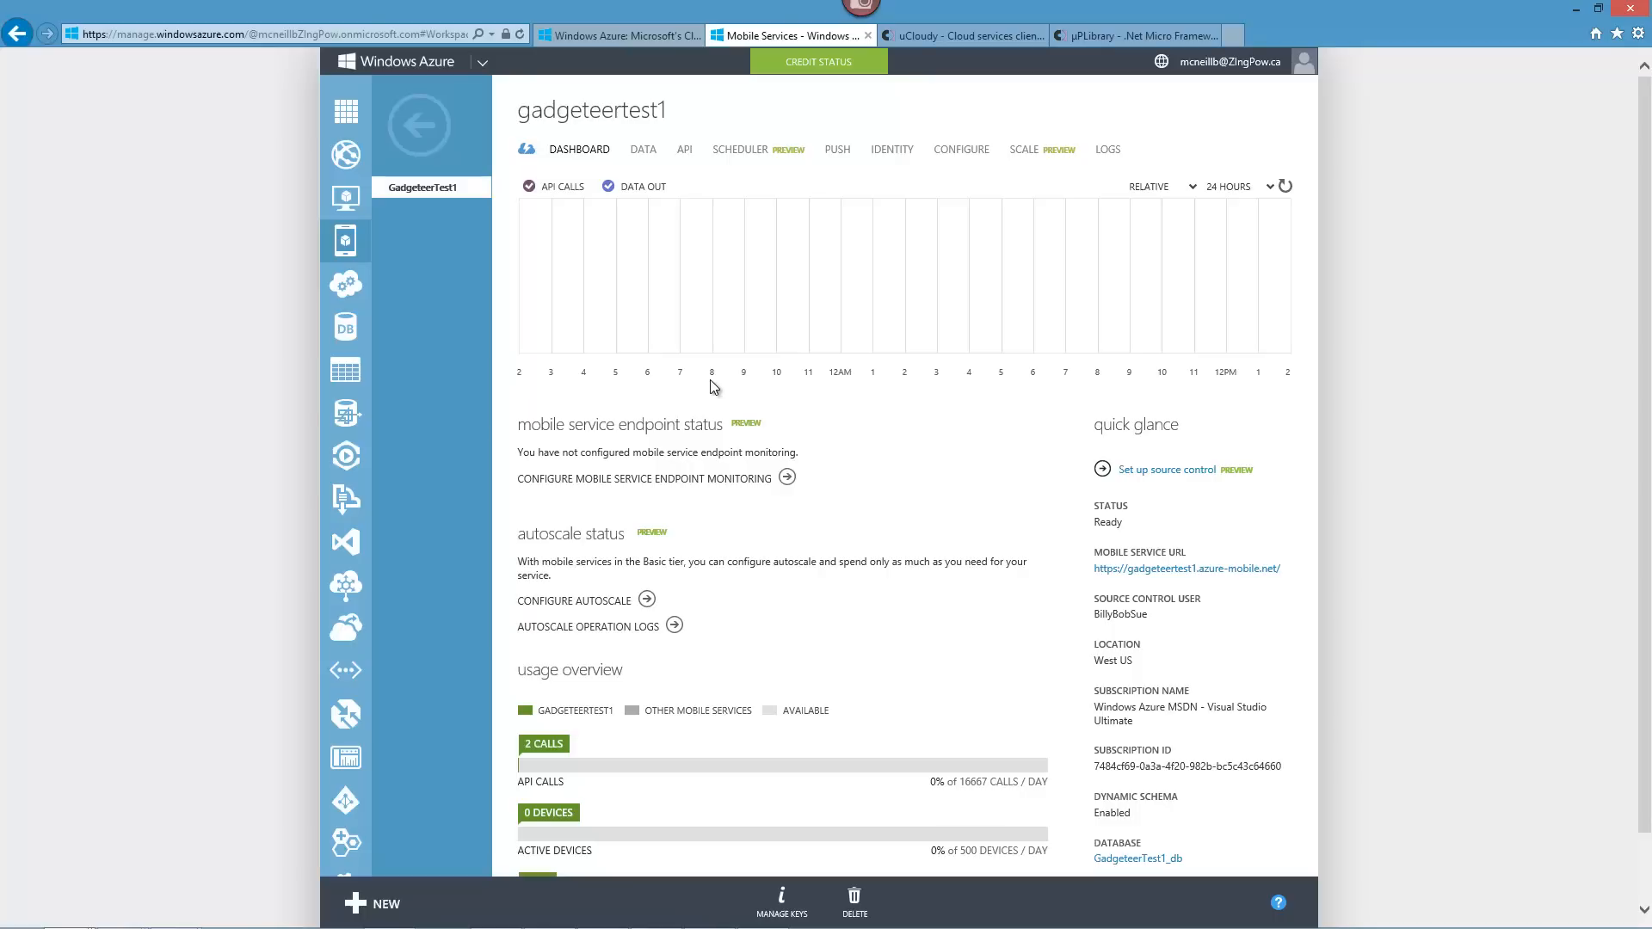
mouse_move(912, 571)
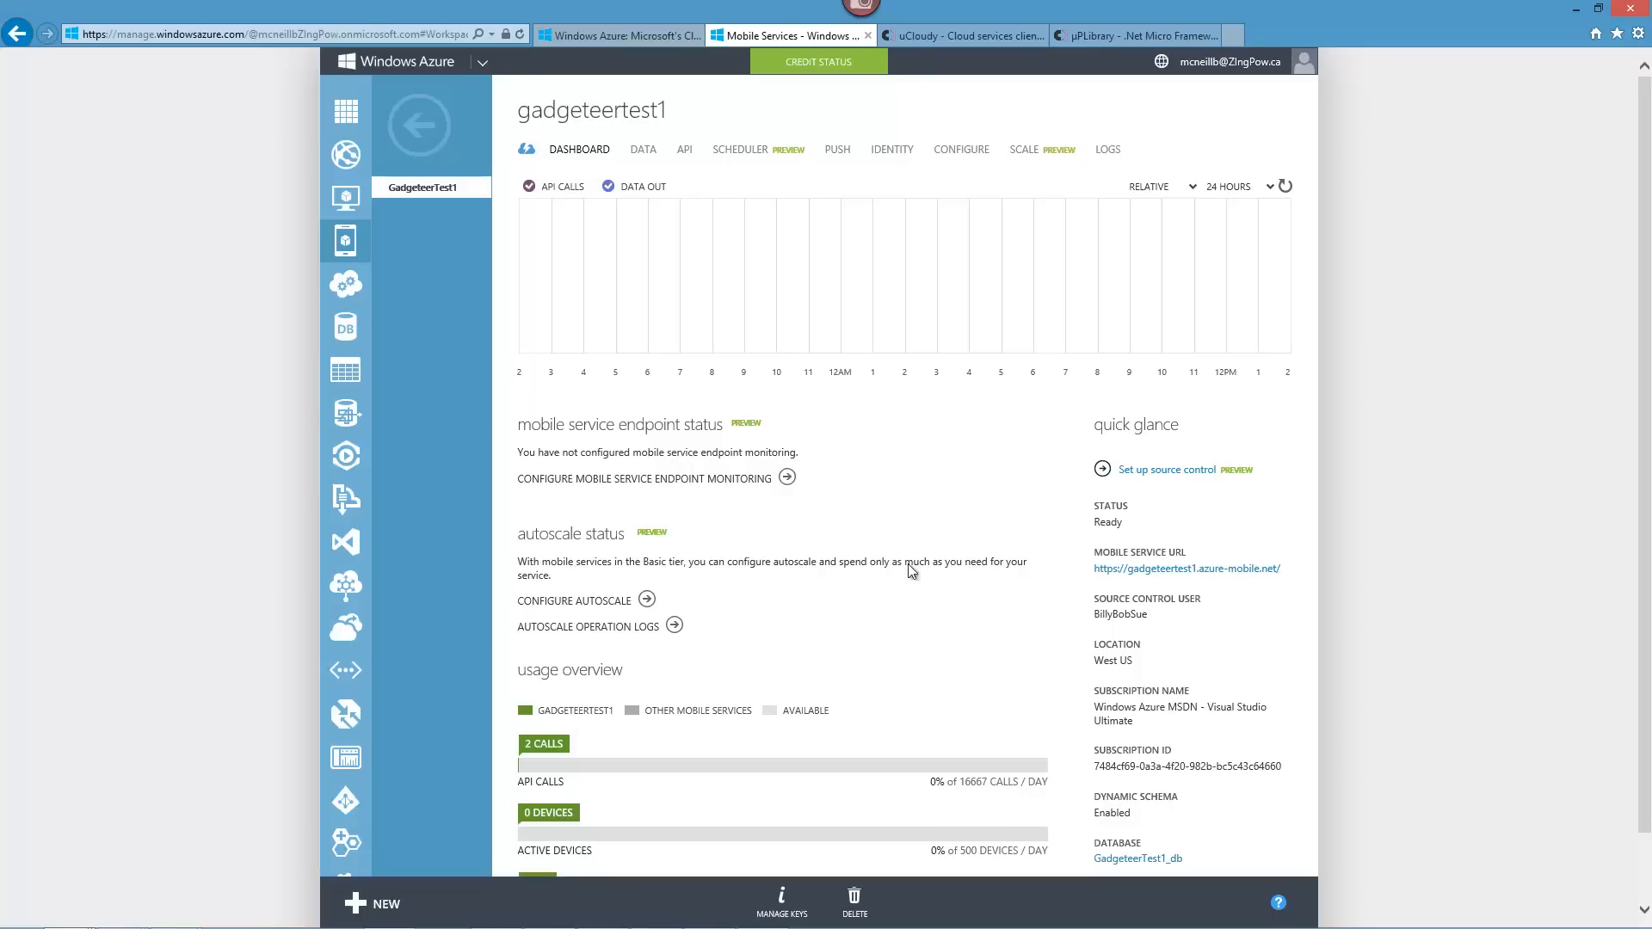